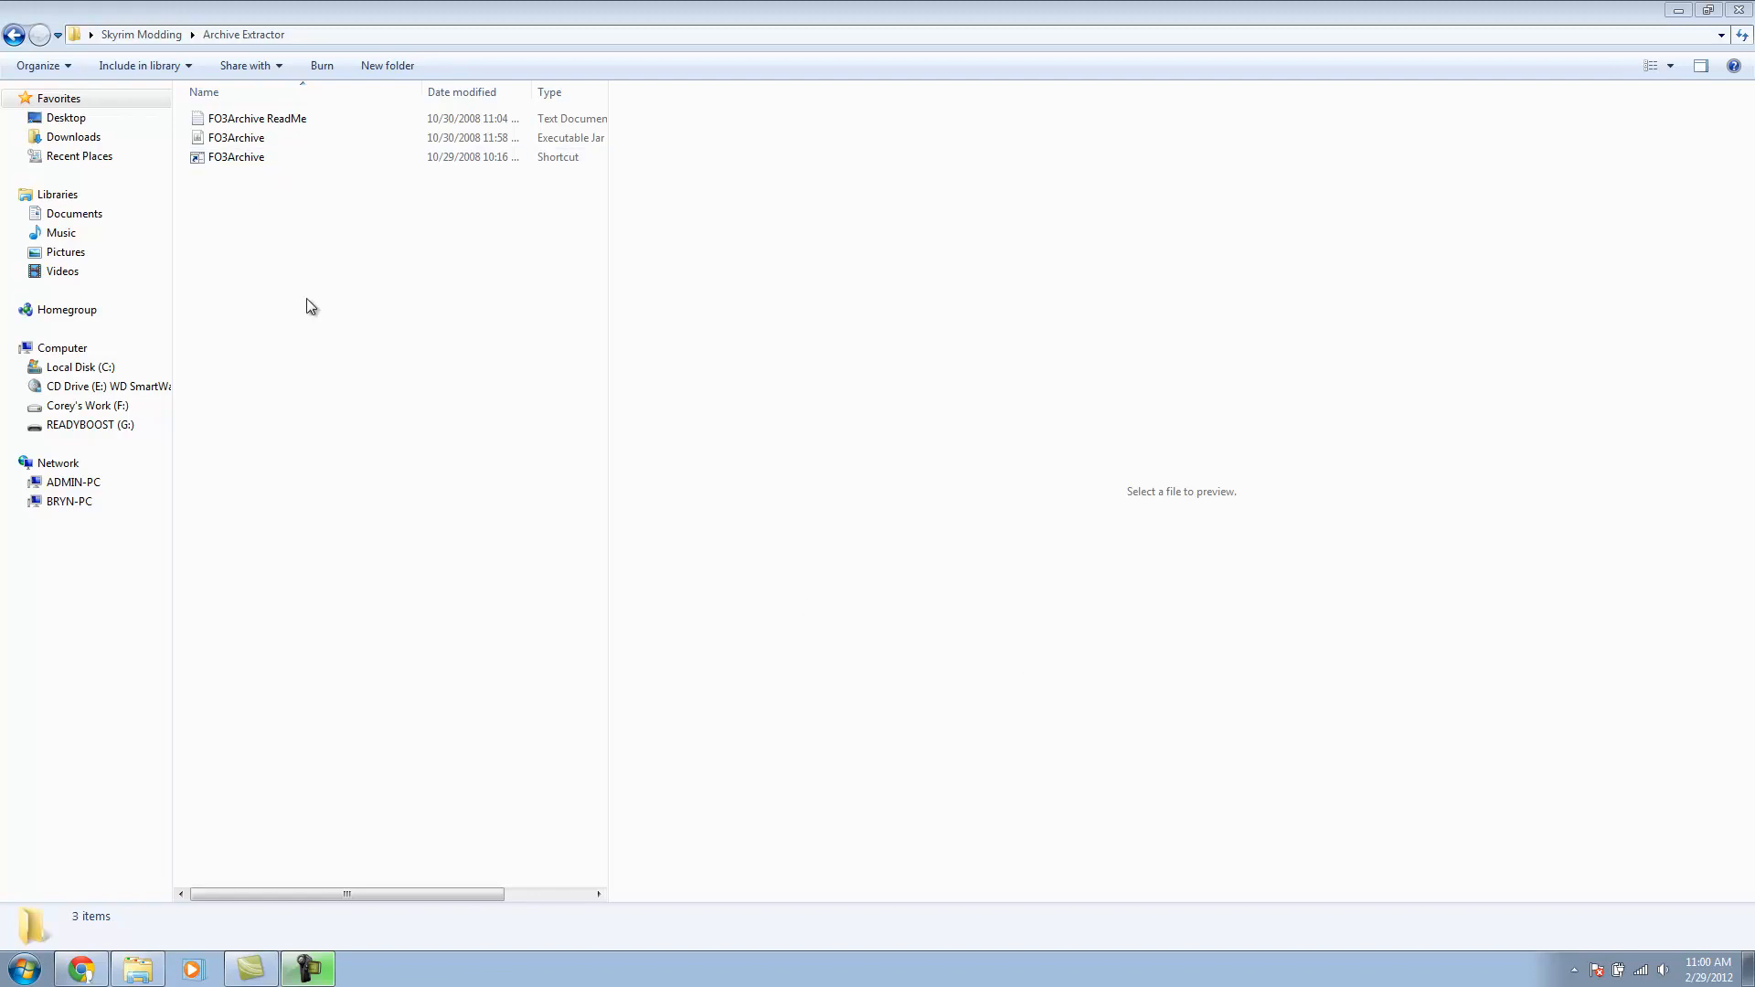
mouse_move(307, 177)
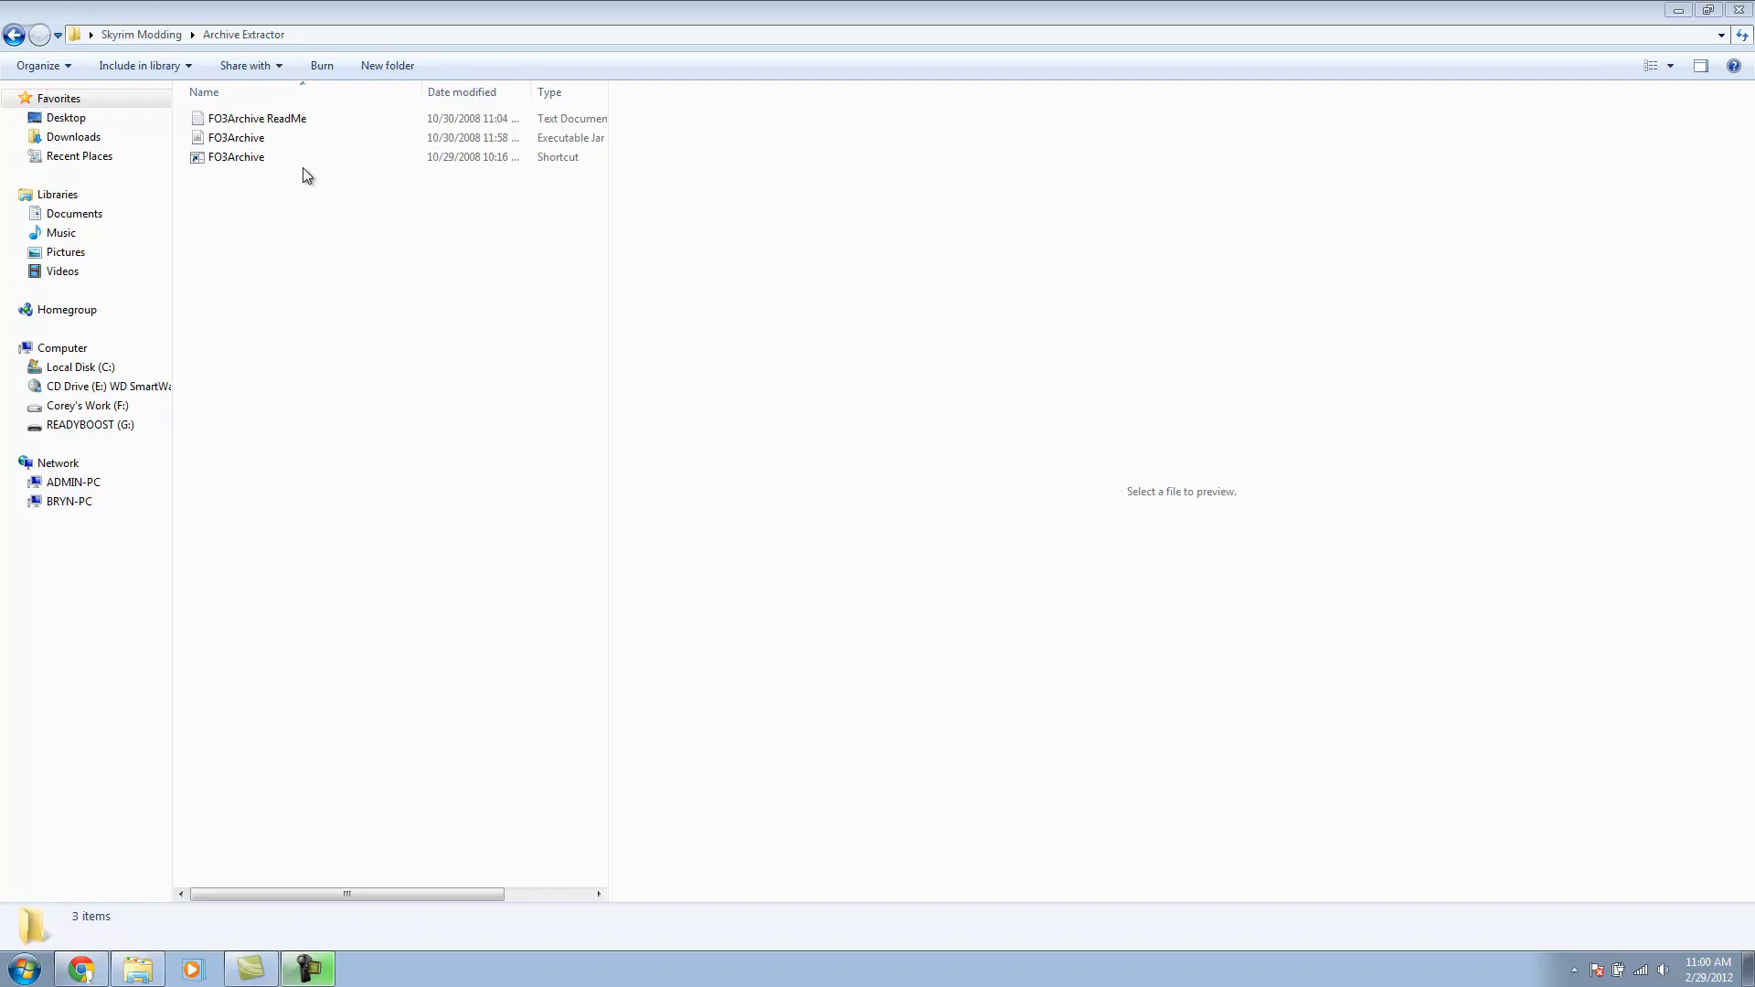
Step: Launch FO3Archive and open the Skyrim - Meshes.bsa archive, expanding its meshes folder
click(236, 137)
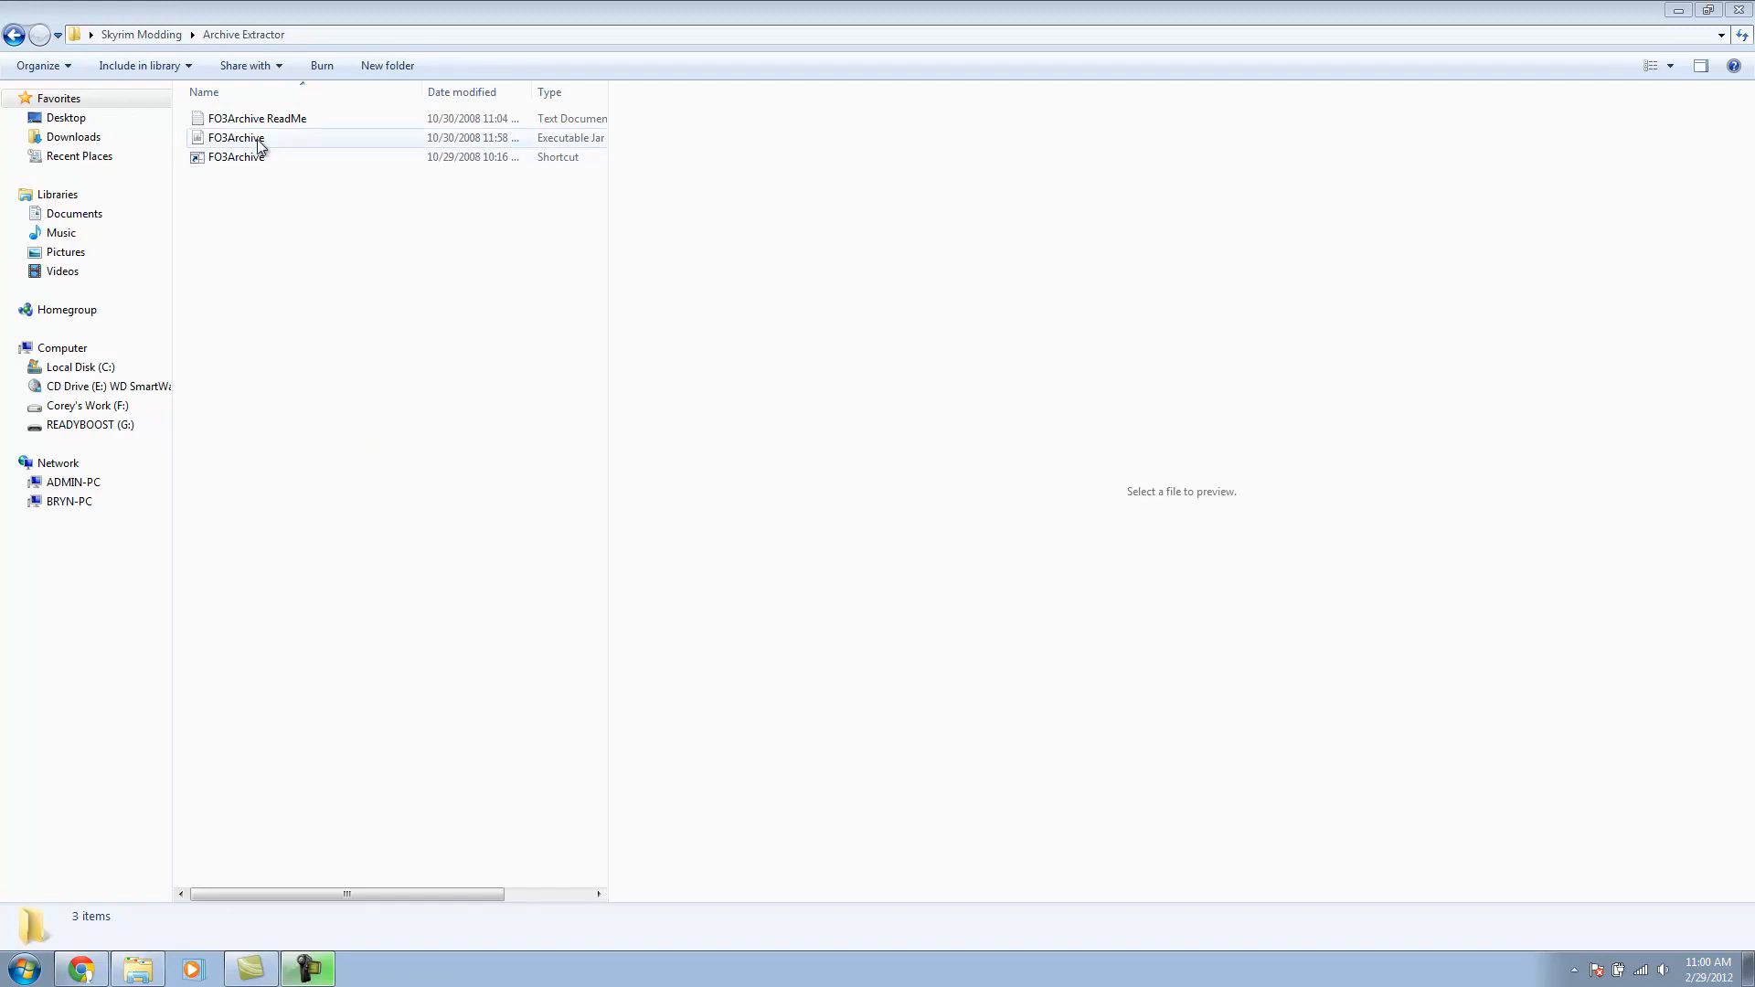
double_click(236, 137)
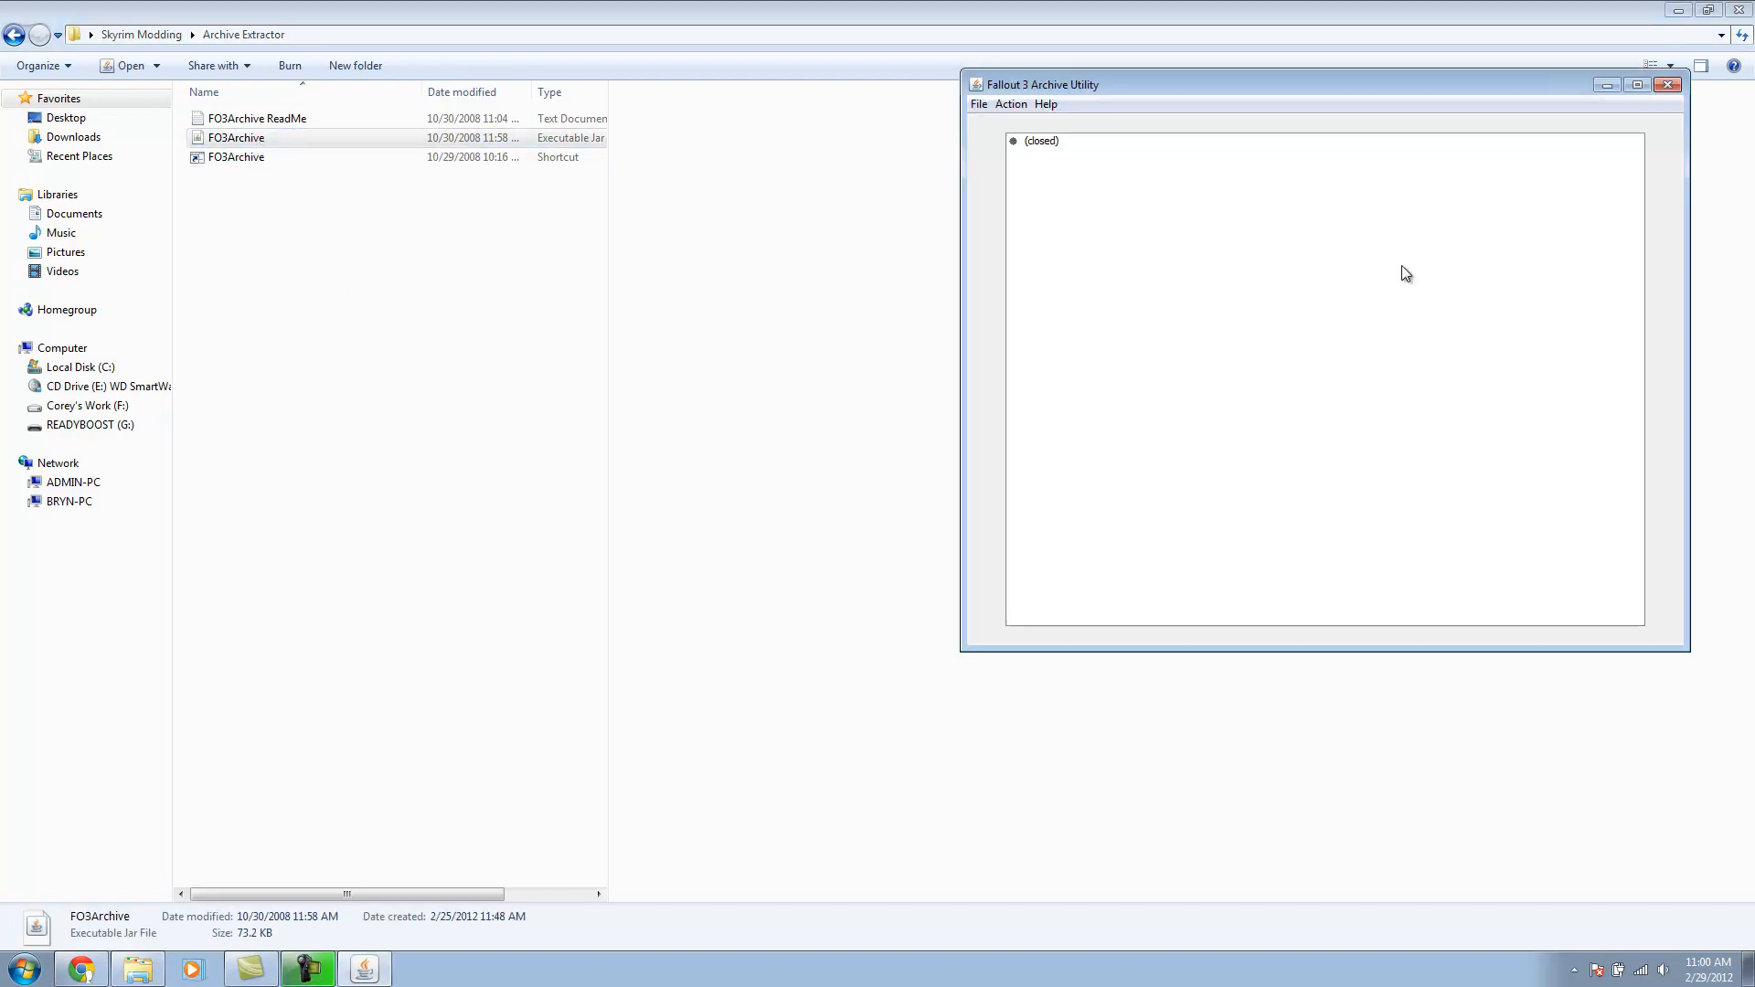
click(978, 102)
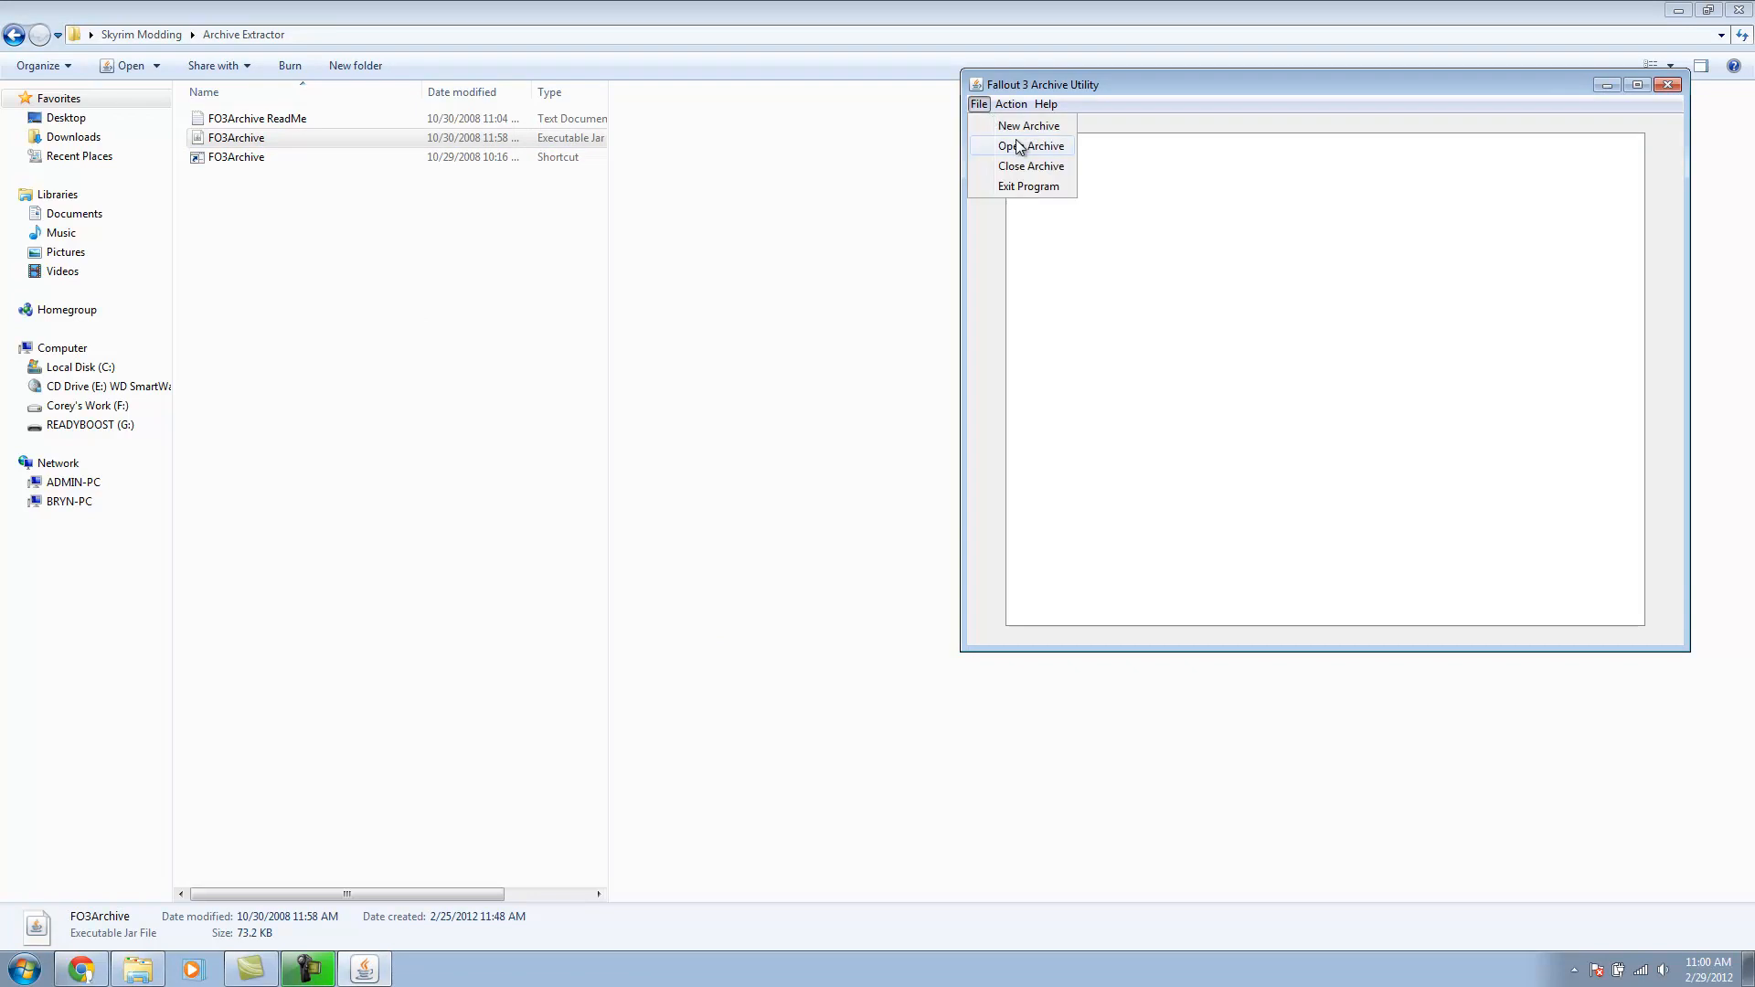
click(1027, 146)
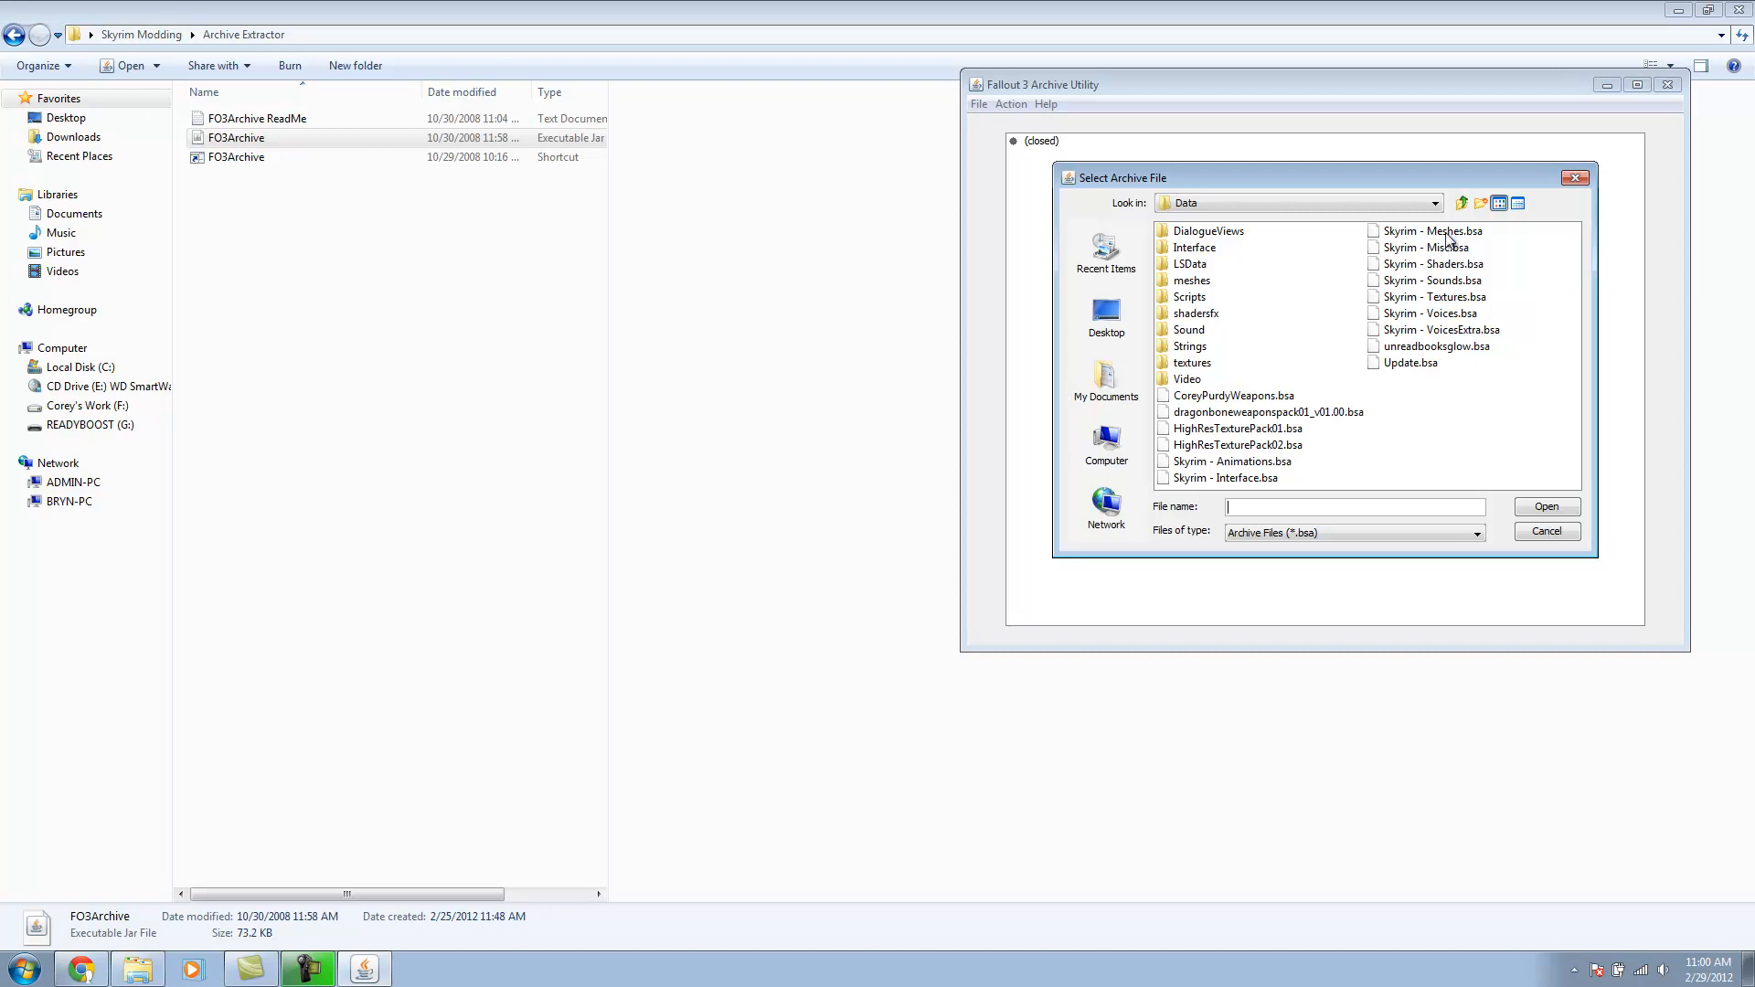
double_click(1434, 230)
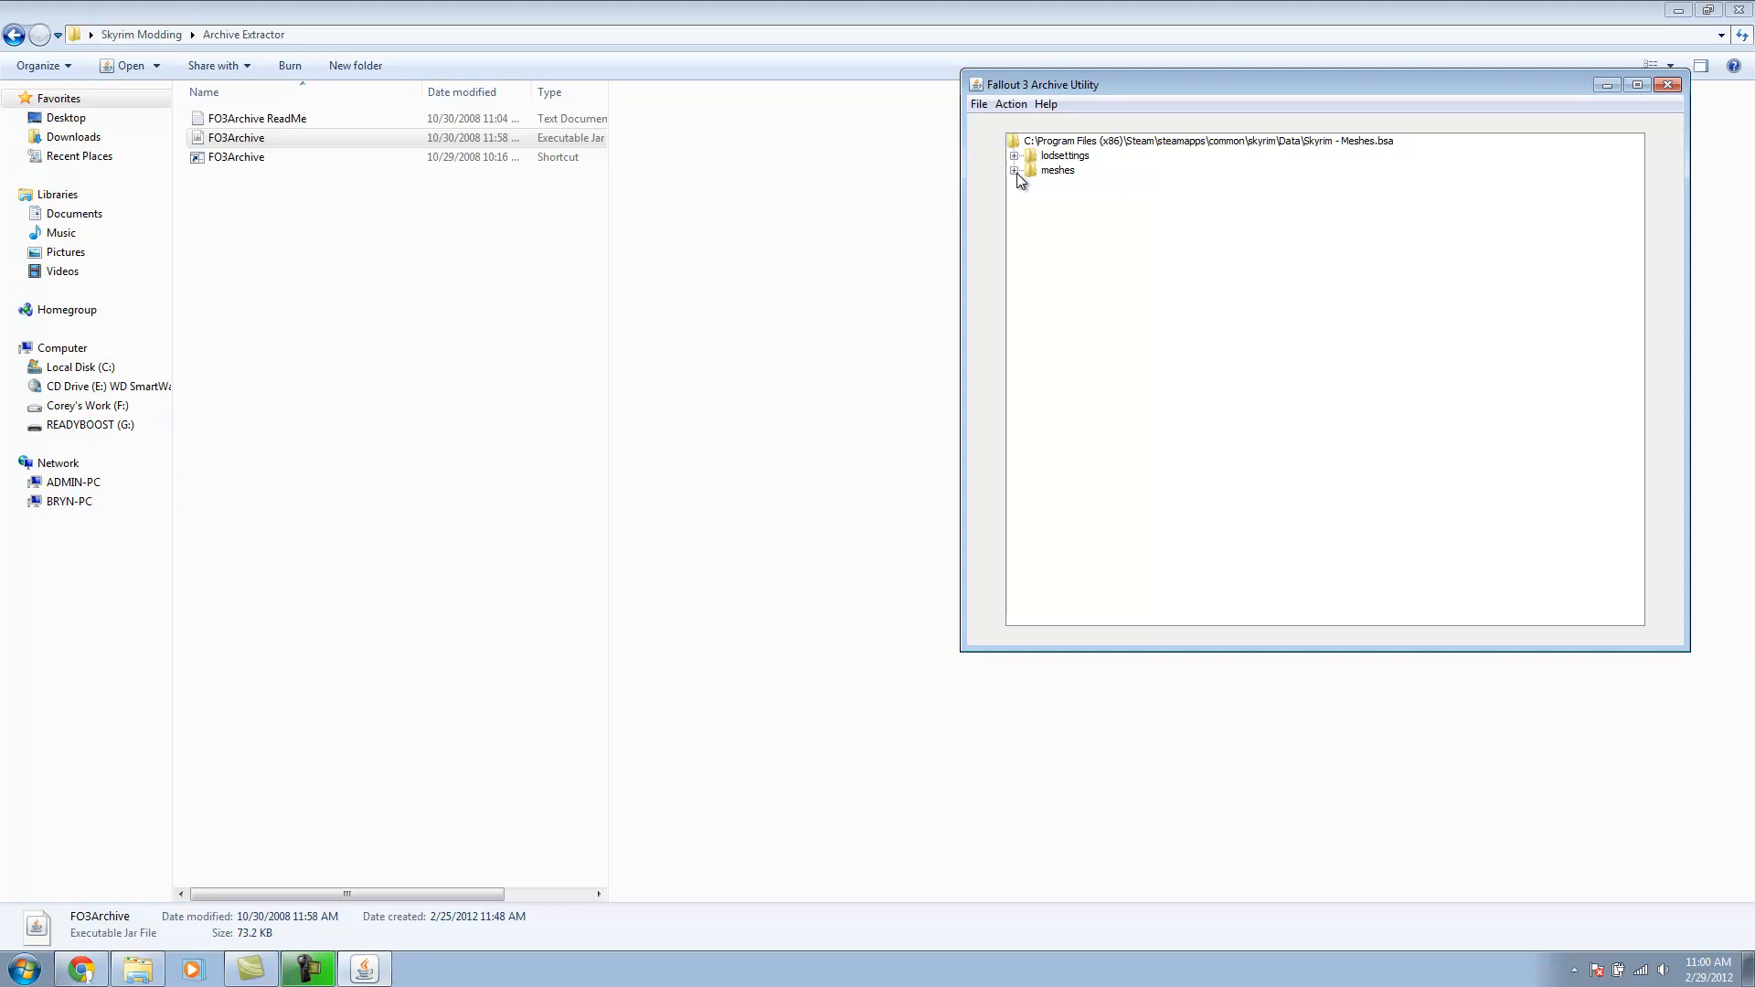
click(1013, 170)
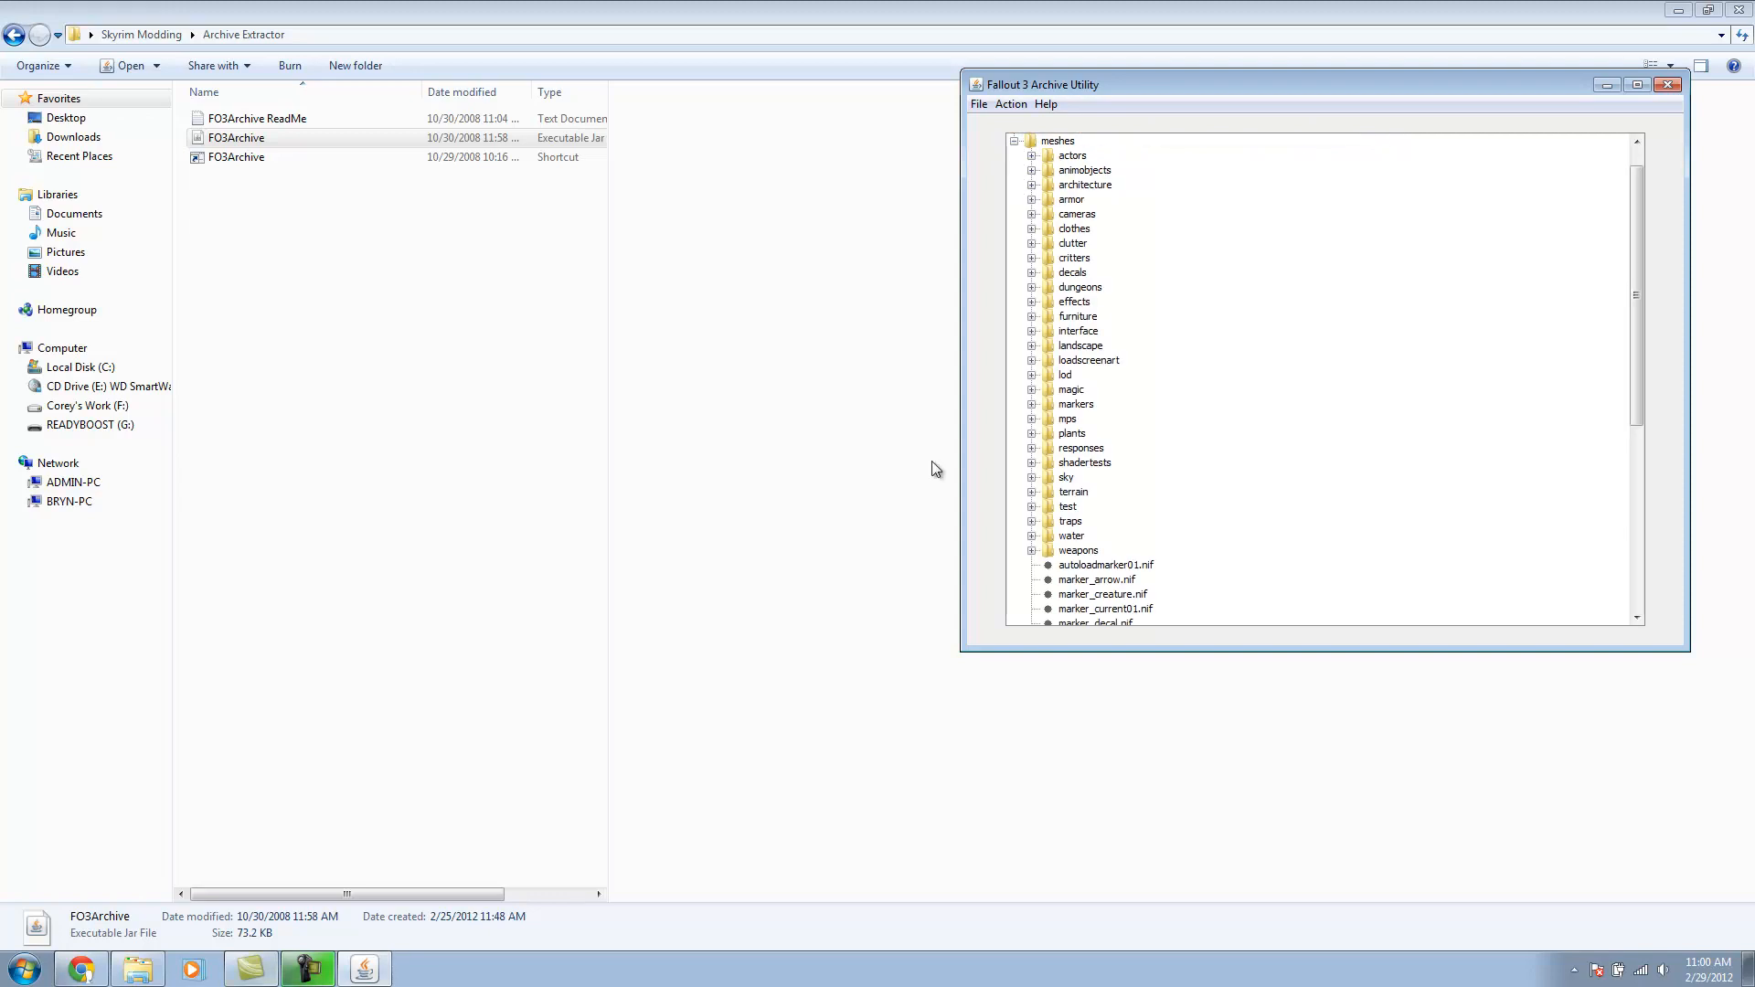
mouse_move(1039, 483)
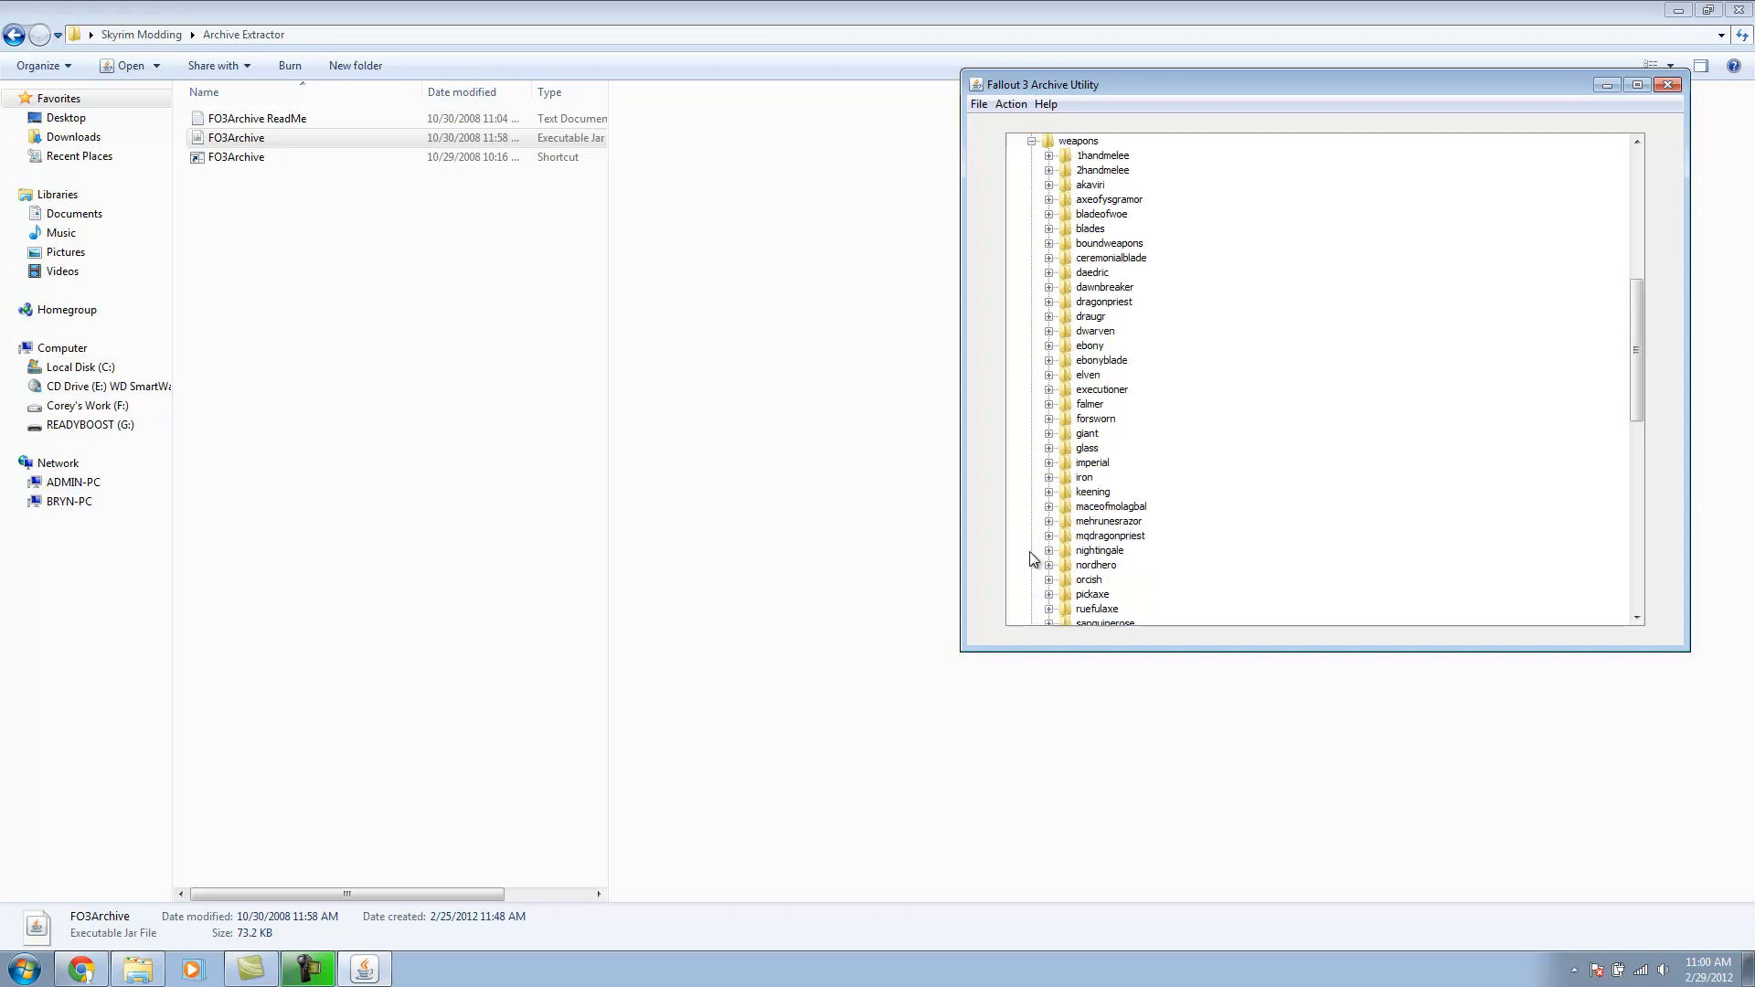
mouse_move(1072, 403)
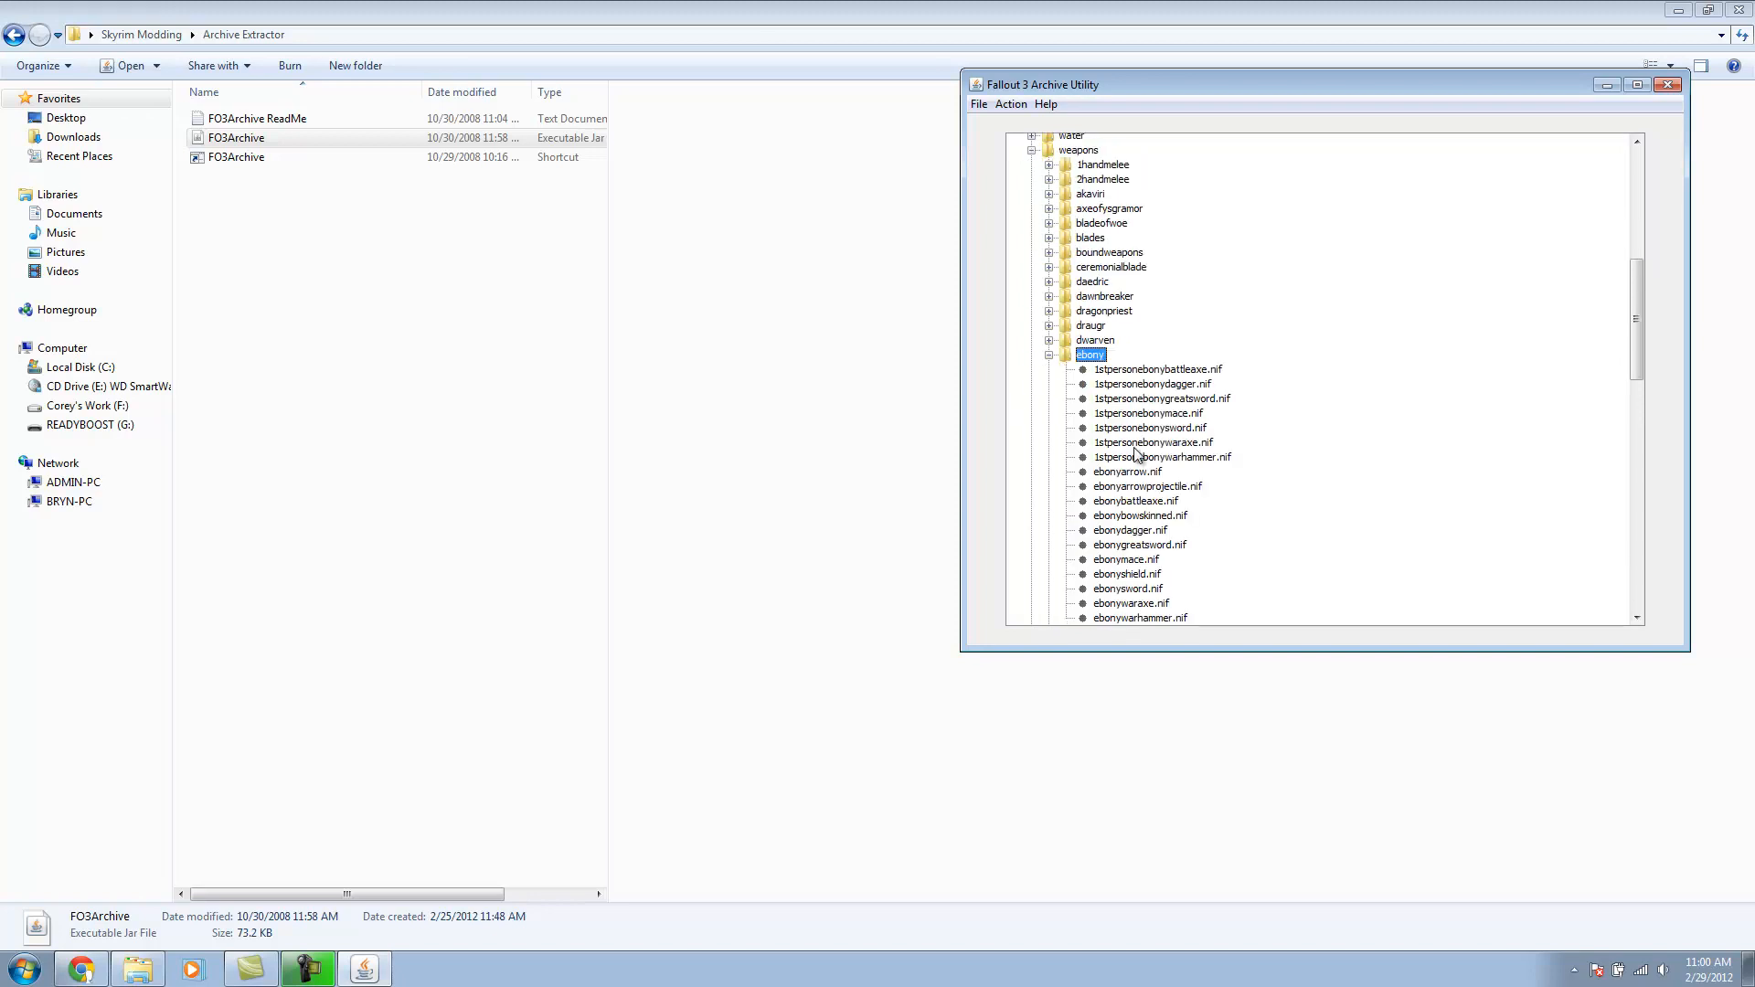
Step: Select 1stpersonebonysword.nif and ebonysword.nif together in the weapons/ebony folder
click(1150, 428)
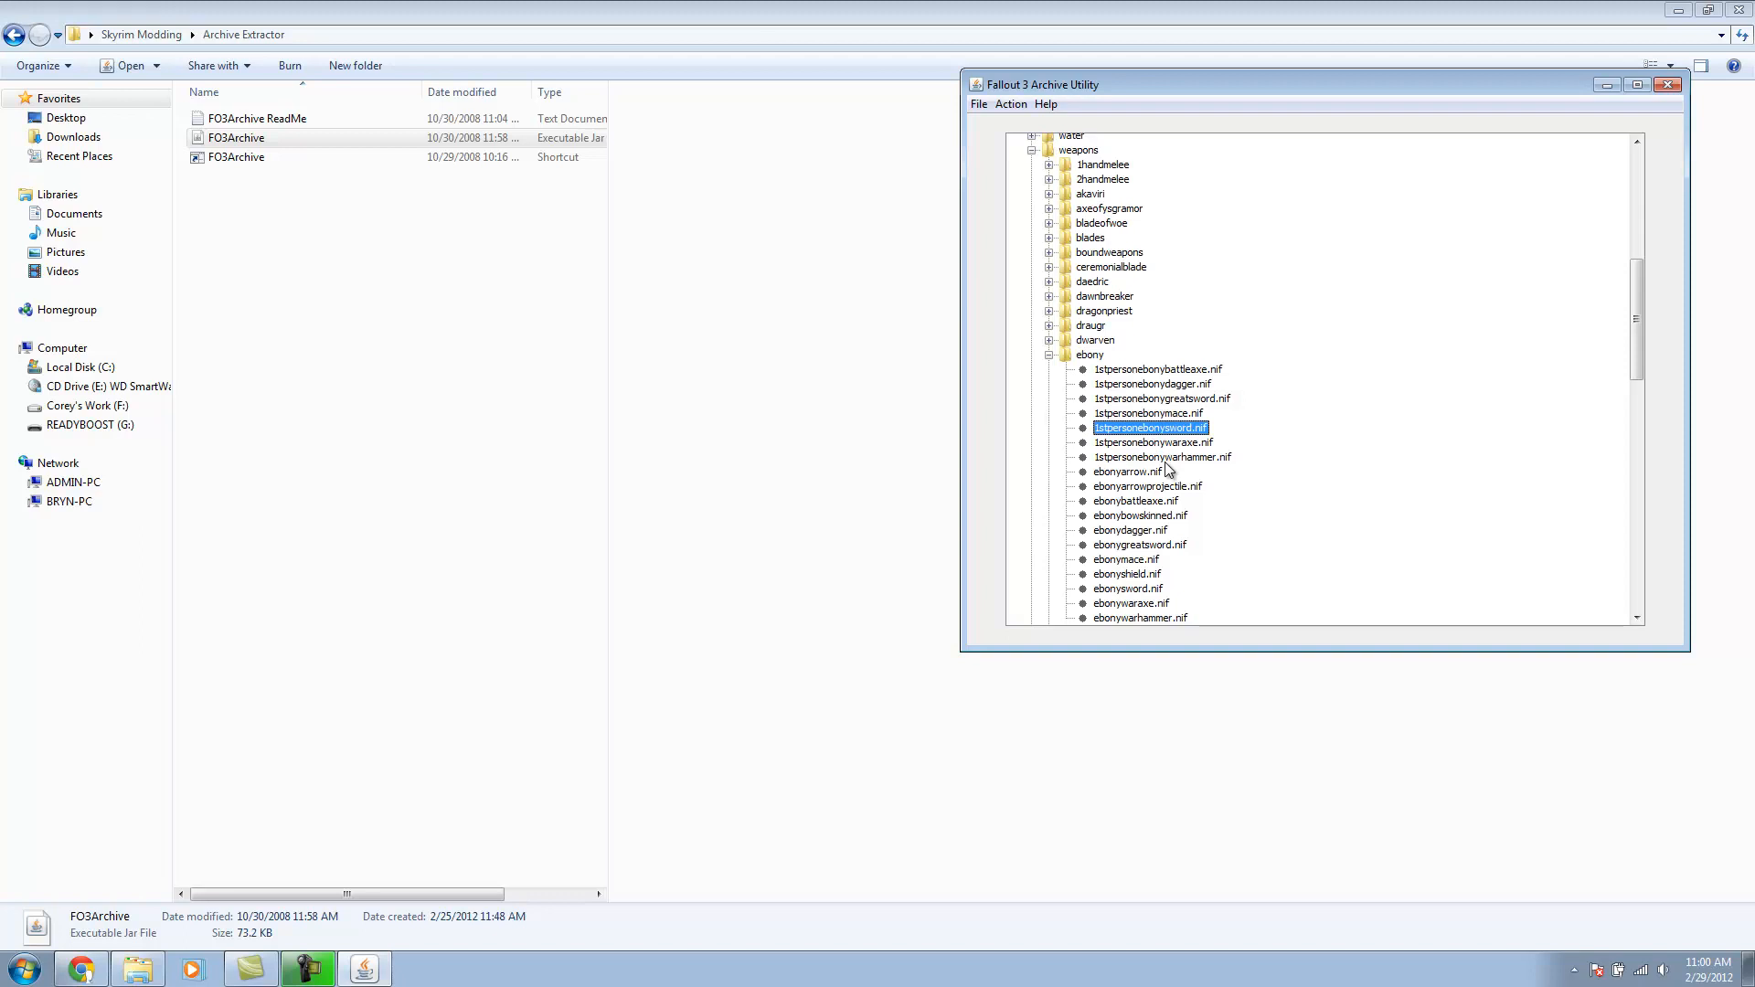
scroll(down, 3)
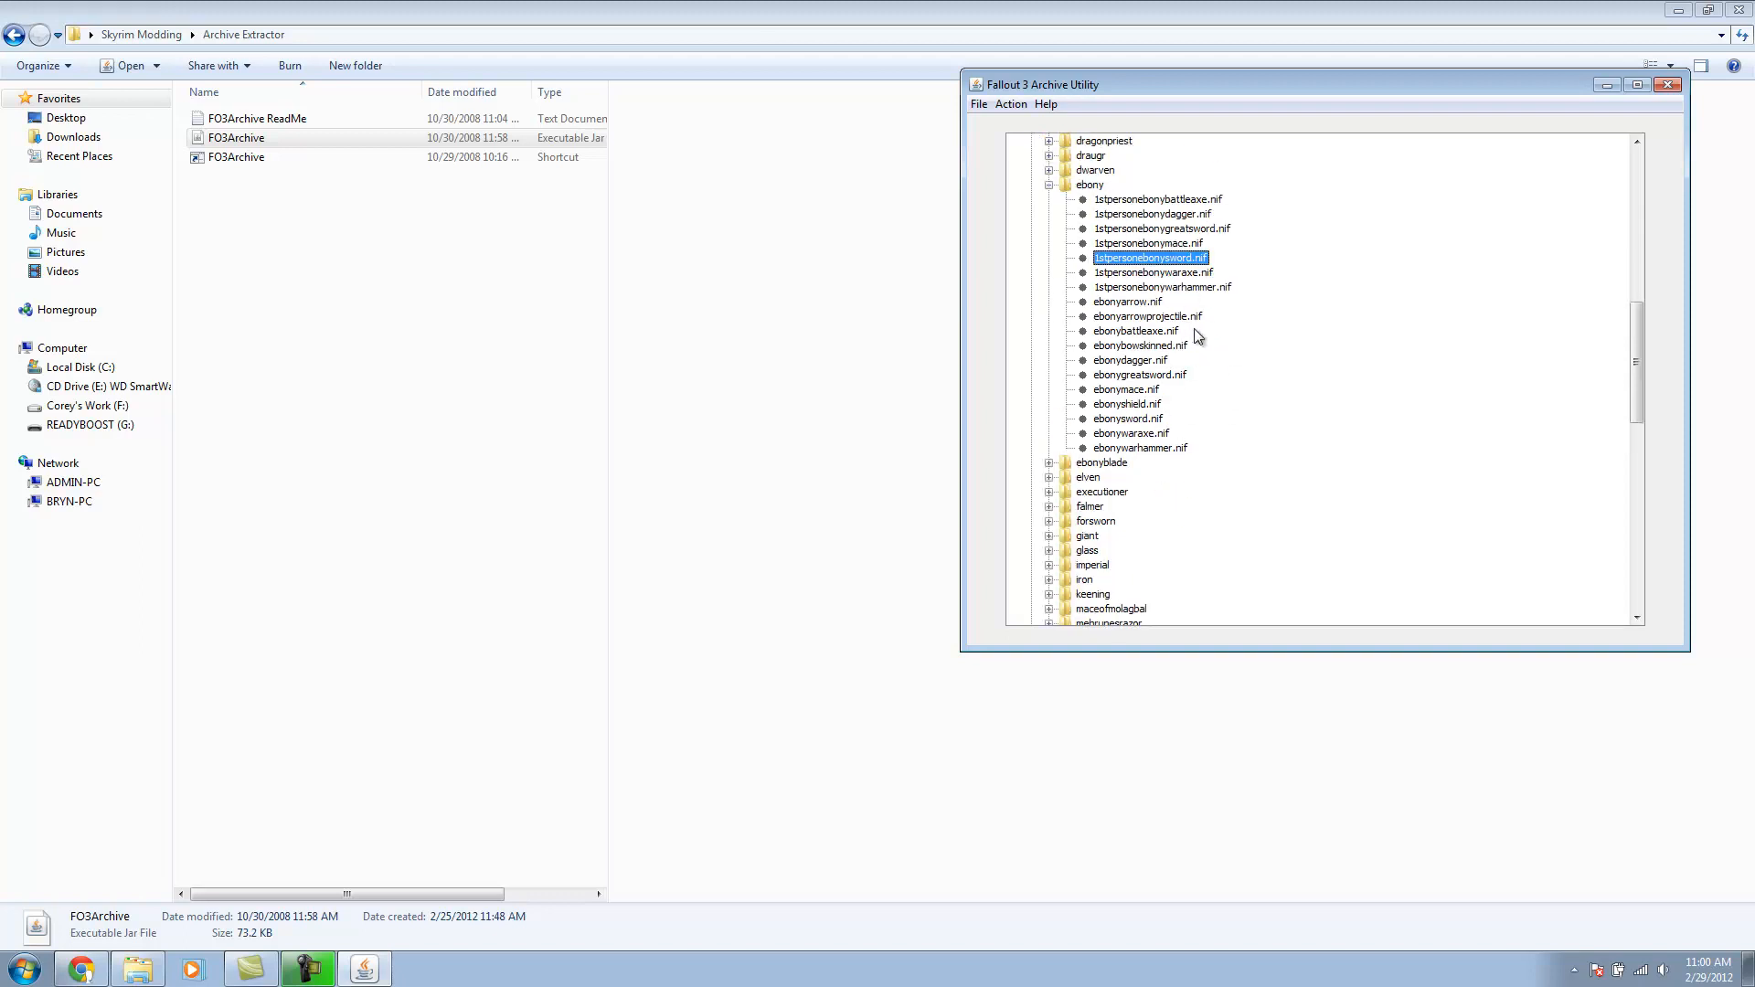
mouse_move(1171, 260)
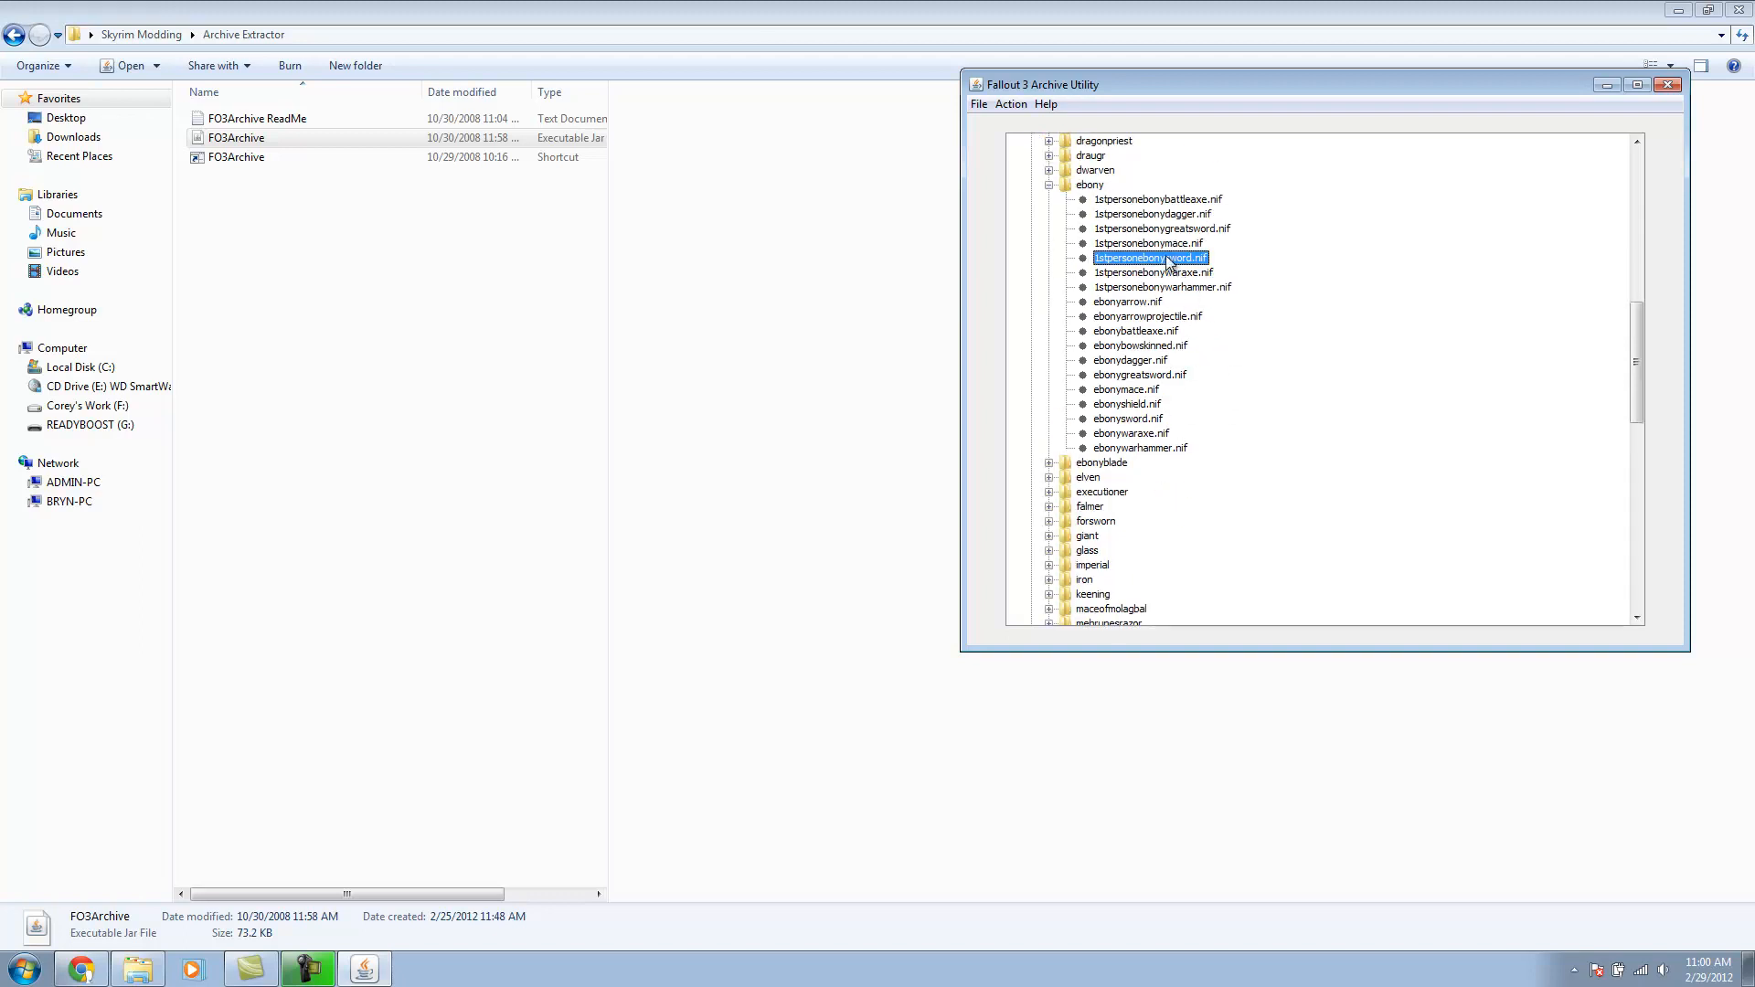
mouse_move(1141, 435)
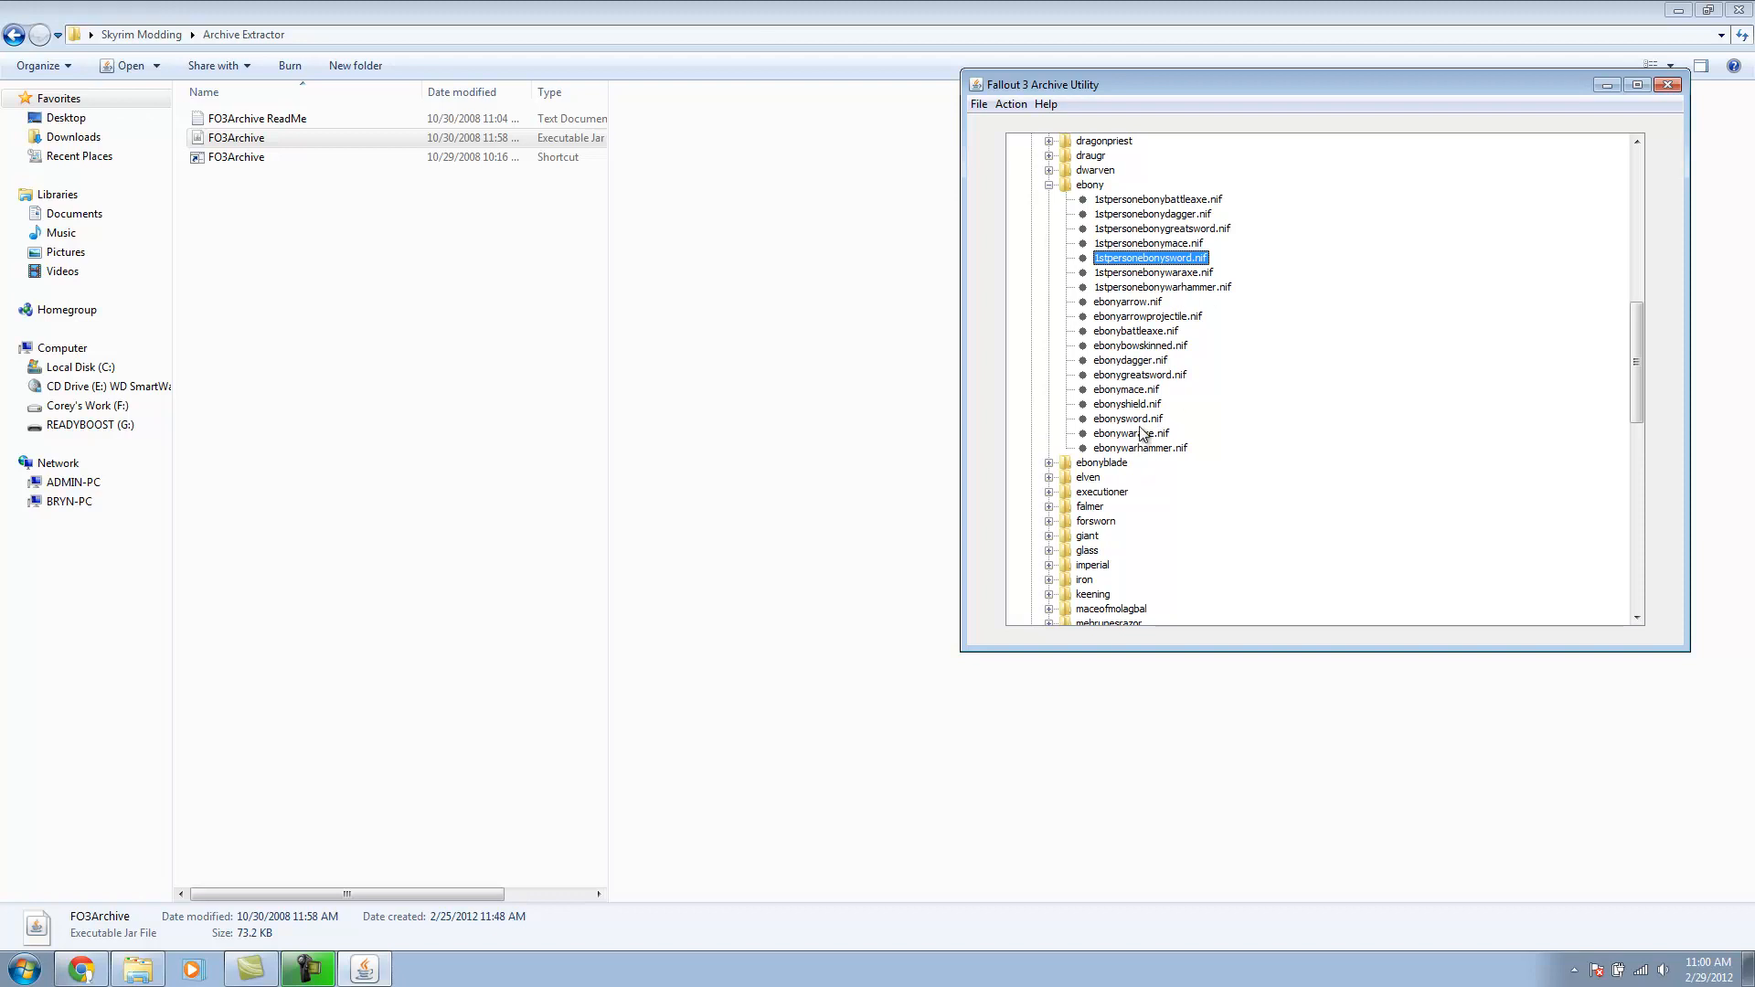
click(1128, 419)
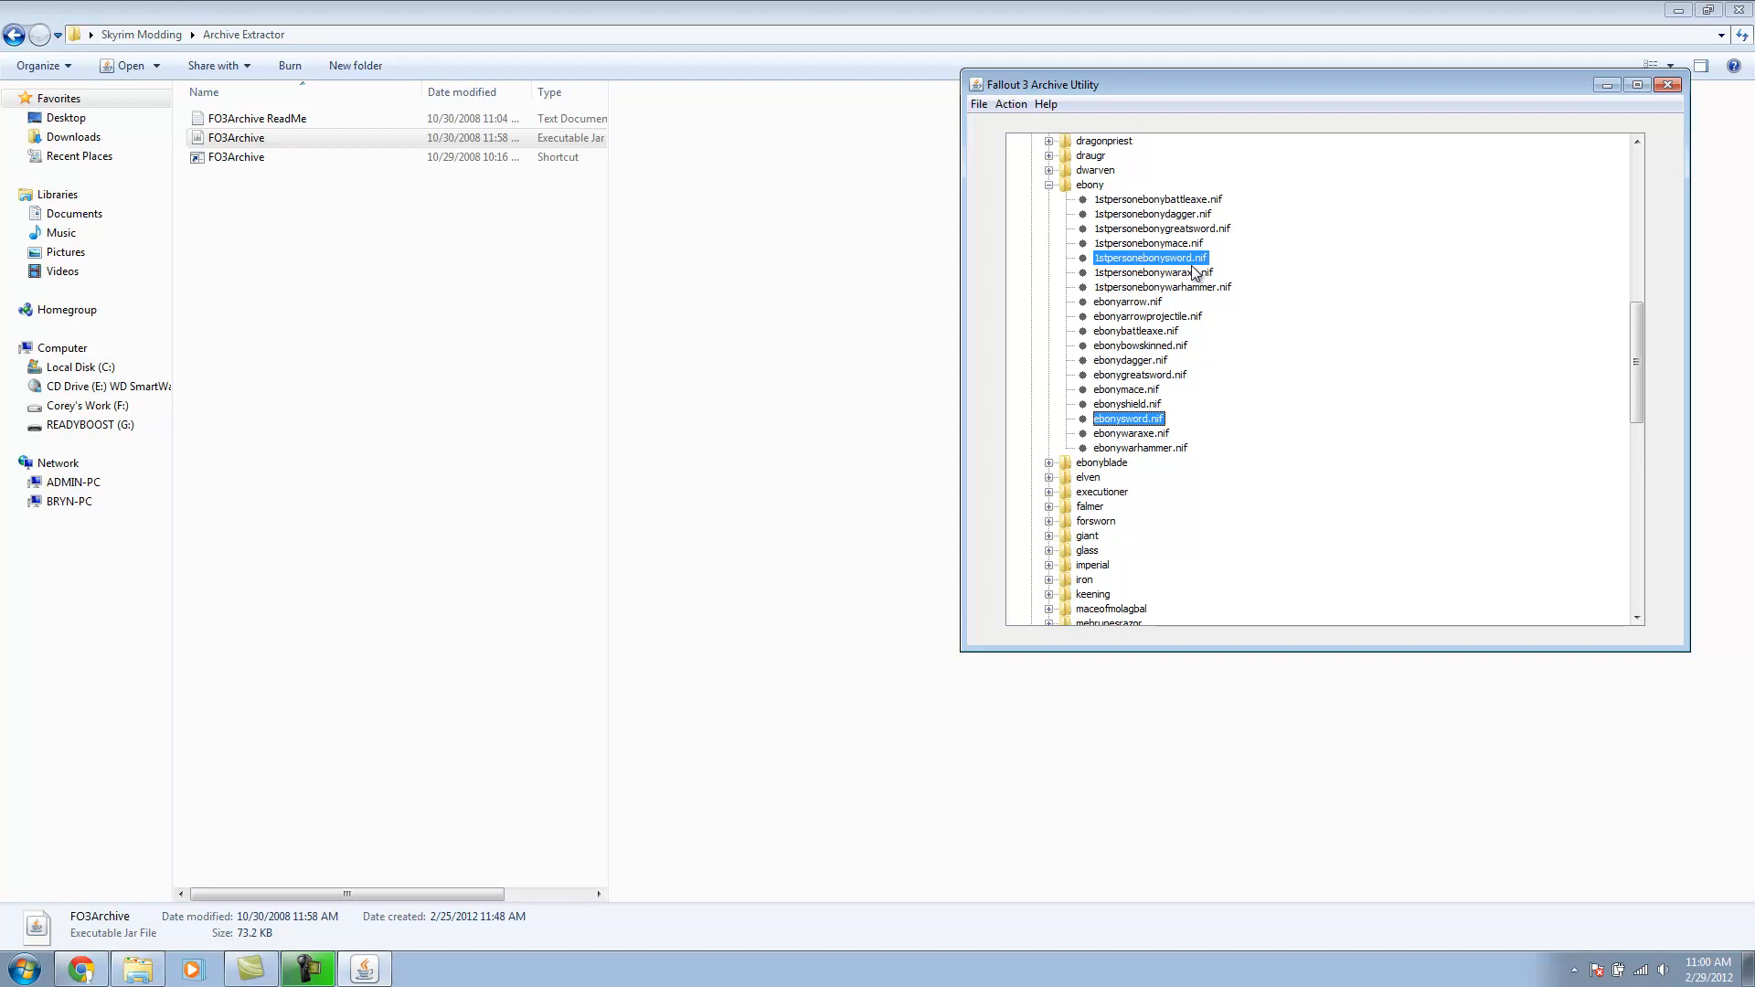
Step: Extract the selected sword meshes into Skyrim Template Data and close the archive utility
click(1010, 103)
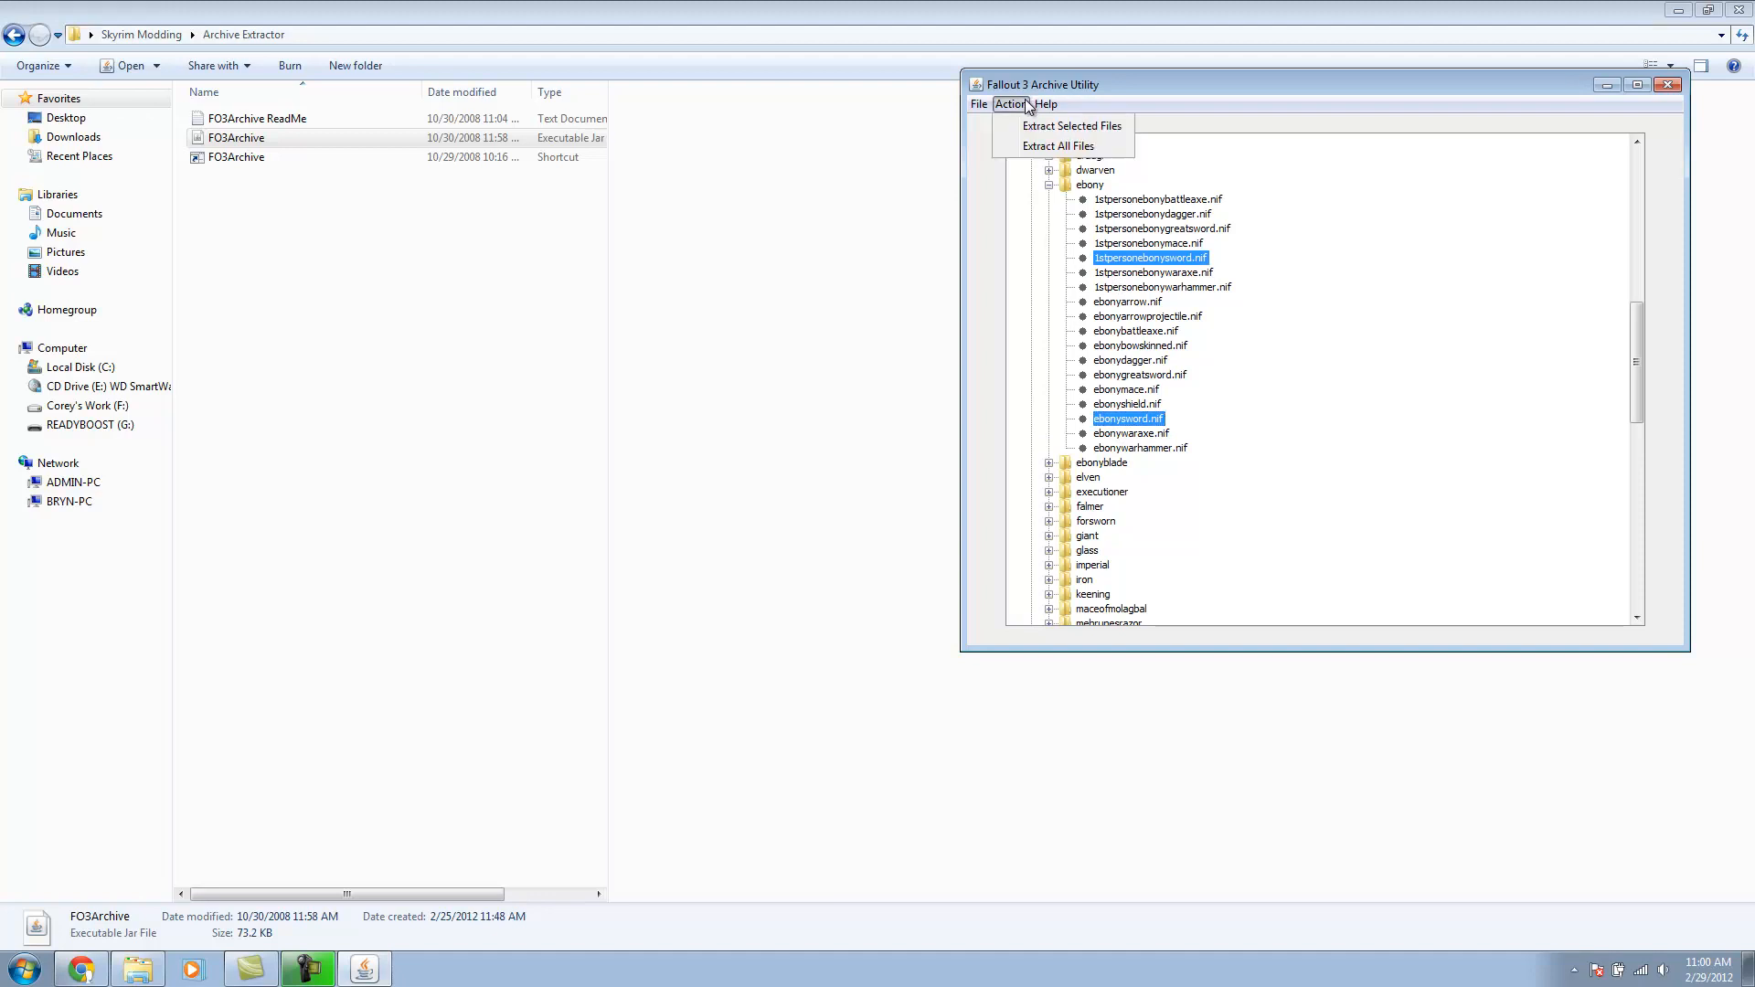
click(1070, 126)
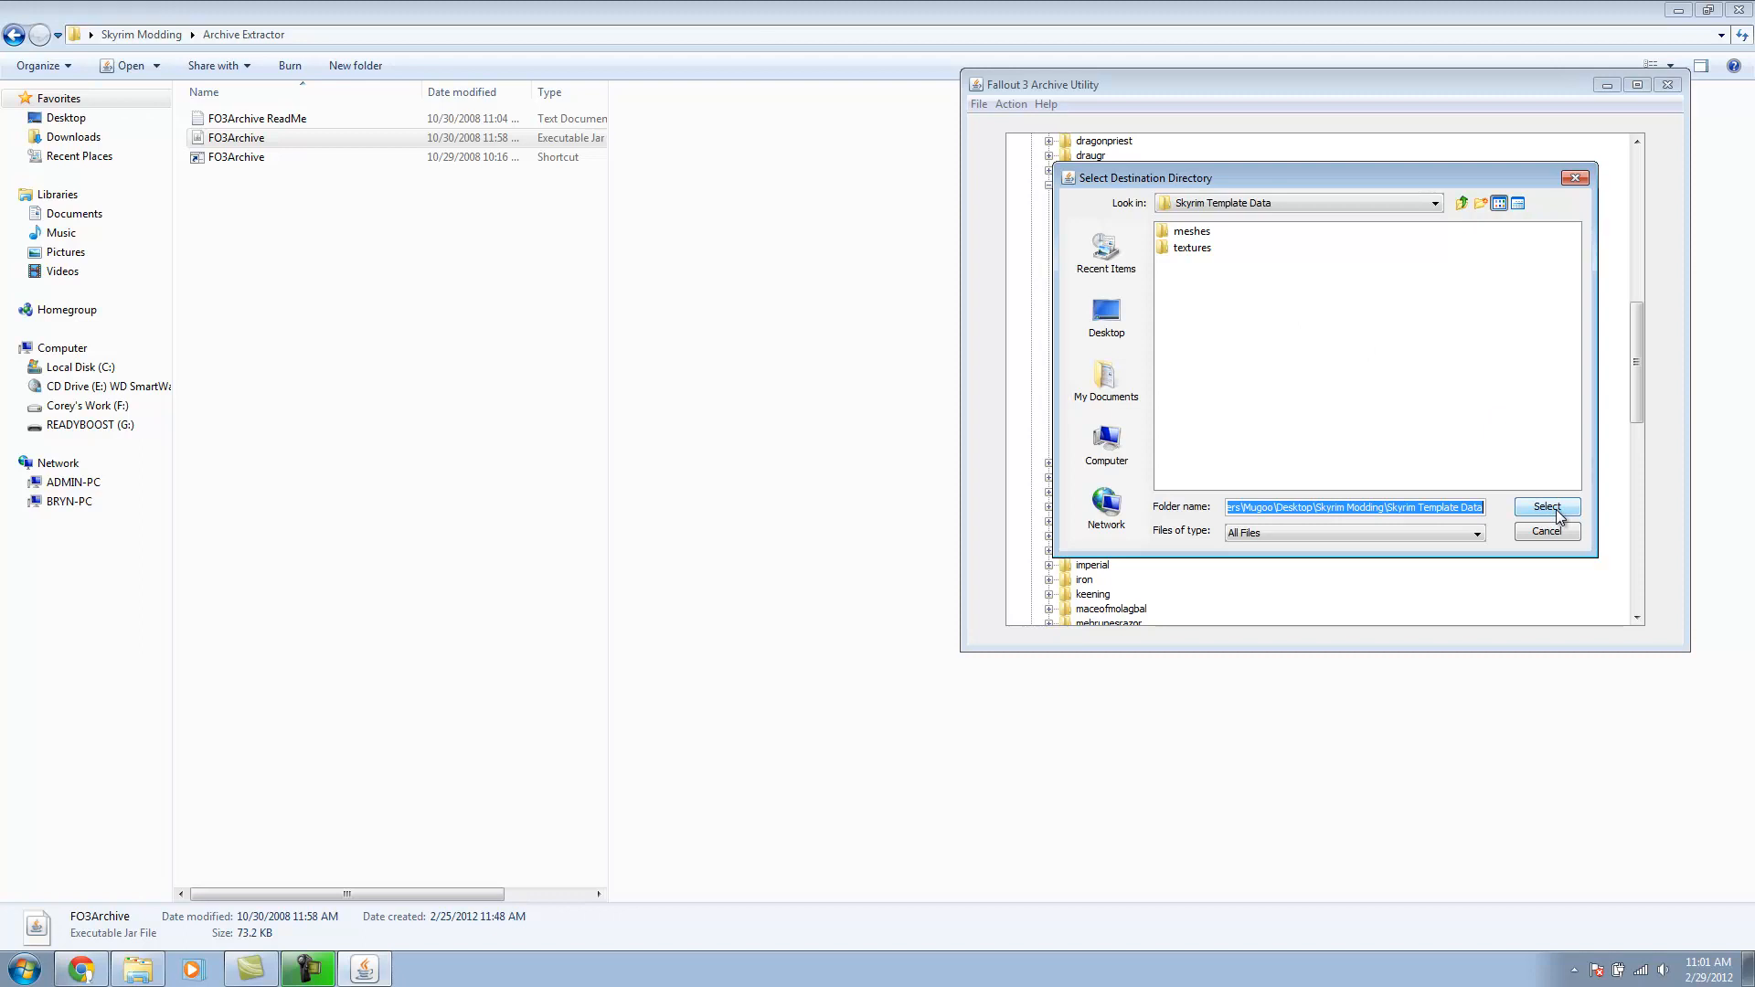
click(1547, 507)
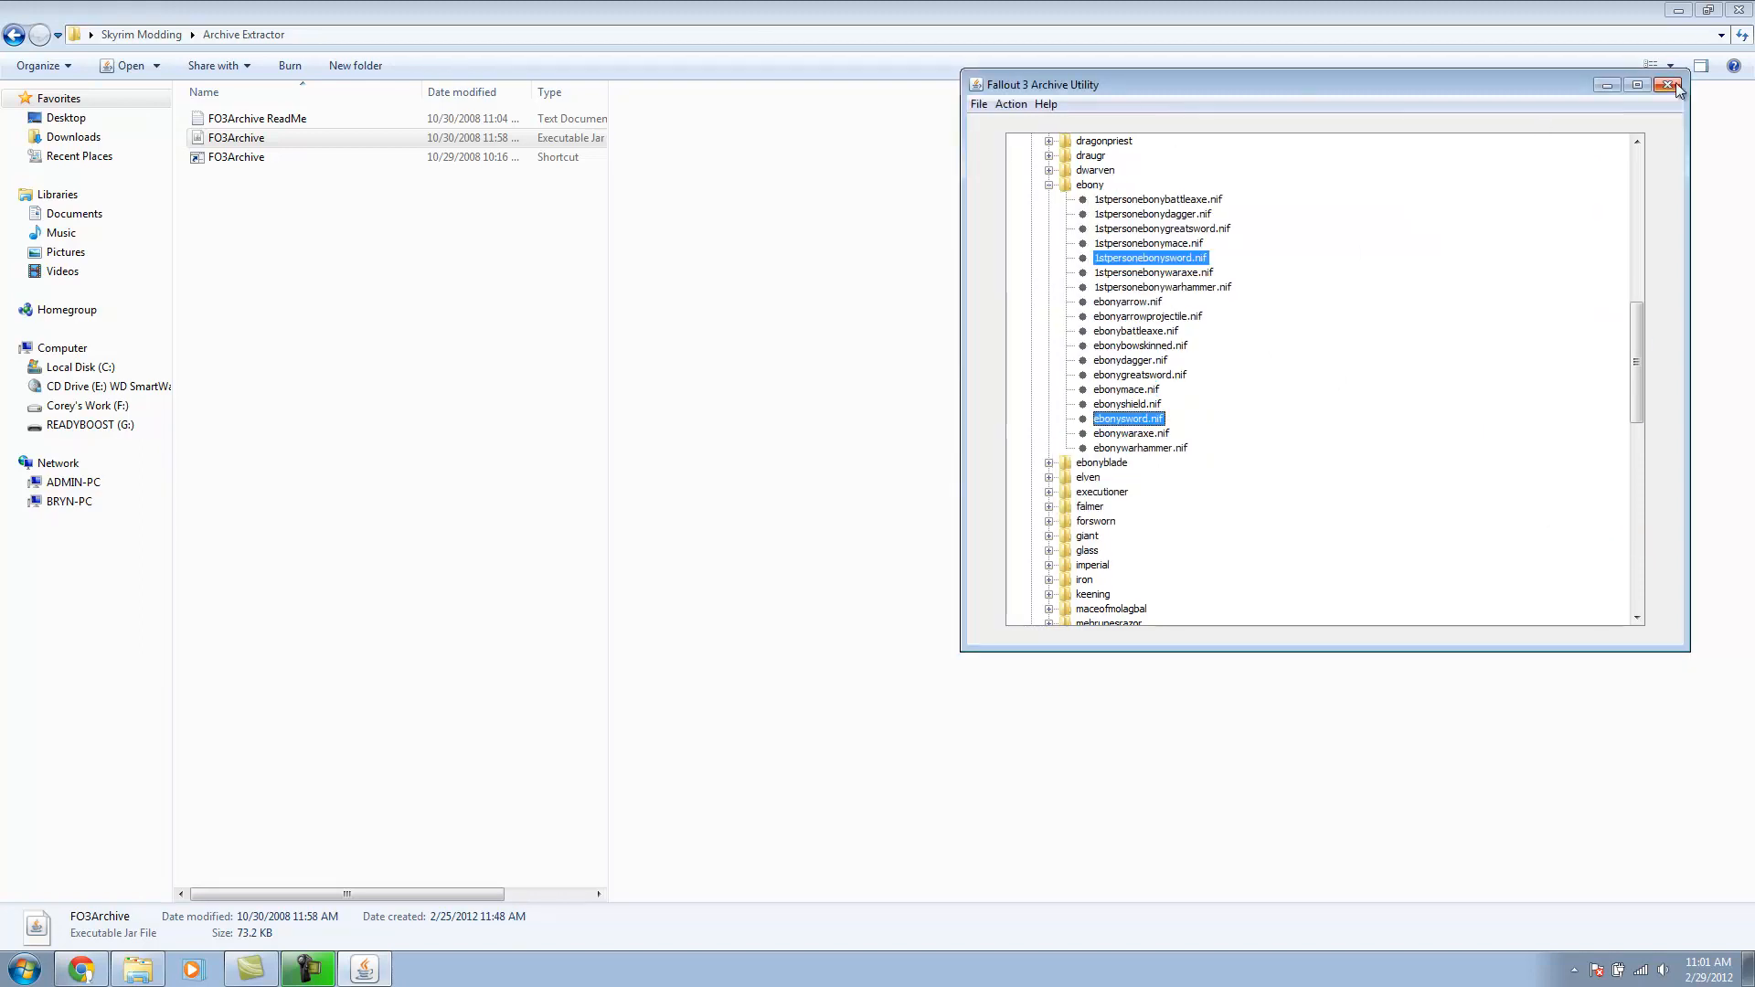
click(1677, 86)
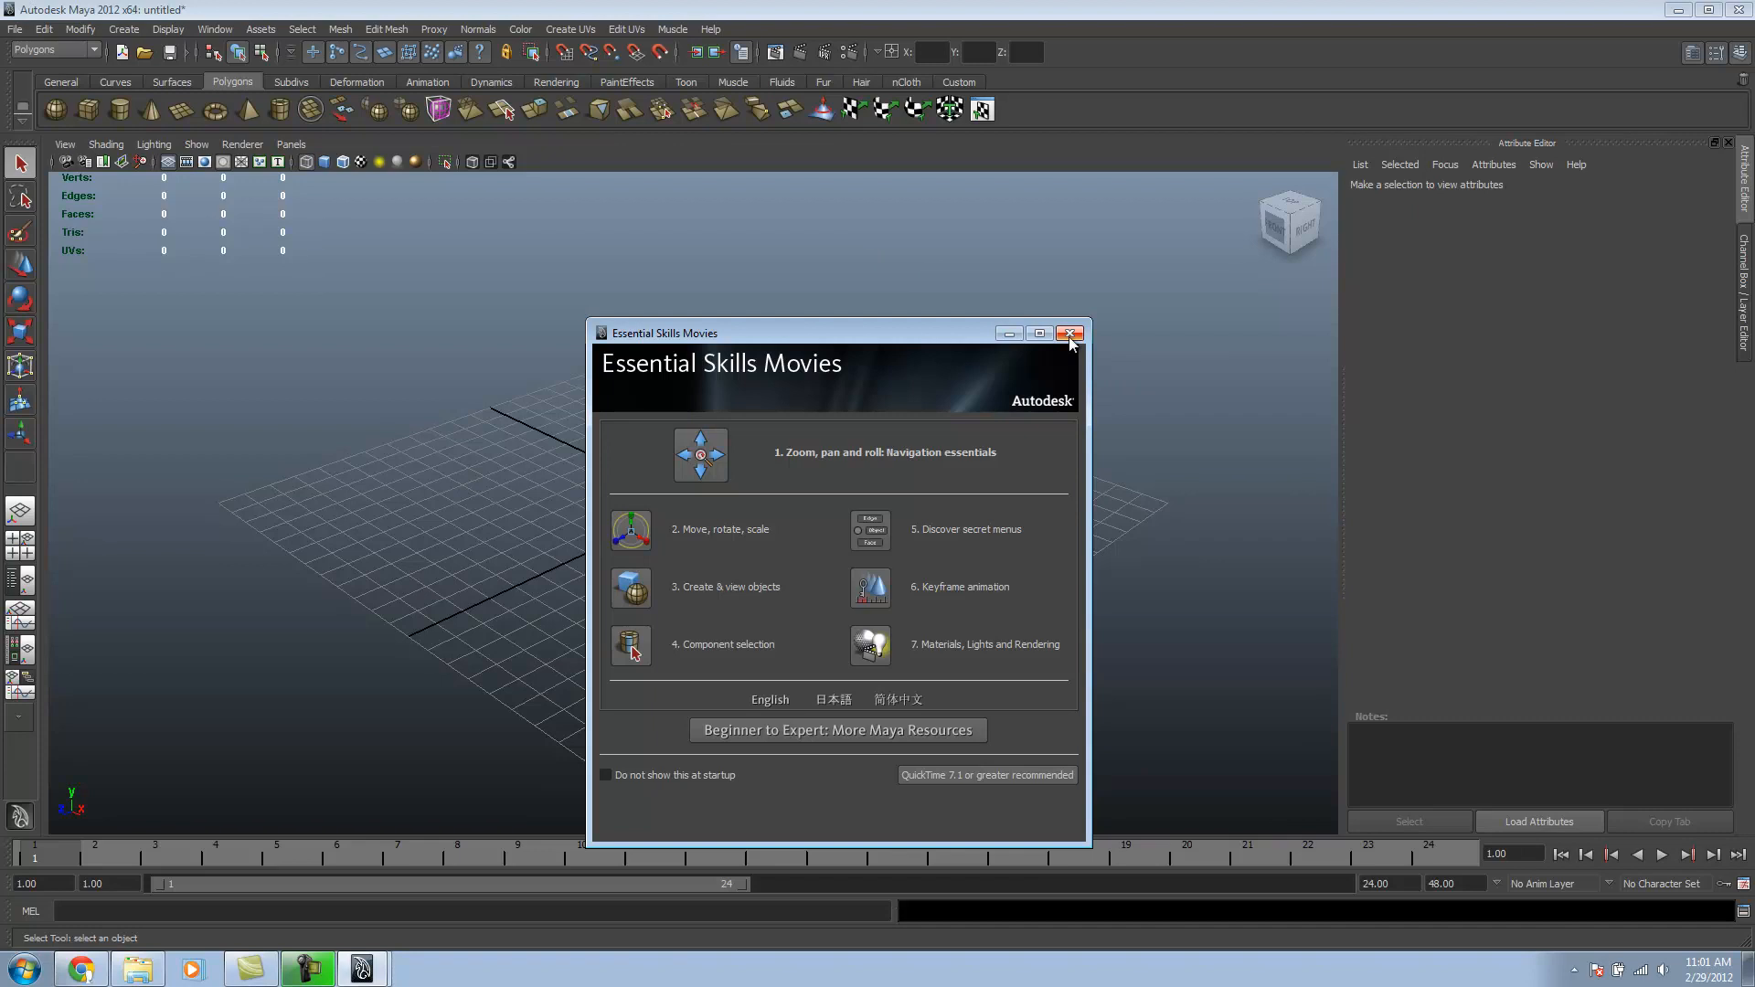
Step: Dismiss the Essential Skills Movies window and open the SerpentsEdge-00.mb scene
click(1068, 333)
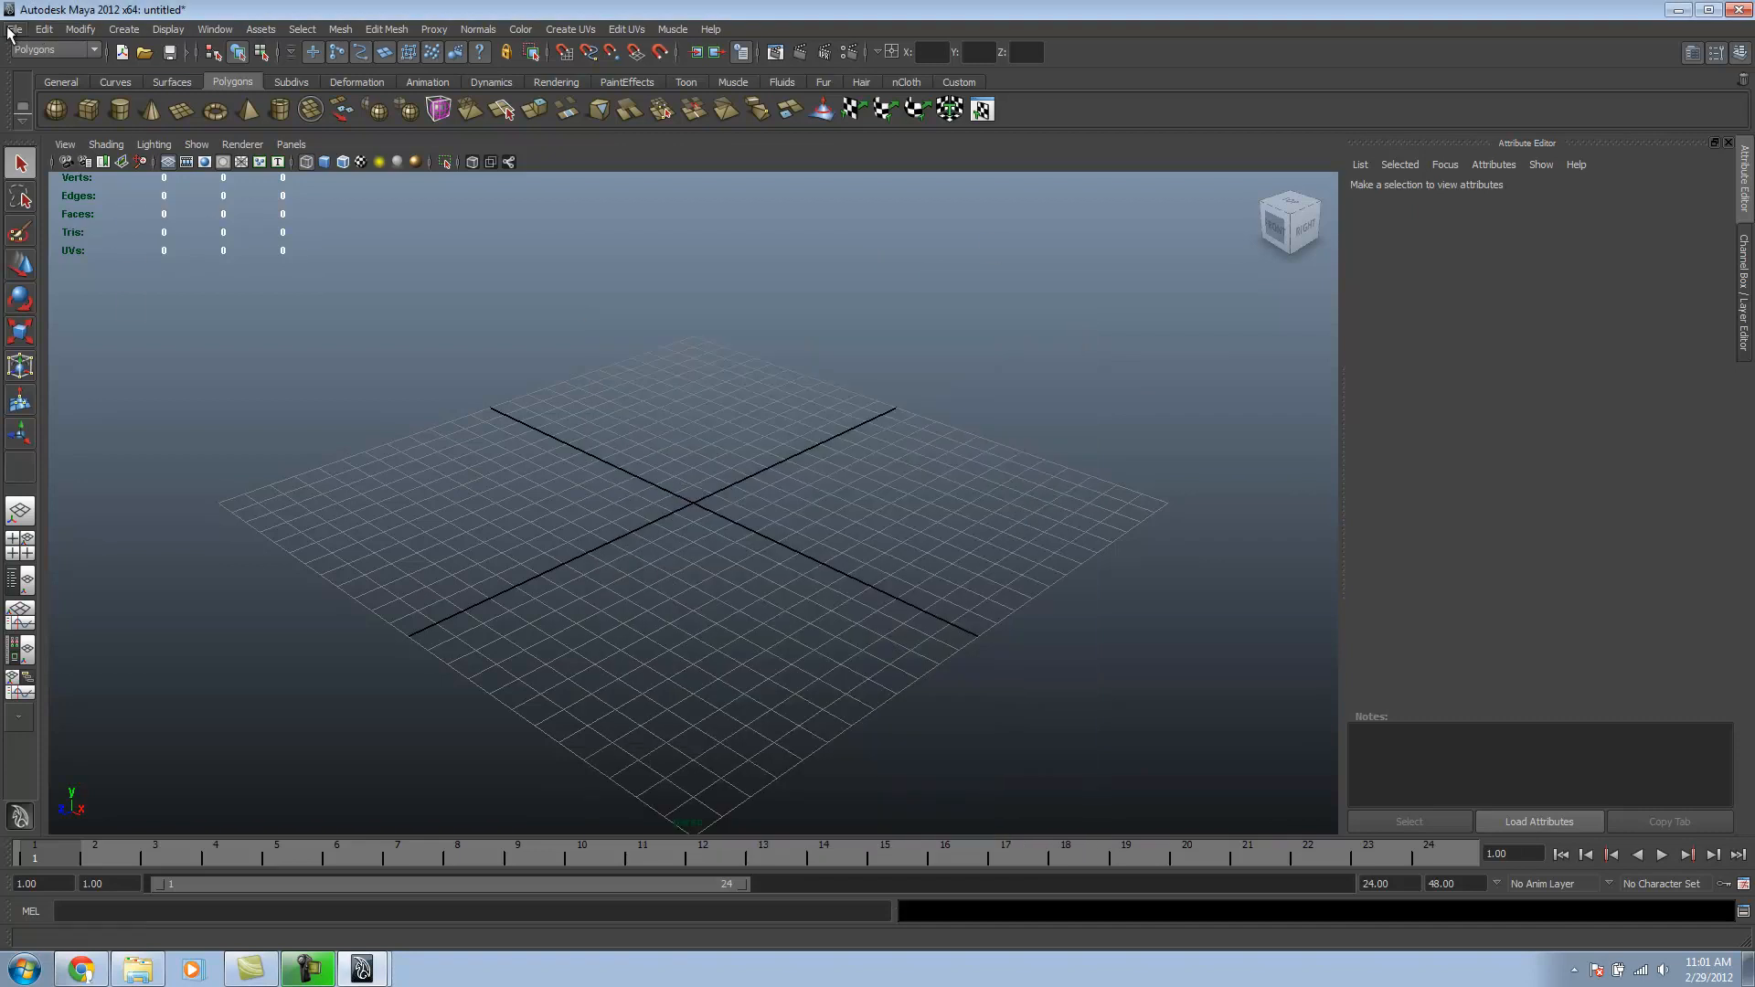
click(15, 29)
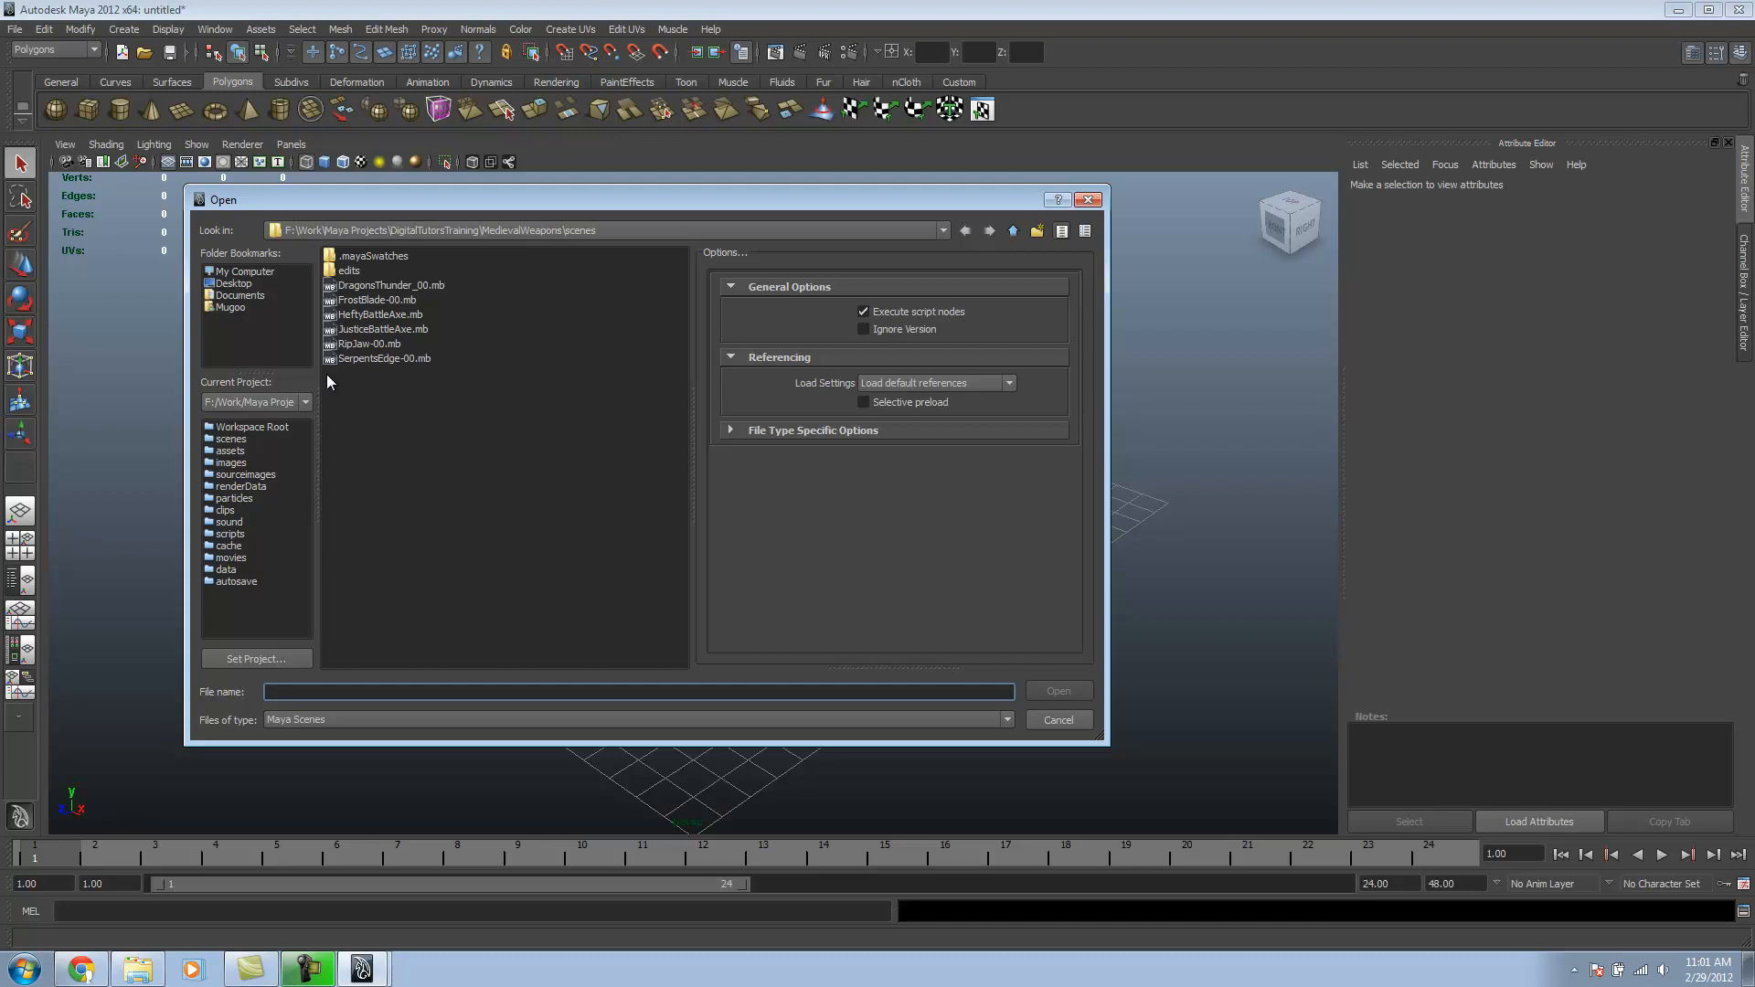
click(384, 359)
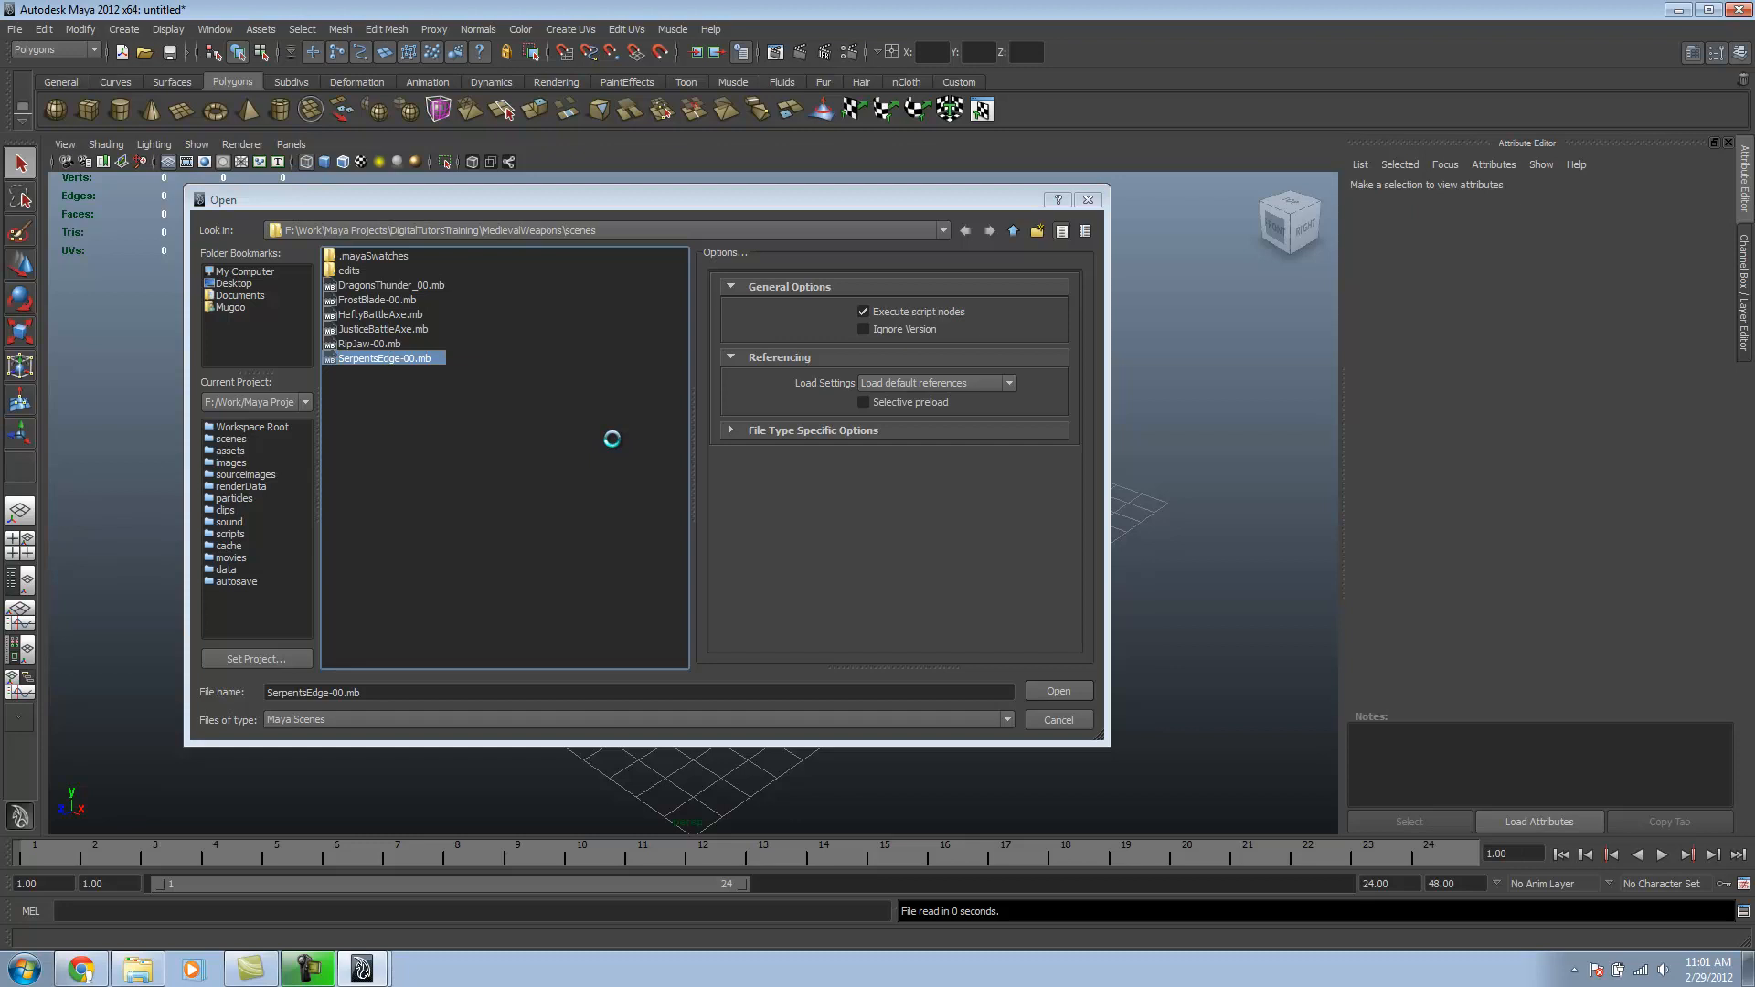
click(1055, 691)
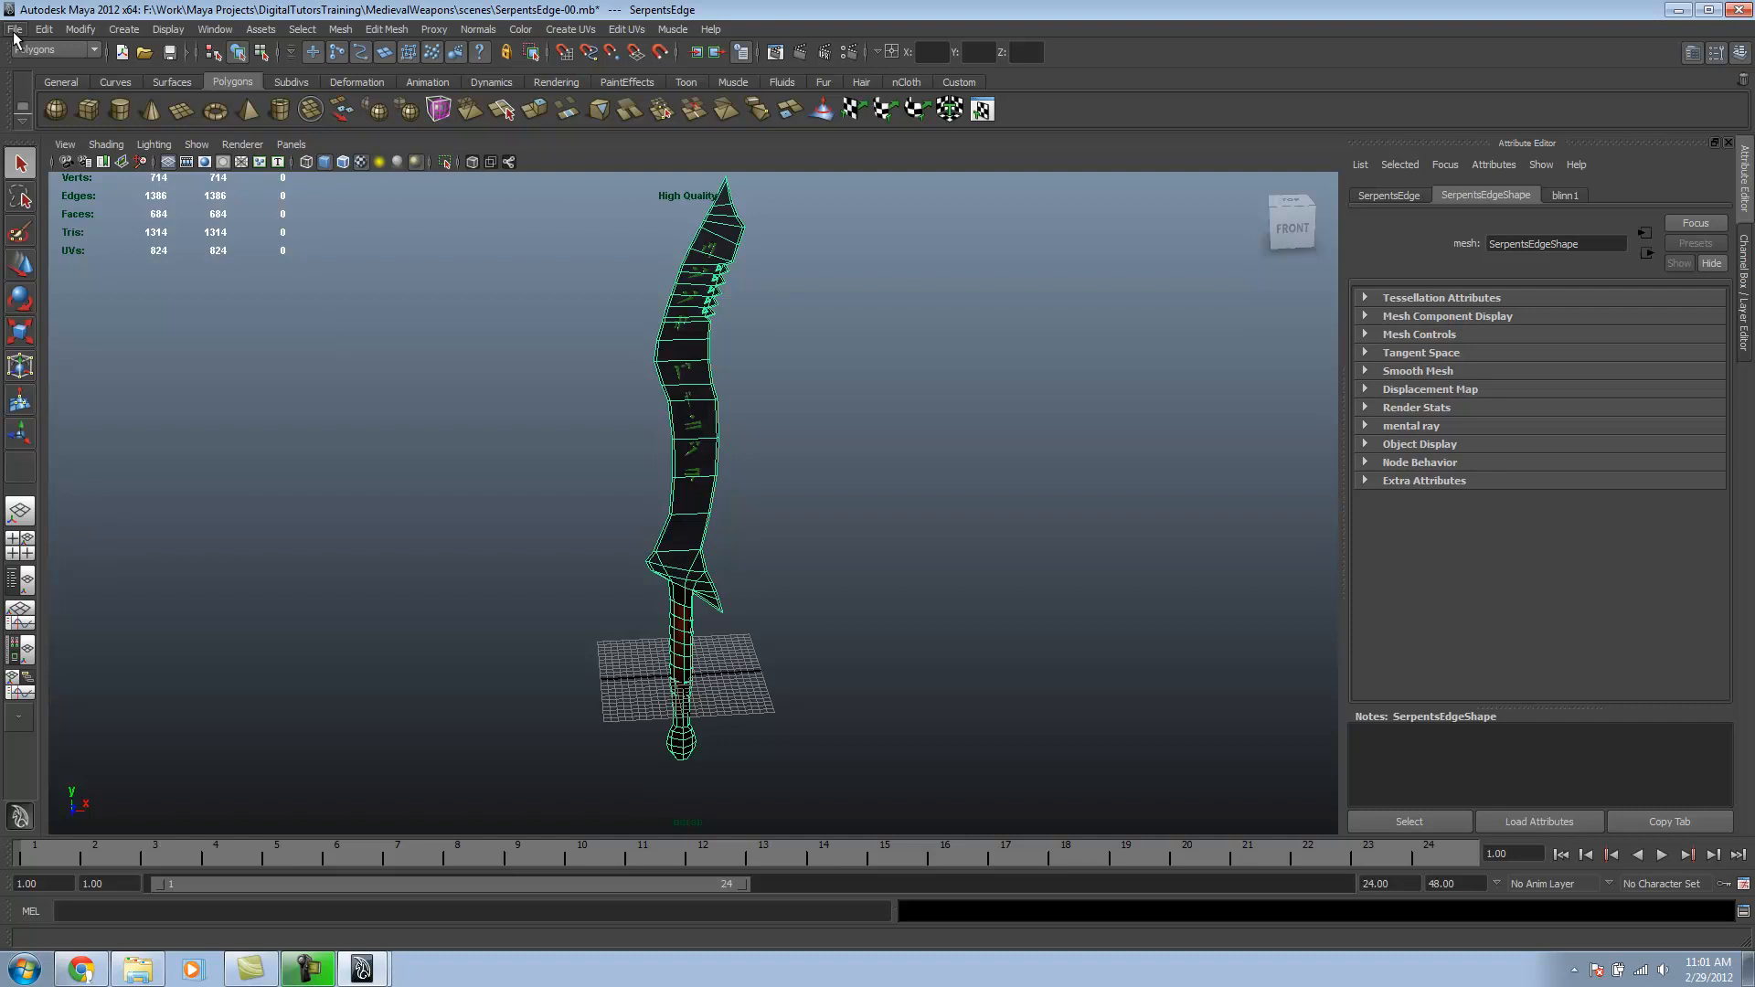
Step: Start a File > Import and cancel out of it
click(14, 28)
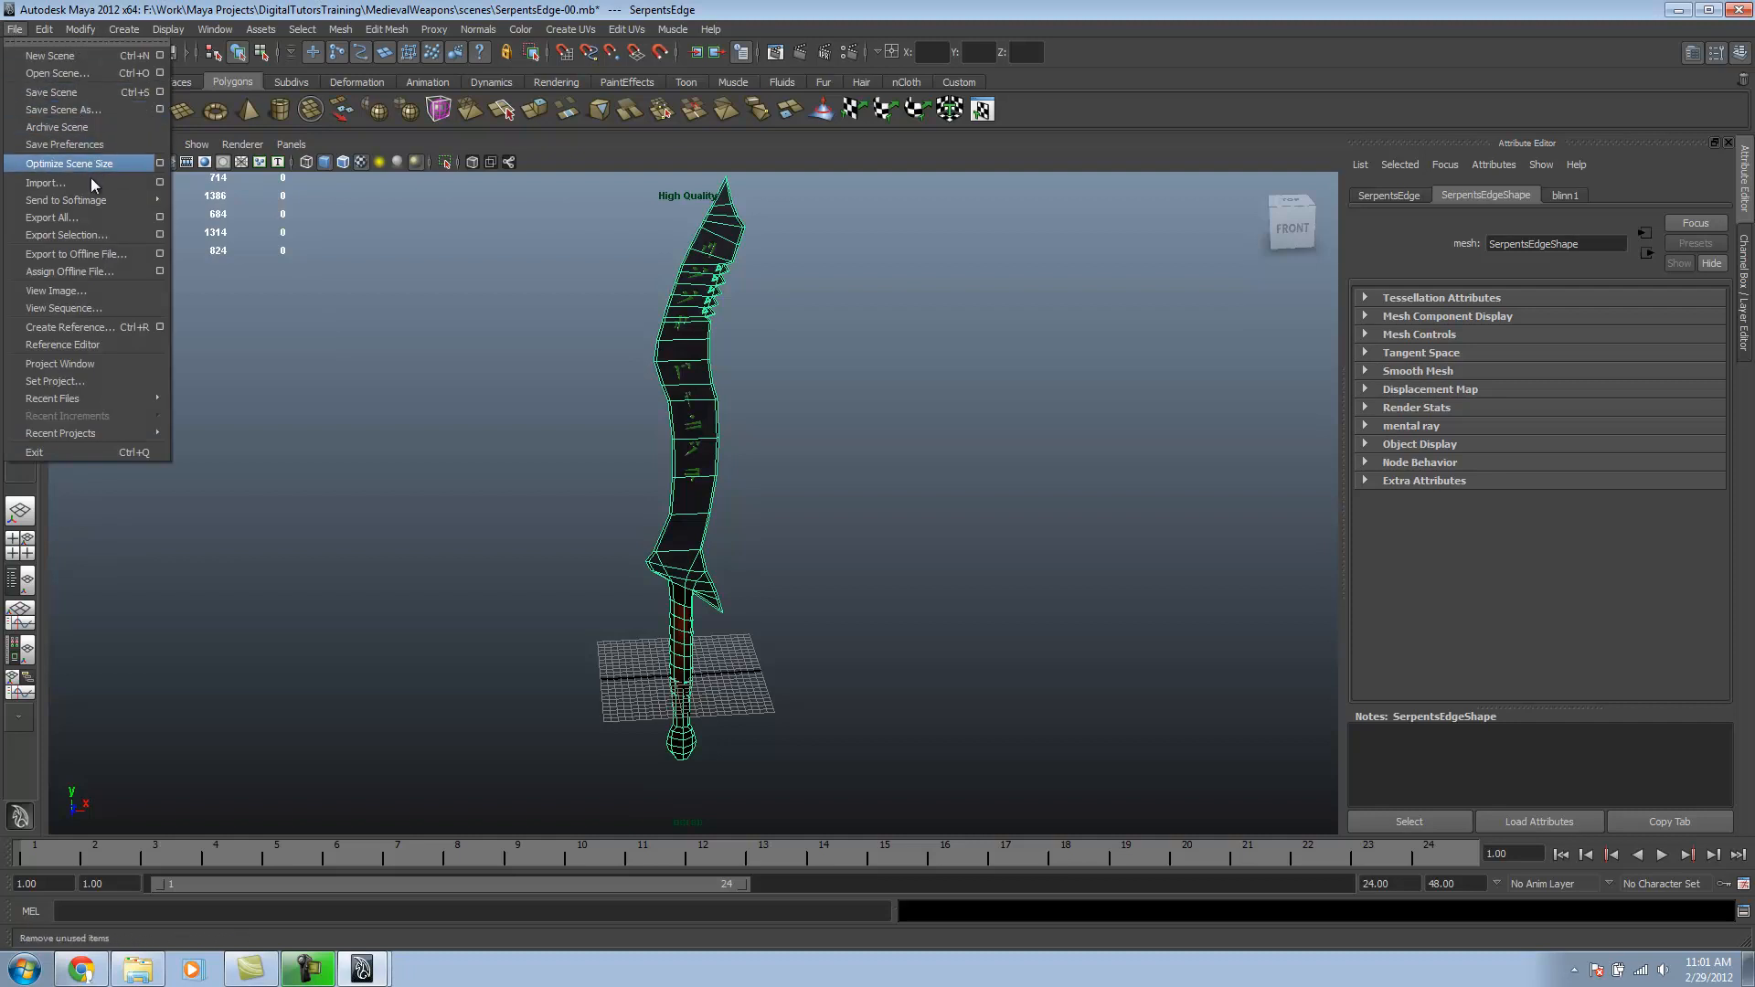
click(46, 183)
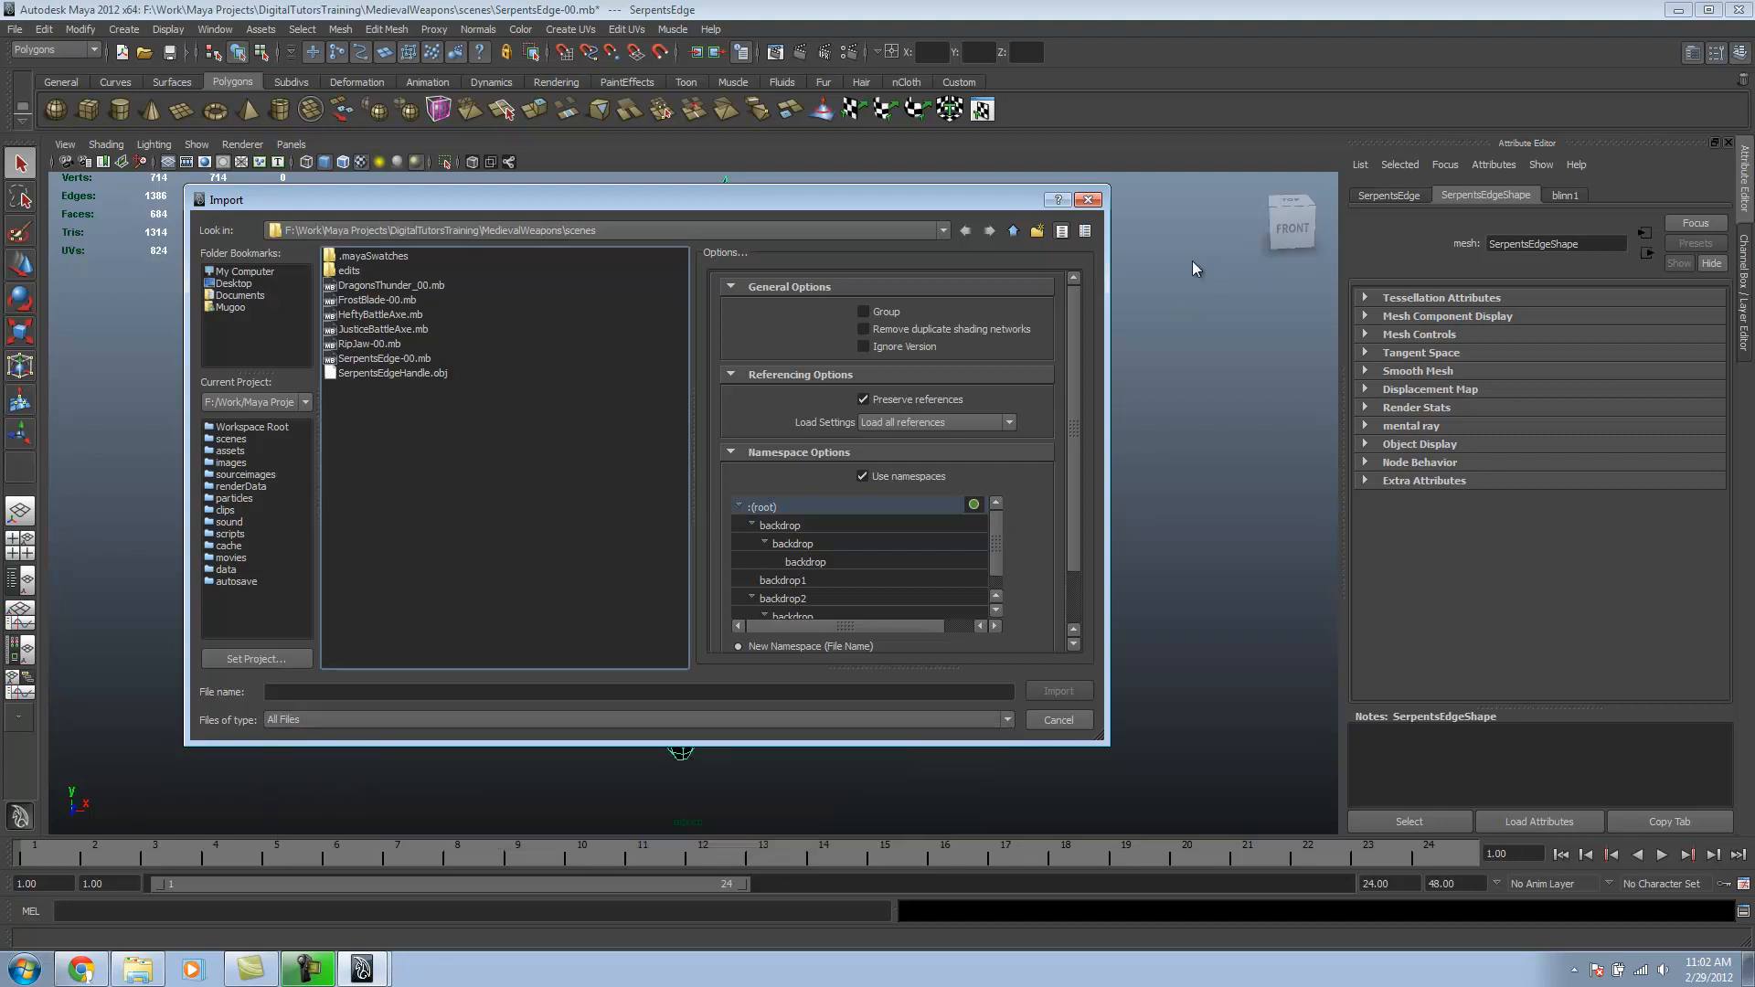
click(1055, 721)
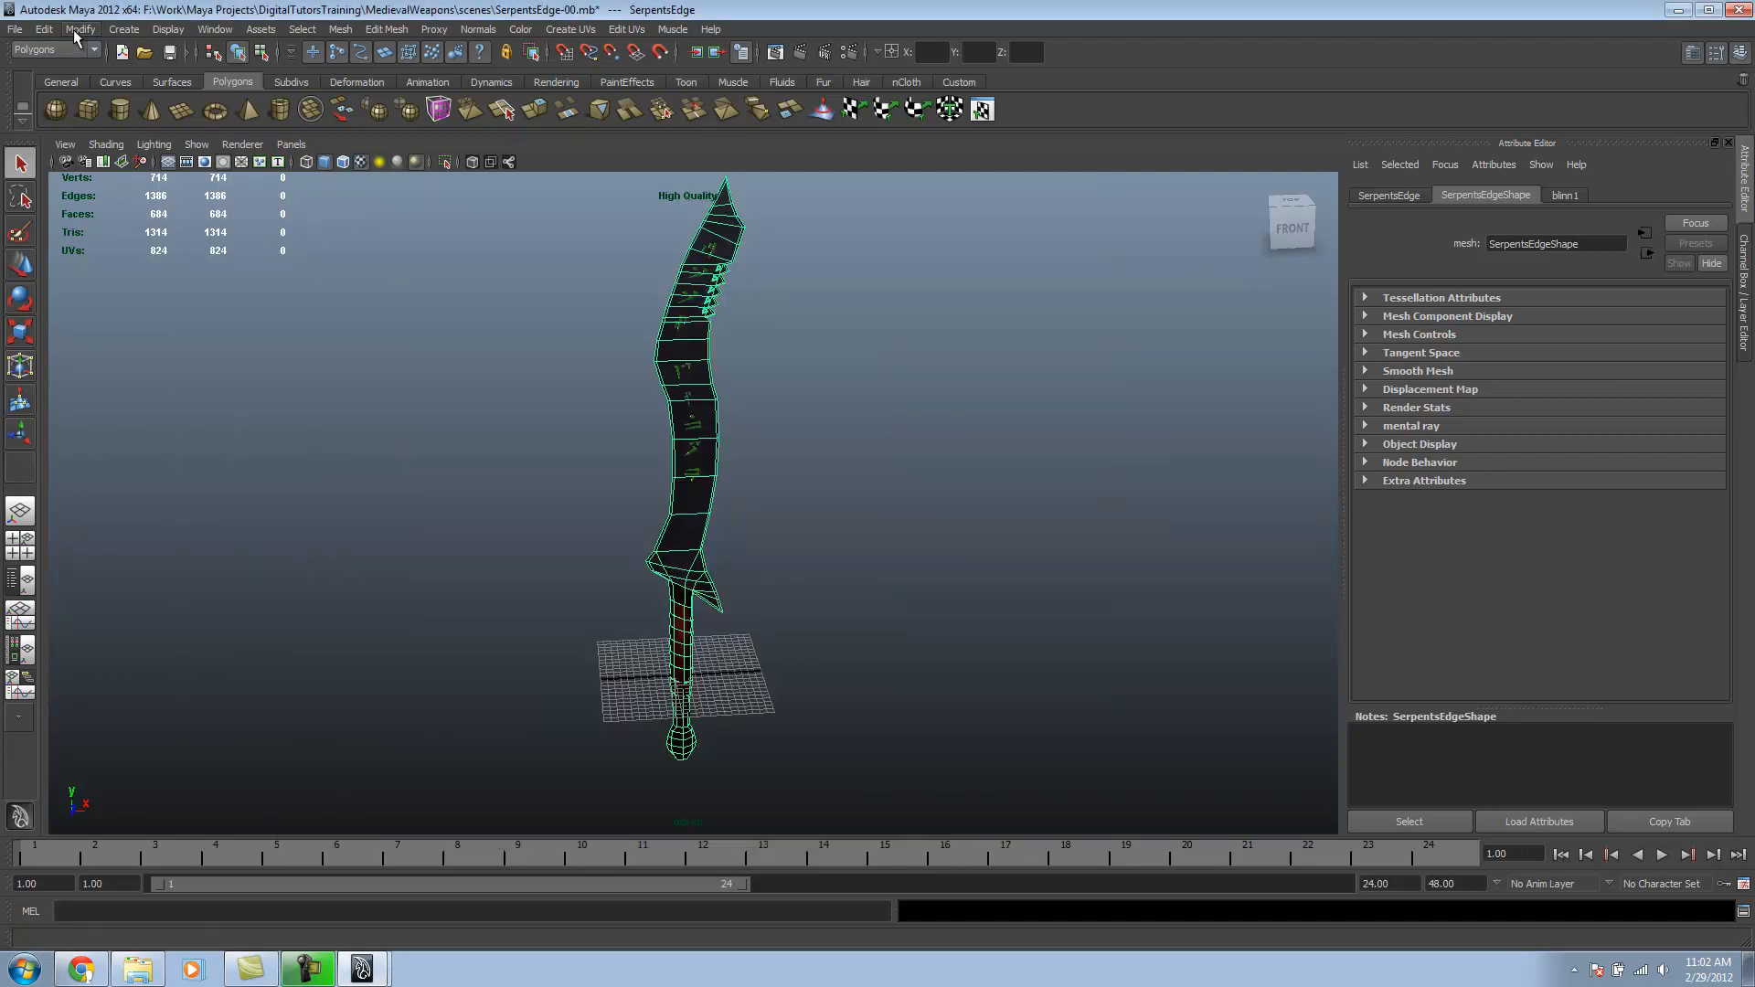
Step: Load nifTranslator.mll in the Plug-in Manager and close the manager
click(216, 29)
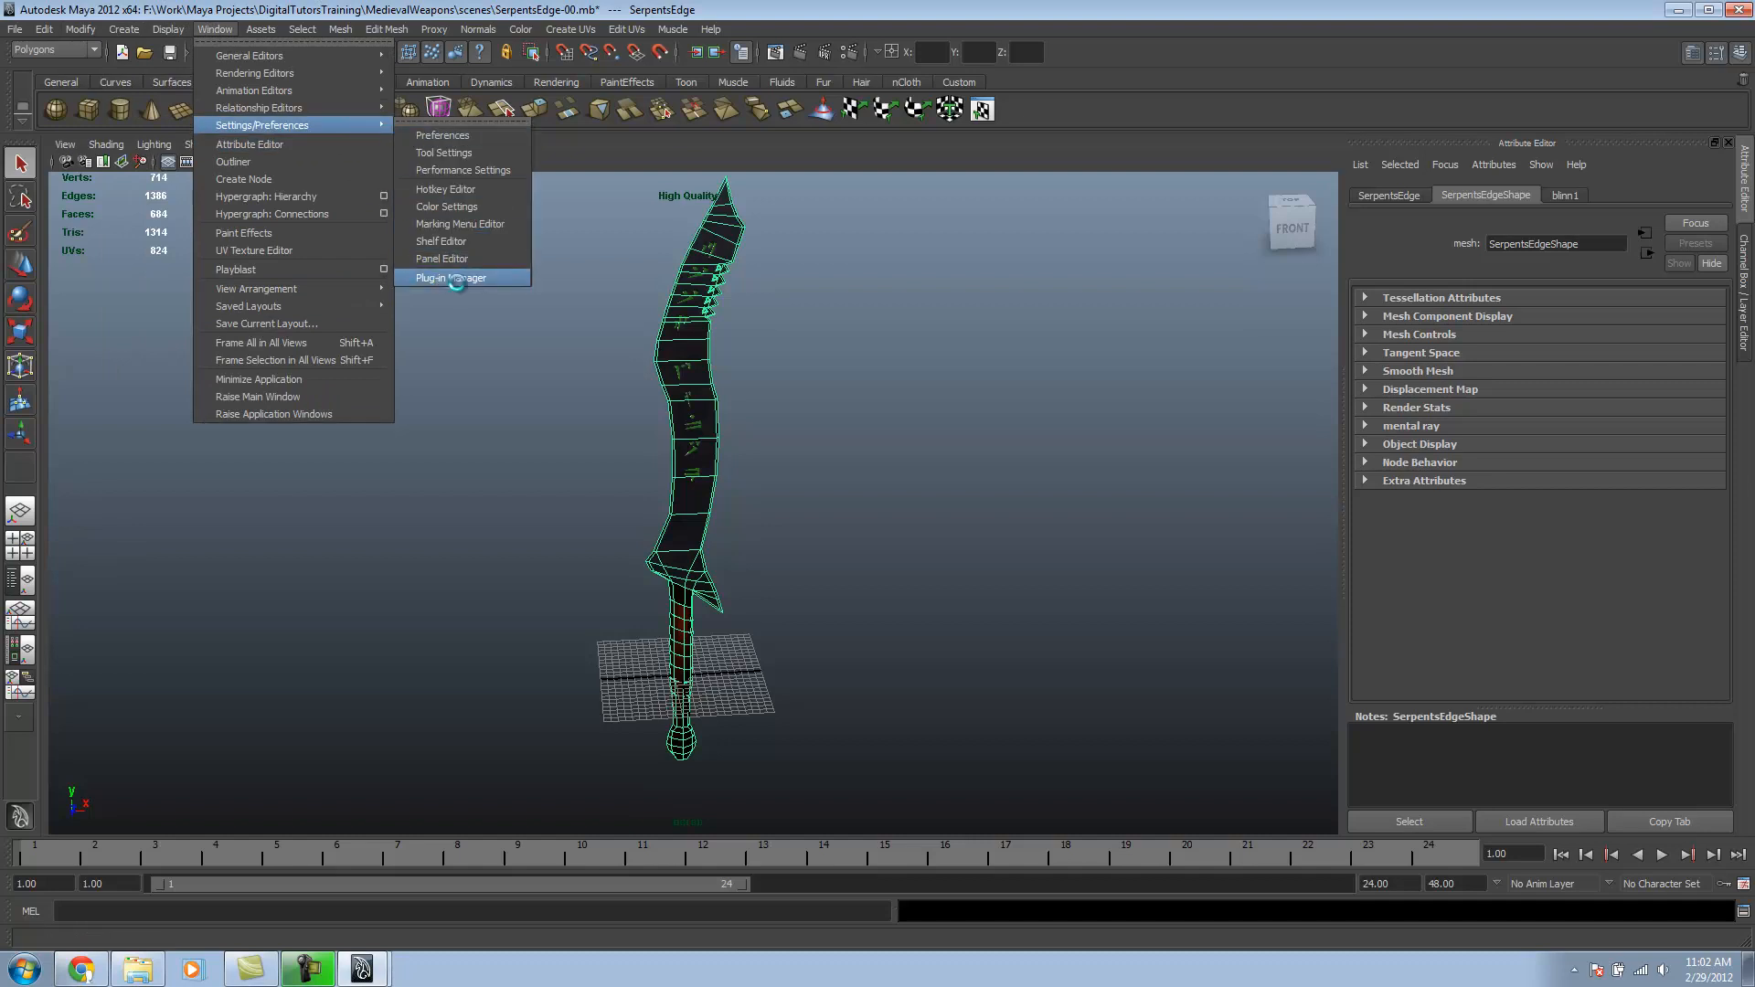
click(452, 278)
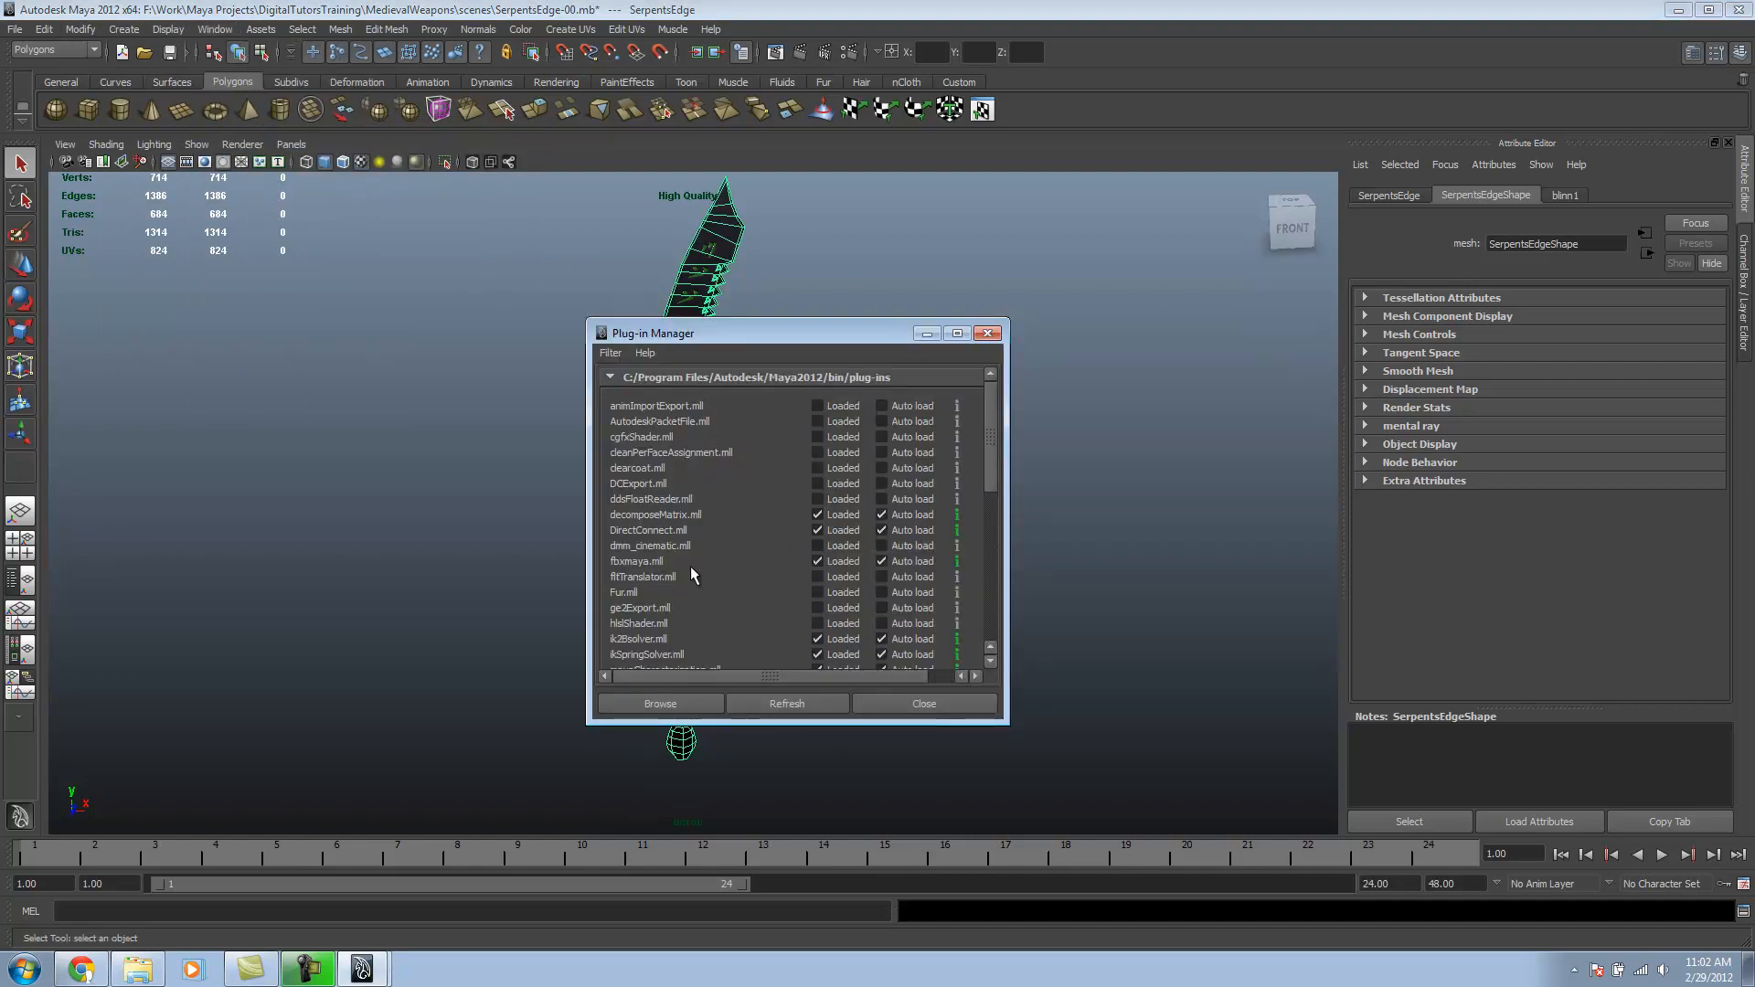
scroll(down, 3)
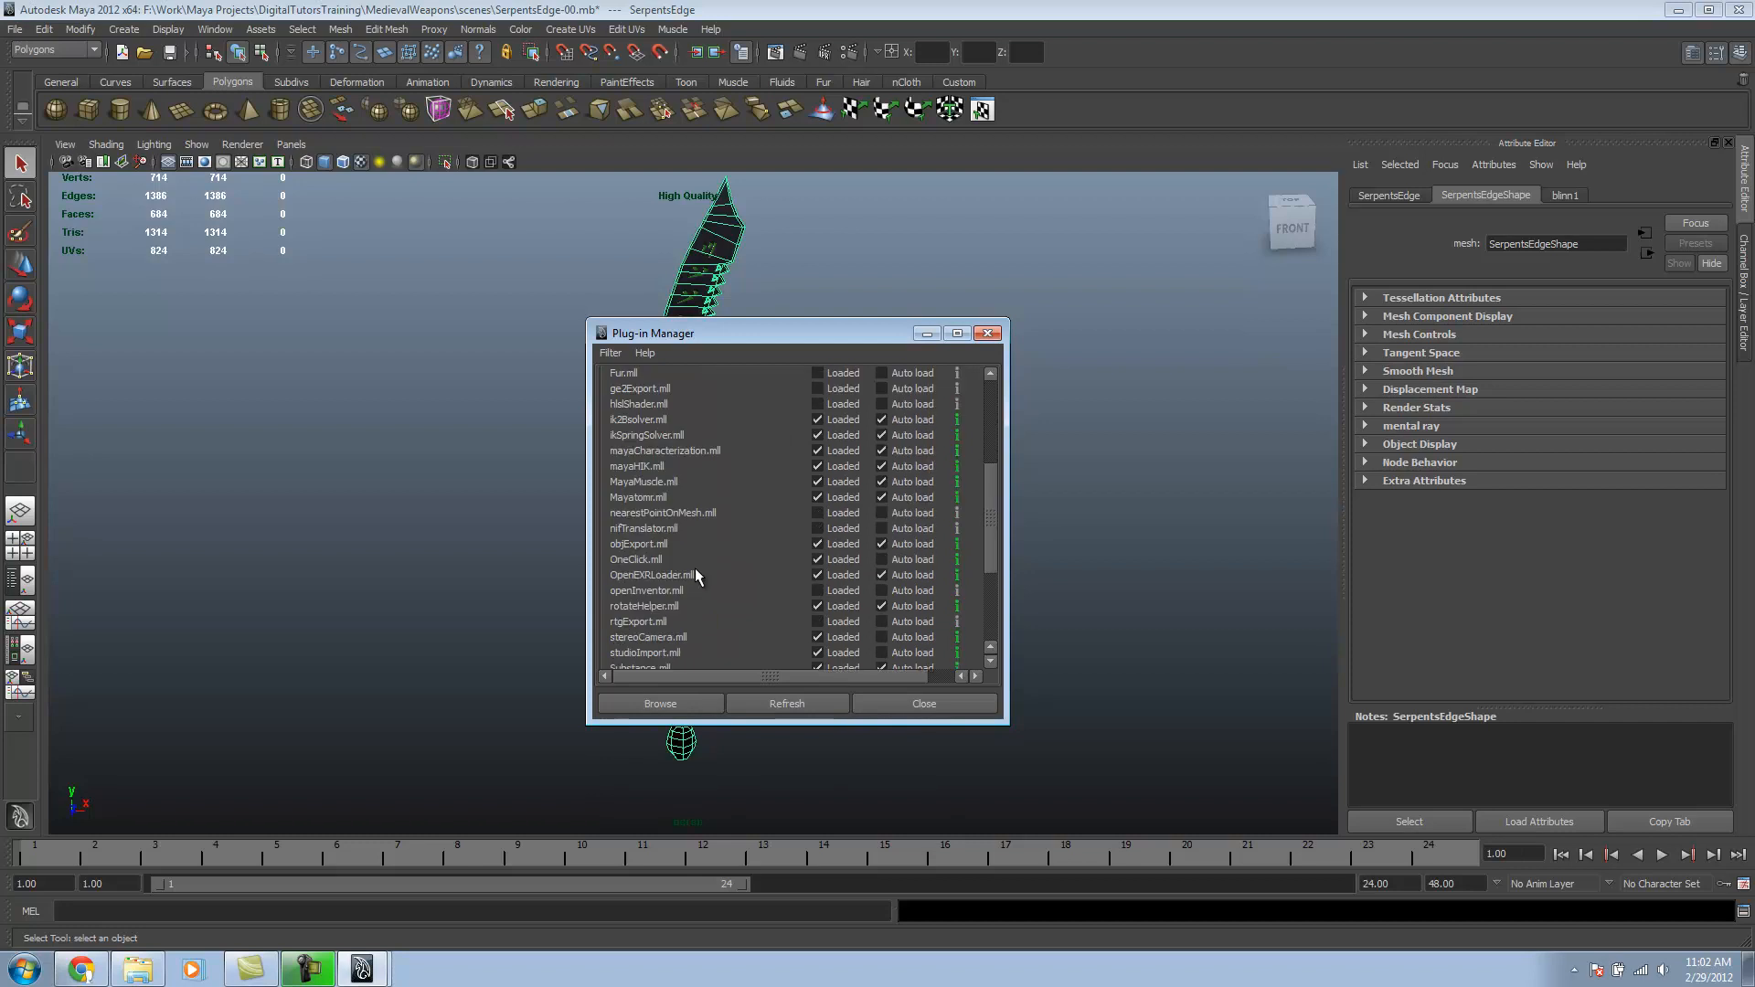
mouse_move(652, 545)
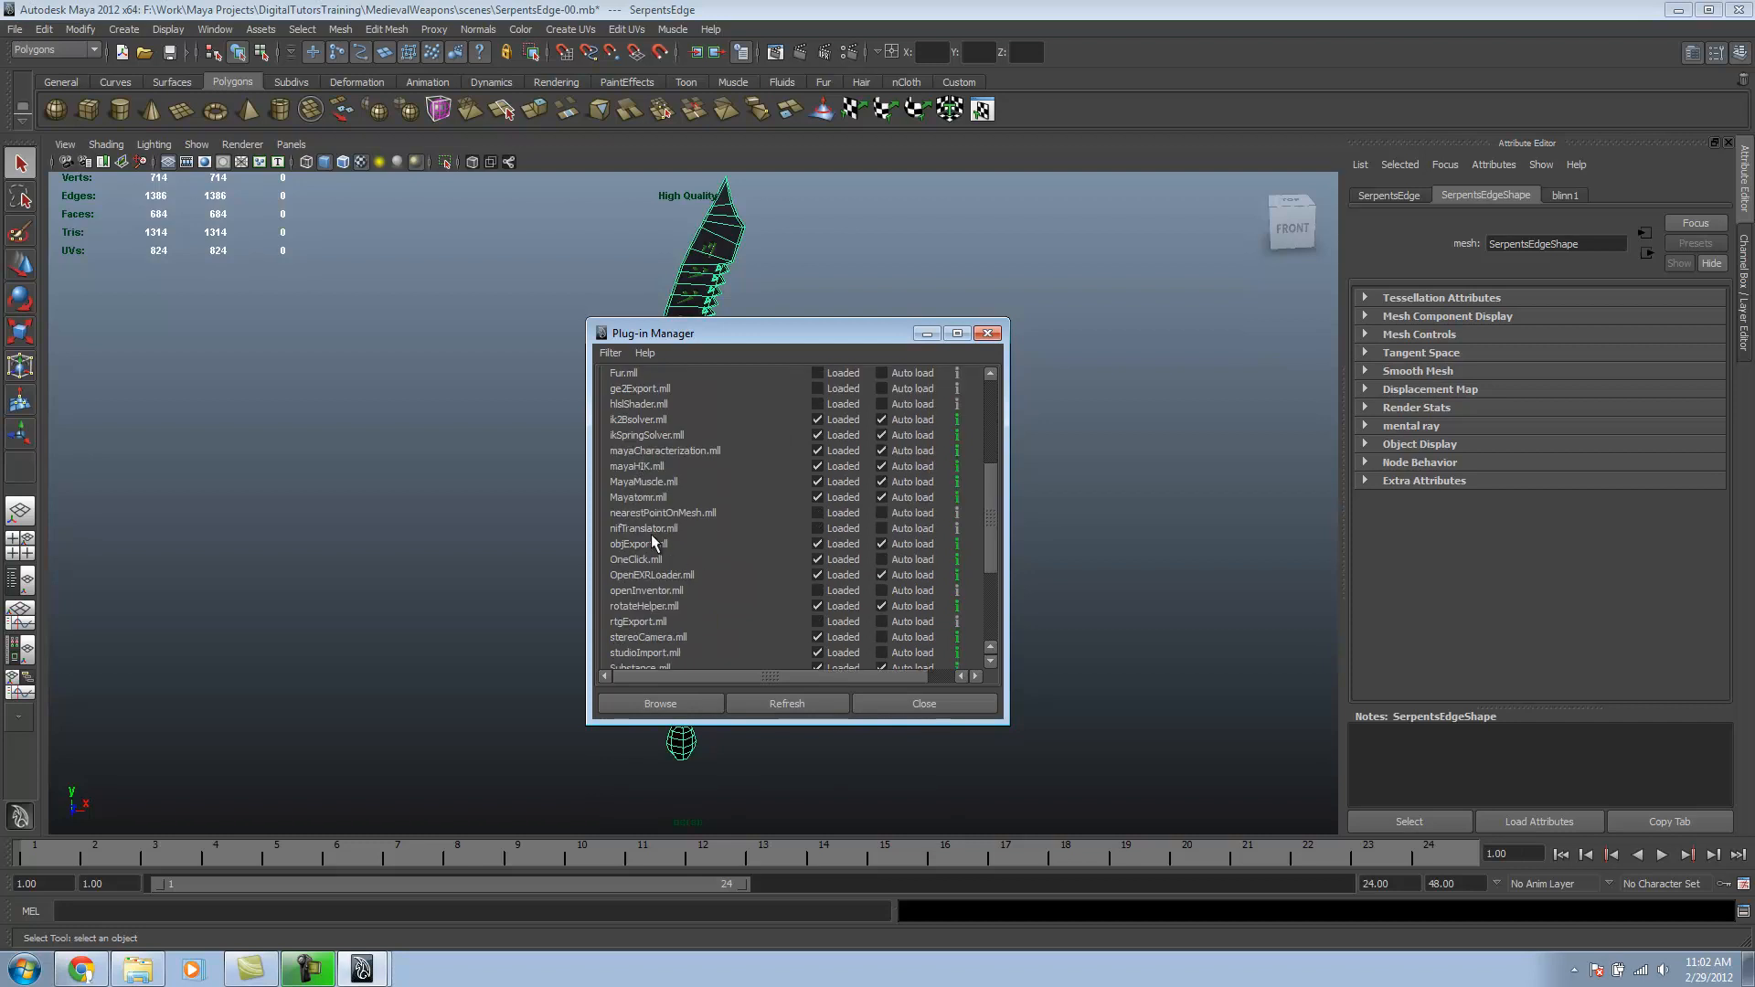
click(819, 527)
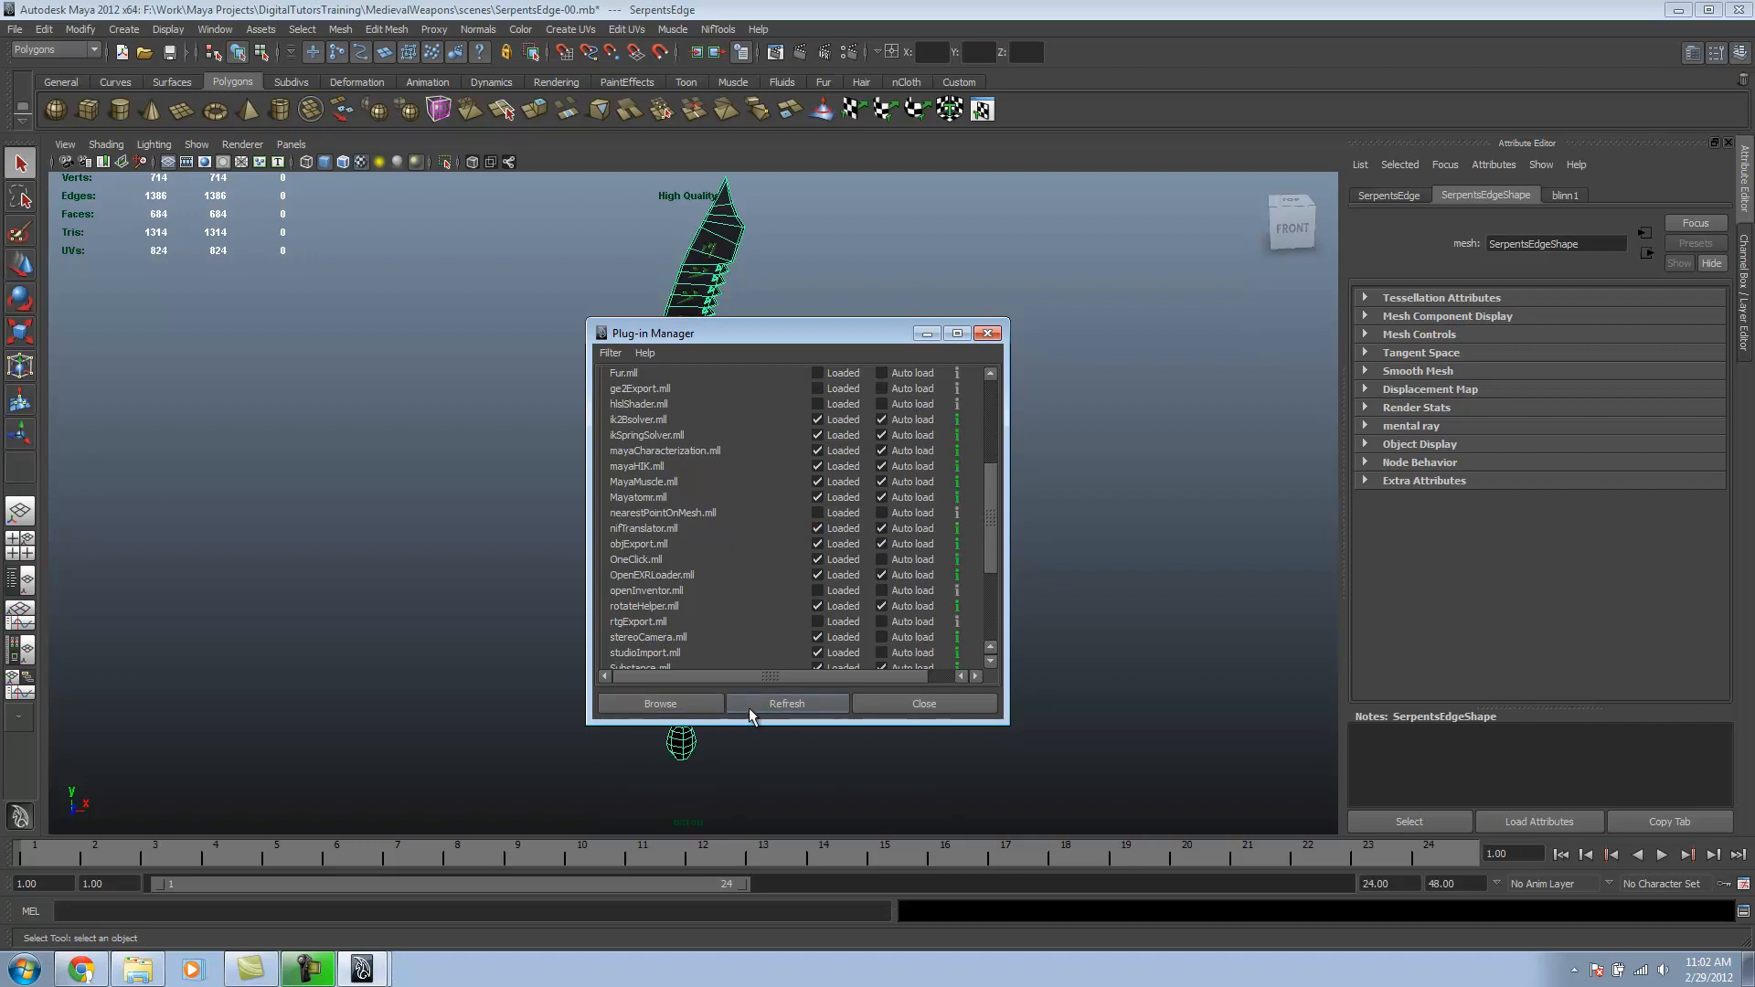
click(924, 703)
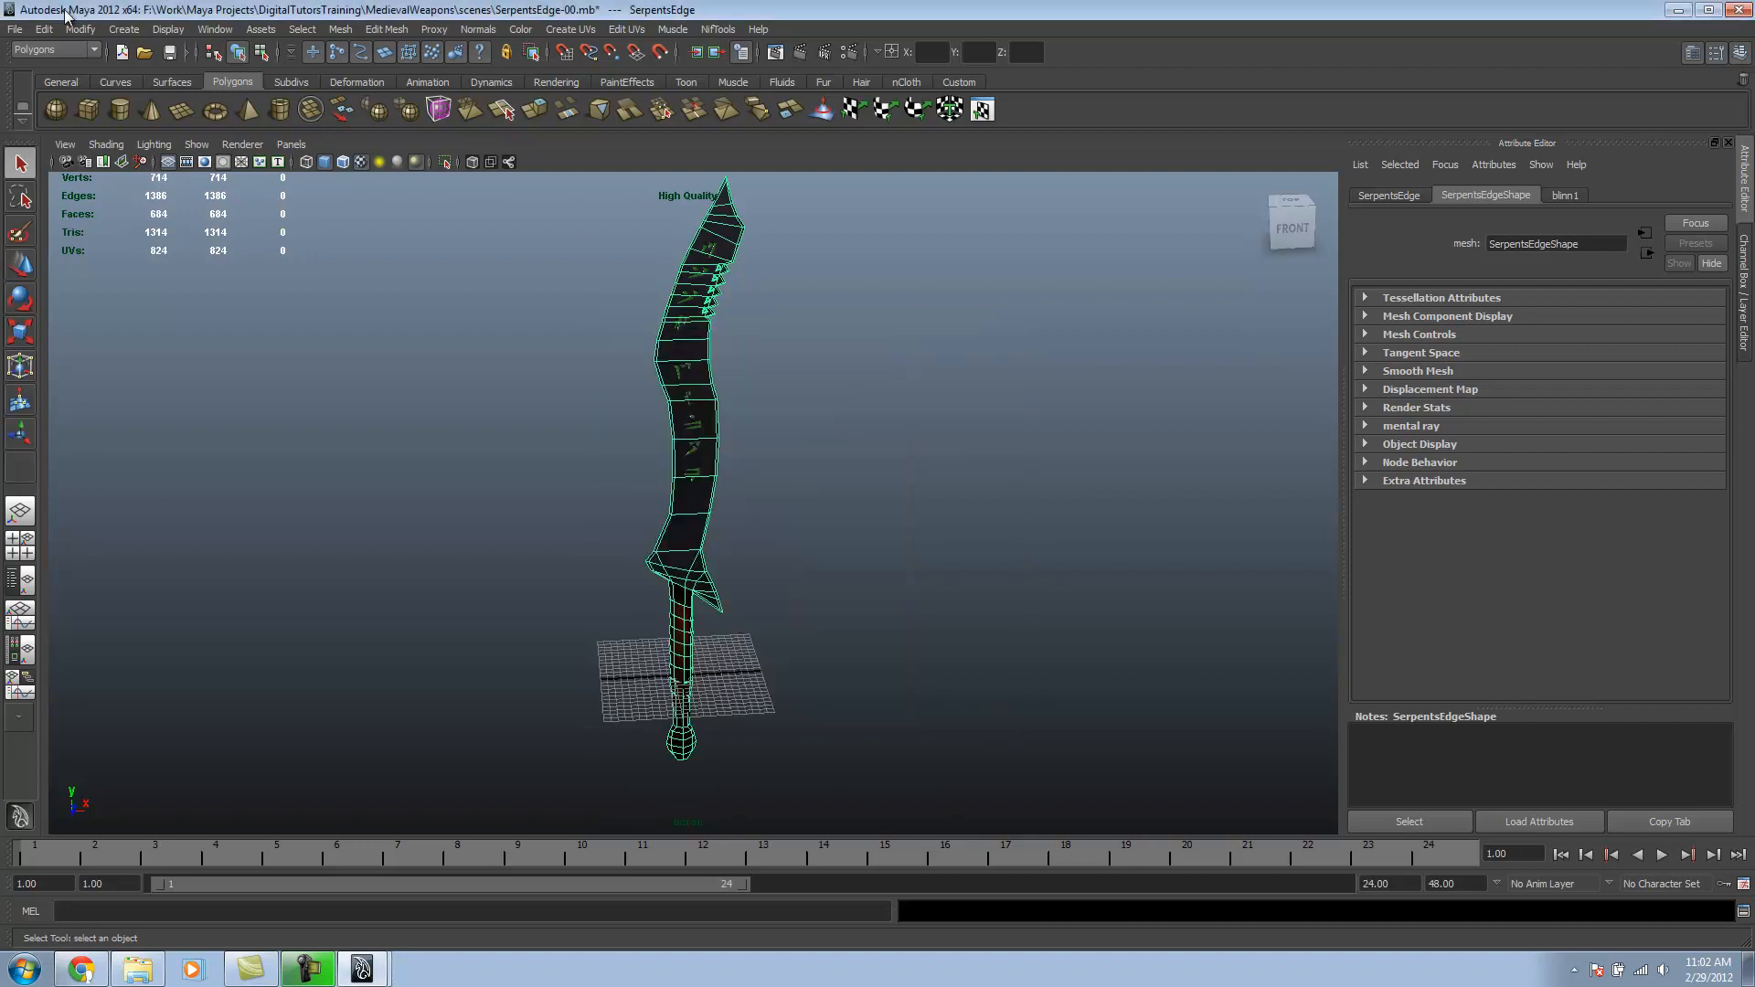
Step: Import the ebony sword .nif from Skyrim Template Data's weapons/ebony folder into the scene
click(14, 27)
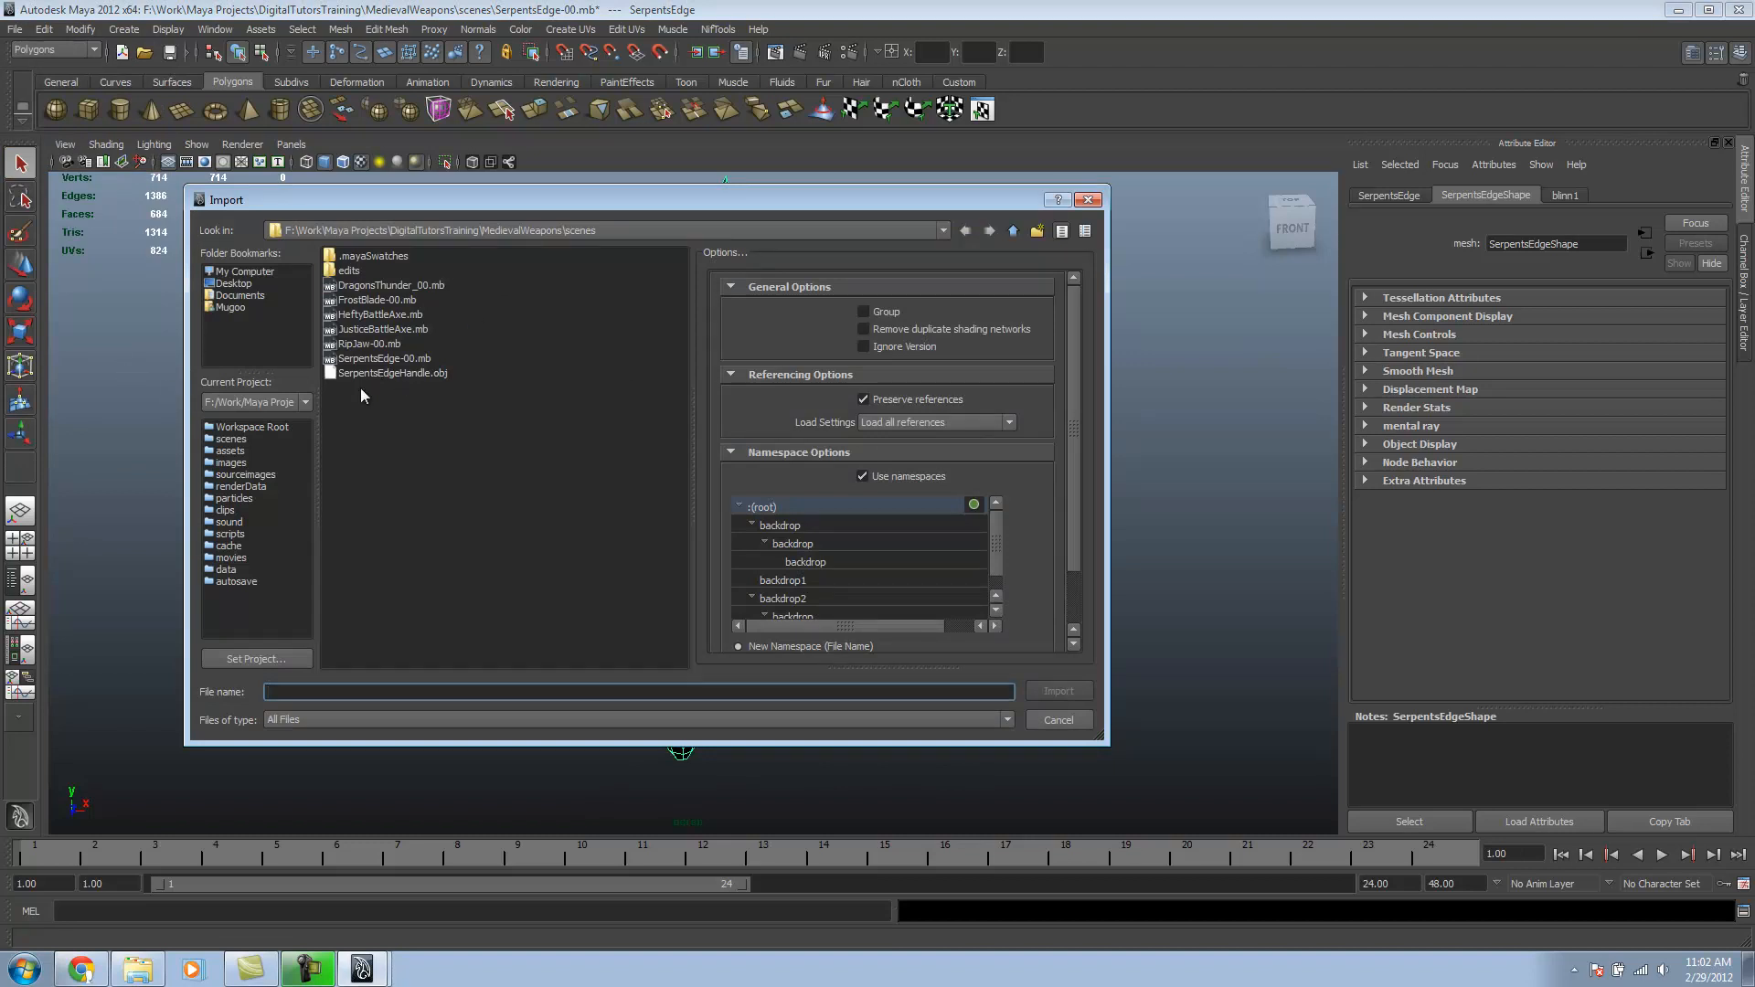
click(1004, 720)
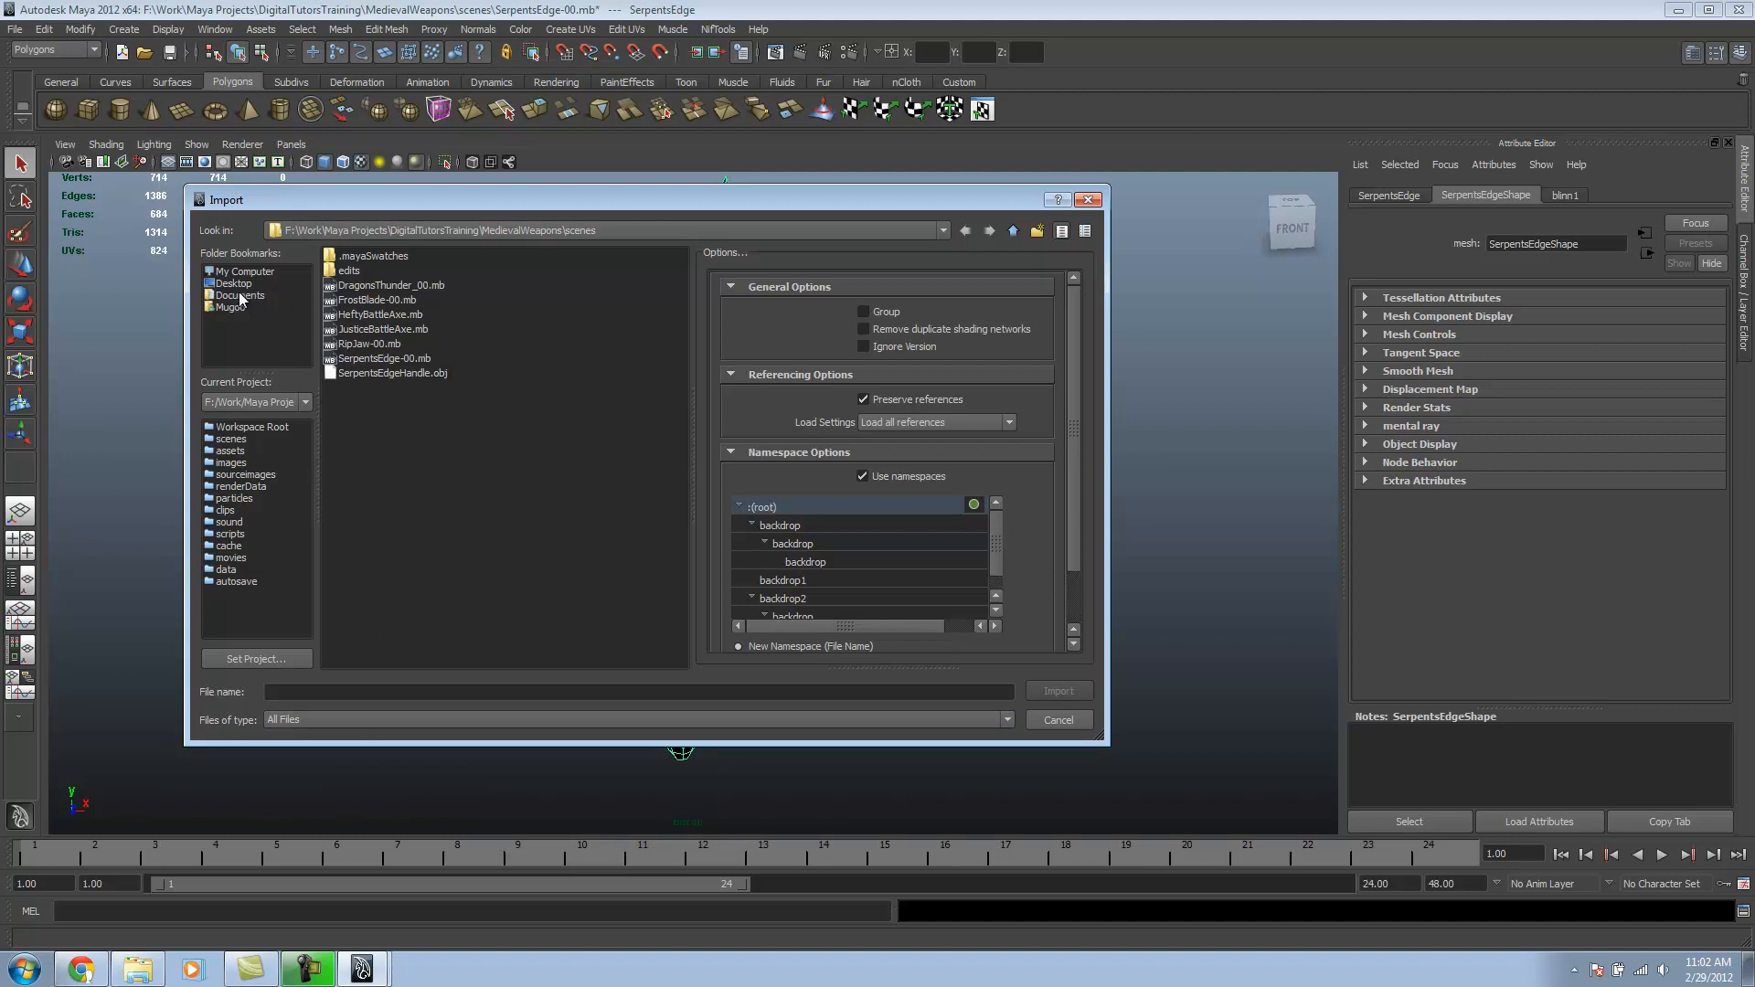
click(232, 284)
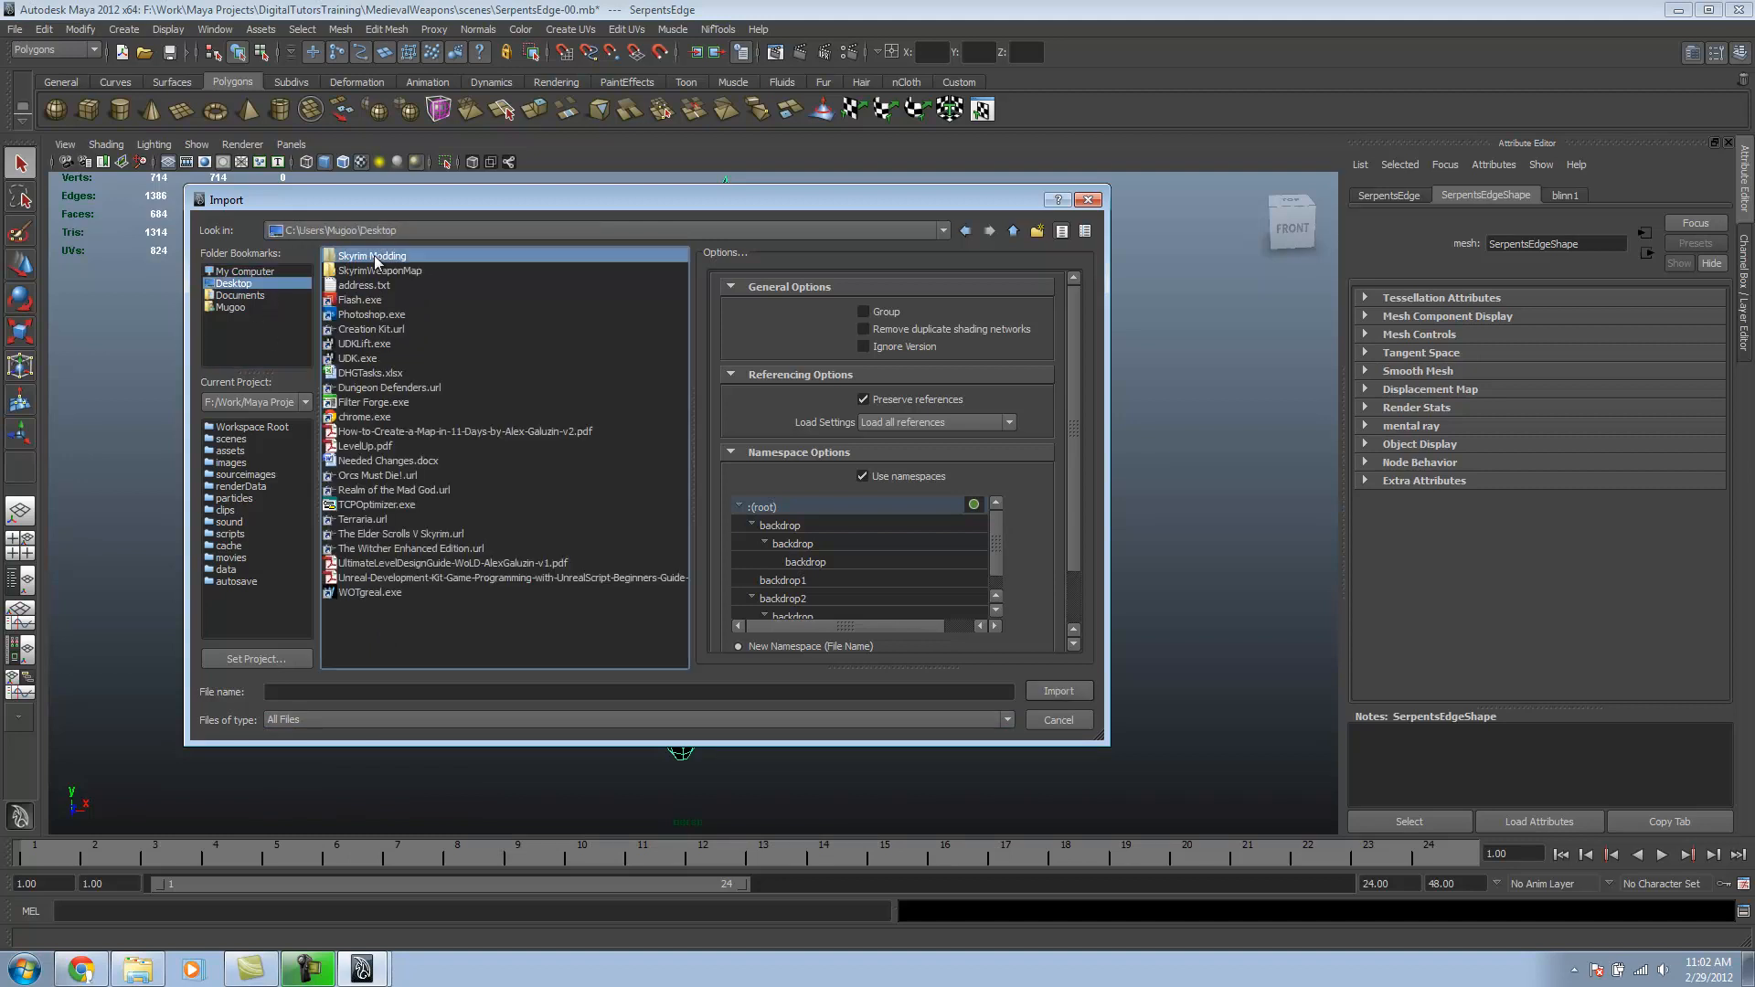
double_click(371, 256)
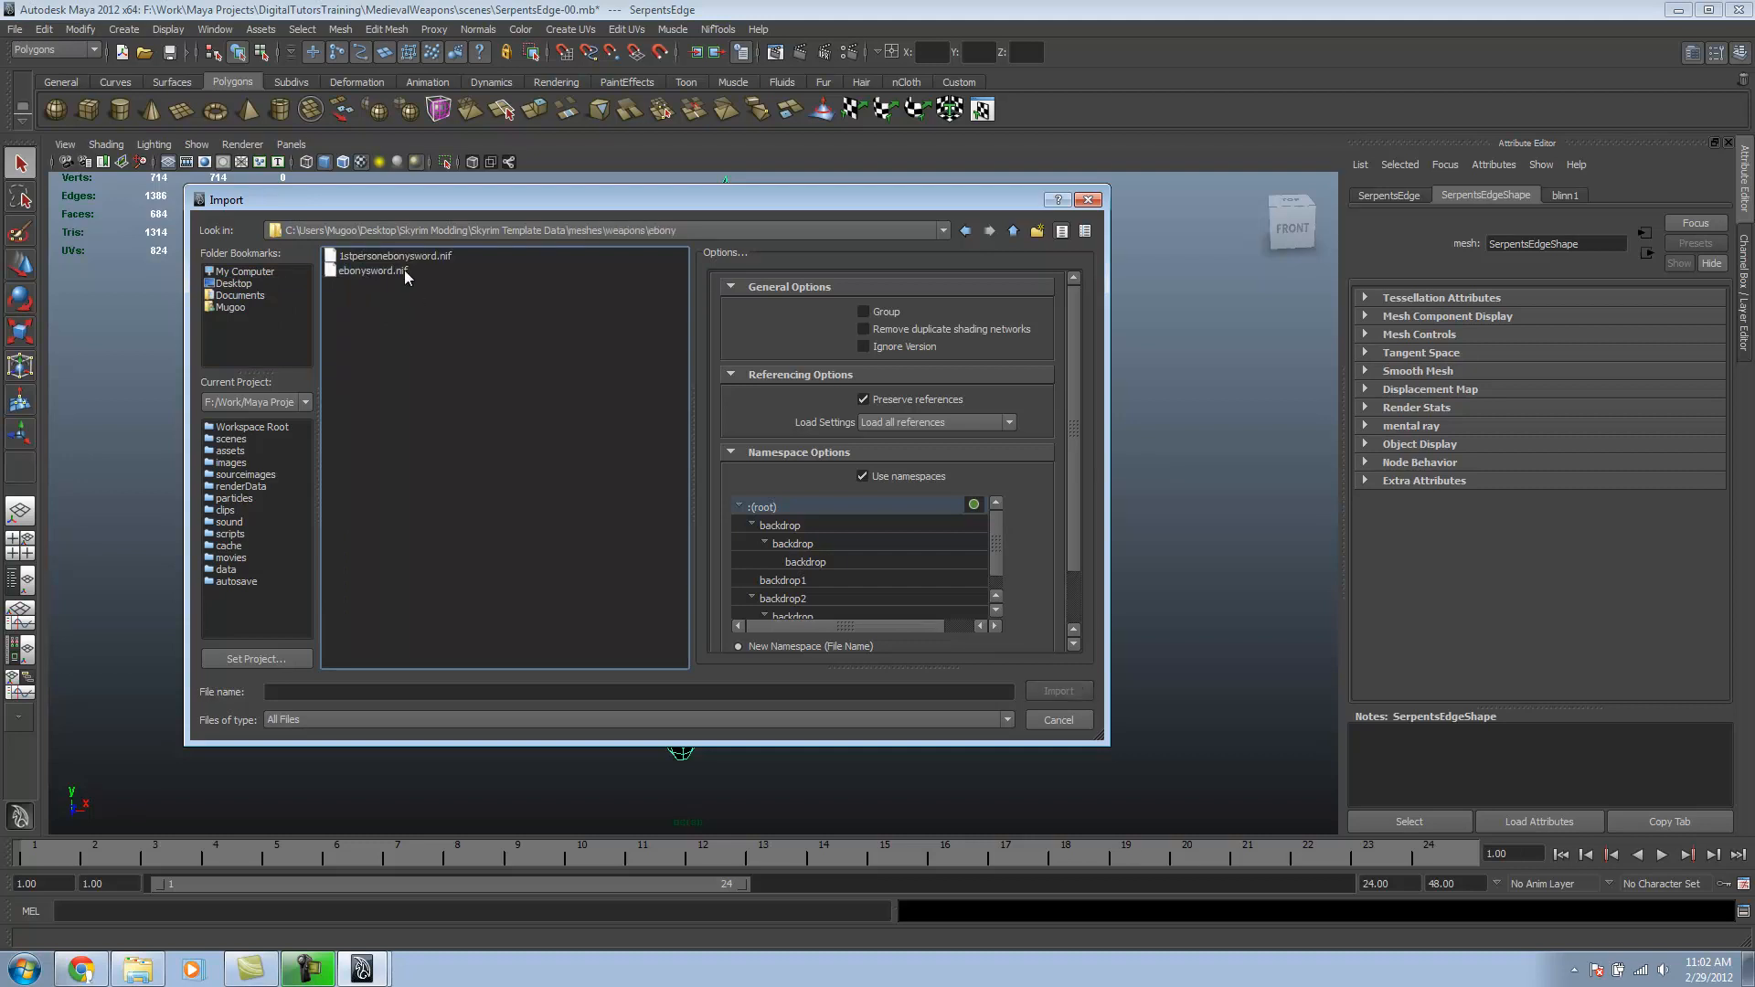
mouse_move(366, 306)
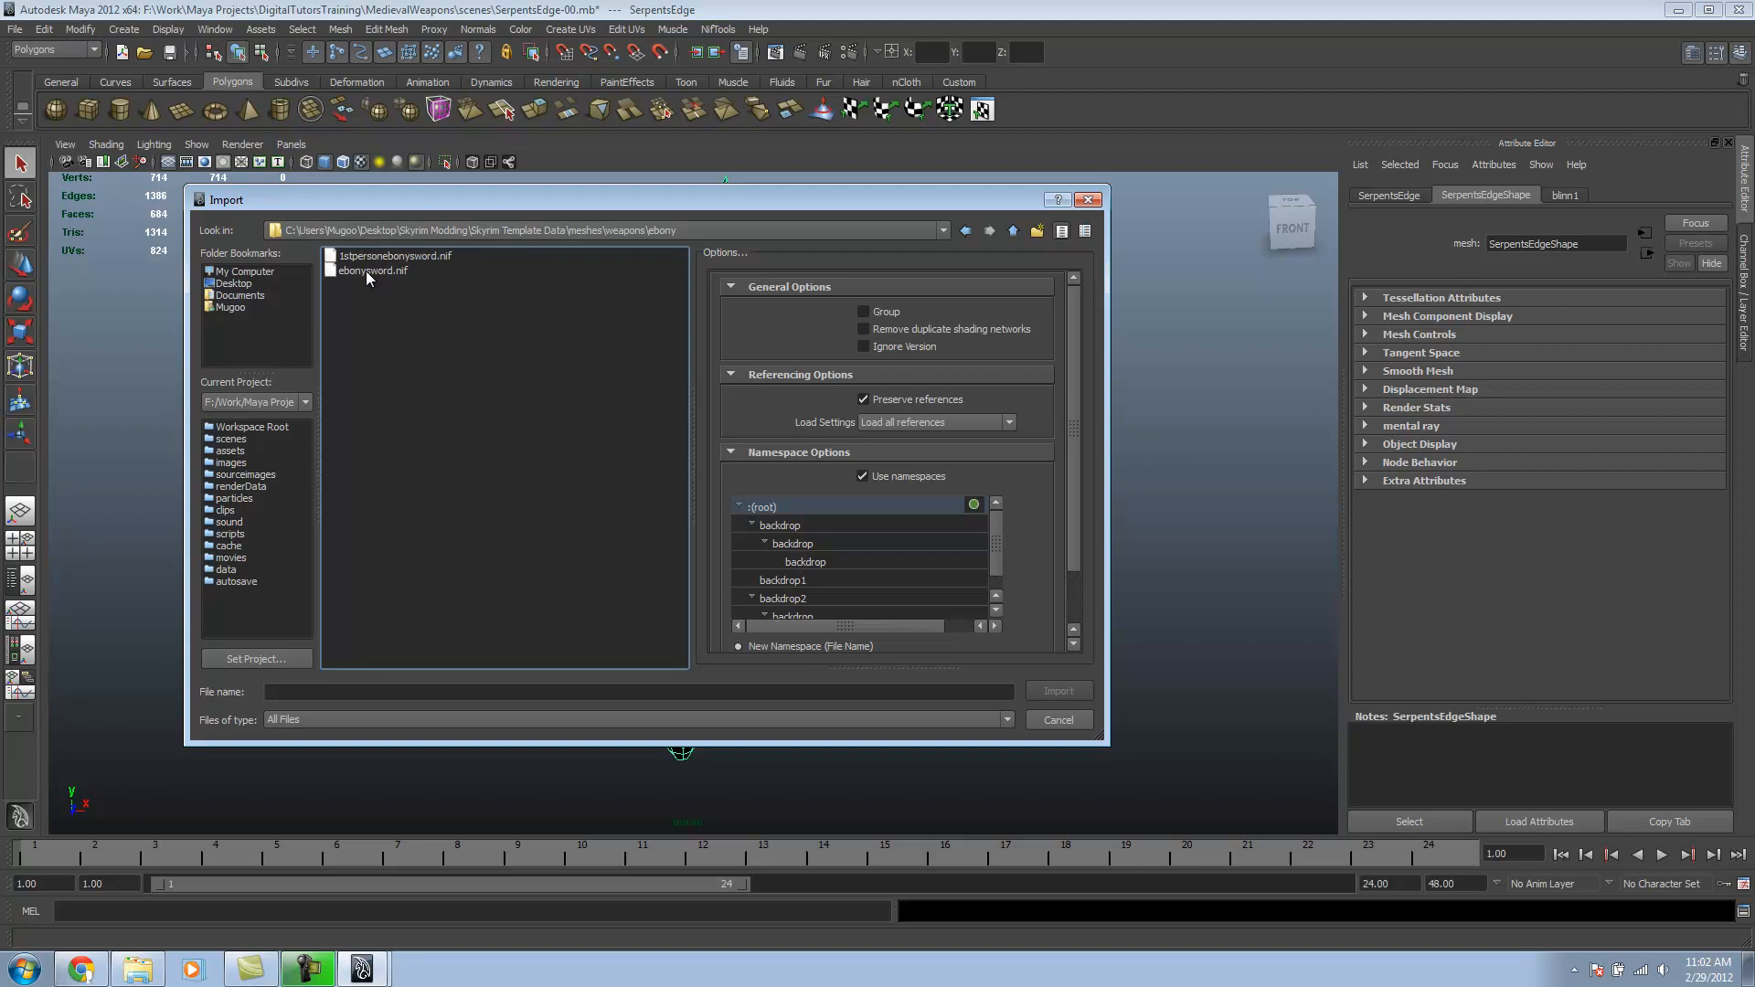
click(1055, 691)
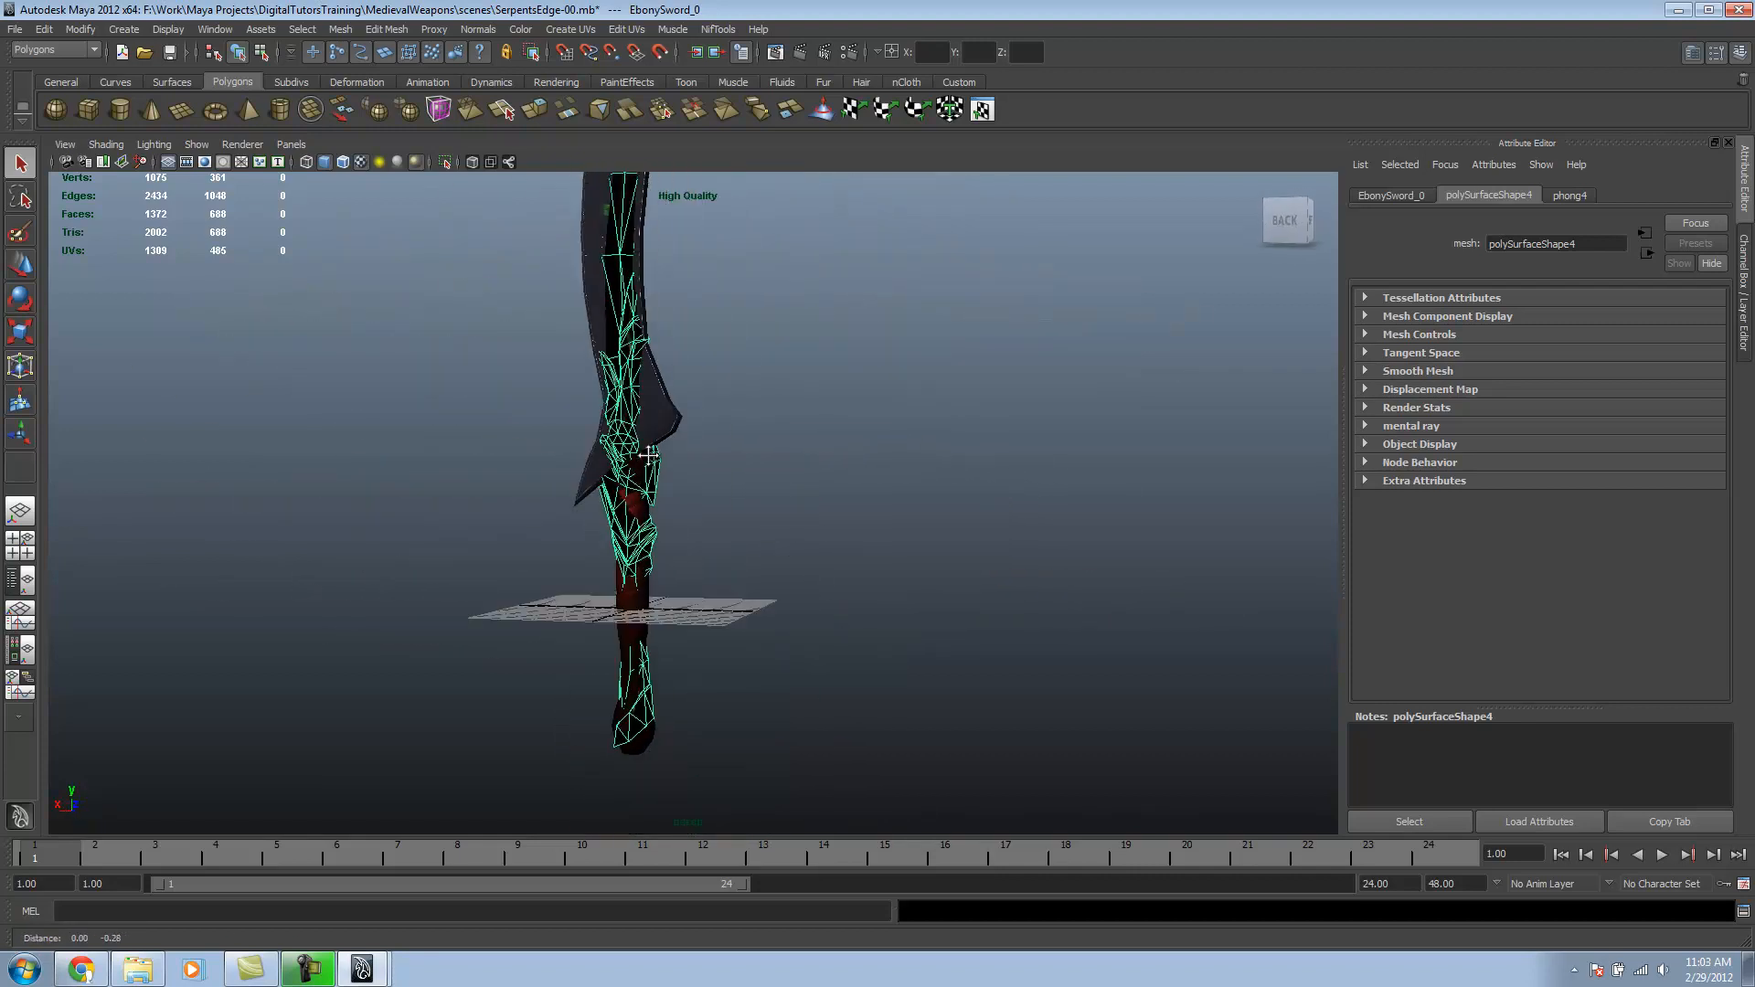
Step: Delete the imported ebony sword and clear SerpentsEdge's construction history via Delete by Type
drag(649, 448, 723, 532)
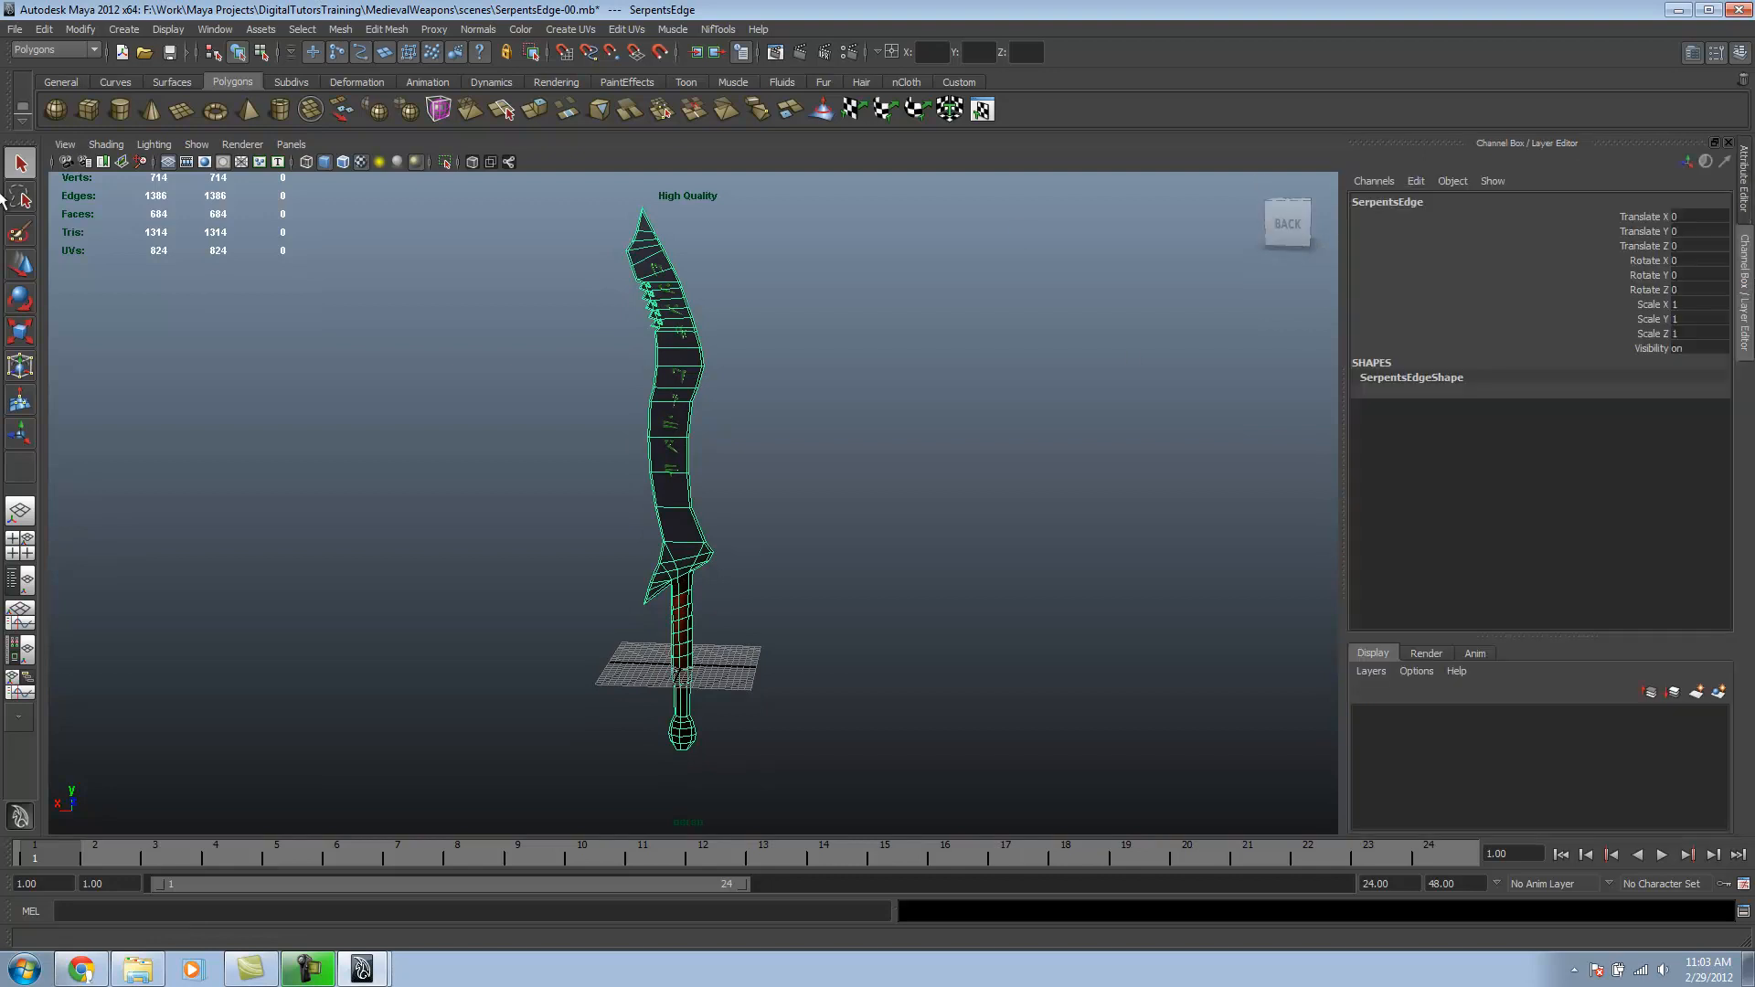
click(44, 28)
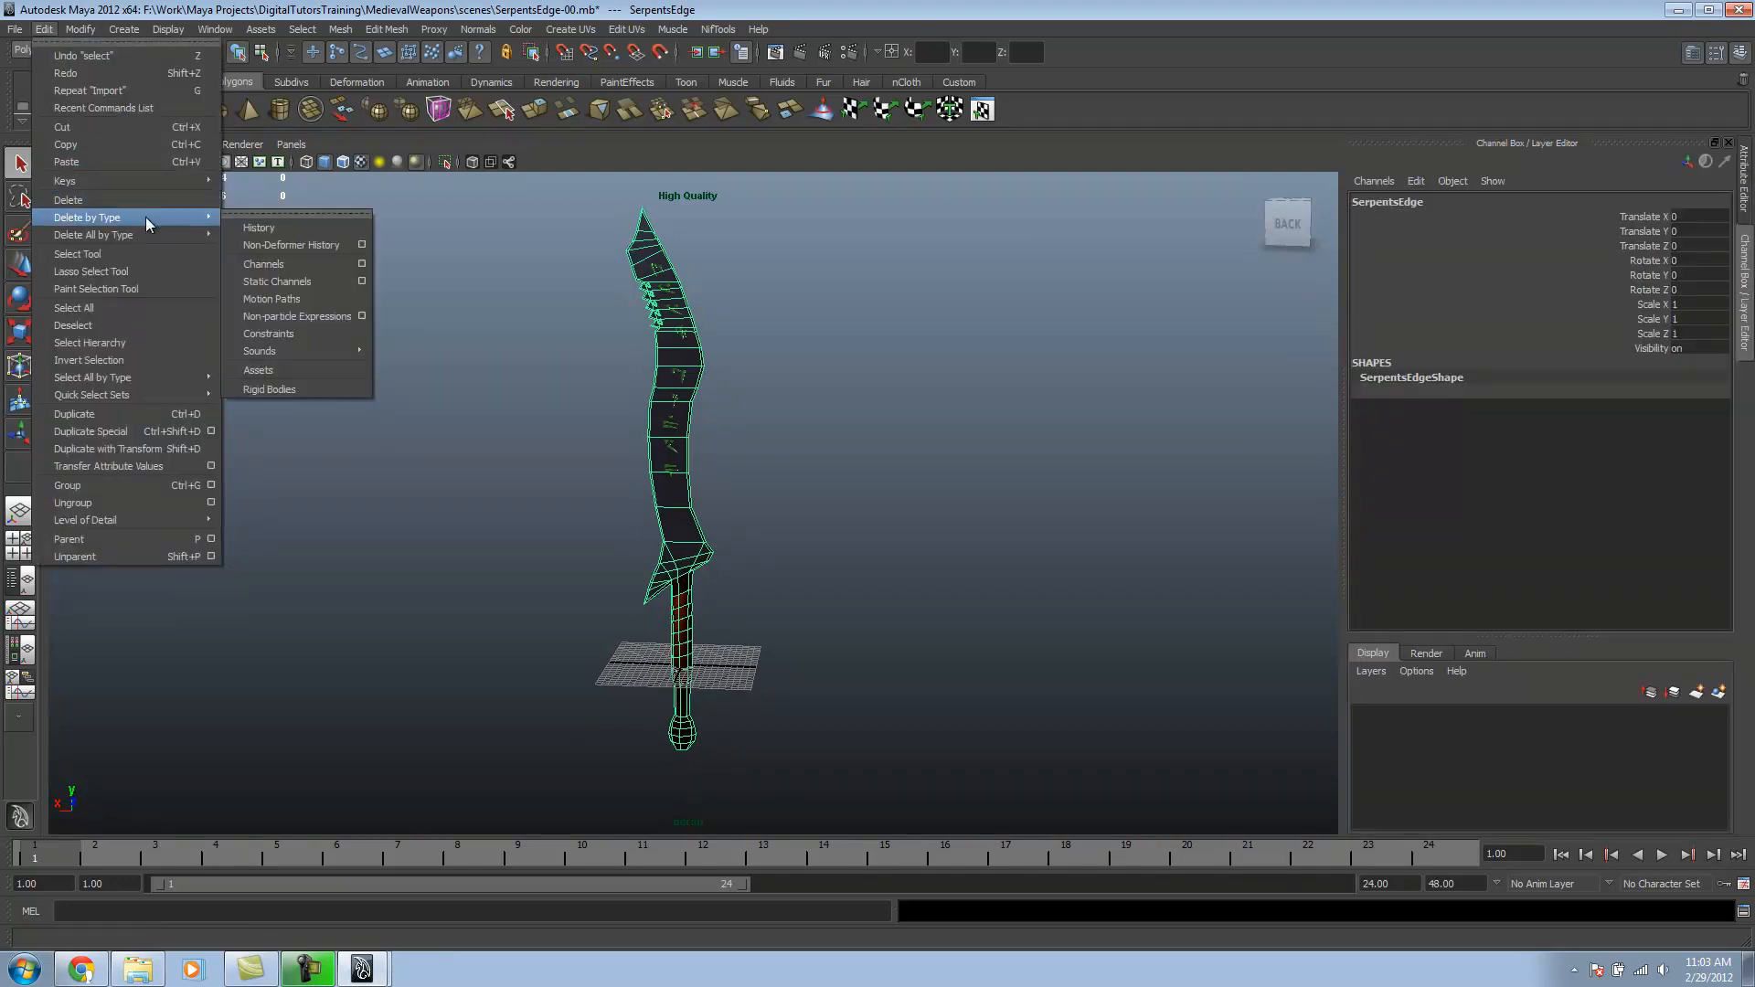
click(122, 28)
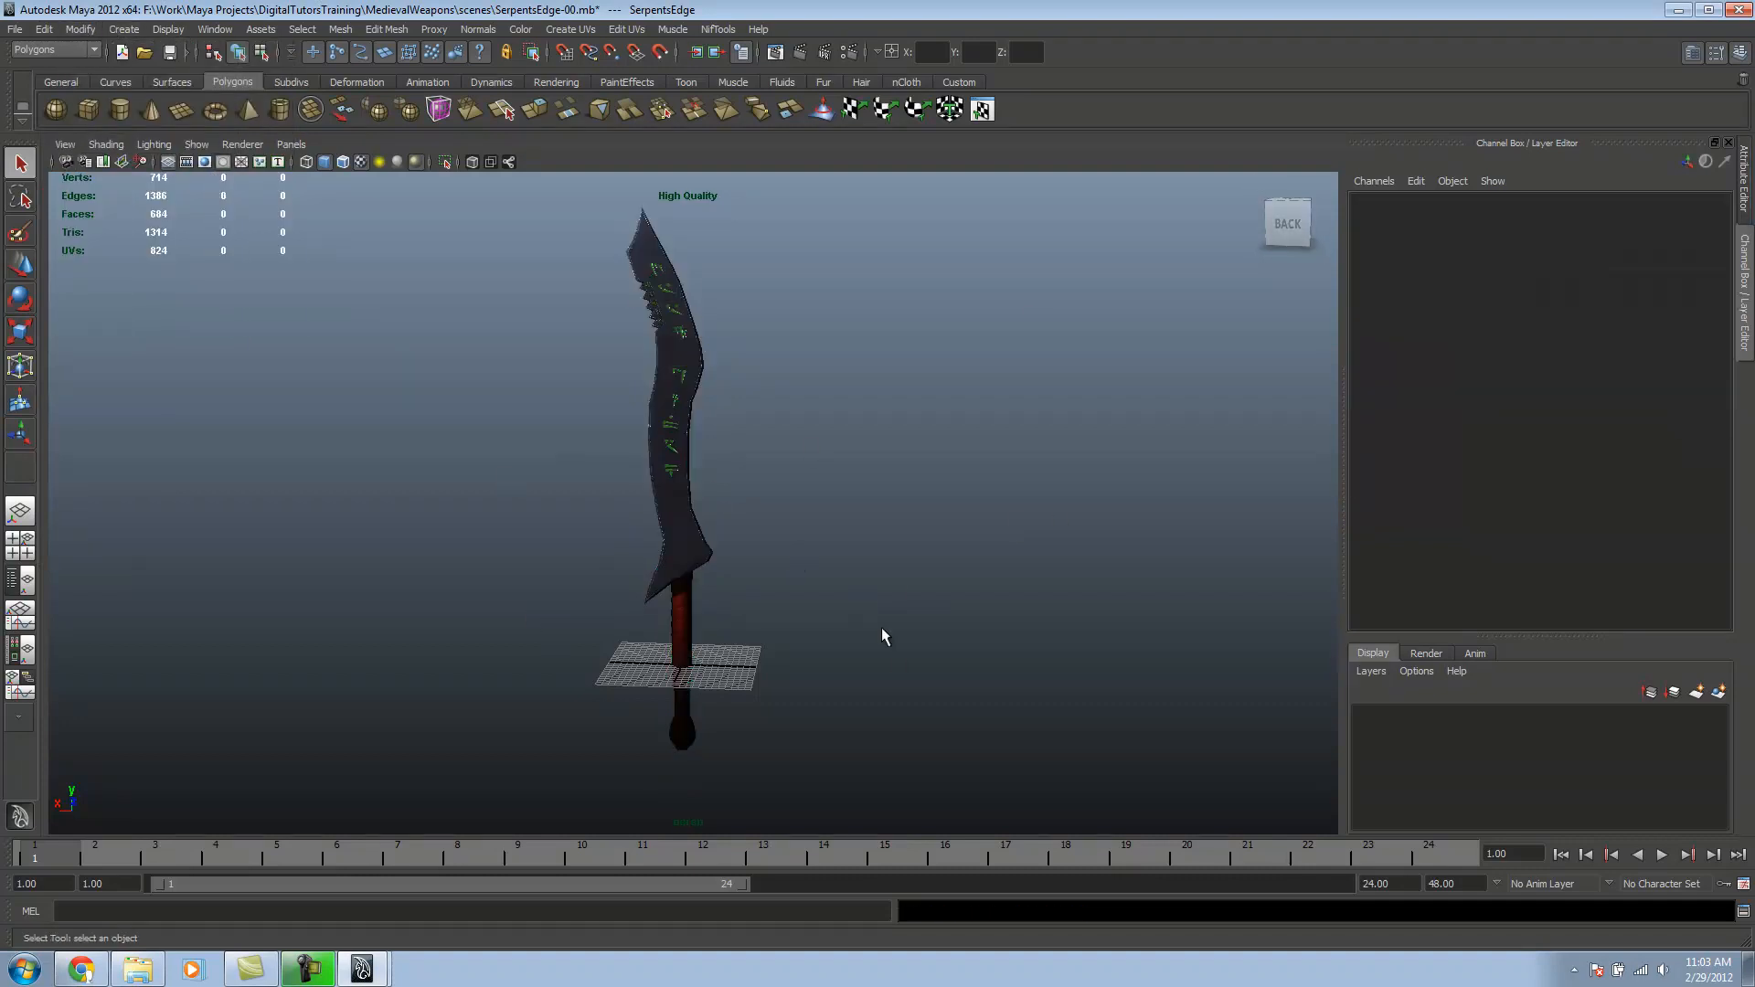
Step: Export the selected sword as SerpentsEdge OBJ into the Skyrim Modding folder
click(671, 448)
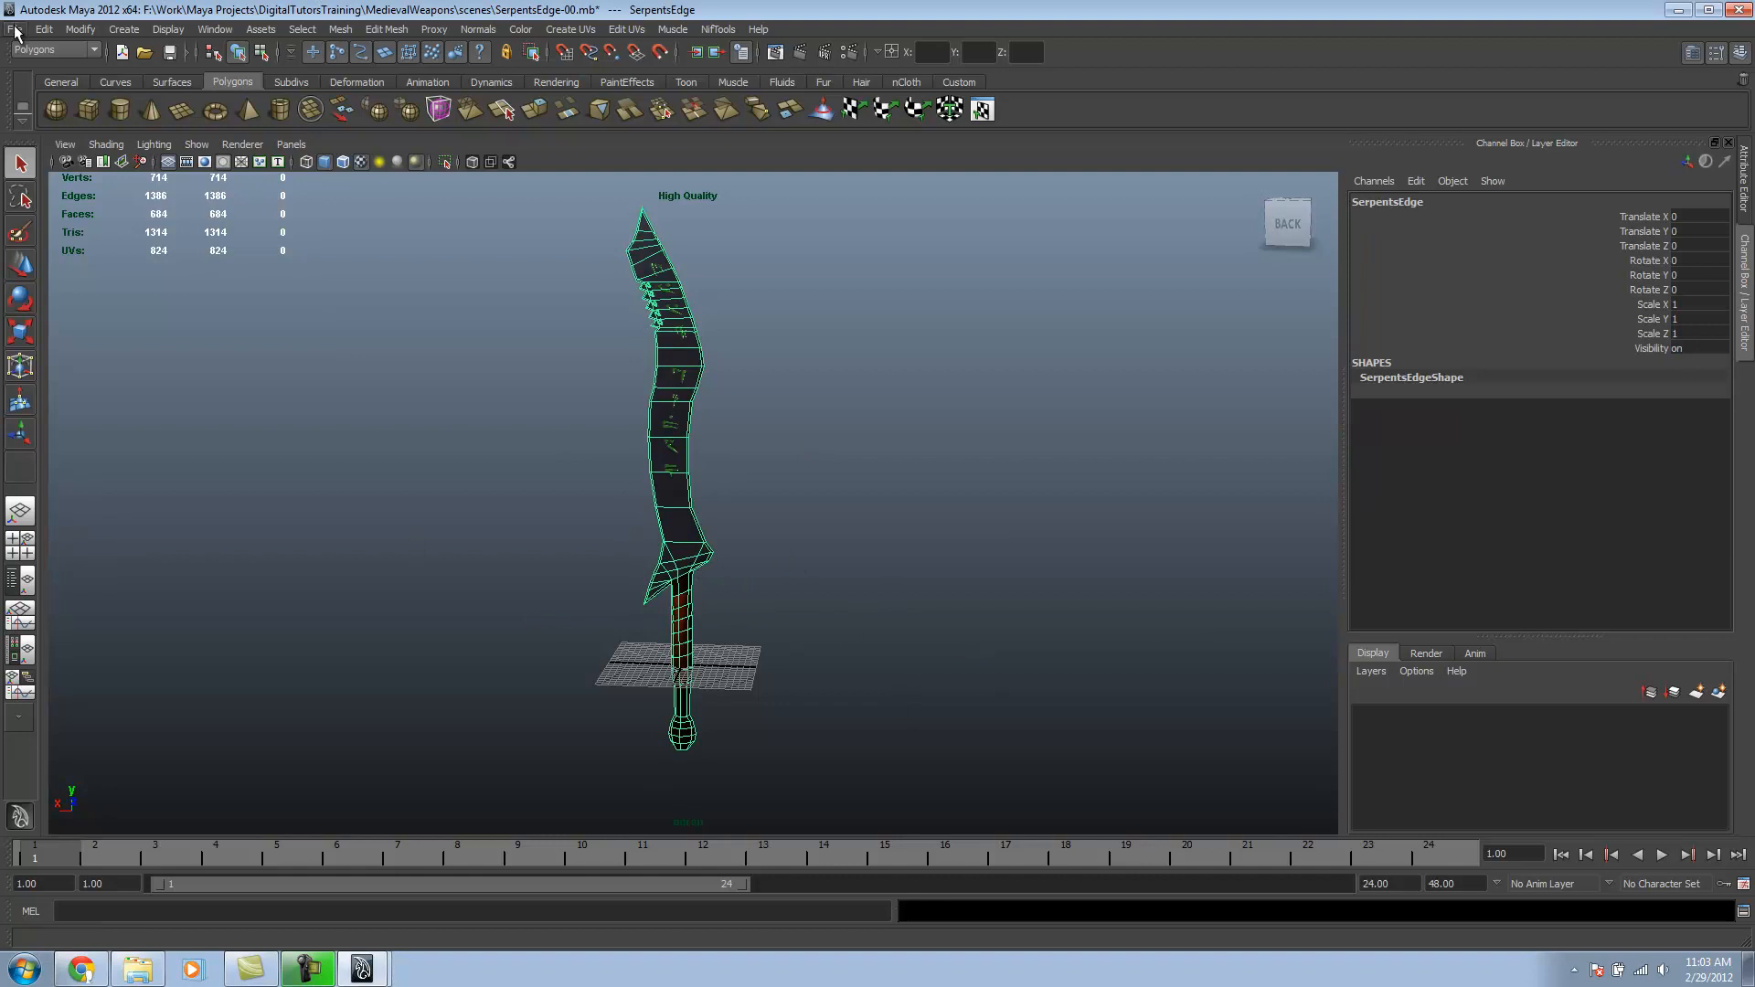
click(15, 27)
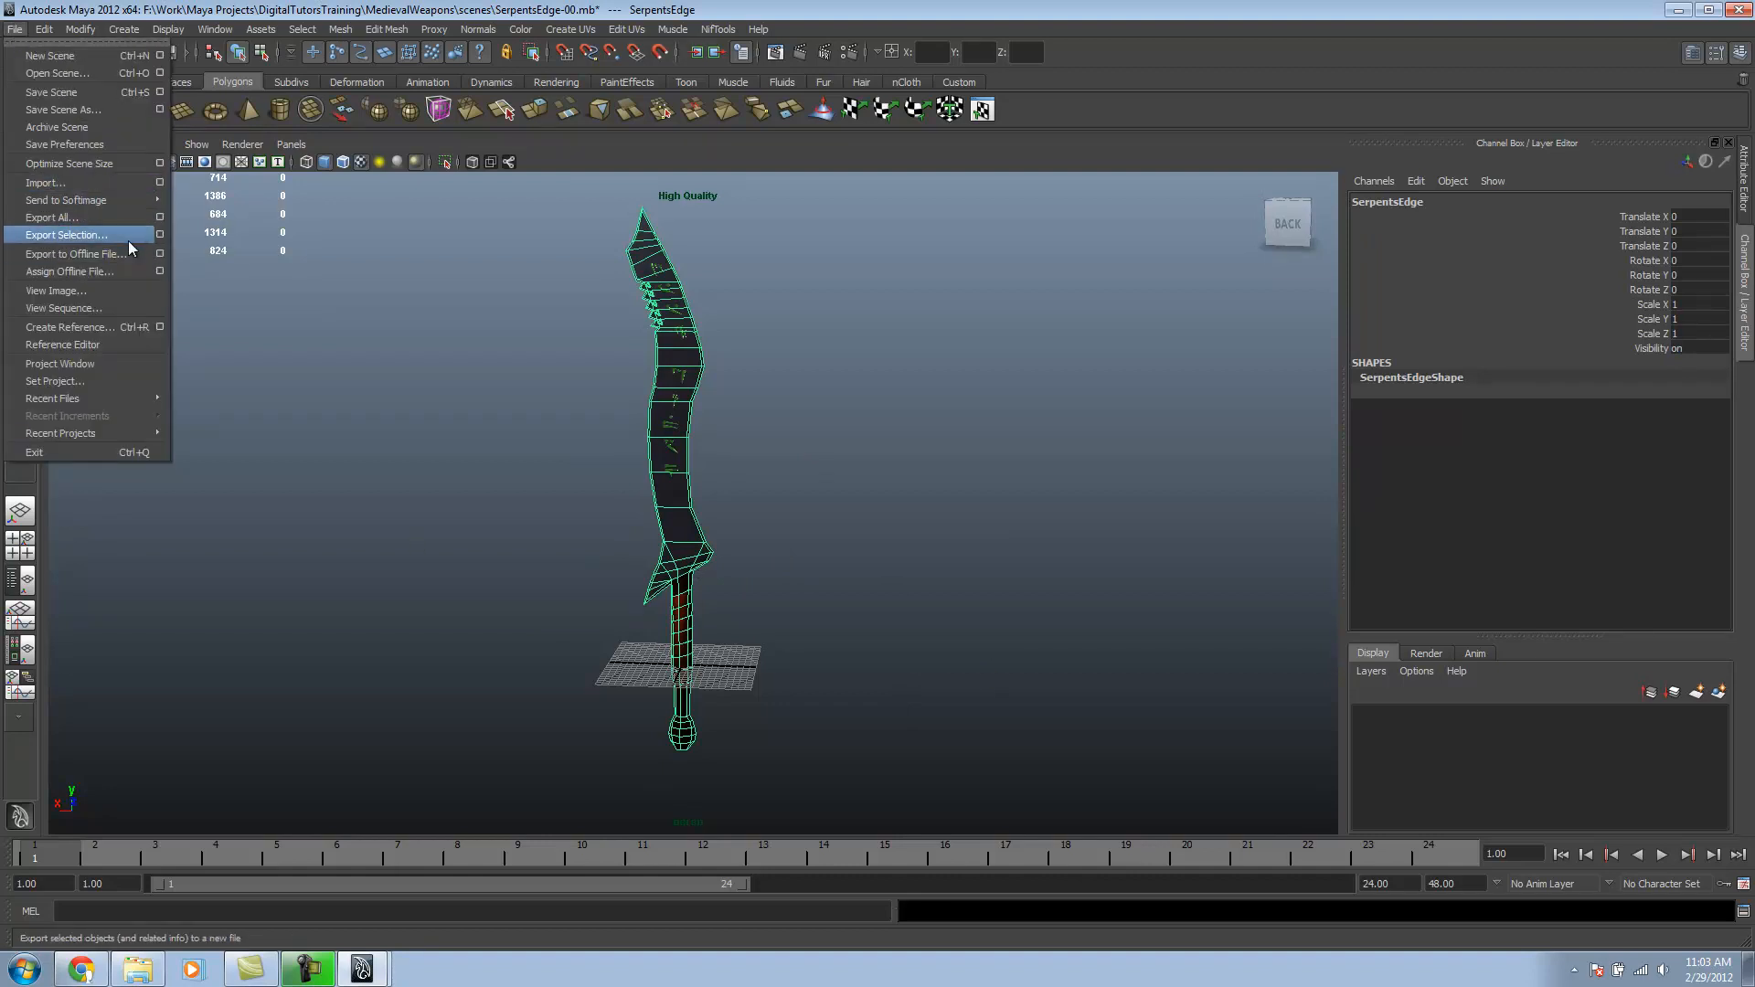
click(66, 234)
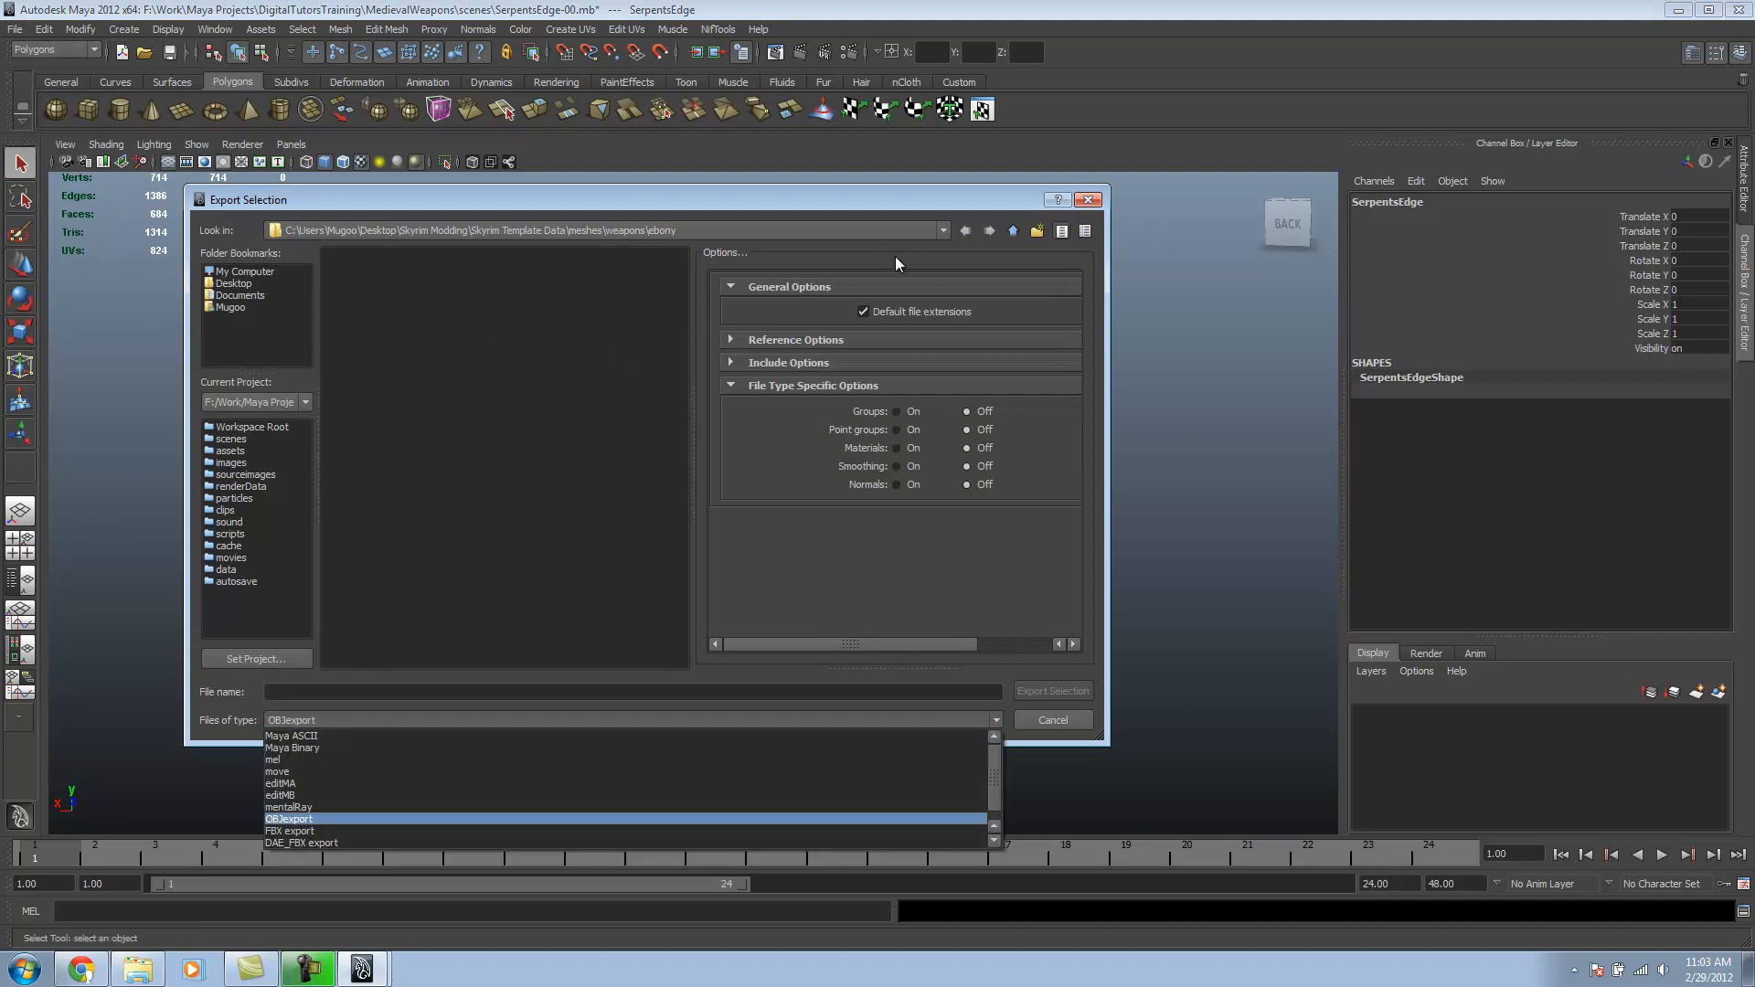
mouse_move(1103, 448)
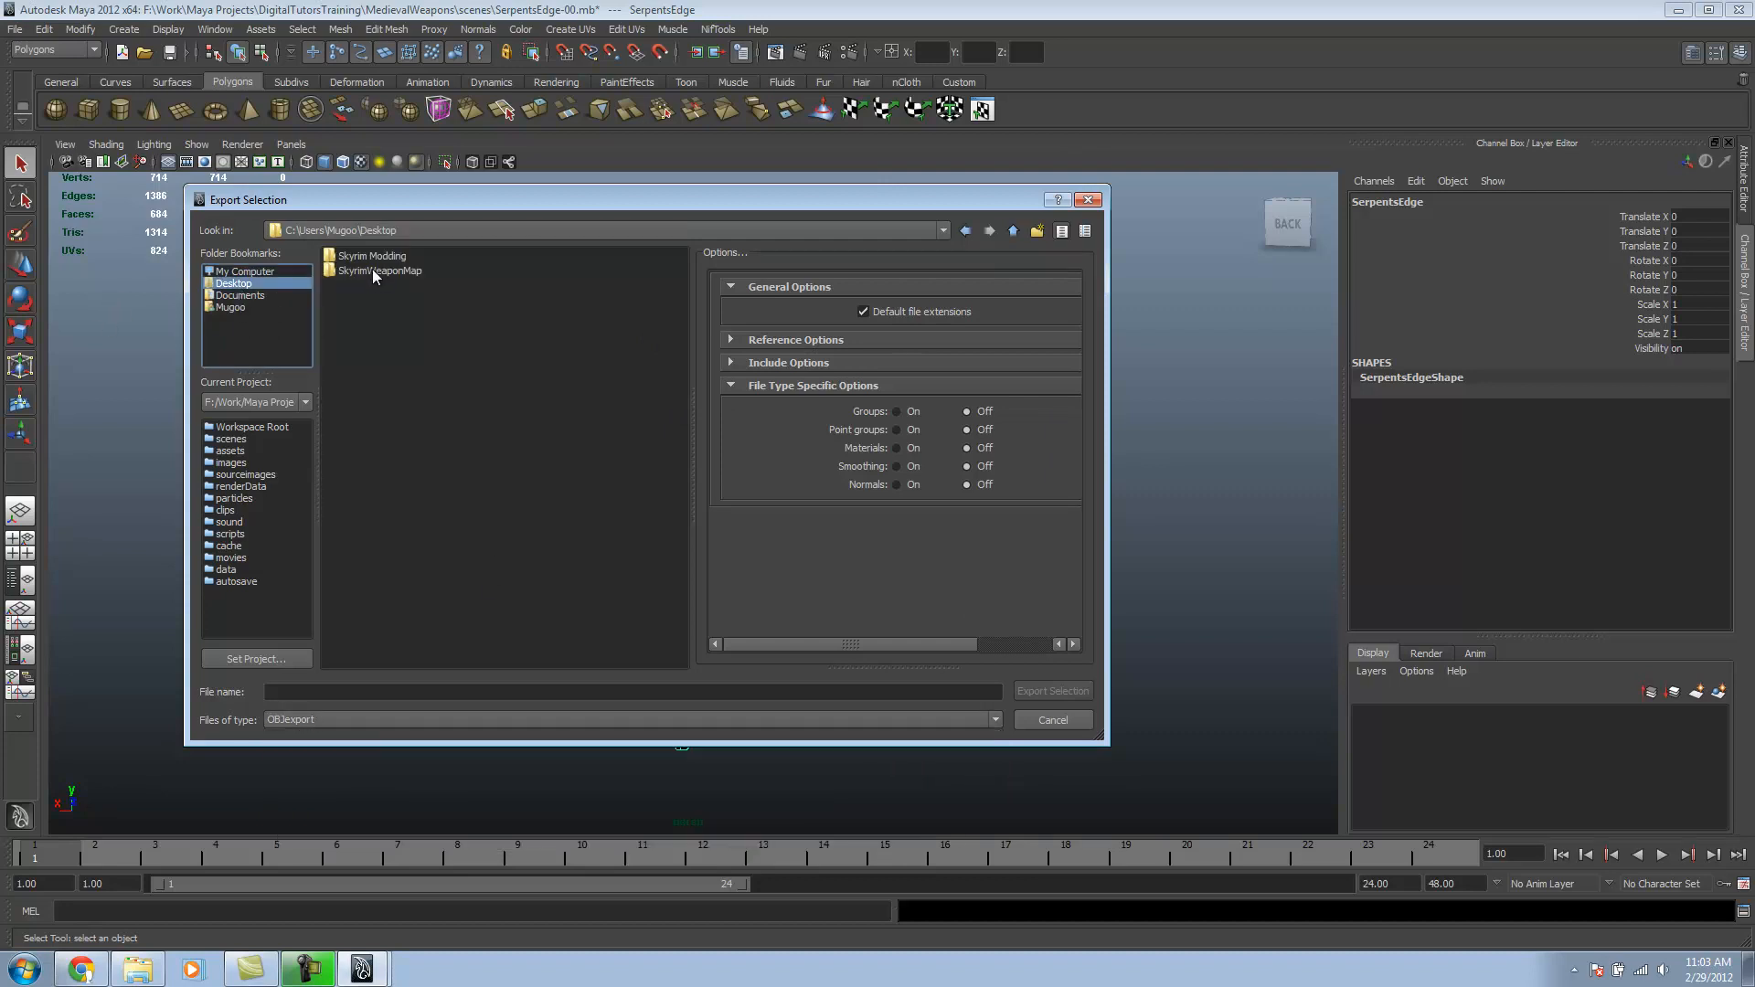
double_click(372, 256)
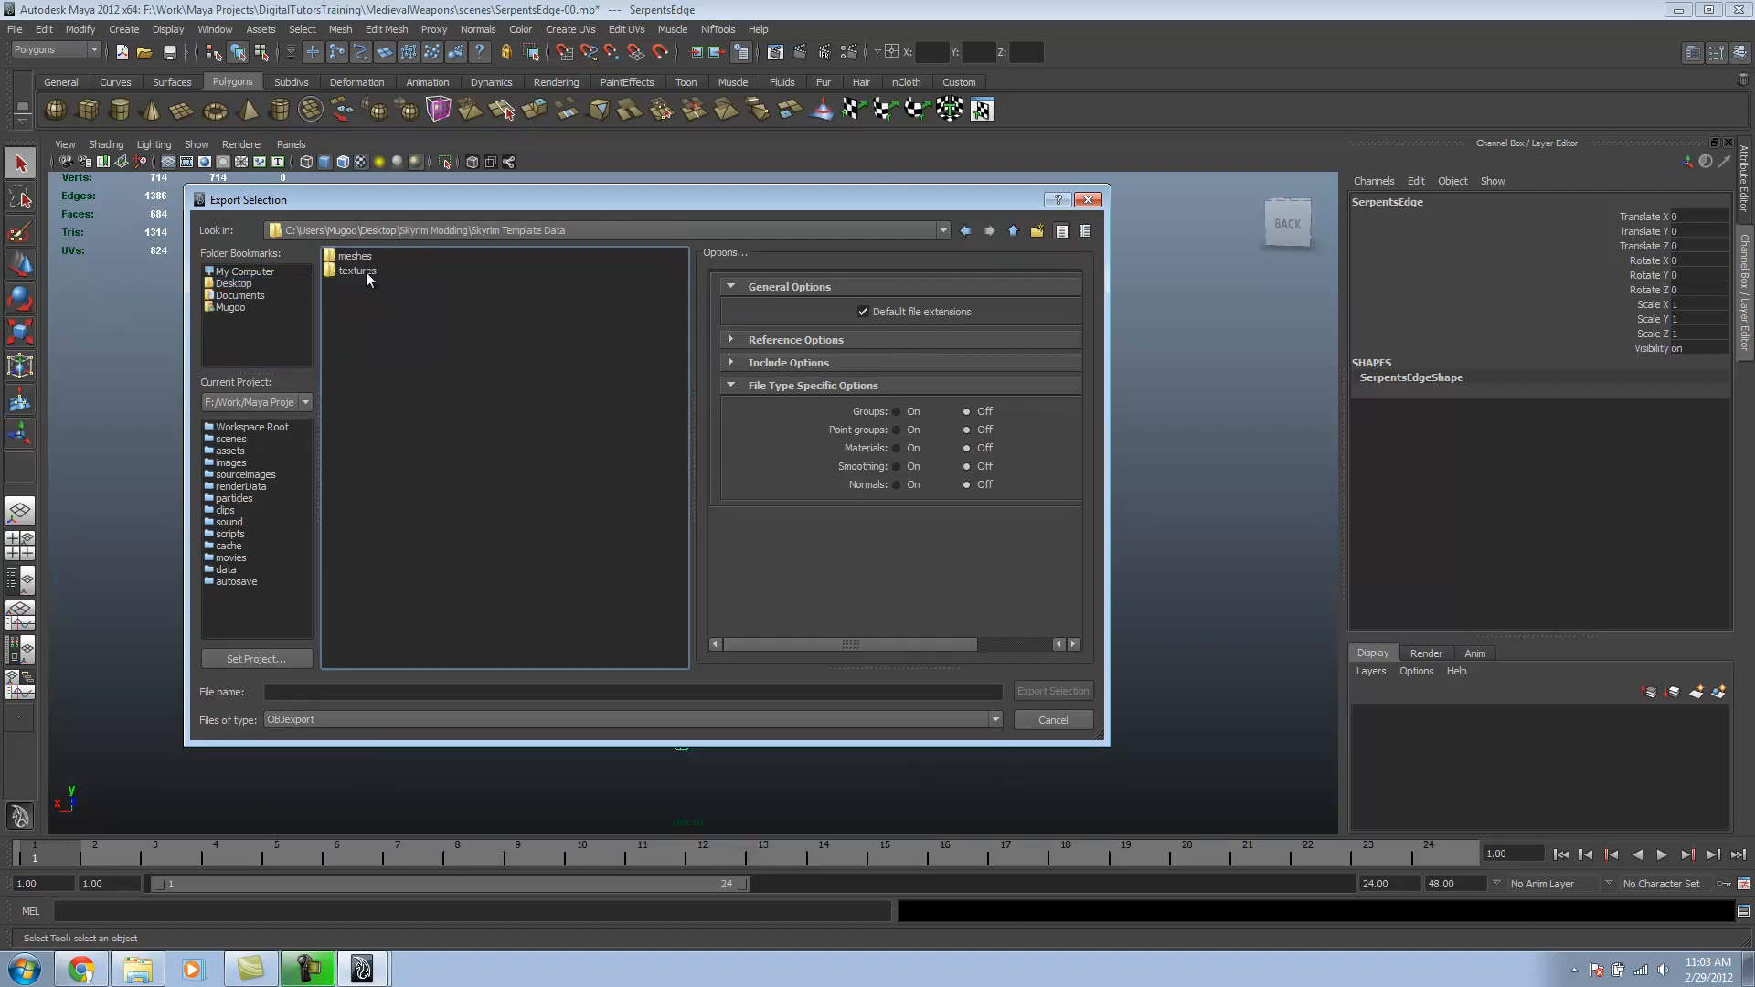
click(1012, 231)
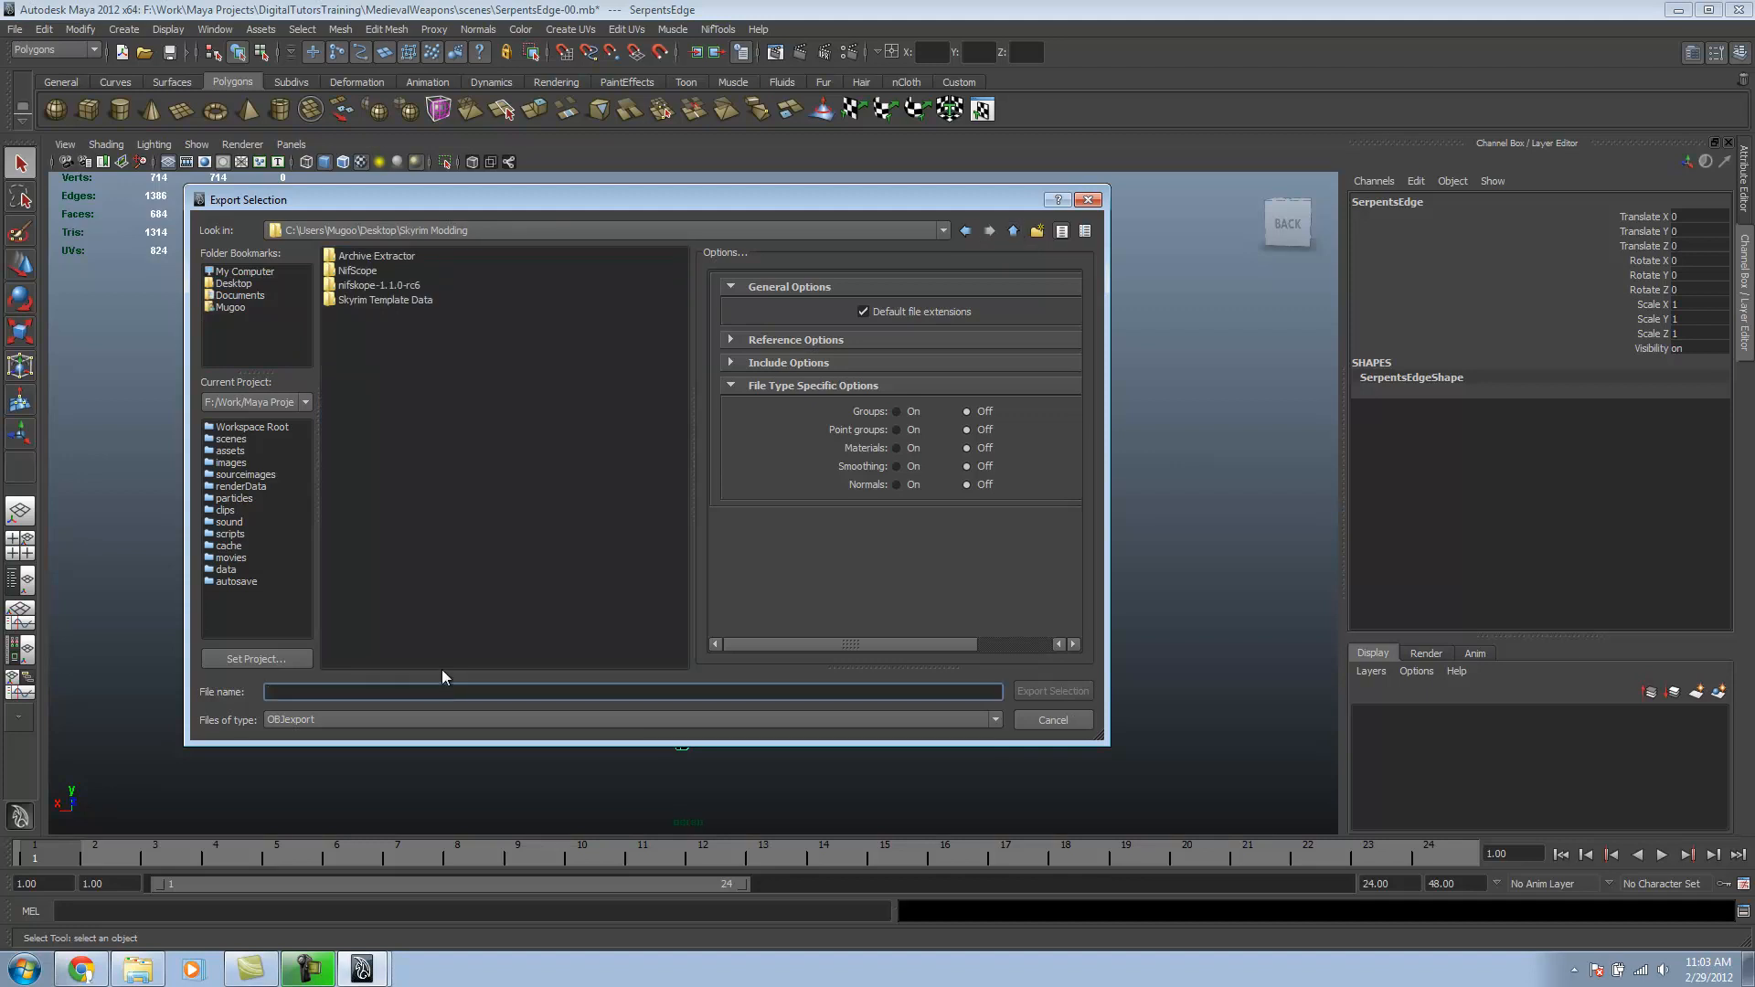
text(SerpentsEdge)
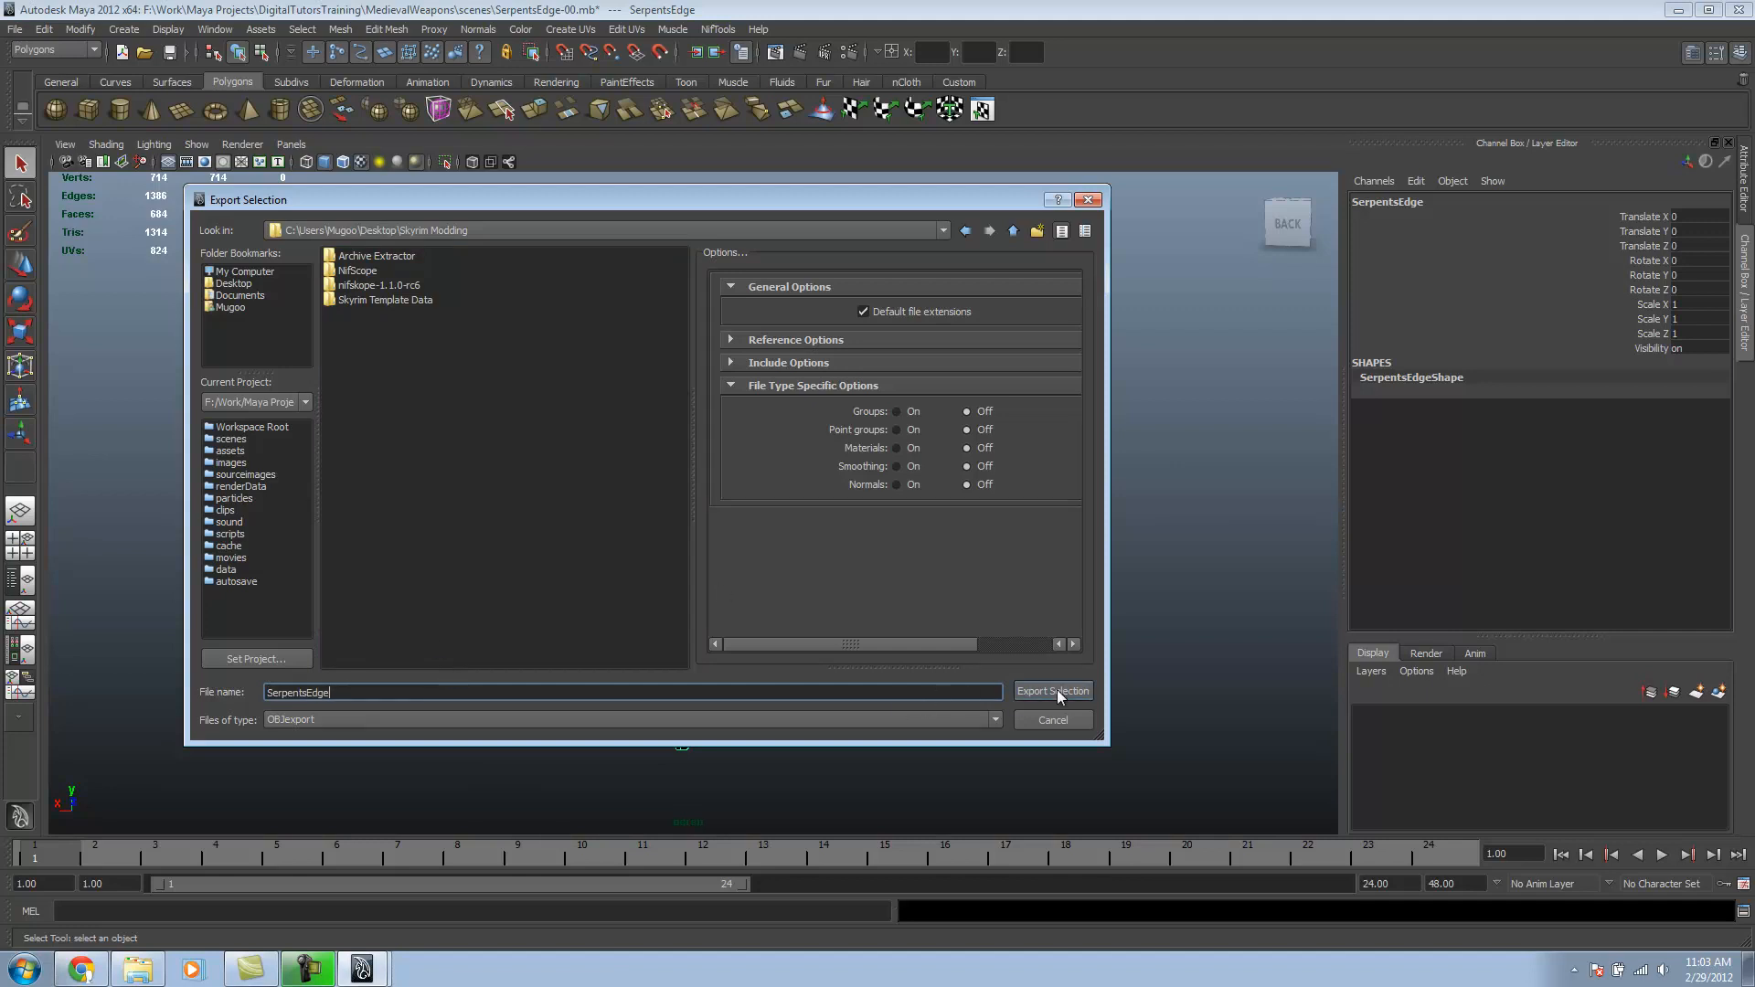
click(1052, 690)
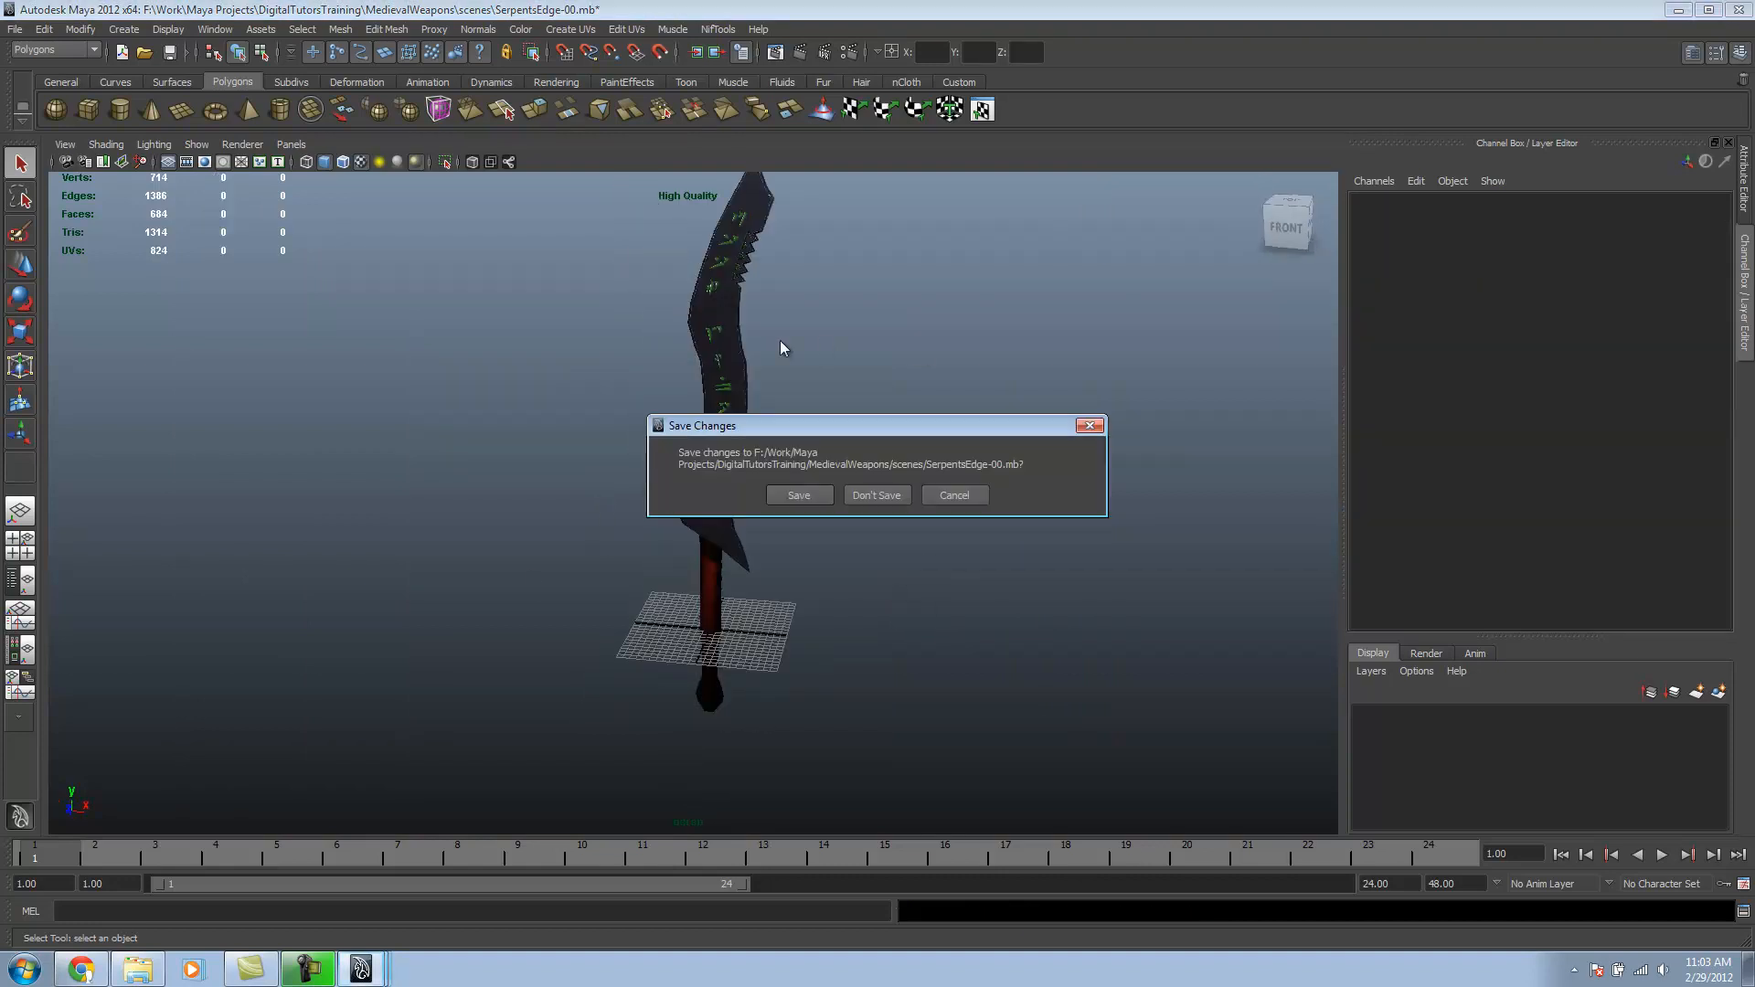
Step: Quit Maya without saving and check SerpentsEdge.obj inside the Skyrim Modding folder
click(876, 495)
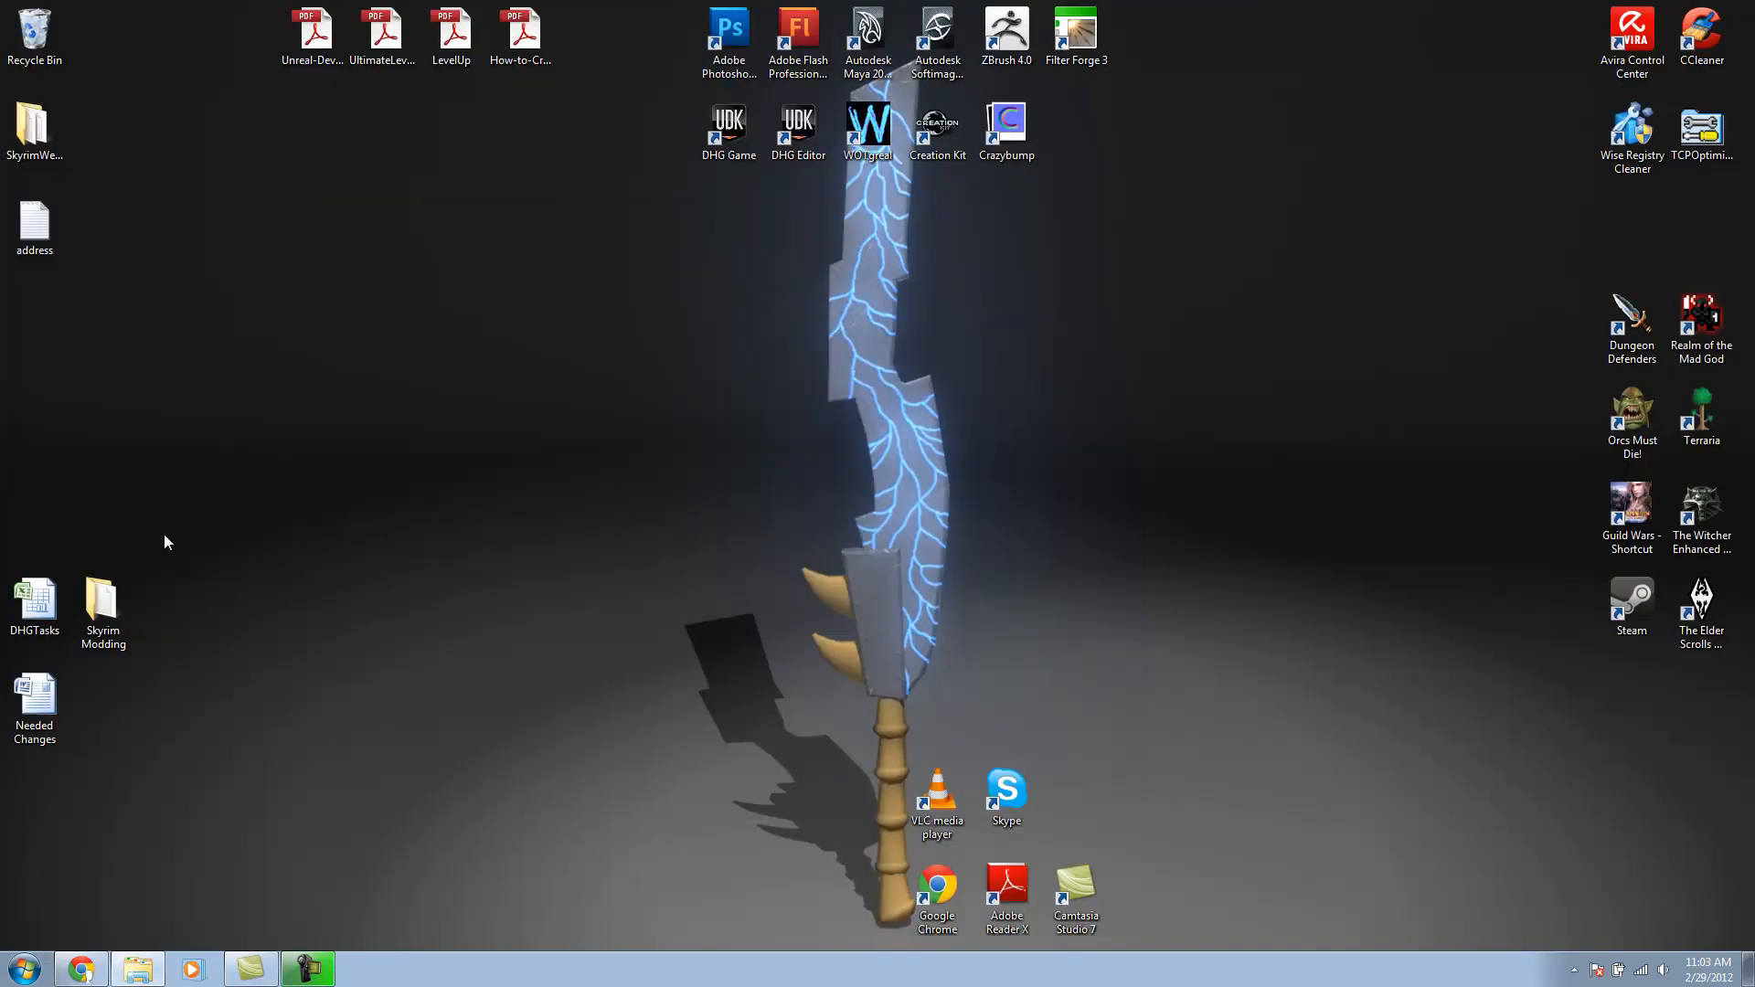
click(103, 605)
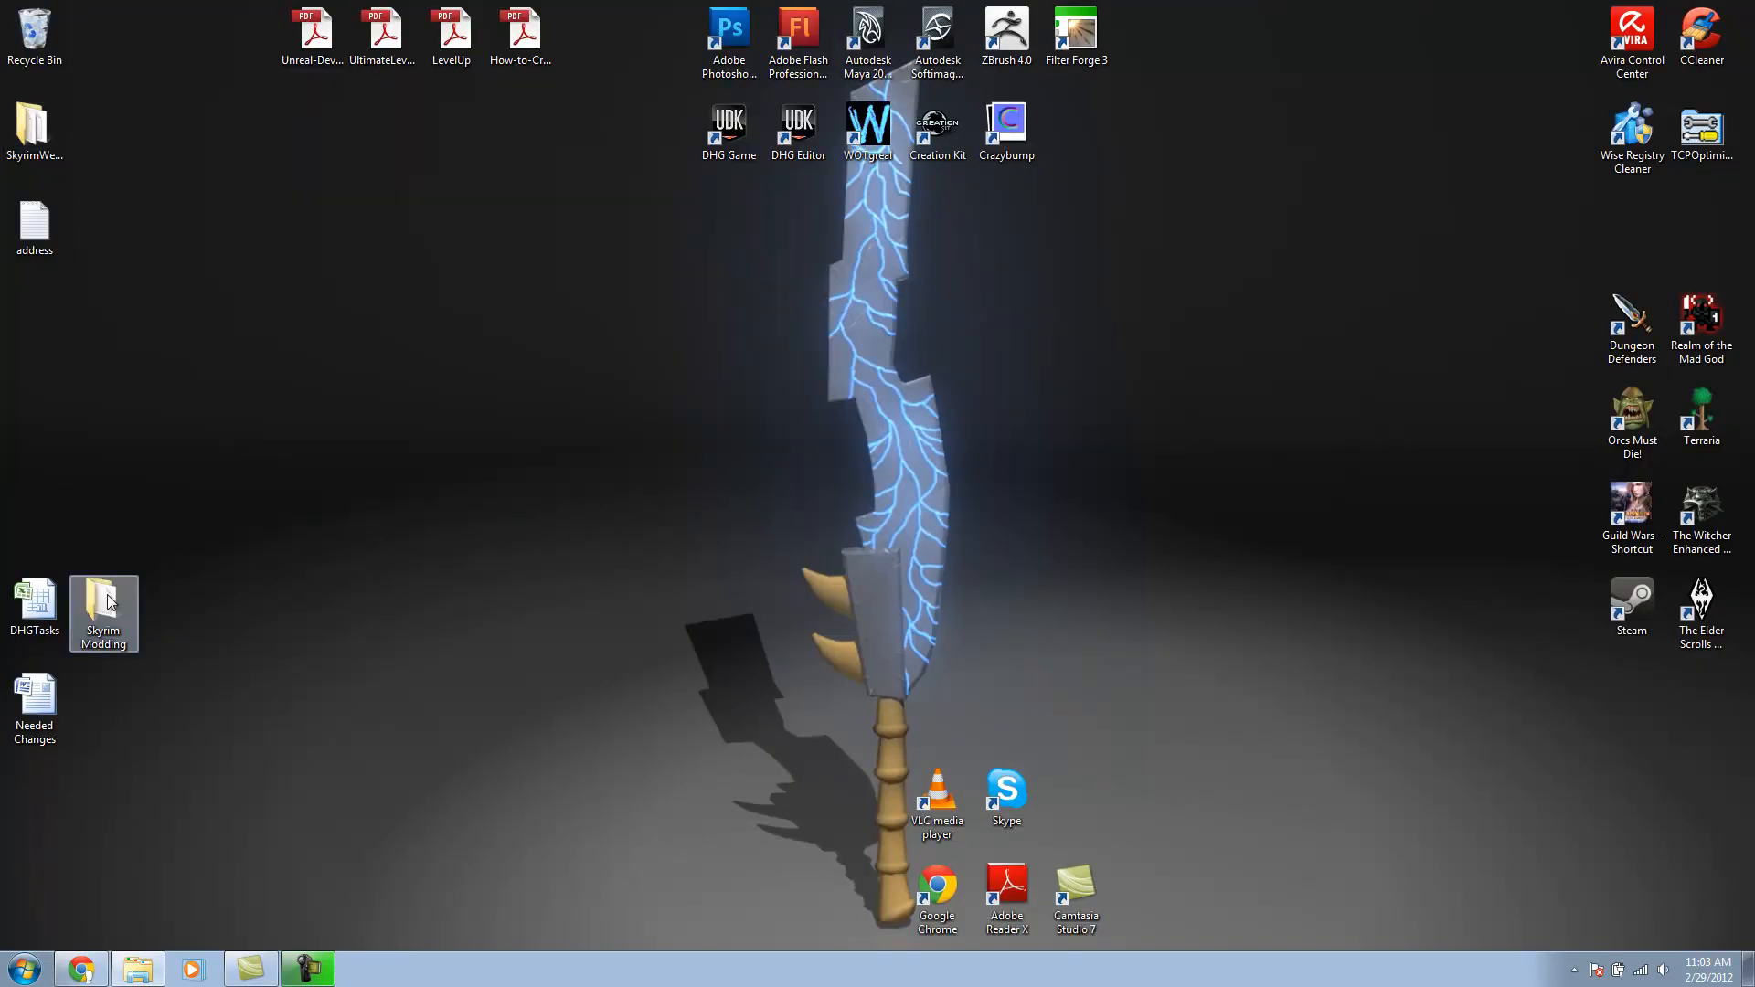
double_click(103, 614)
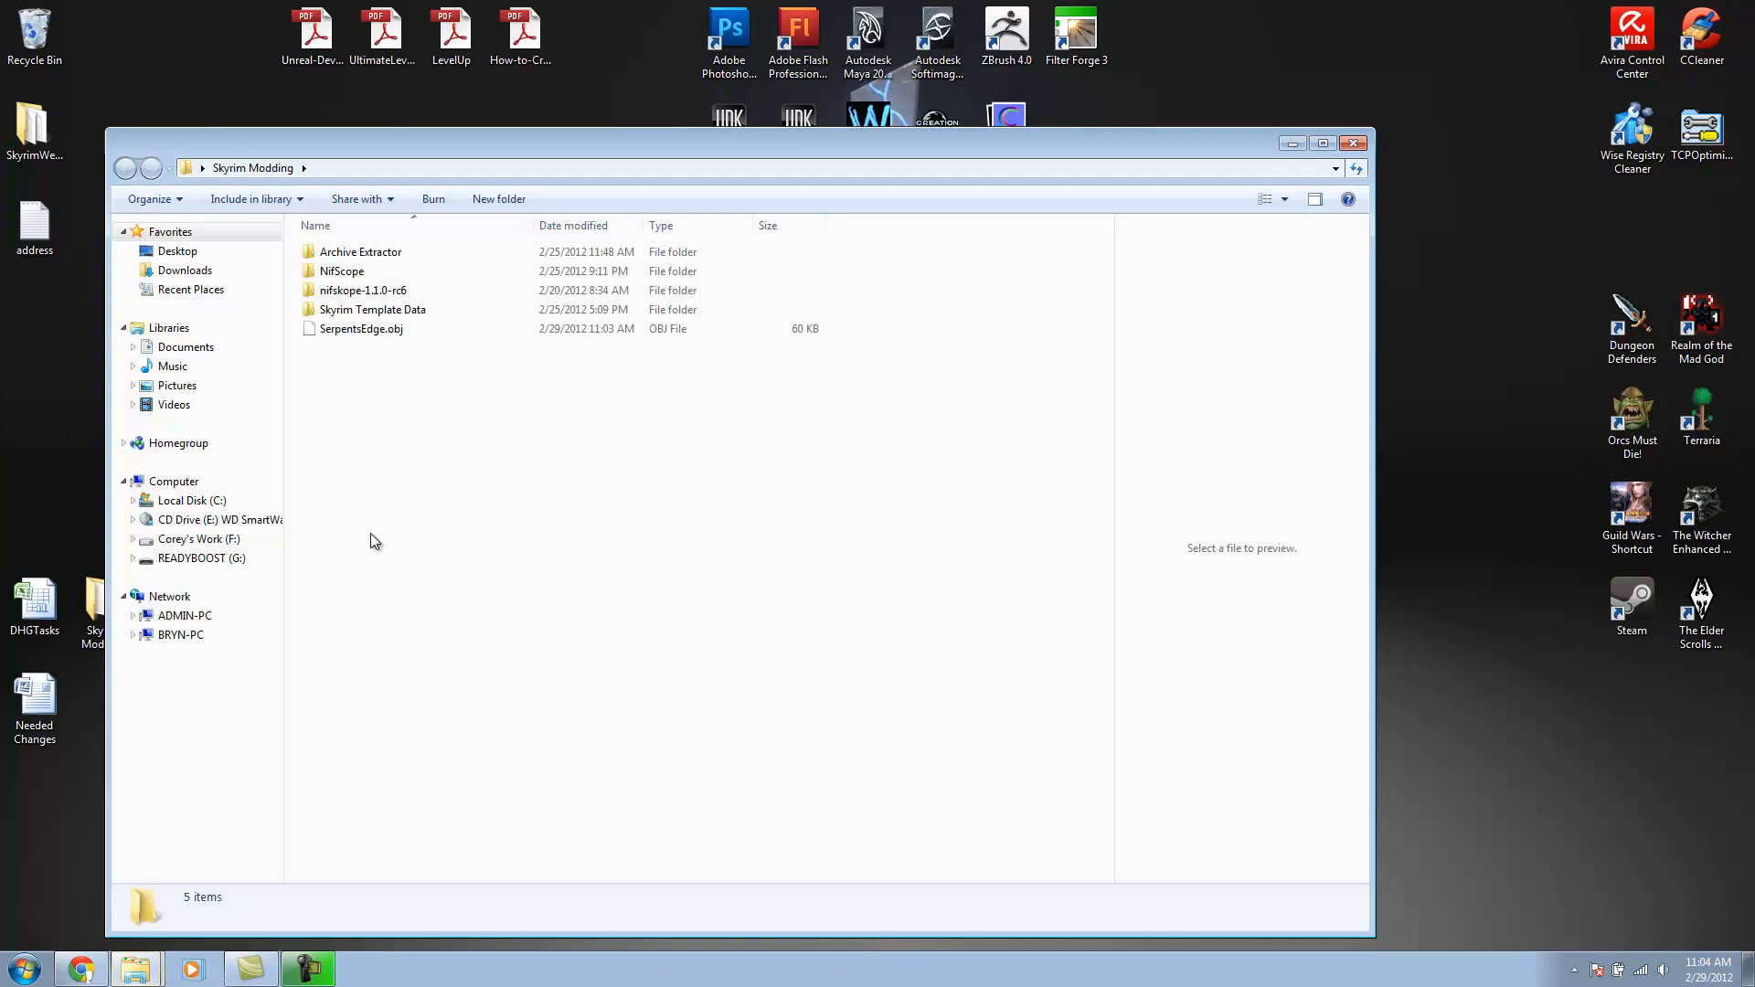
click(360, 327)
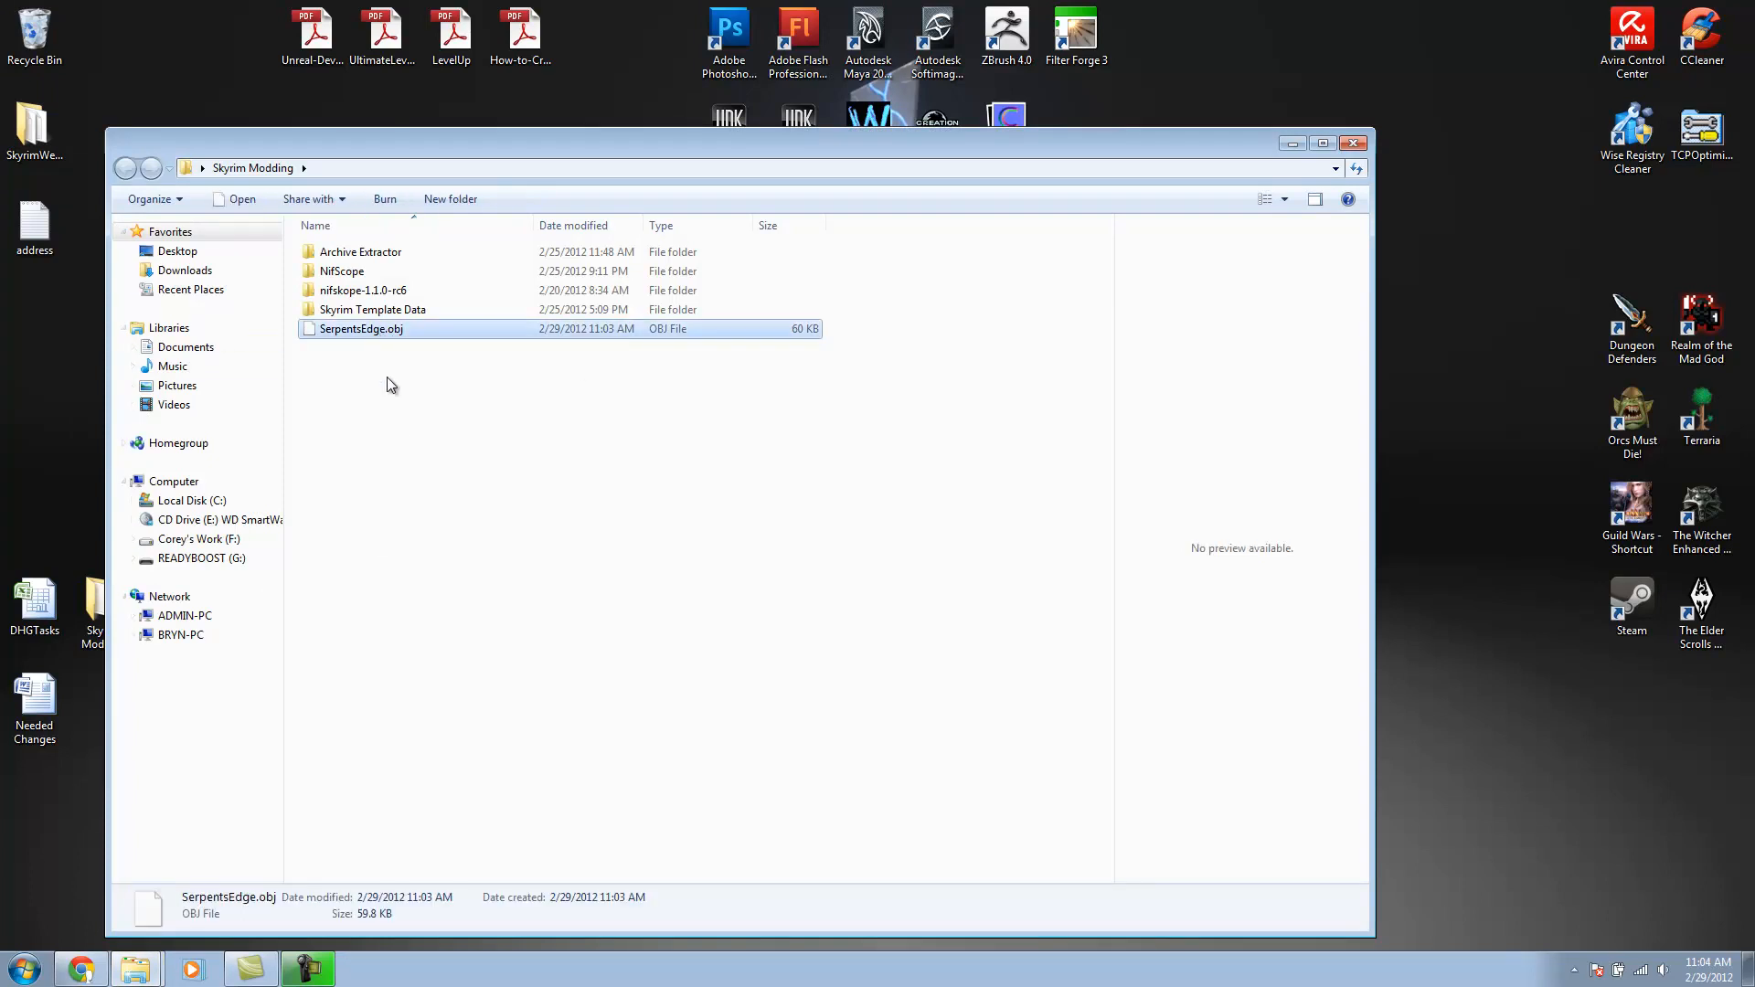
mouse_move(362, 291)
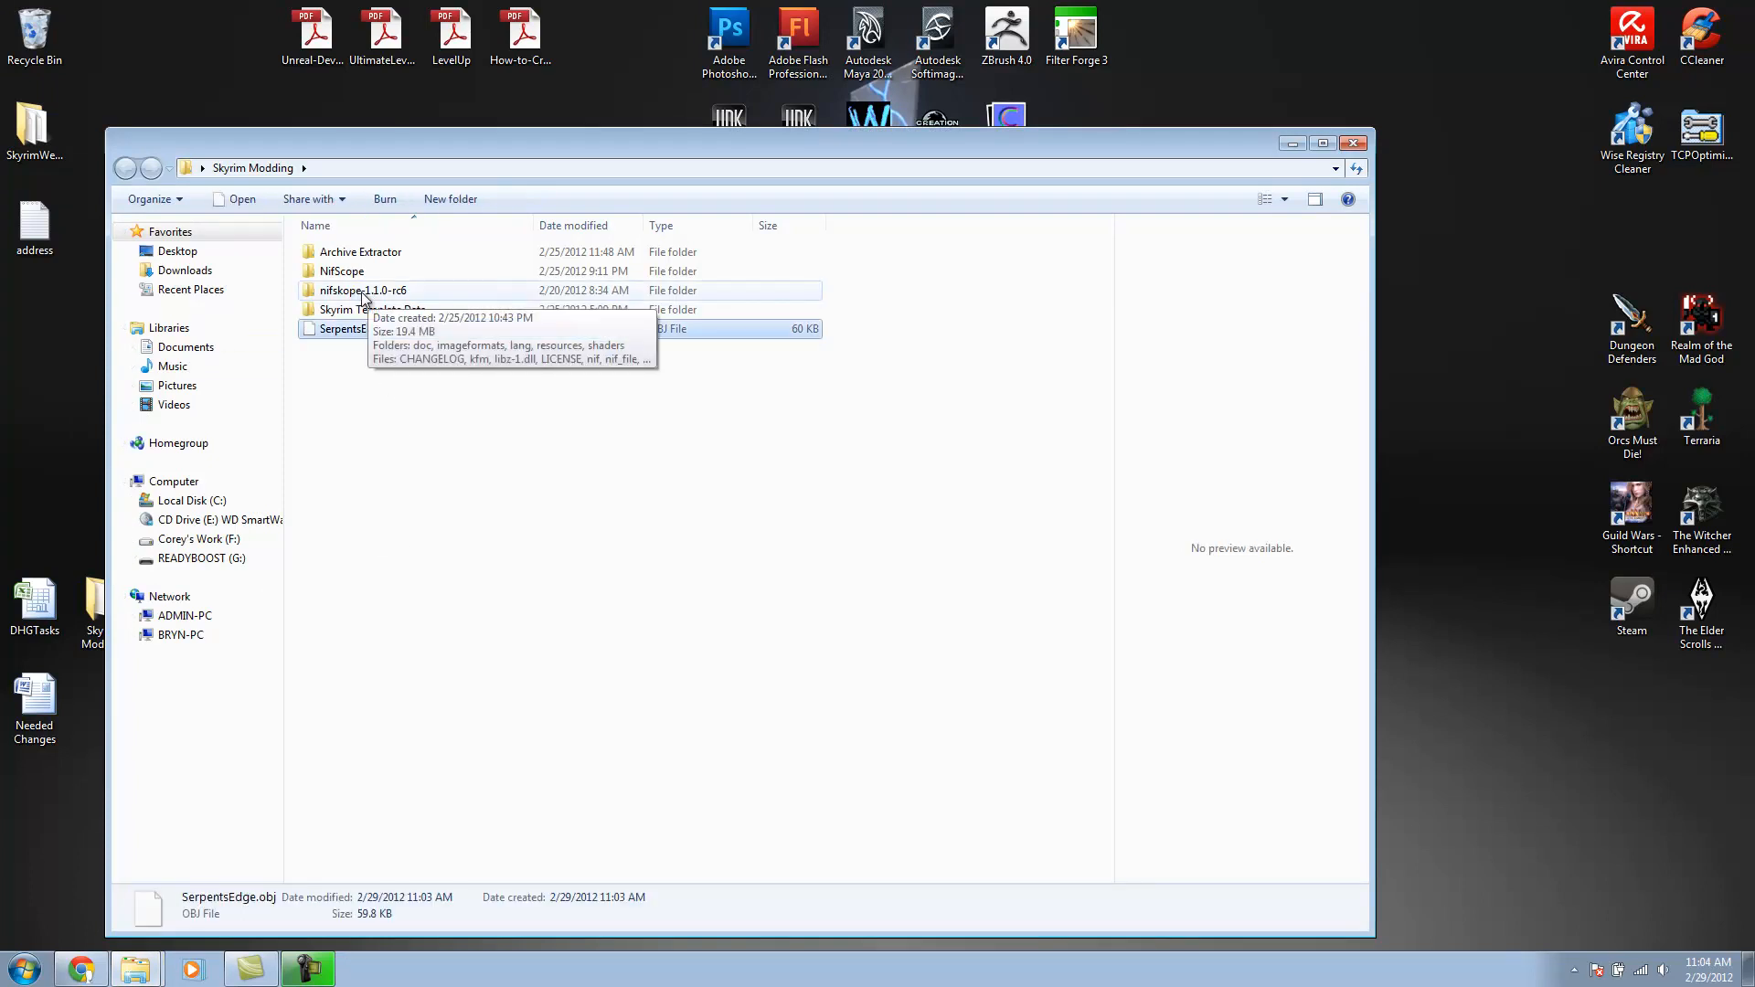
Step: Launch NifSkope.exe from the nifskope-1.1.0-rc6 folder
double_click(362, 290)
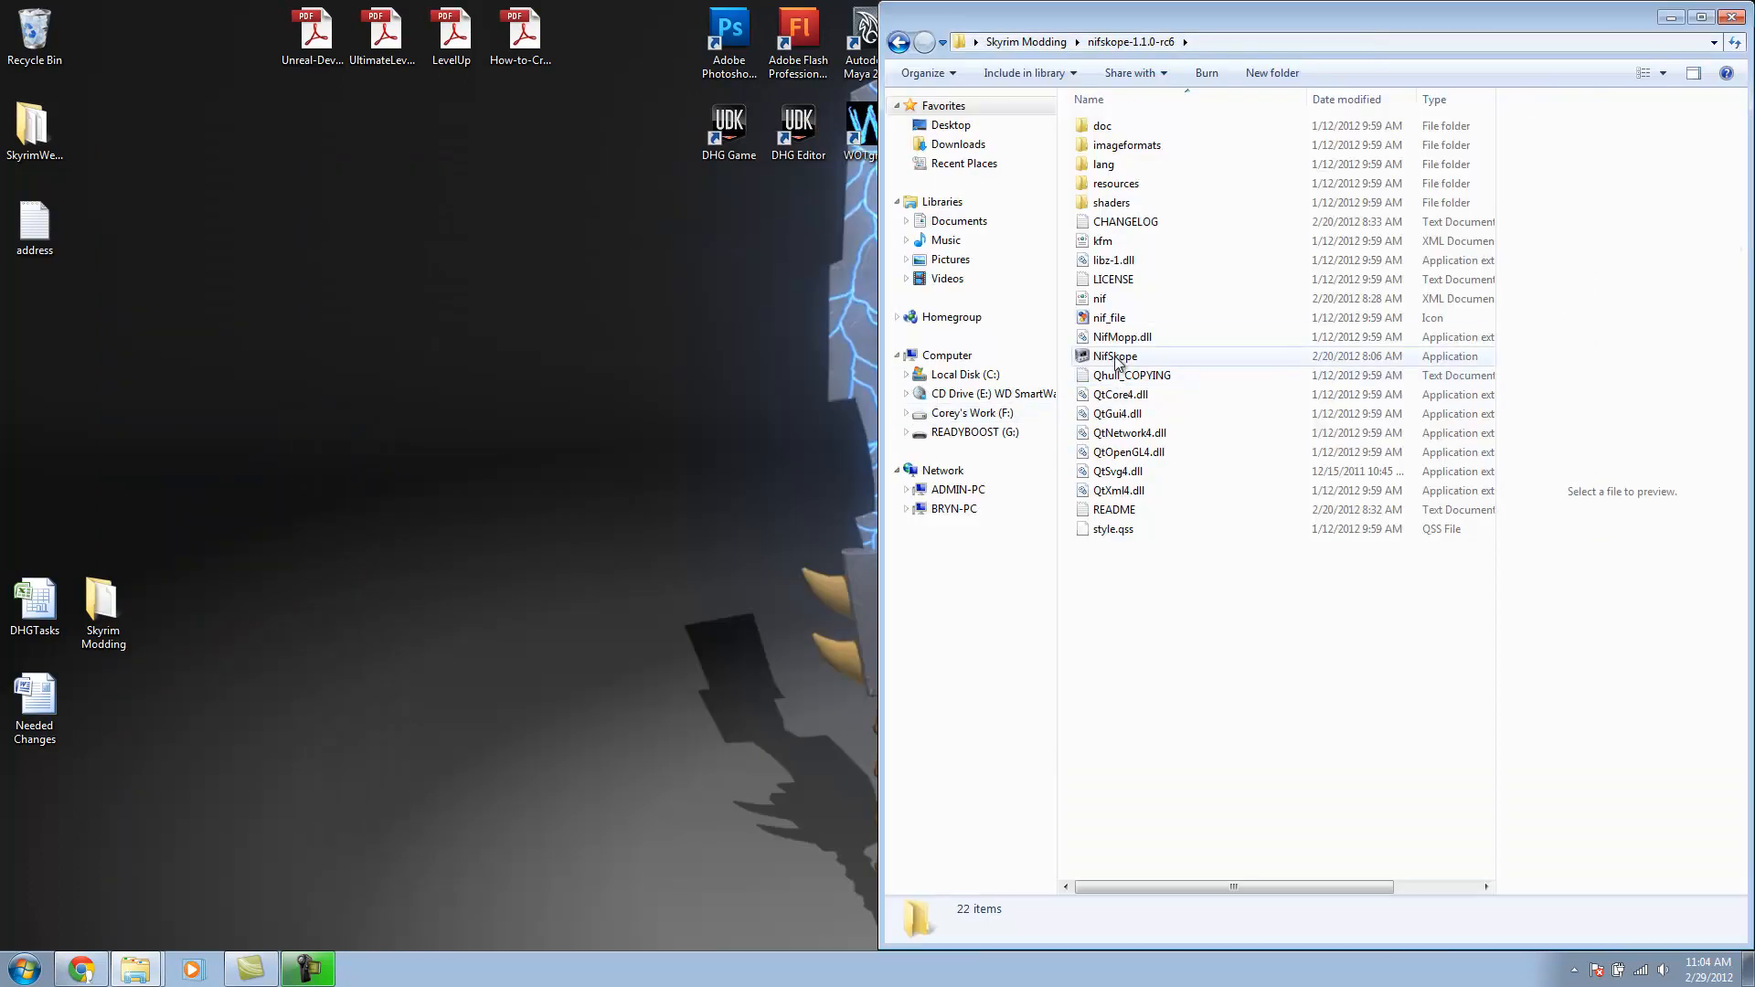
mouse_move(1116, 357)
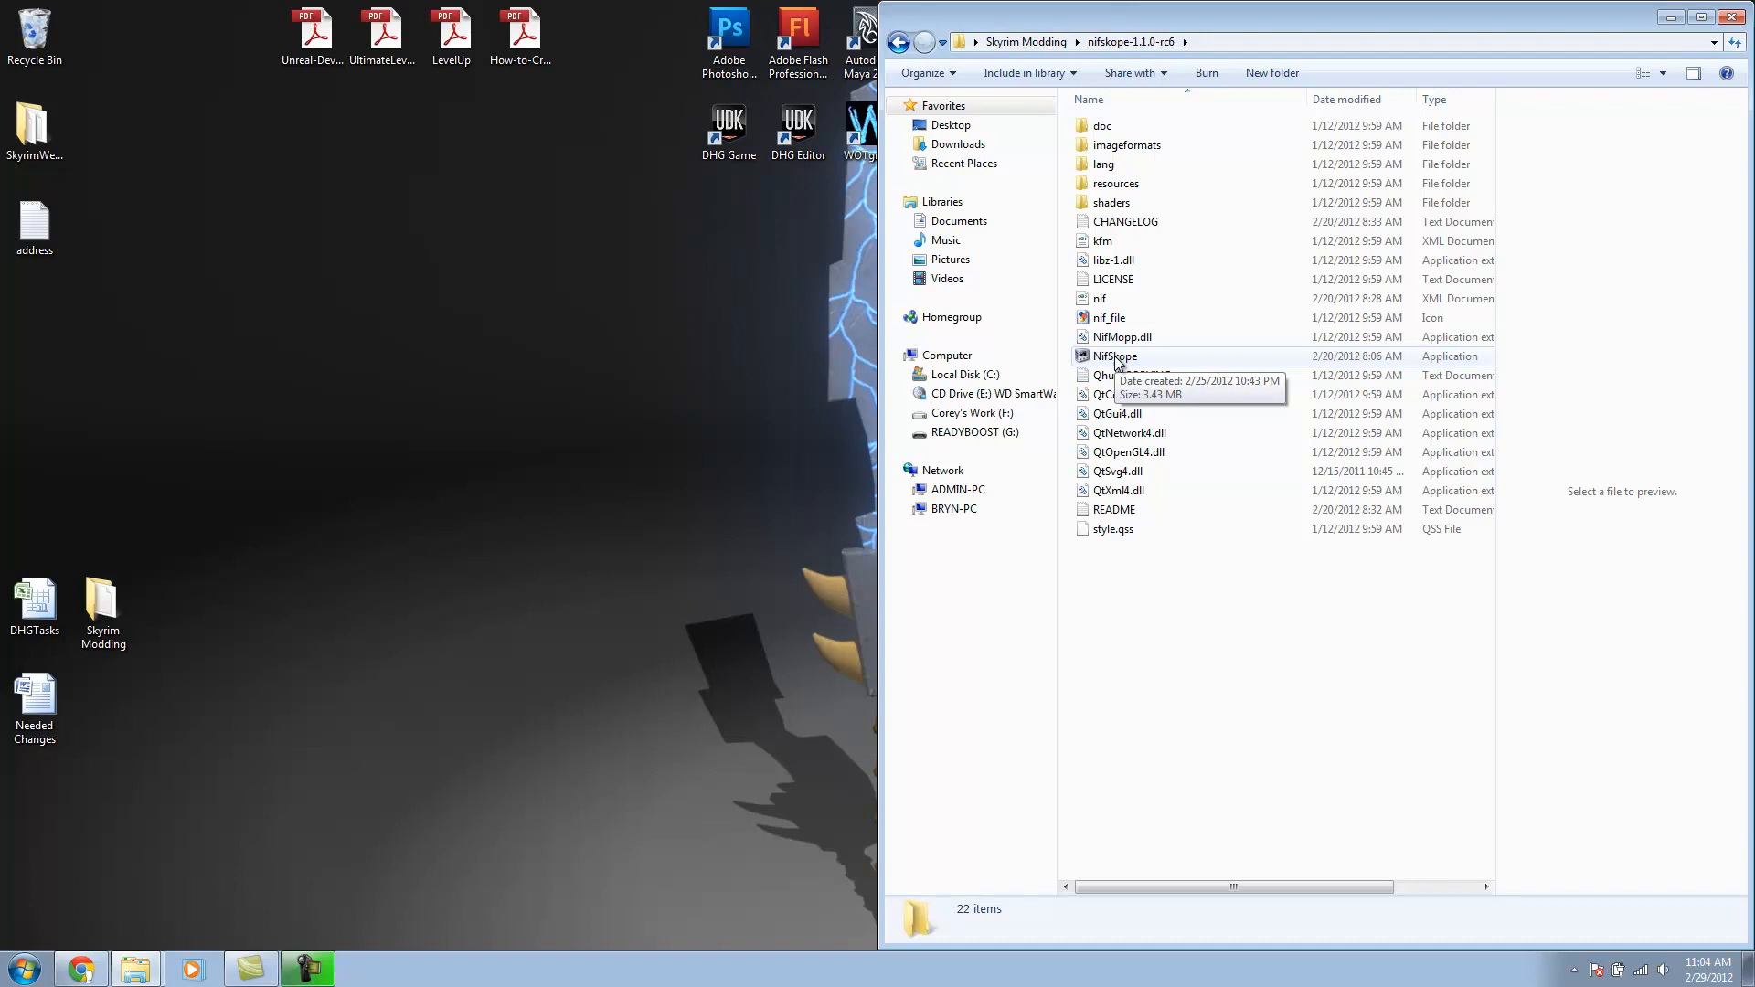
click(1115, 357)
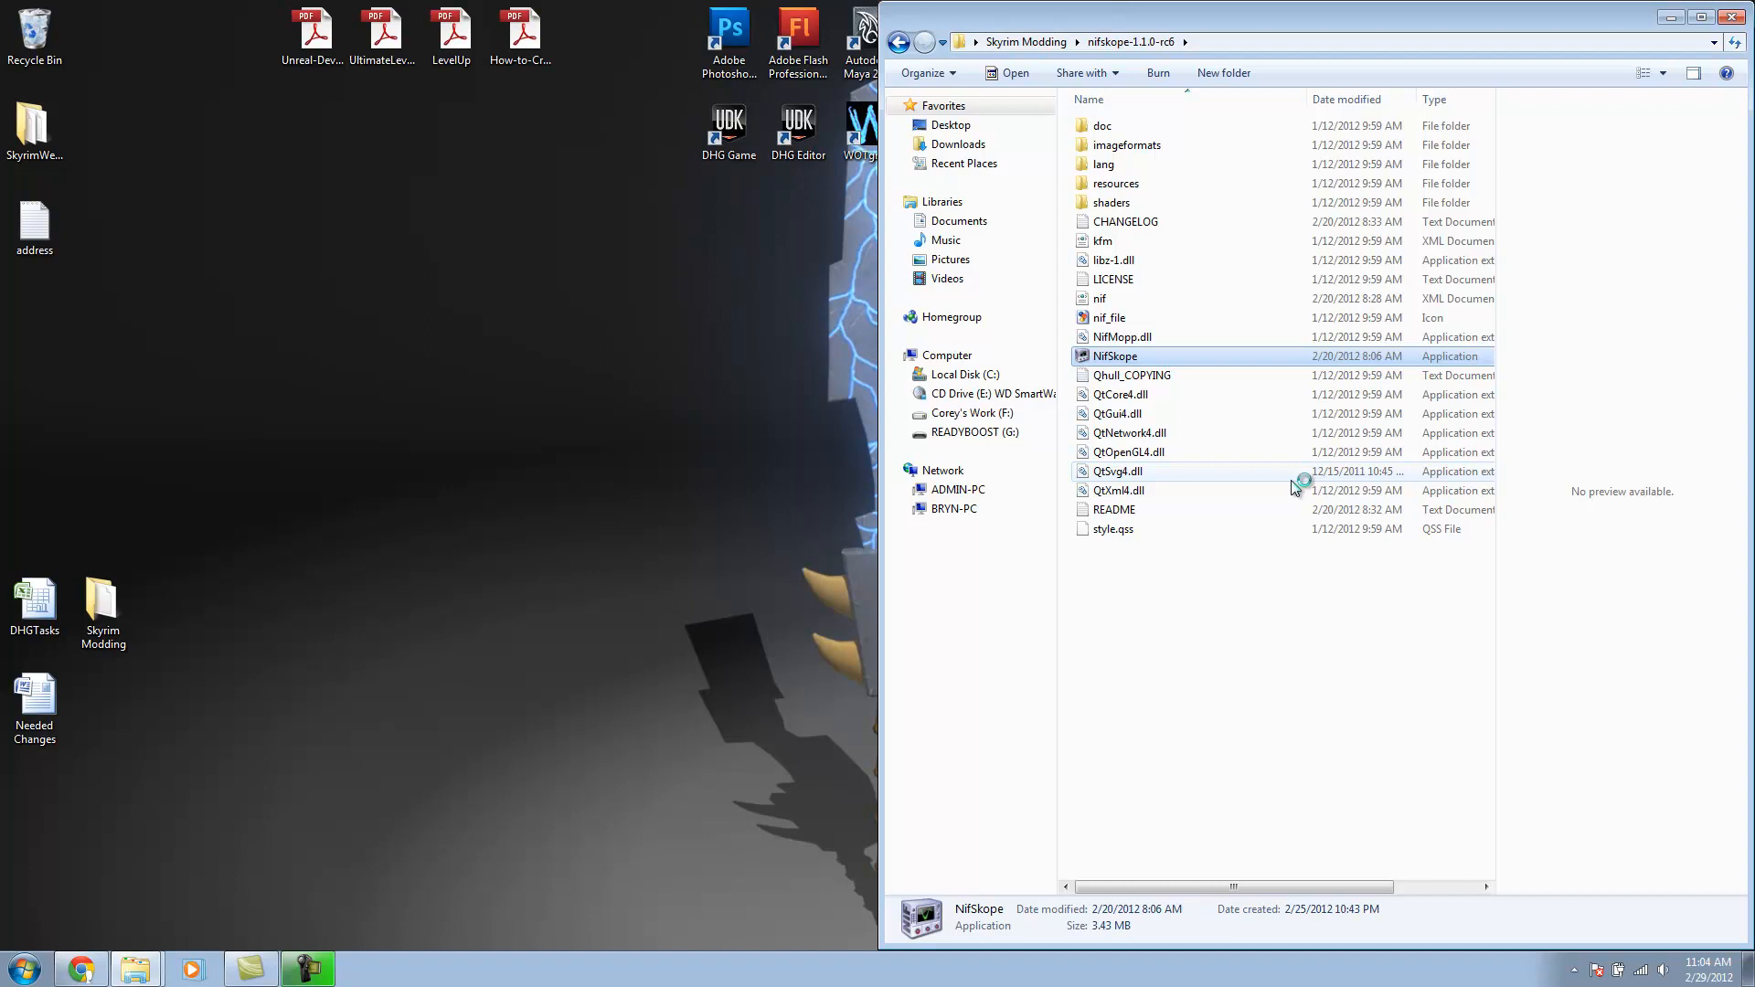
double_click(1116, 355)
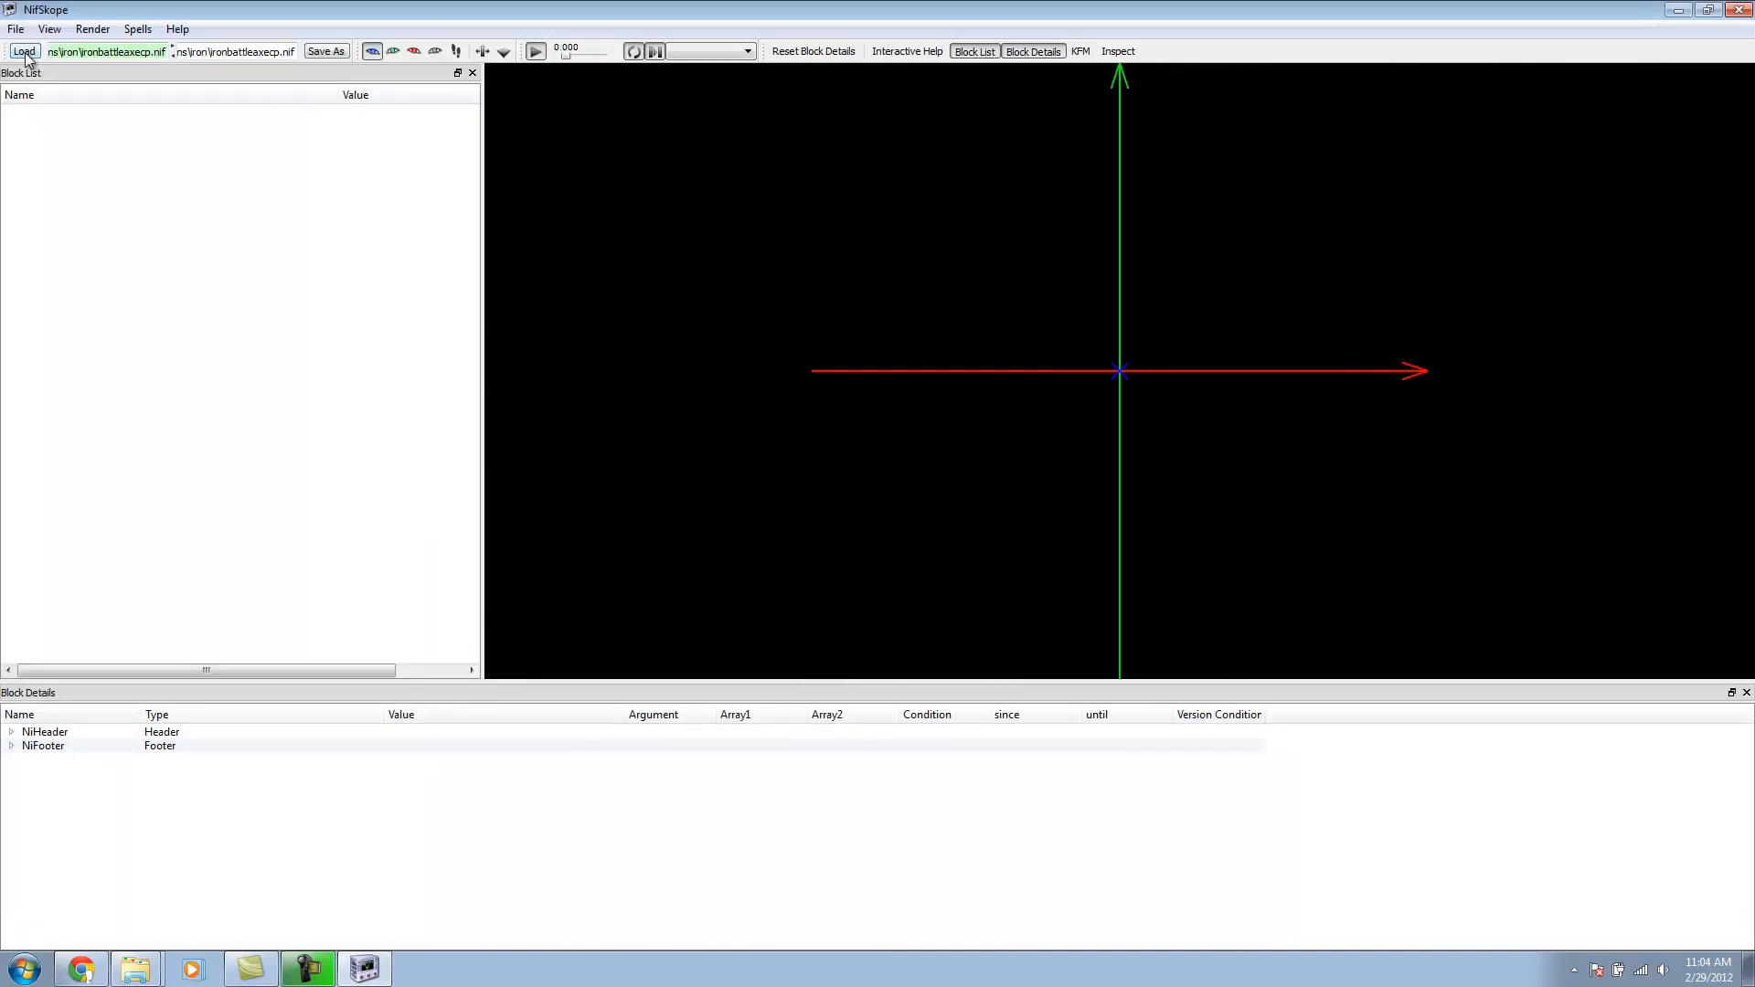
Step: Load 1stpersonebonysword.nif from Skyrim Template Data's weapons folder into NifSkope
click(23, 51)
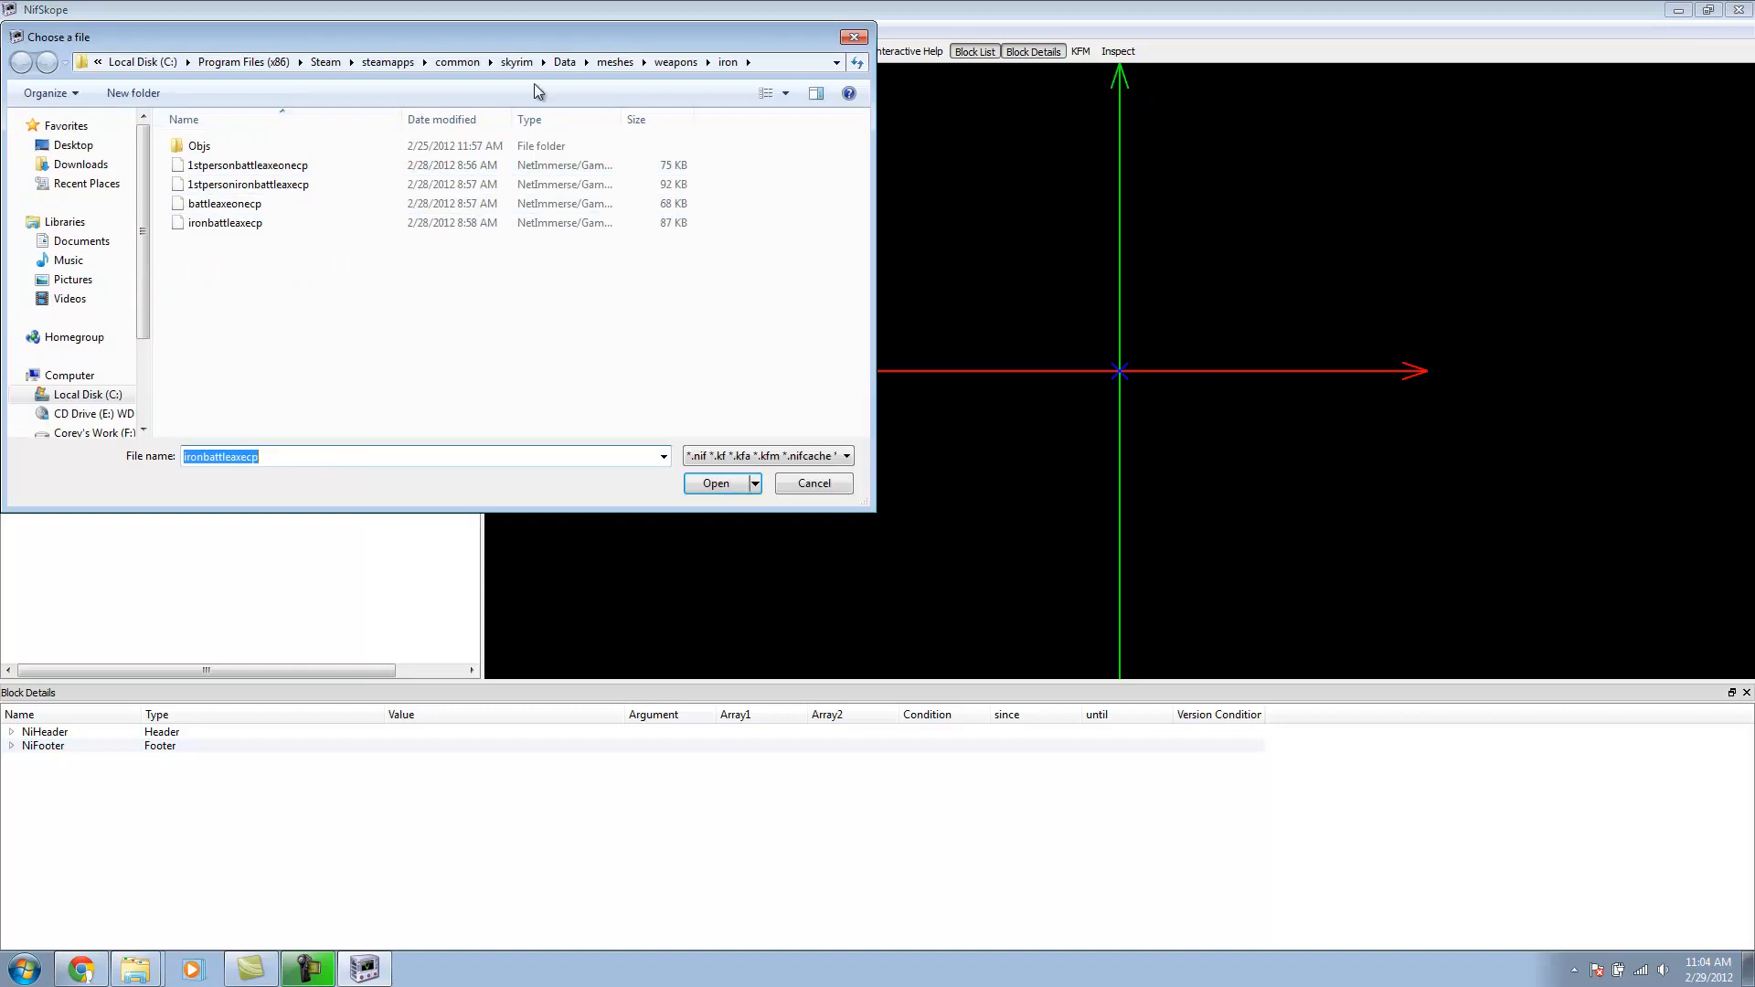
click(73, 144)
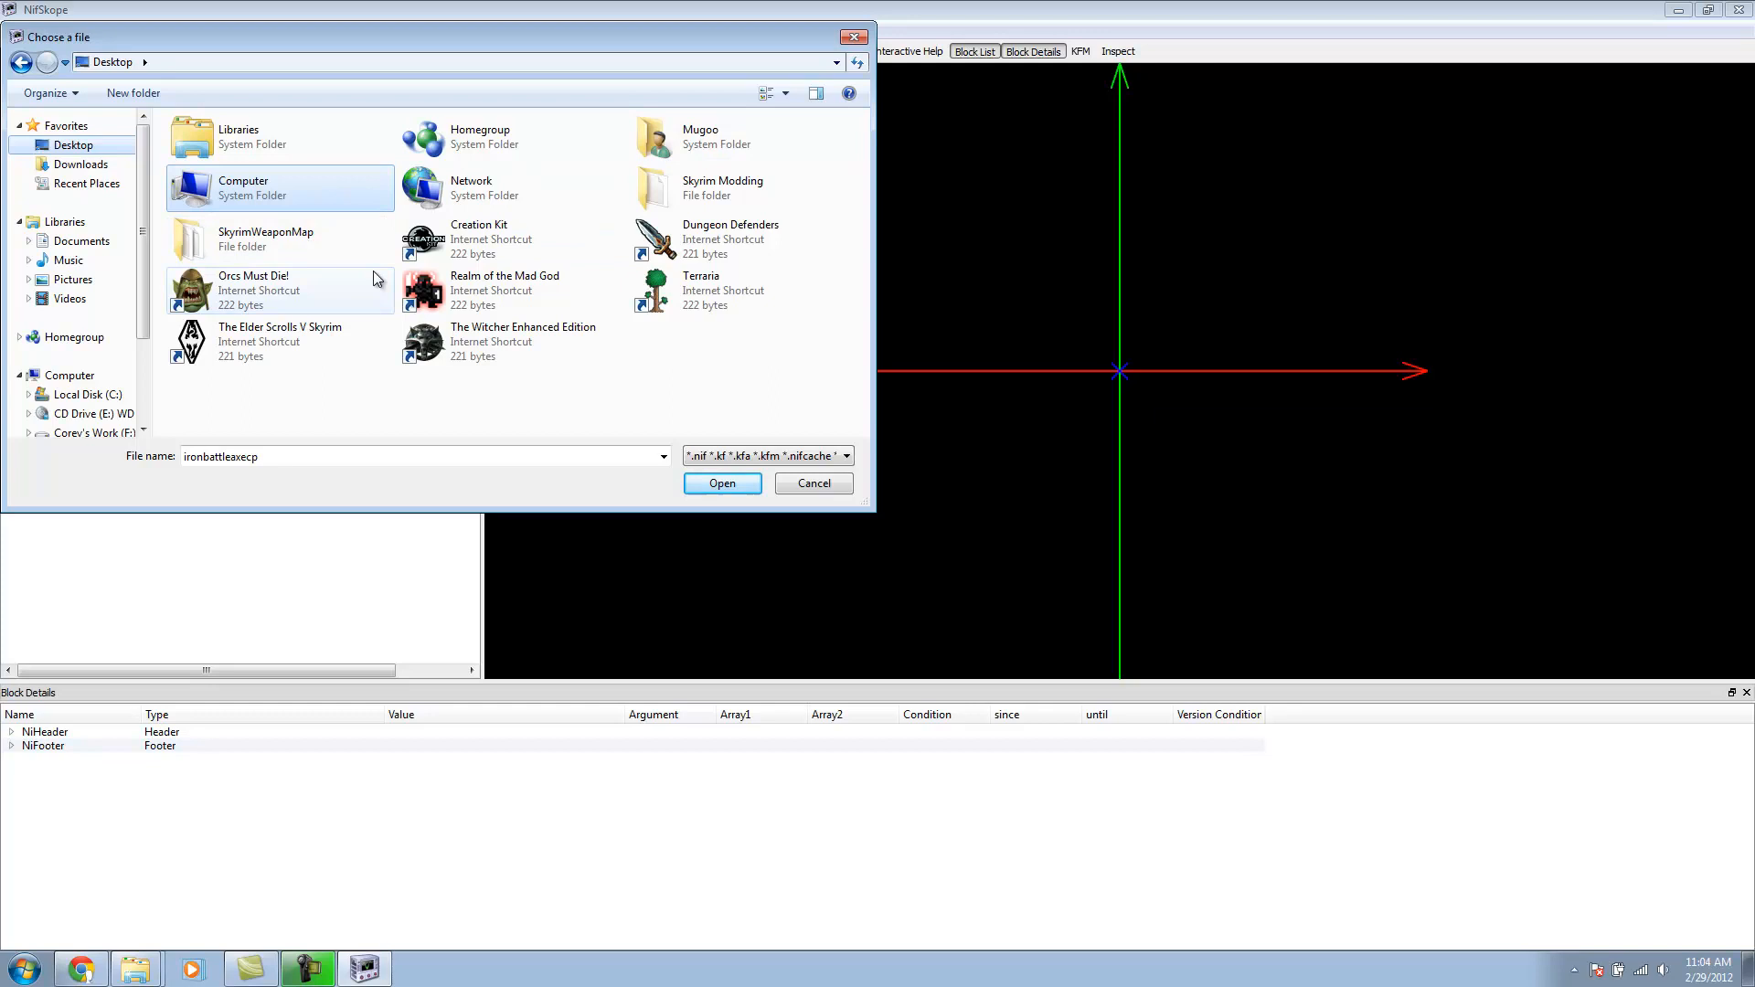
double_click(267, 238)
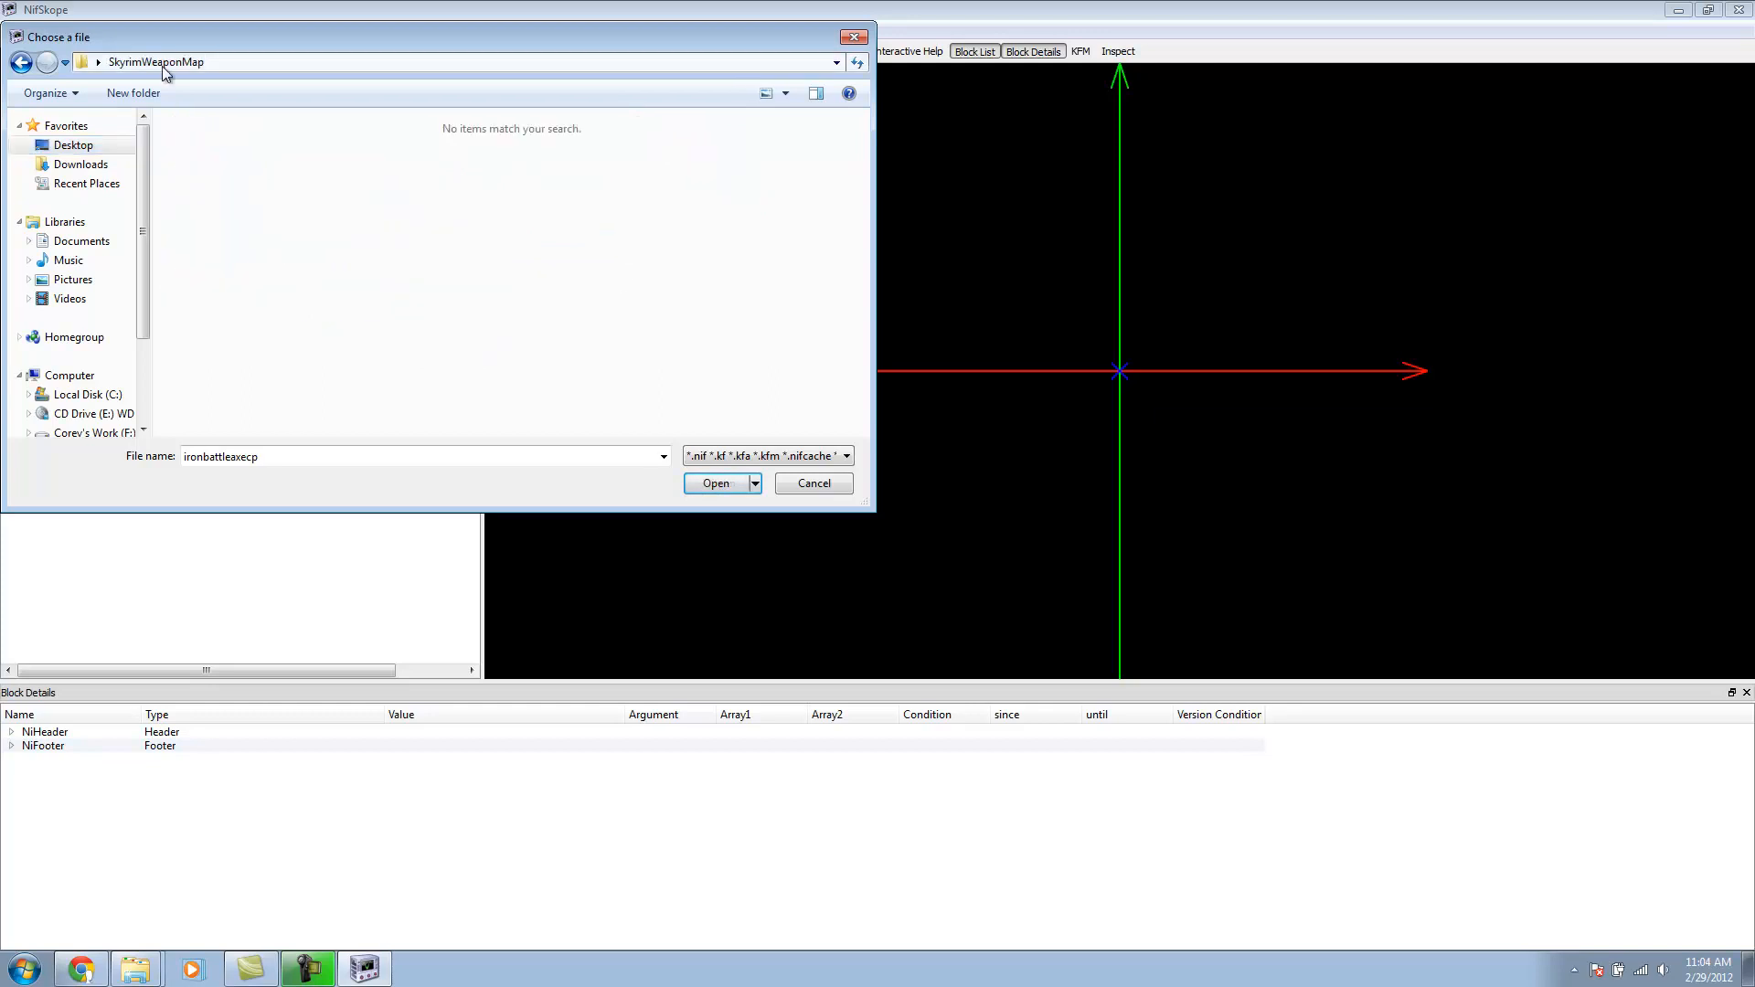
click(20, 62)
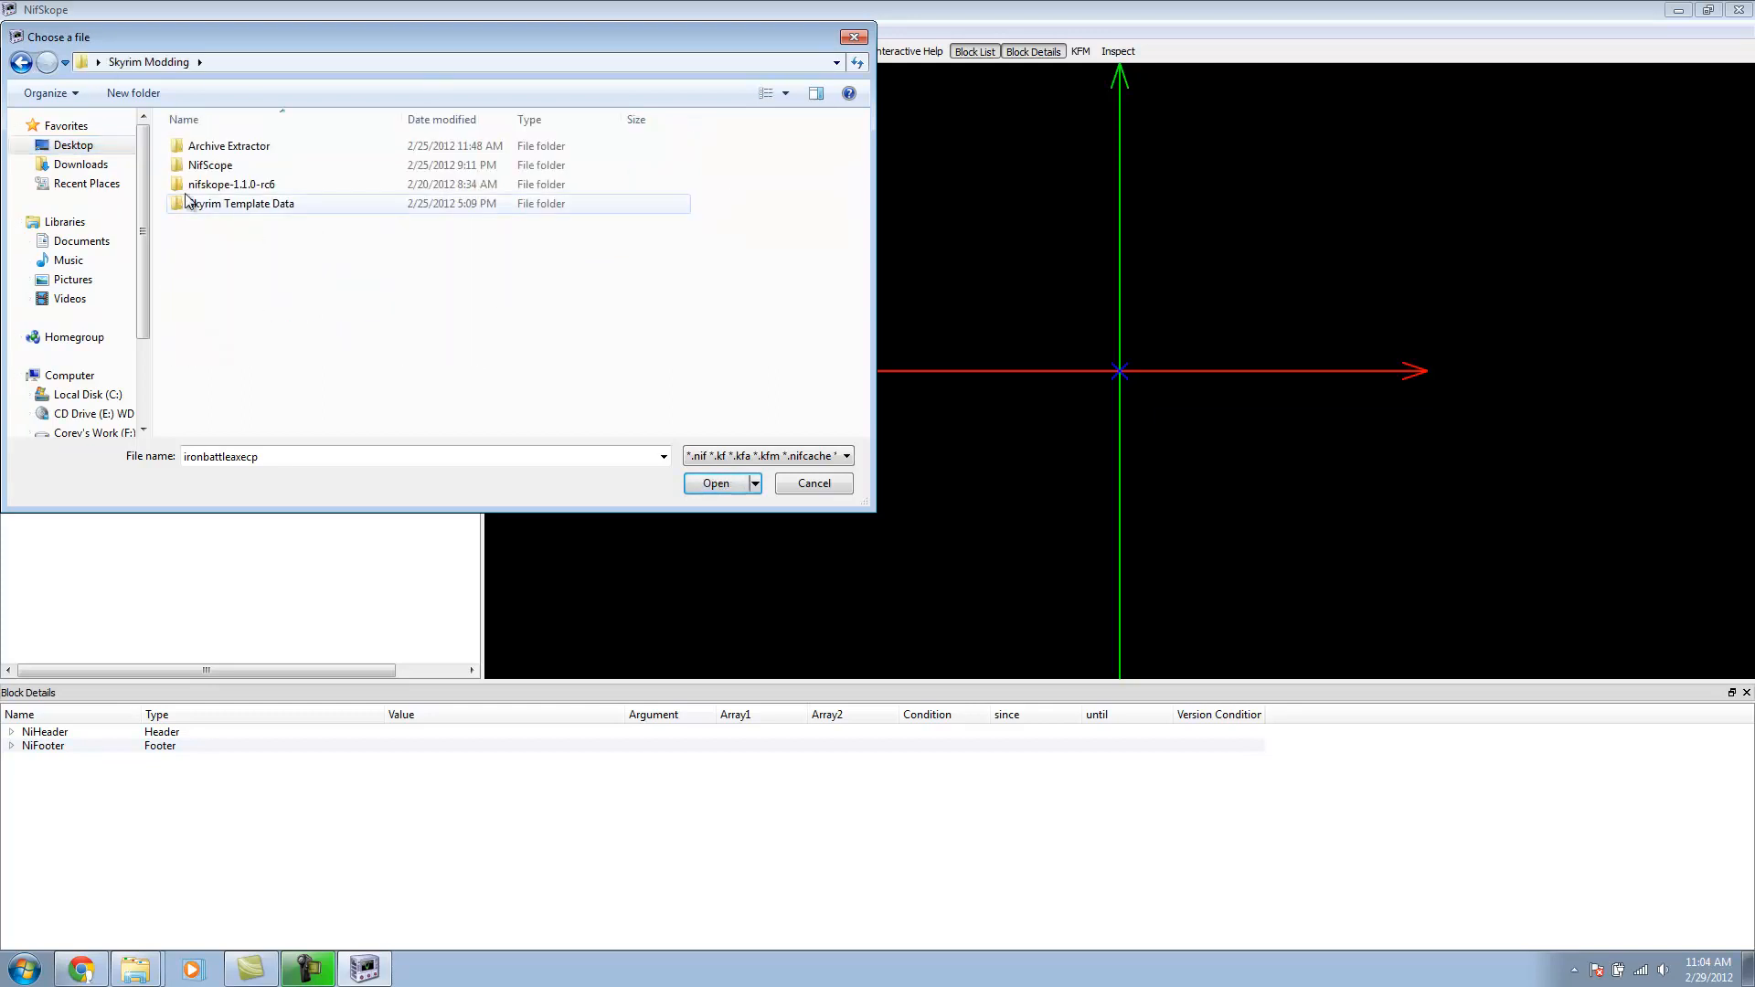
double_click(238, 203)
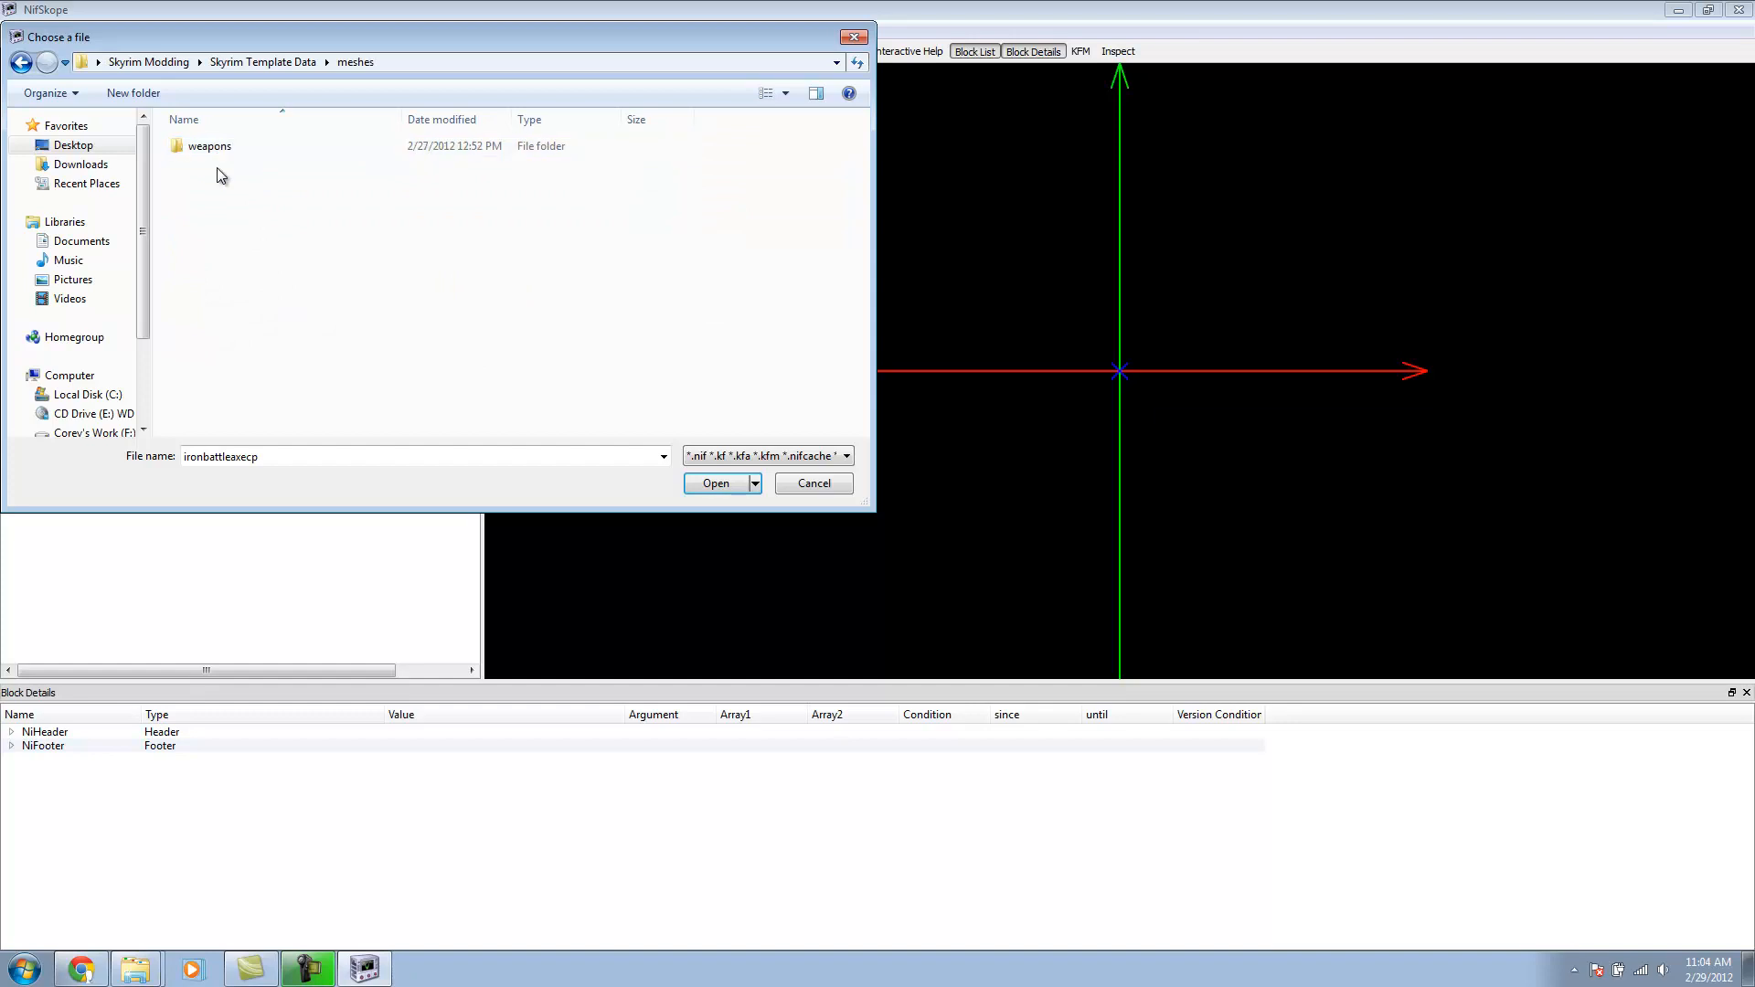
double_click(238, 147)
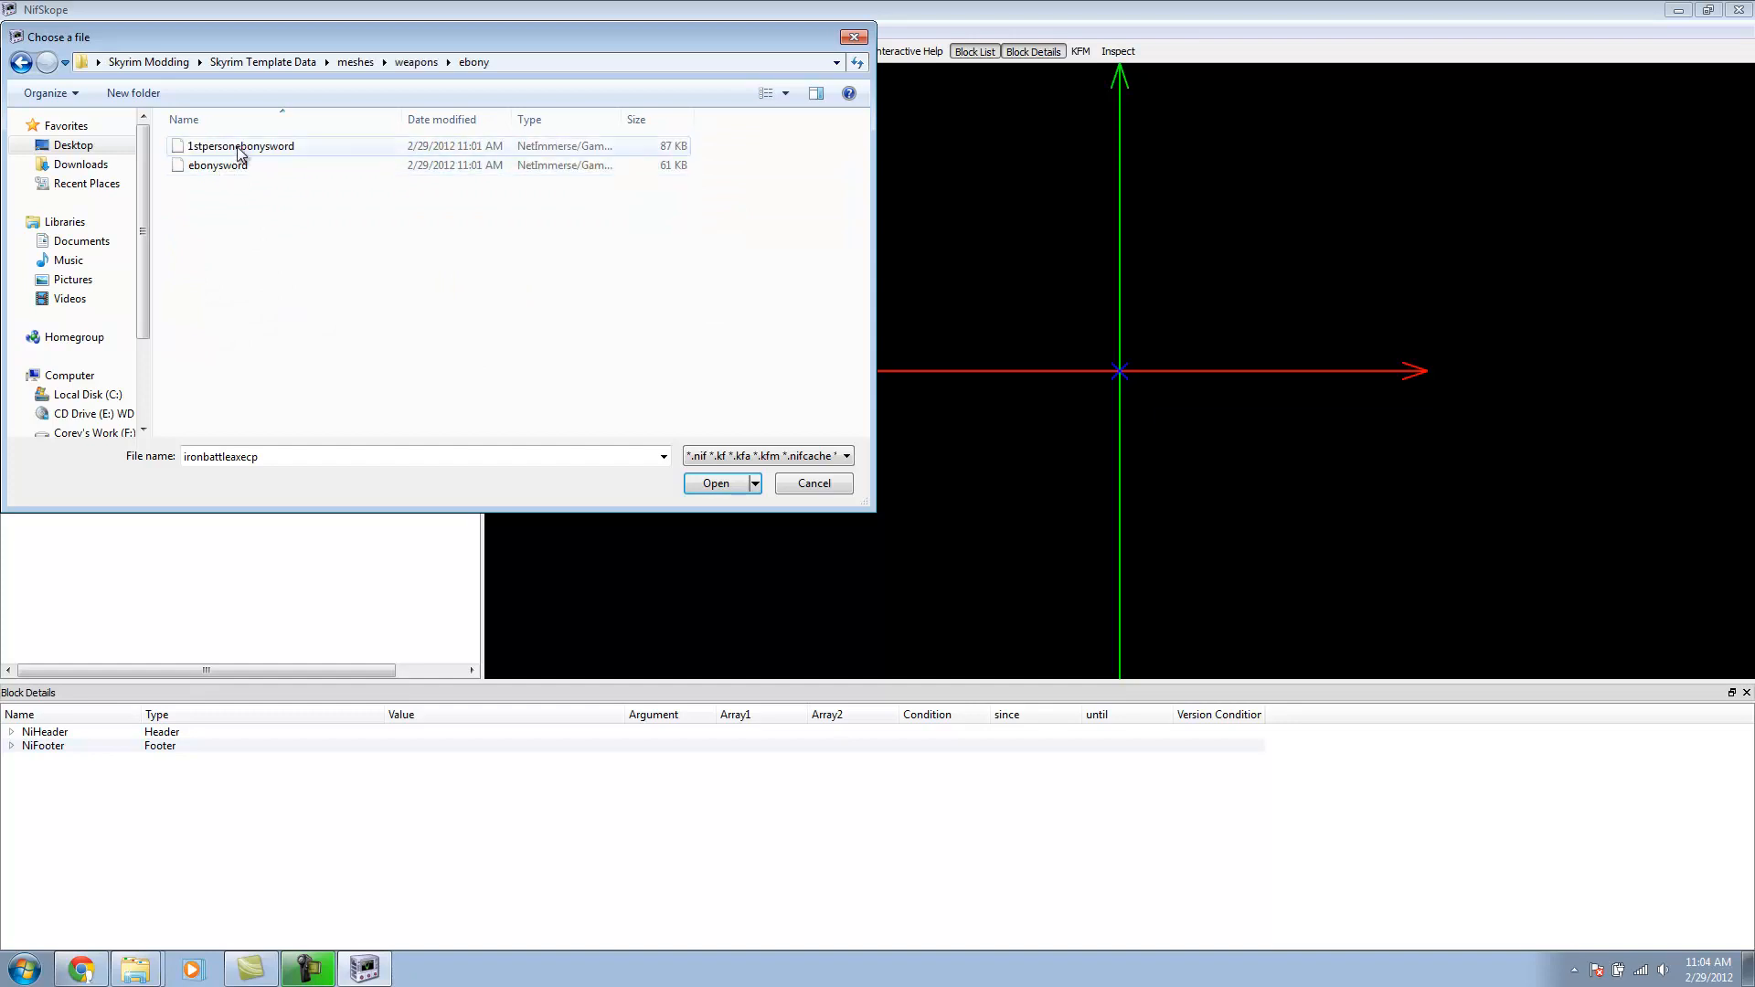
double_click(240, 146)
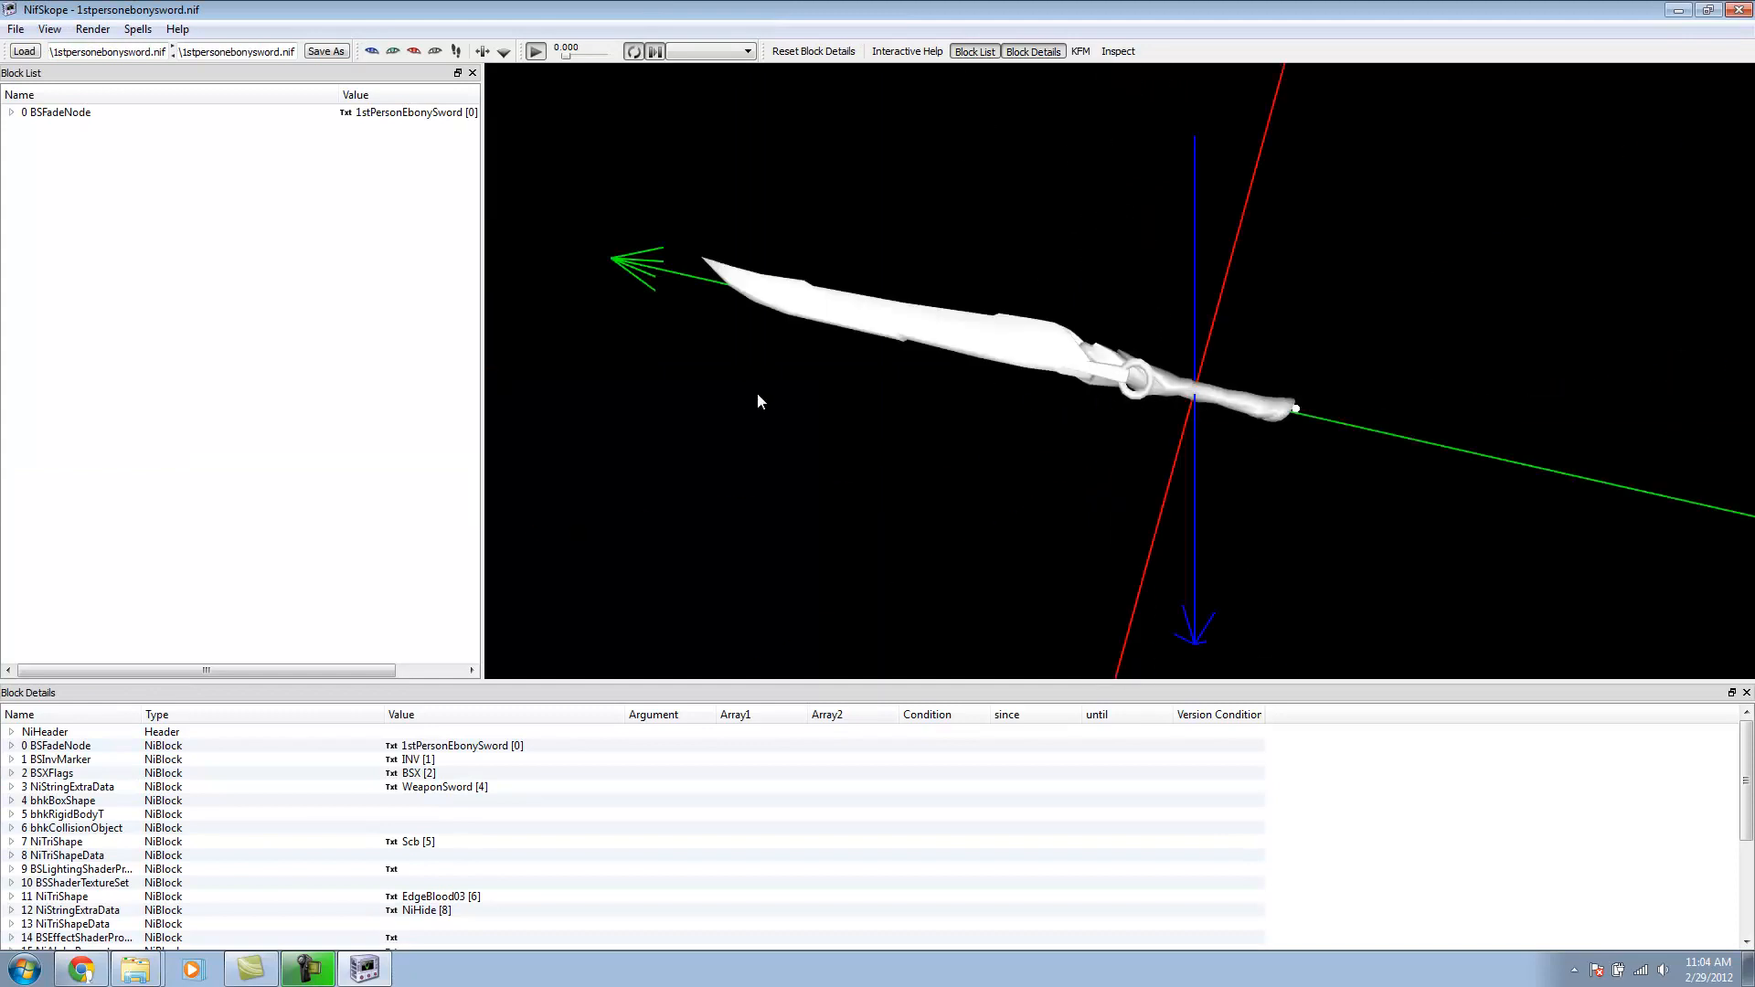
mouse_move(11, 111)
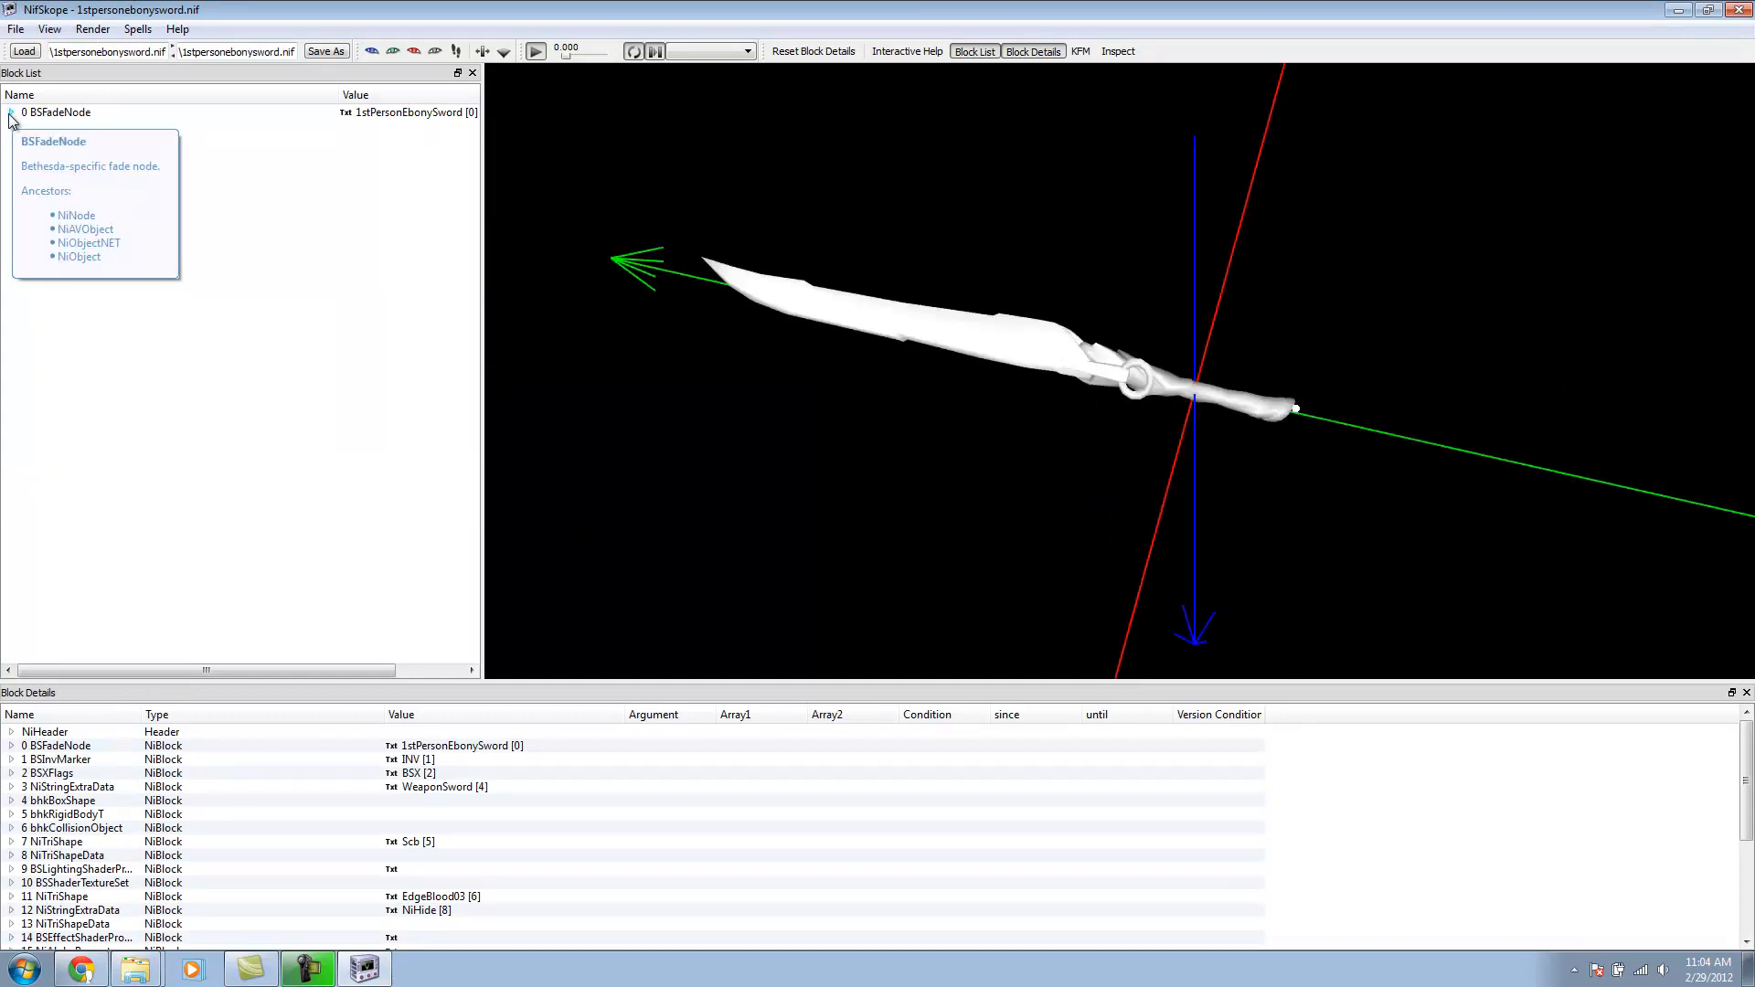
Step: Remove the EdgeBlood and Scb shape branches under BSFadeNode, keeping 1stPersonEbonySword0
click(11, 112)
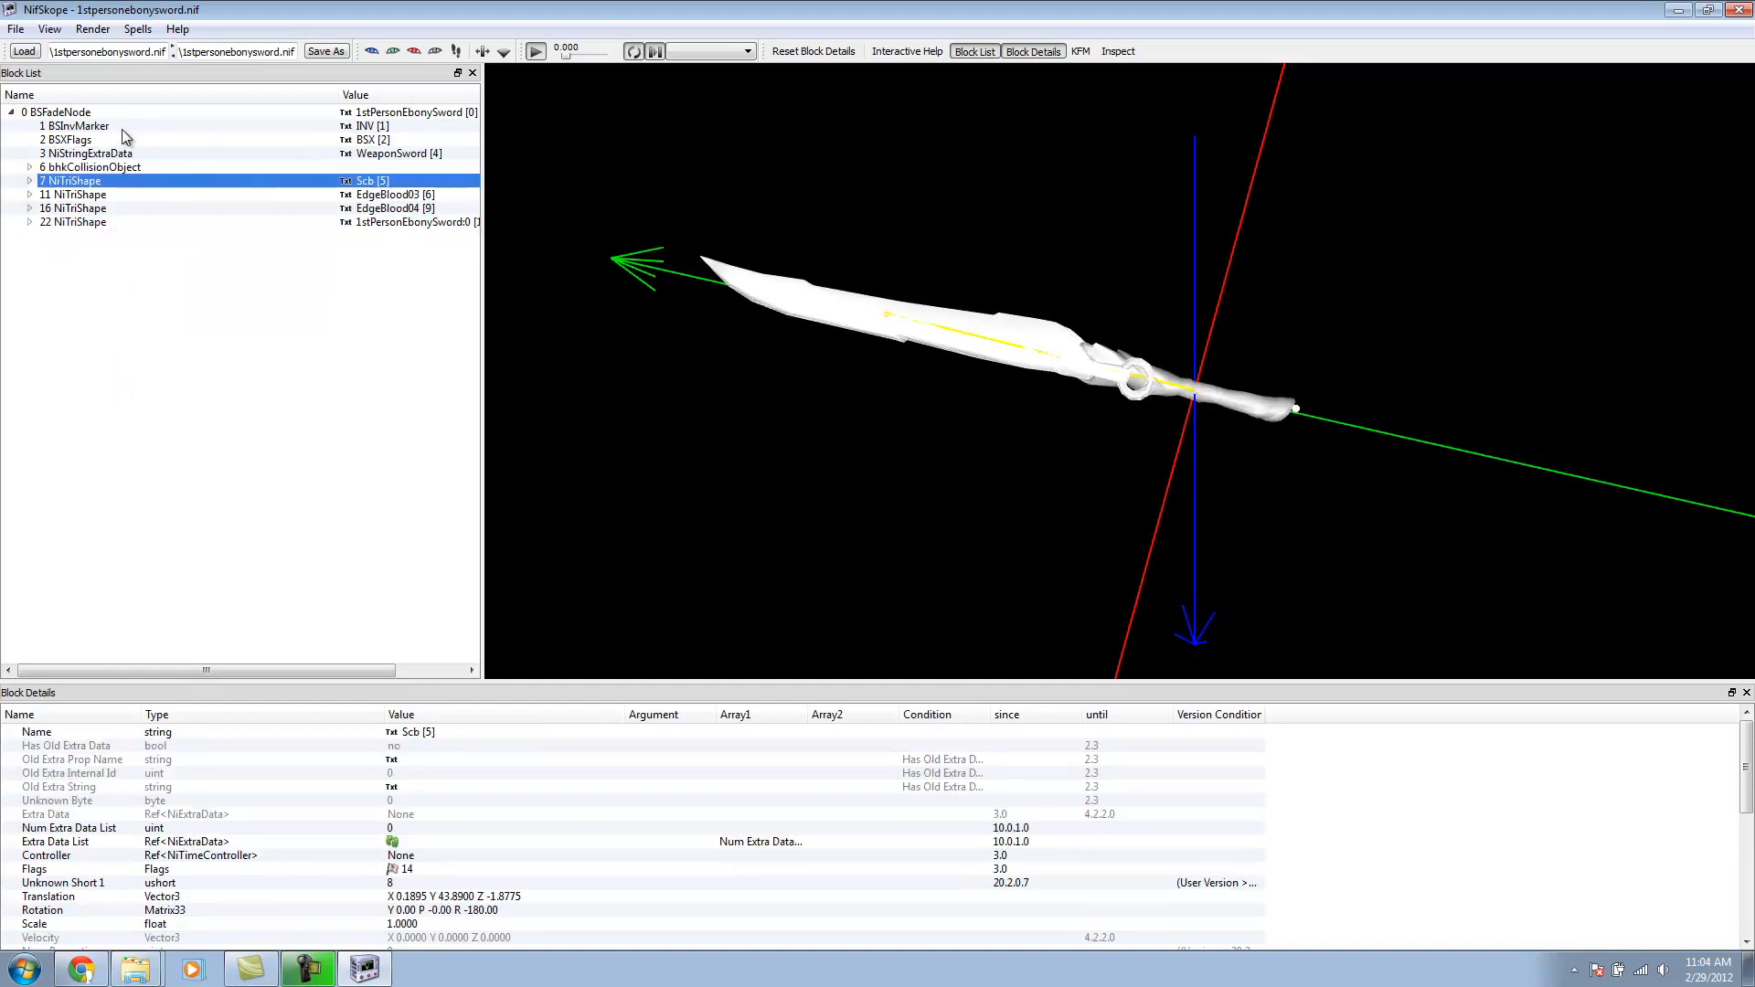
click(73, 194)
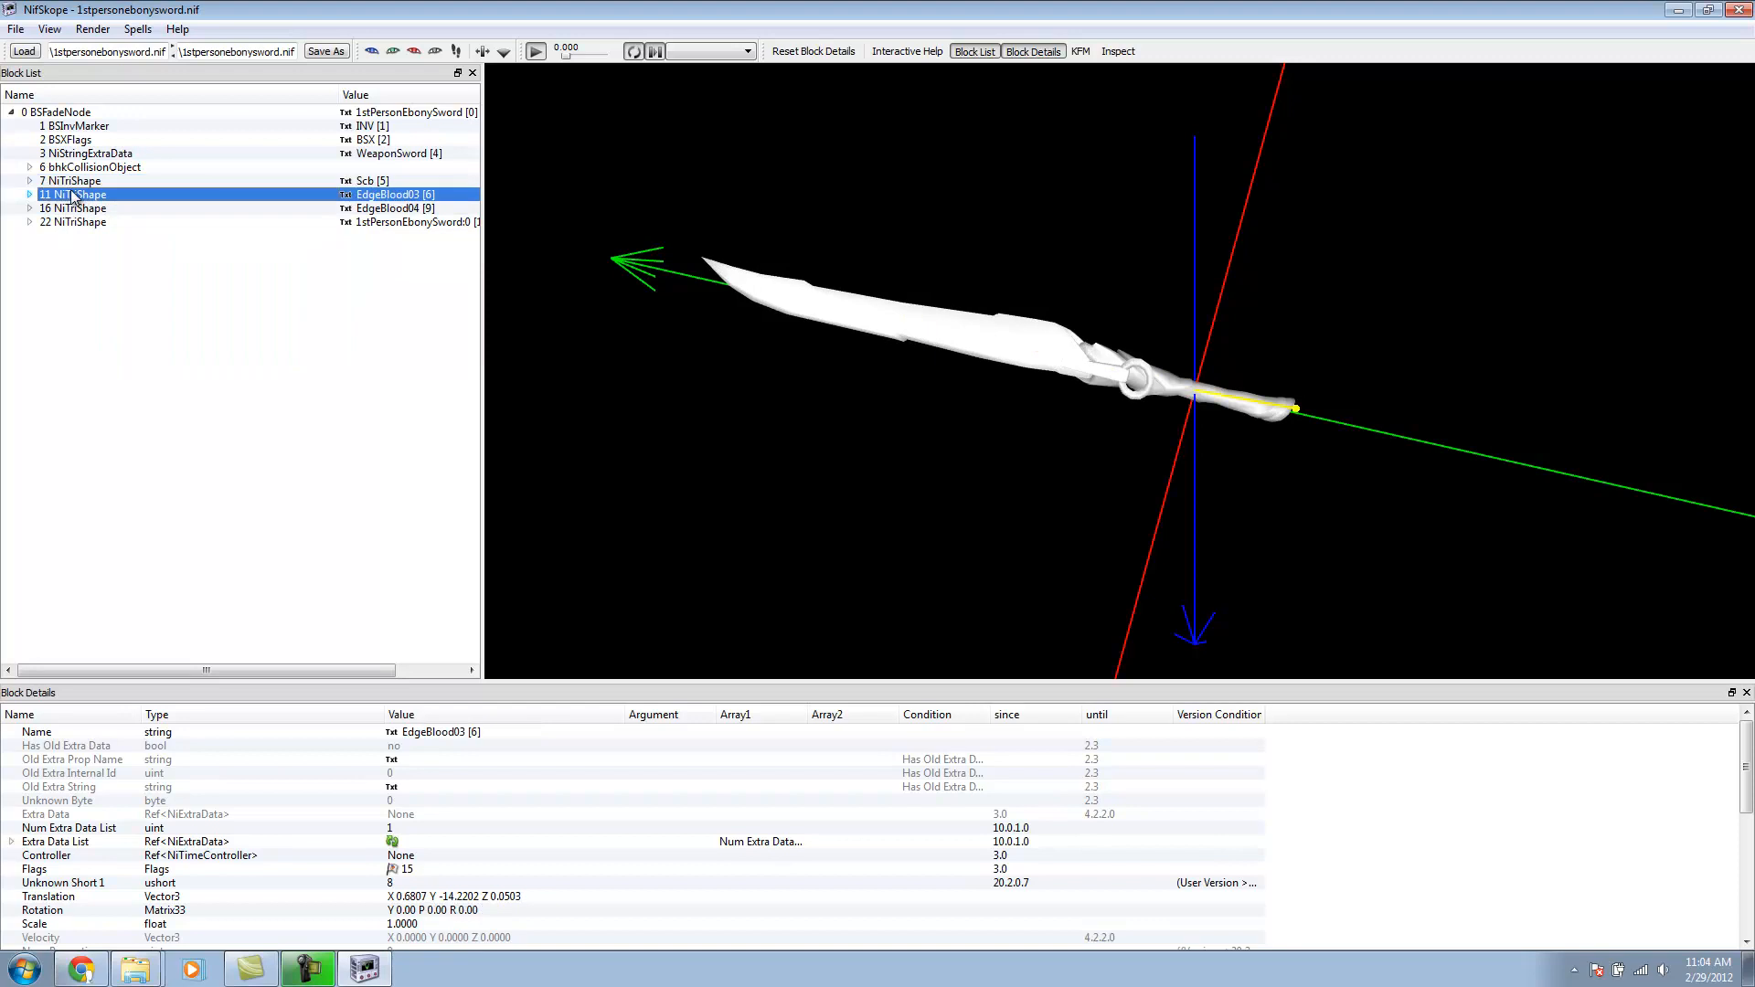
mouse_move(72, 193)
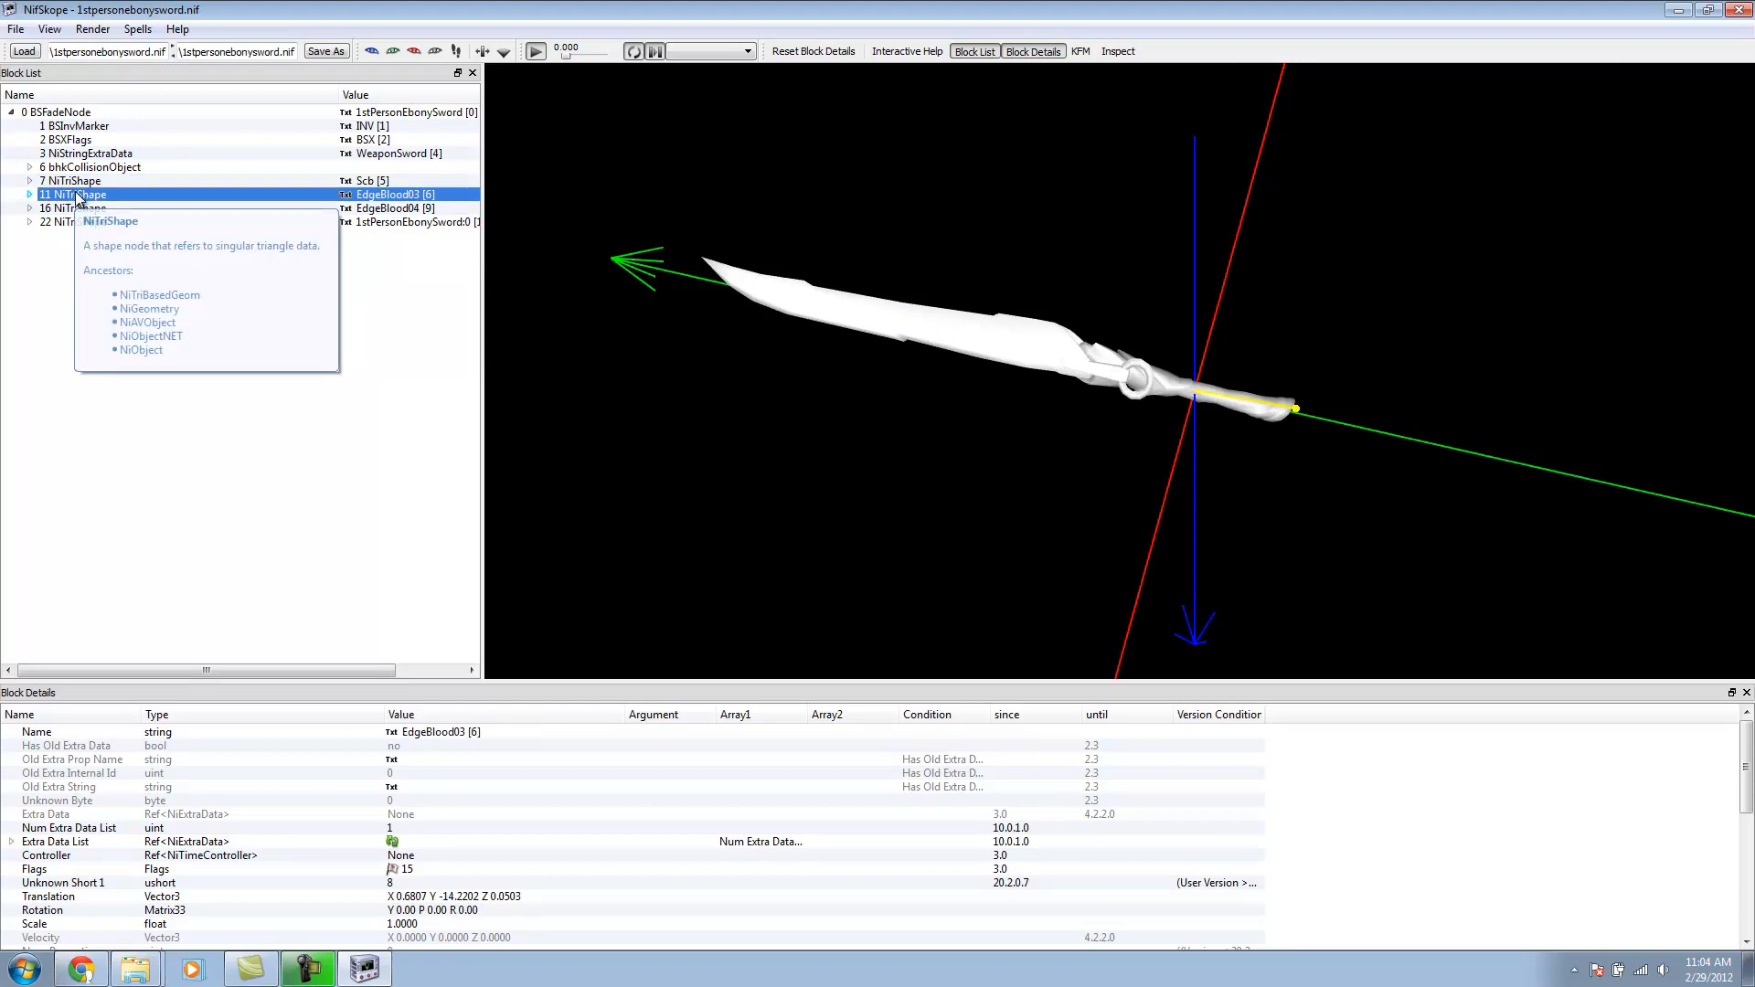
right_click(73, 194)
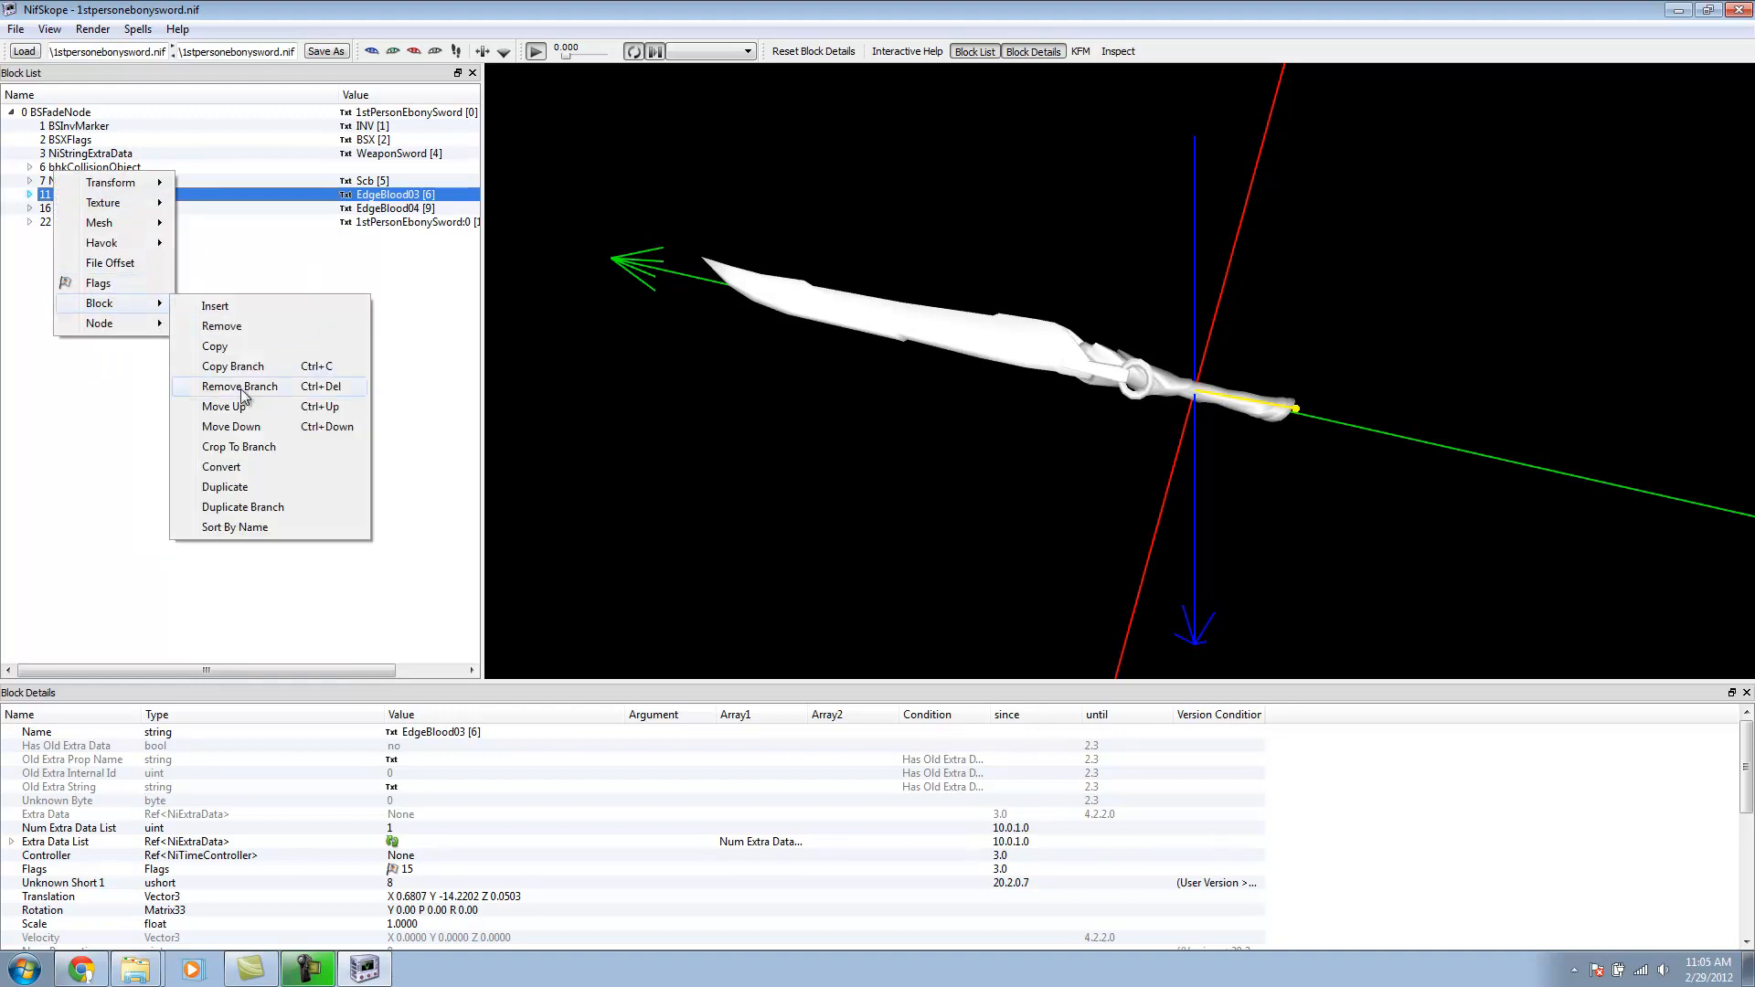
click(239, 386)
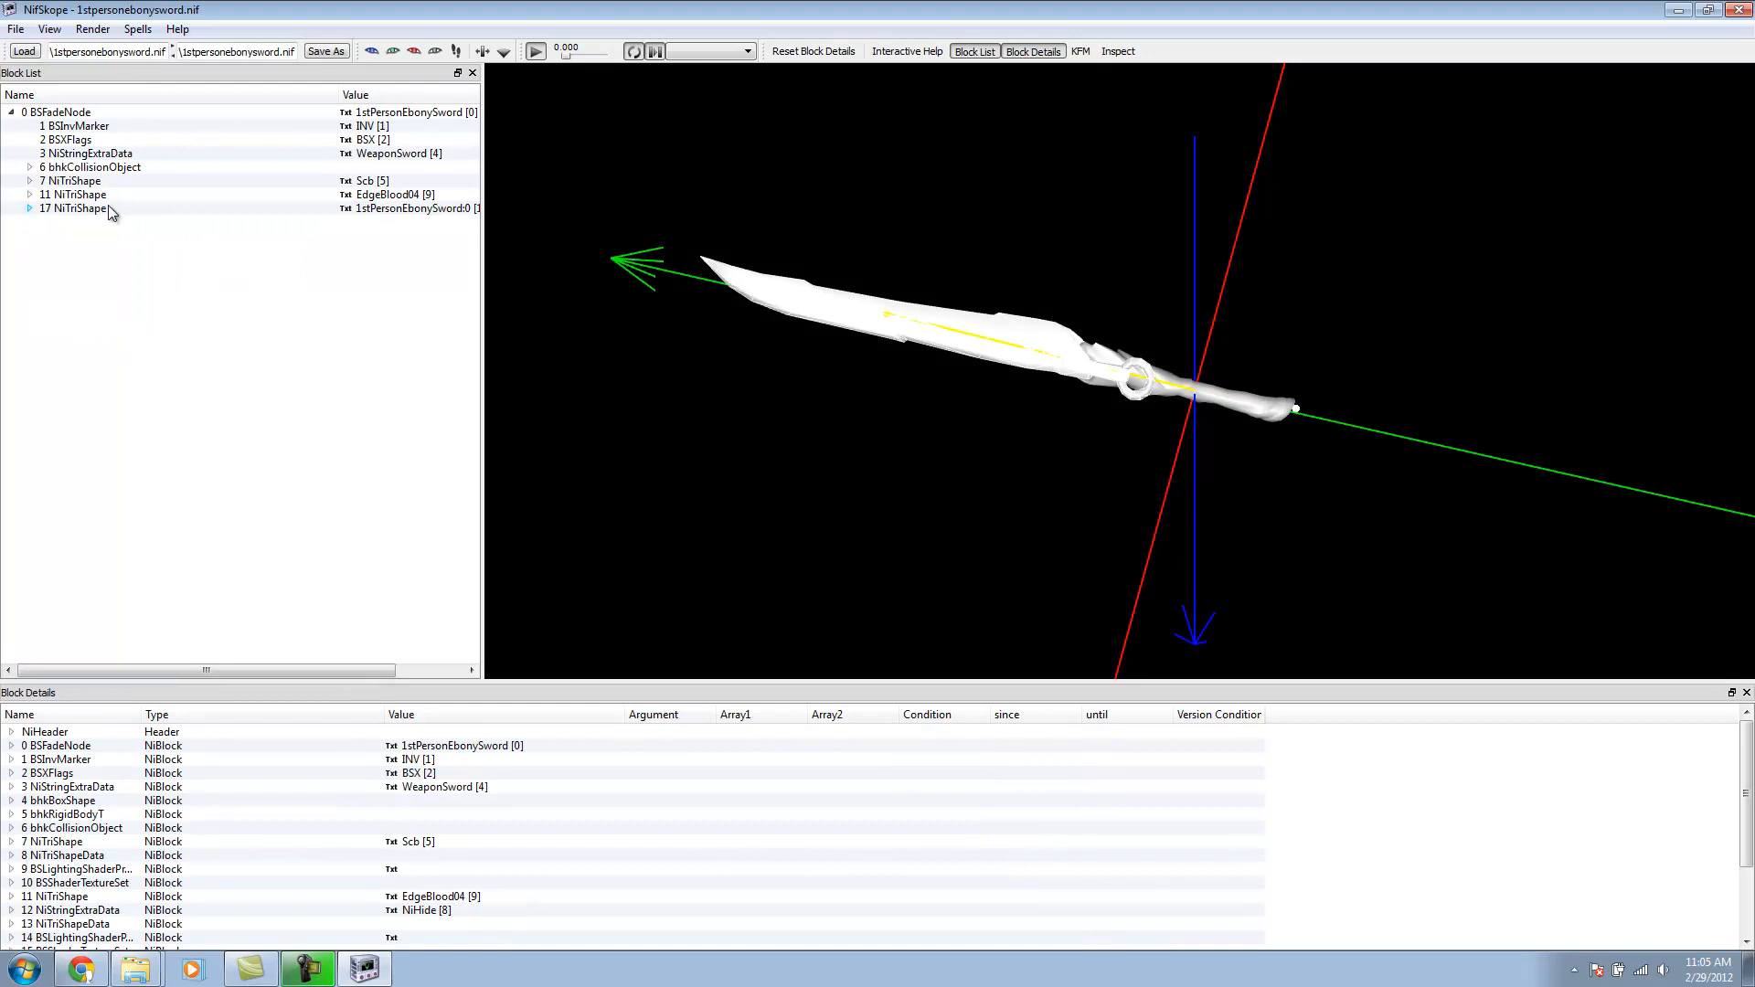
click(73, 194)
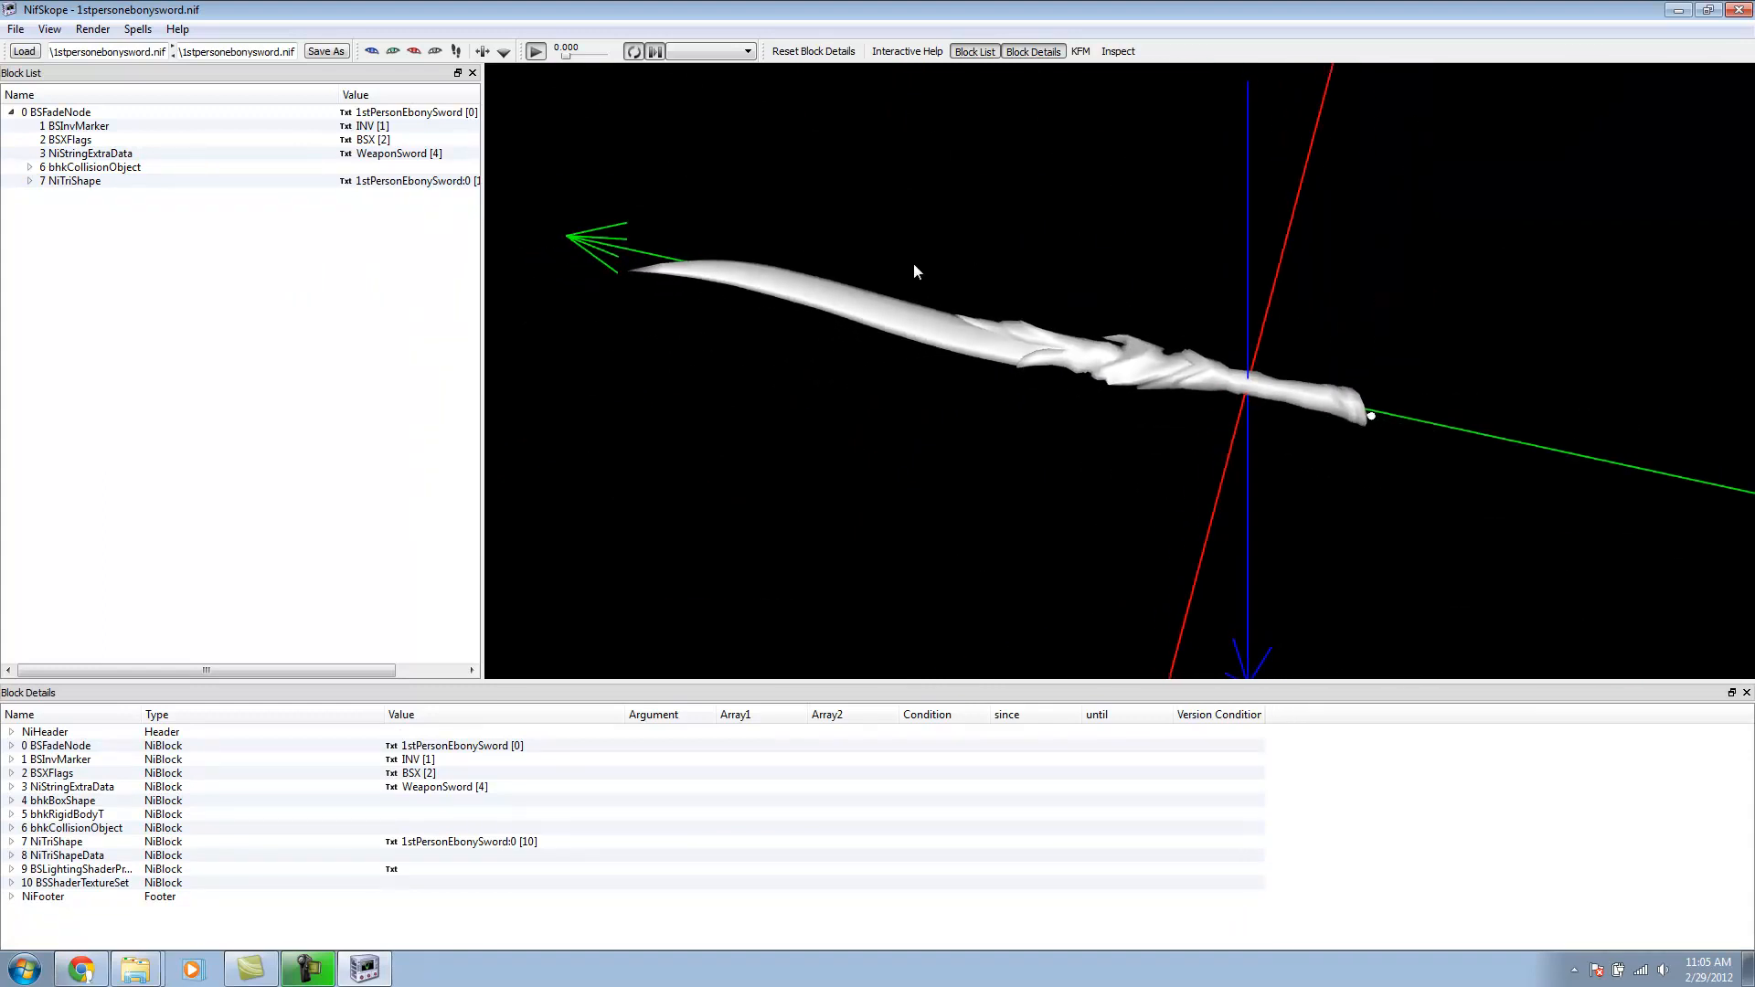
click(73, 181)
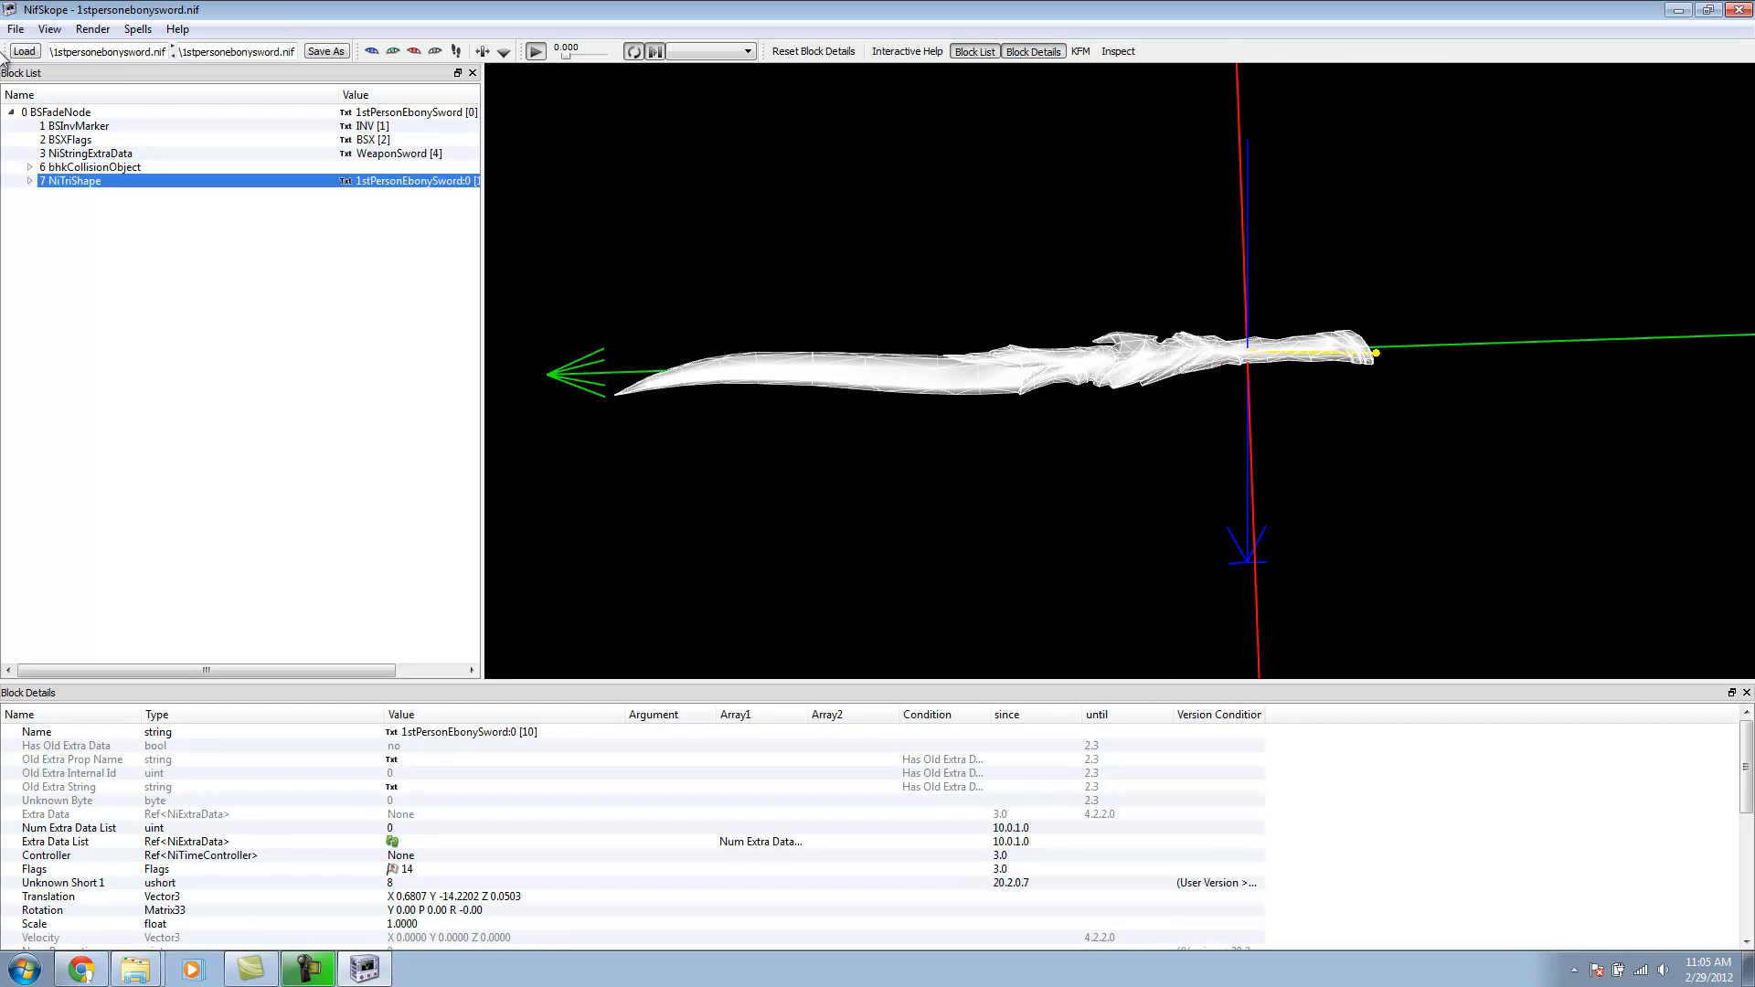
Step: Start an OBJ import to replace the selected sword shape
click(17, 29)
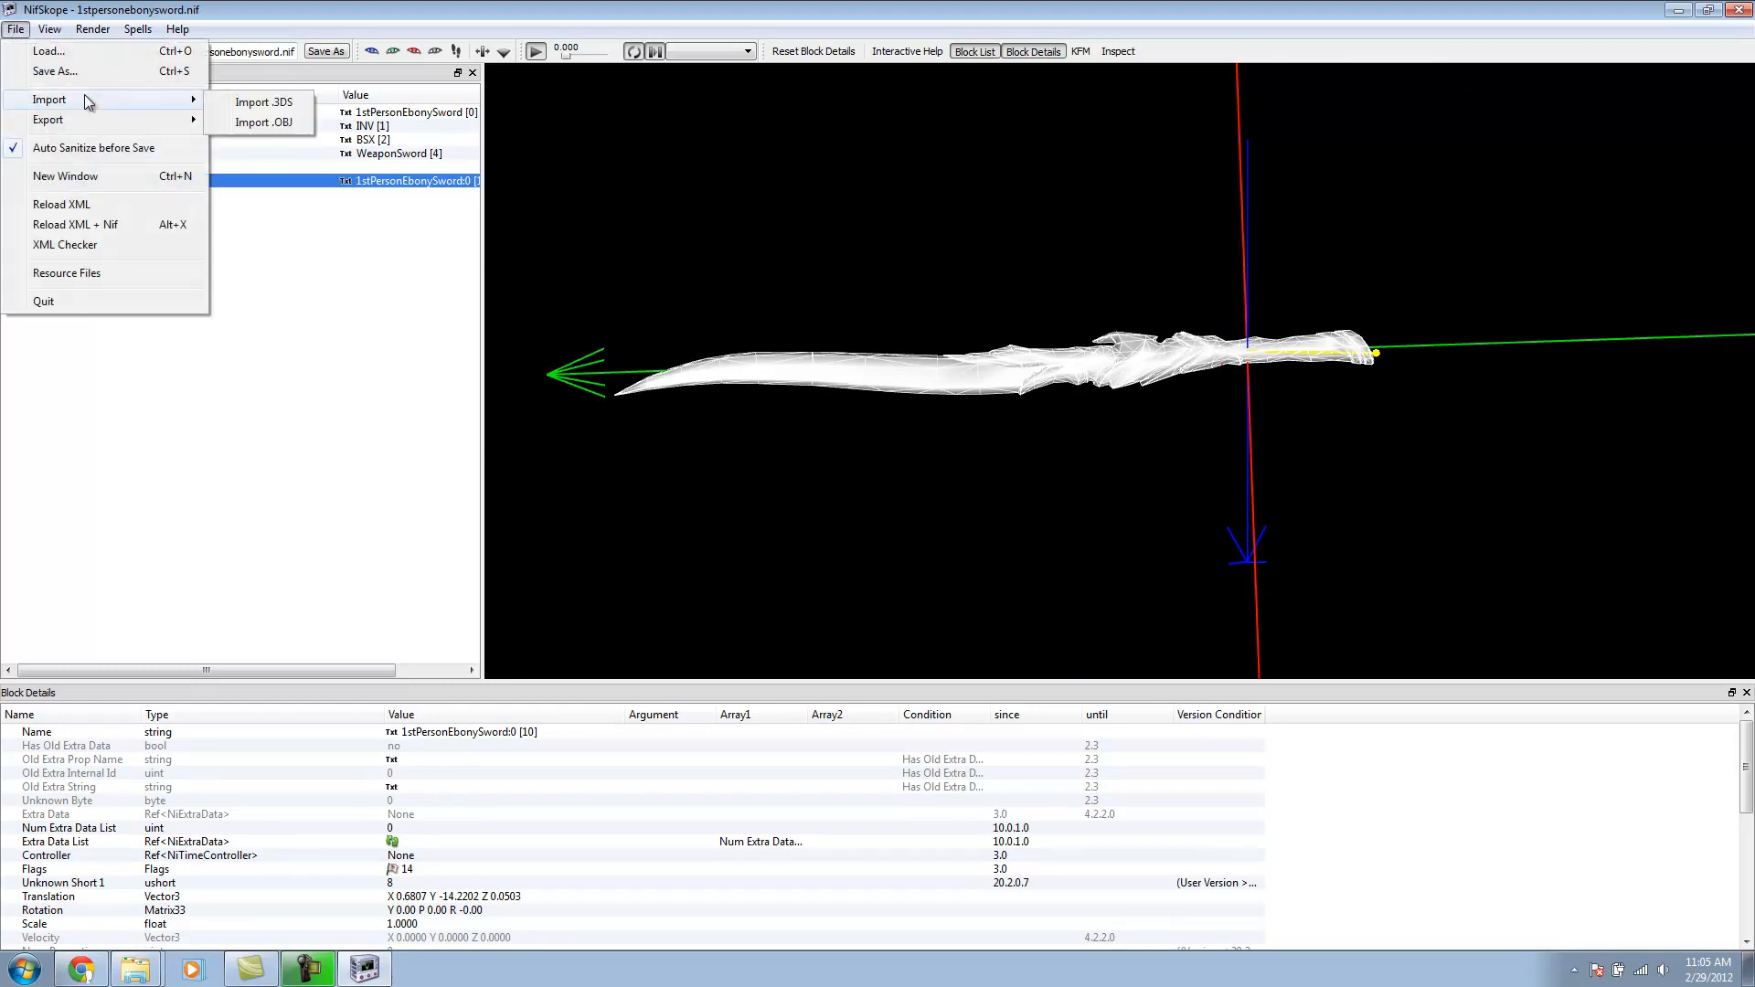
mouse_move(263, 123)
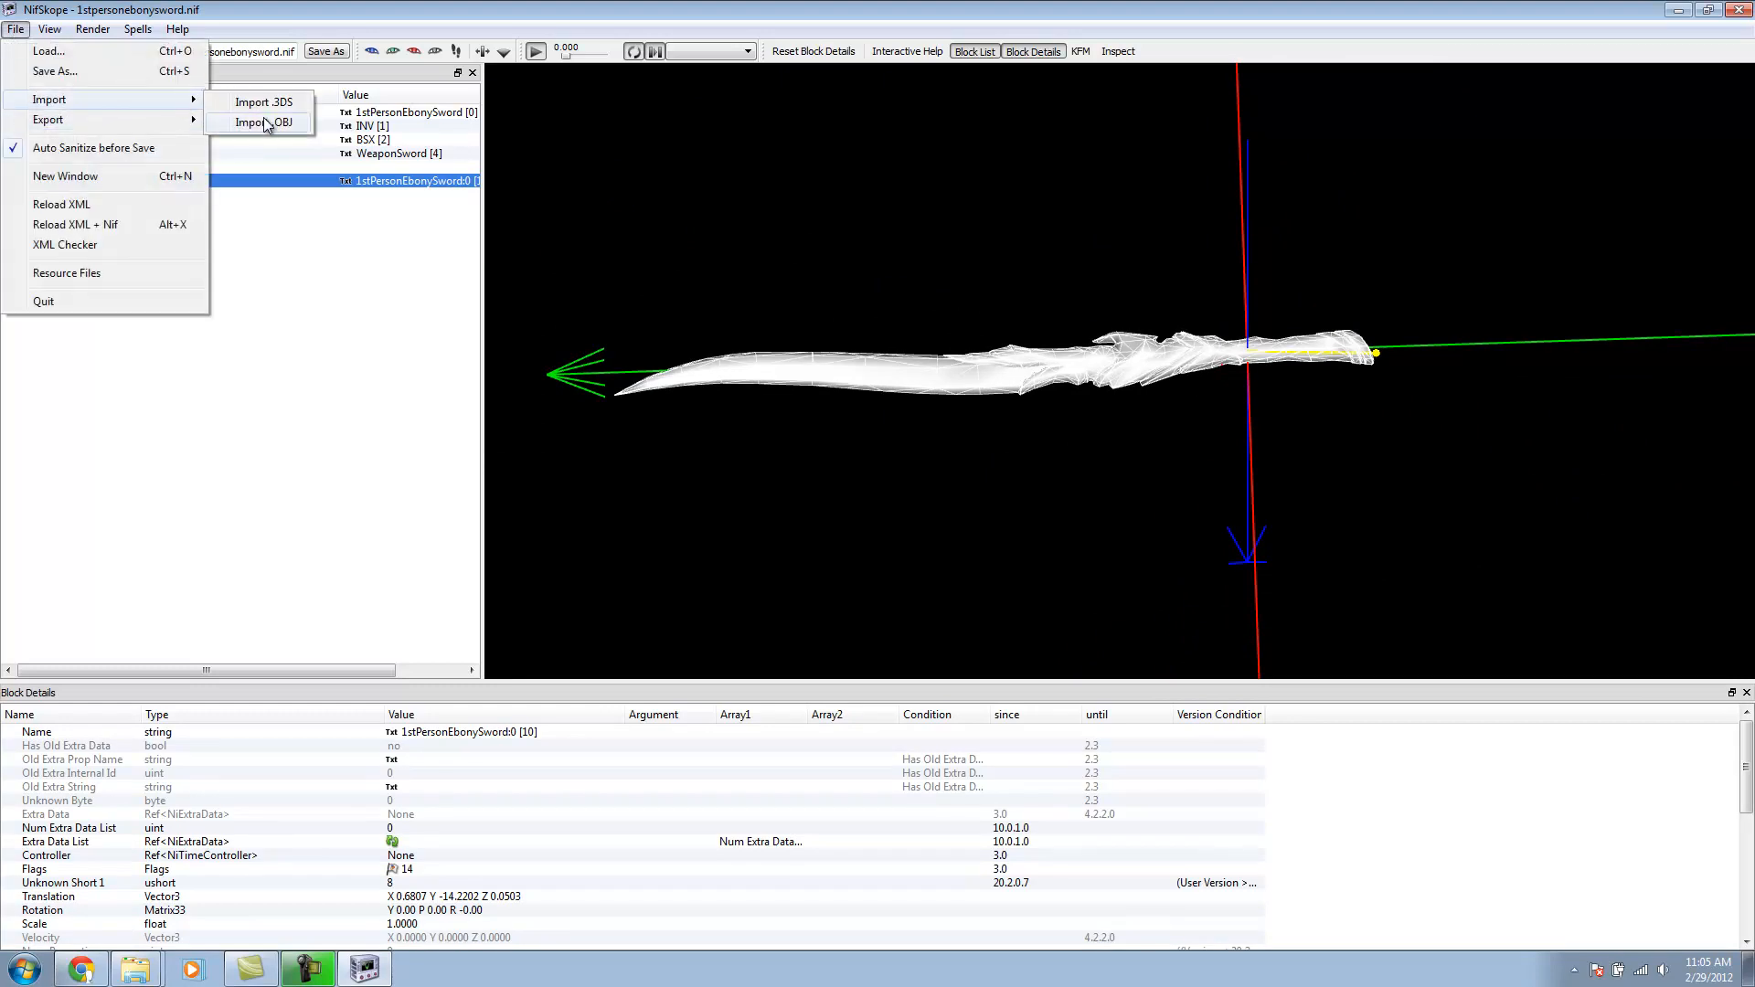
click(258, 122)
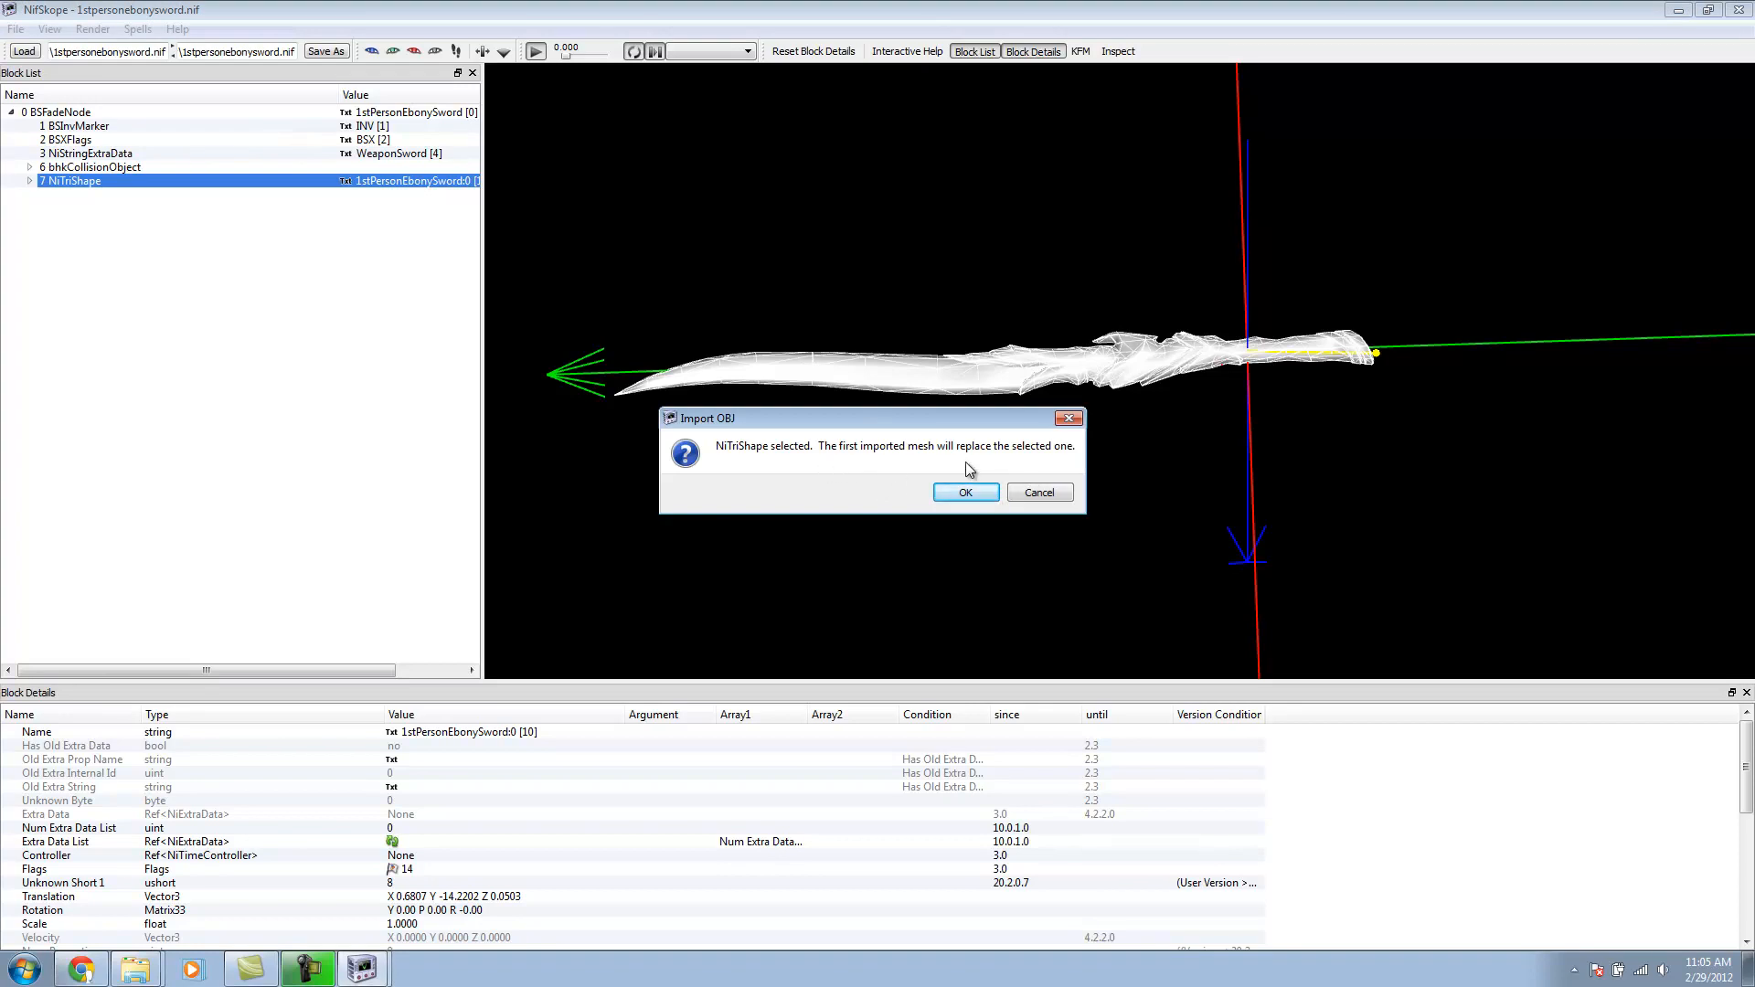
click(963, 492)
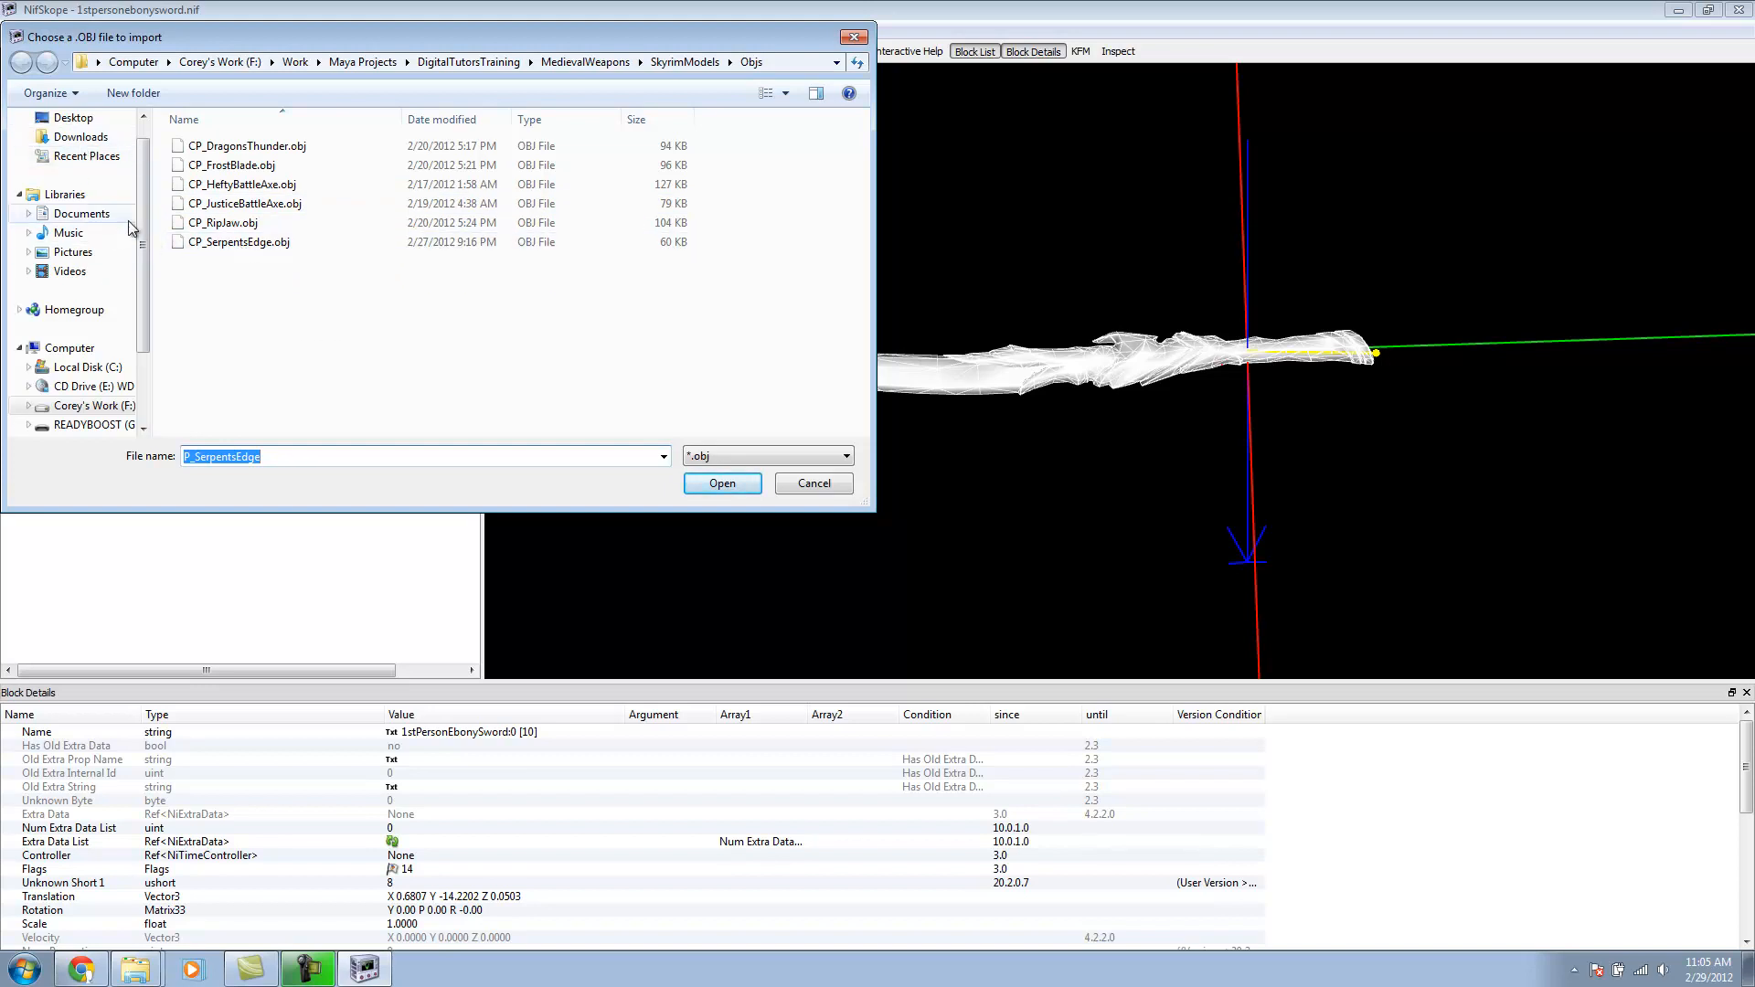
Step: Choose SerpentsEdge.obj from the Skyrim Modding folder as the mesh to import
click(238, 241)
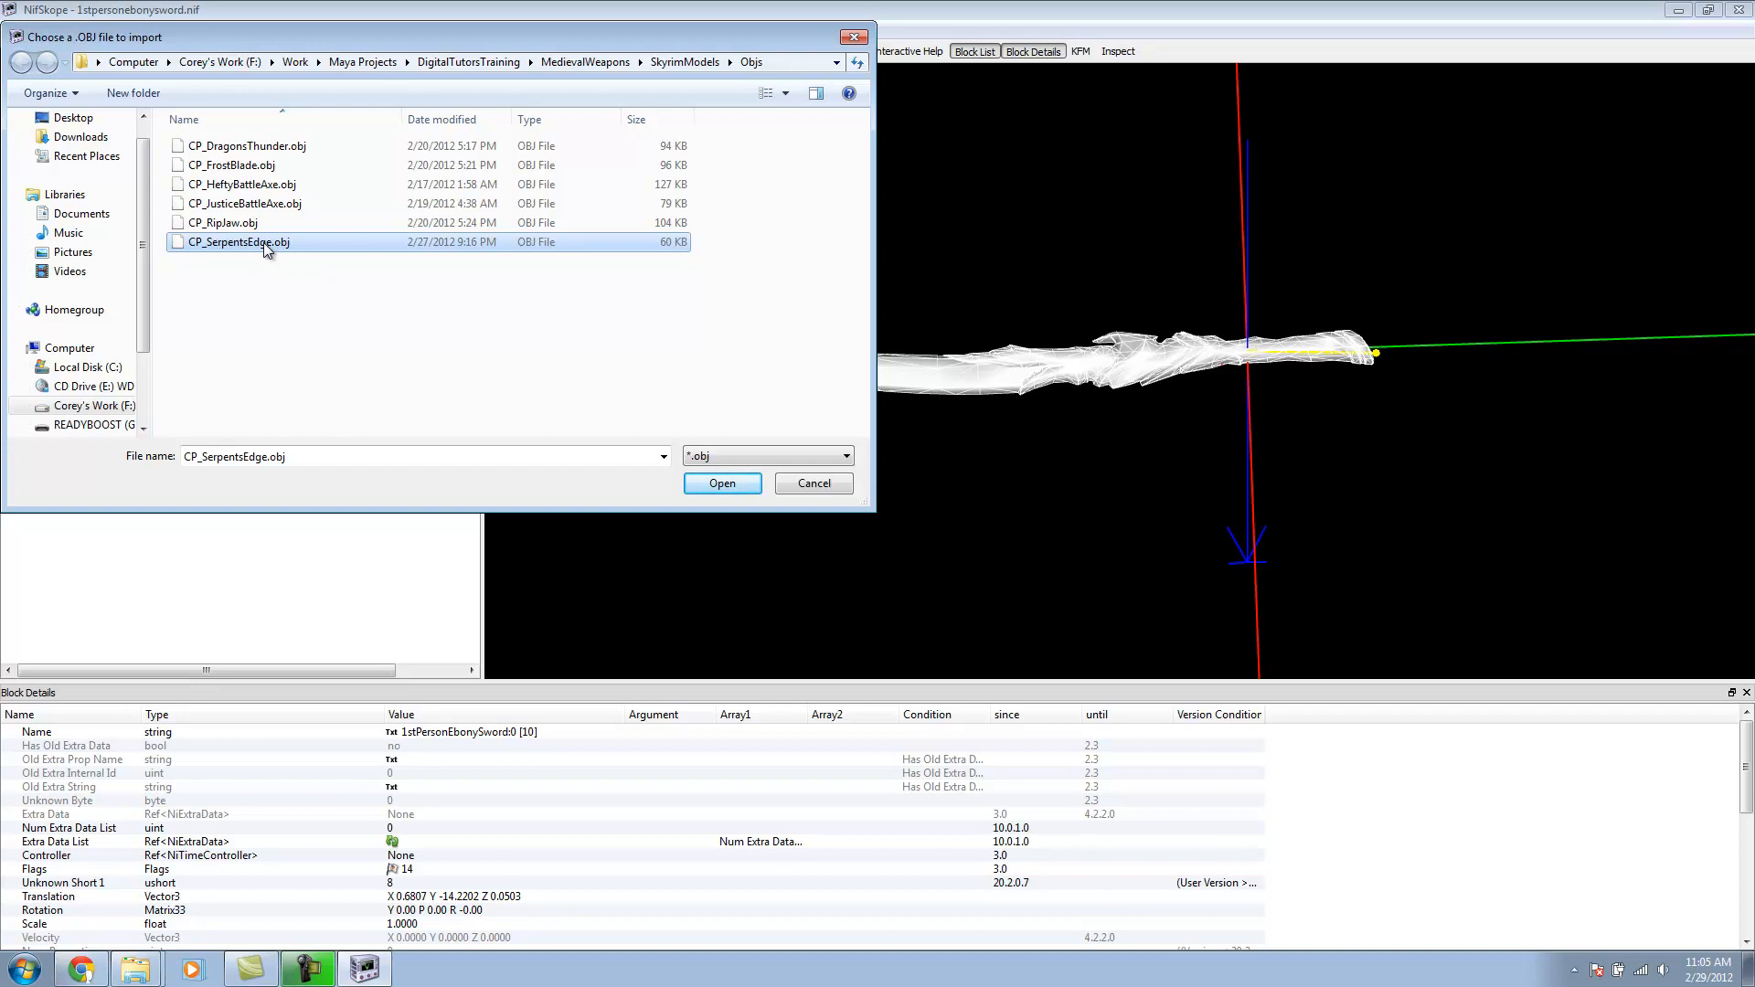
mouse_move(828, 111)
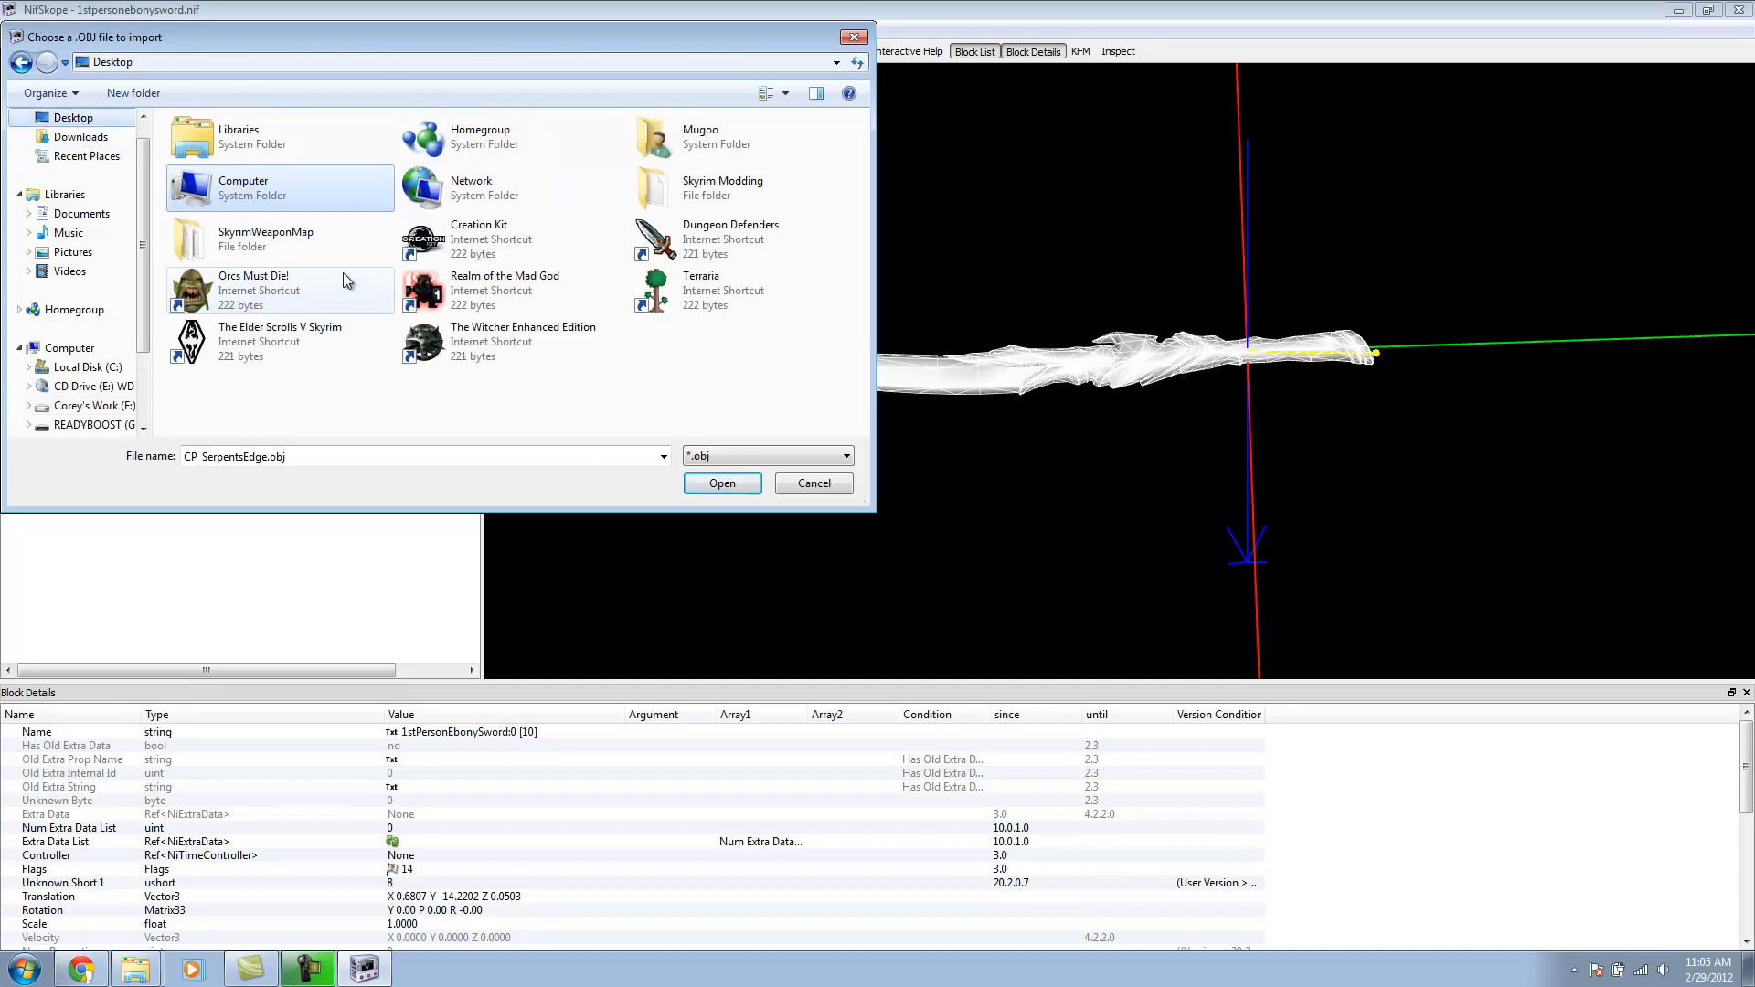
double_click(724, 187)
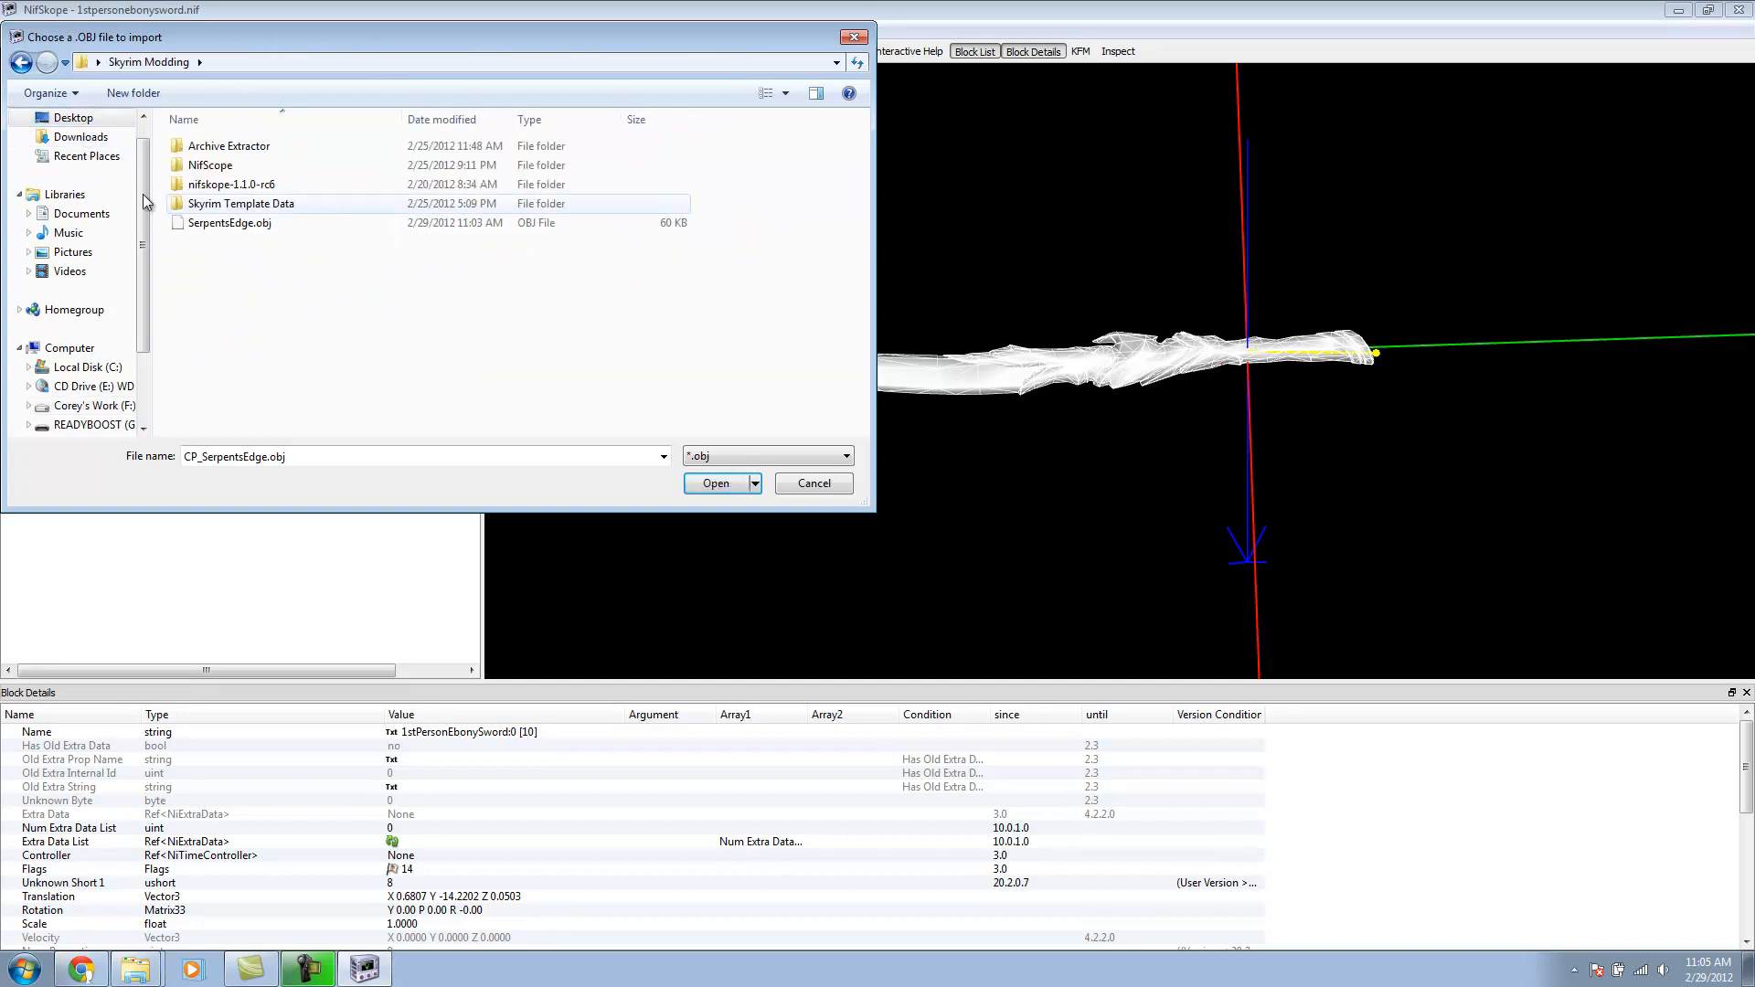
click(715, 482)
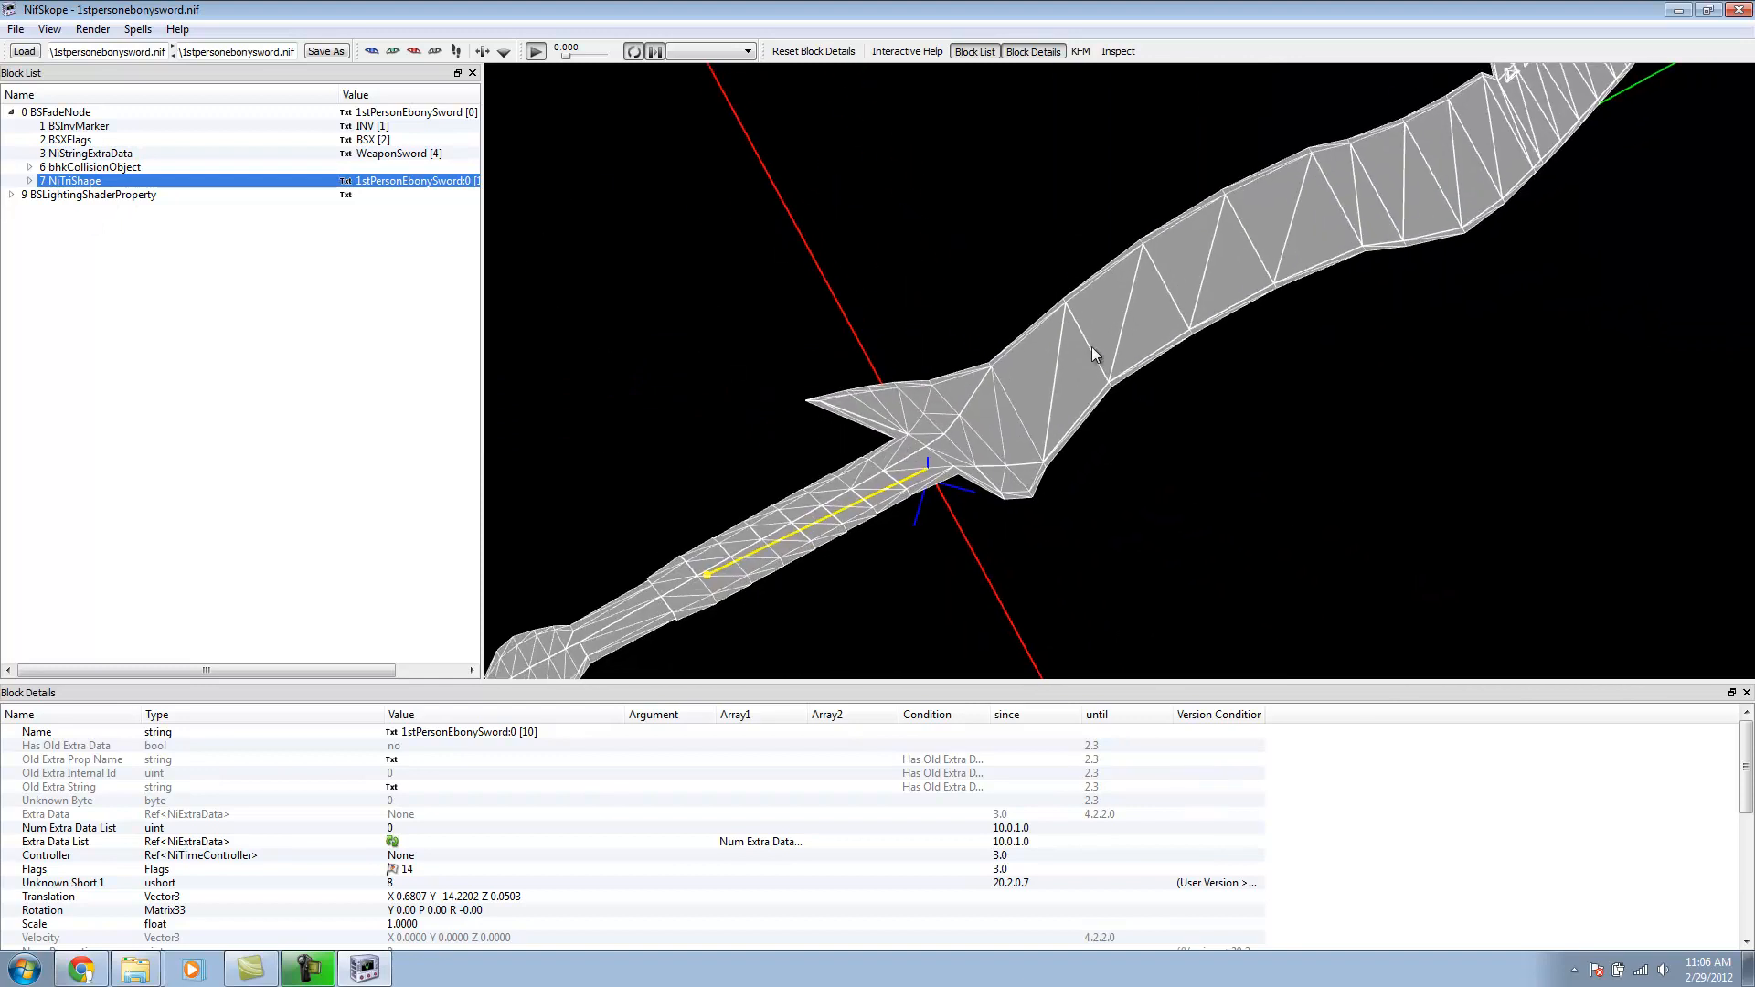
Step: Remove the imported NiMaterialProperty branch from under the sword shape
click(62, 111)
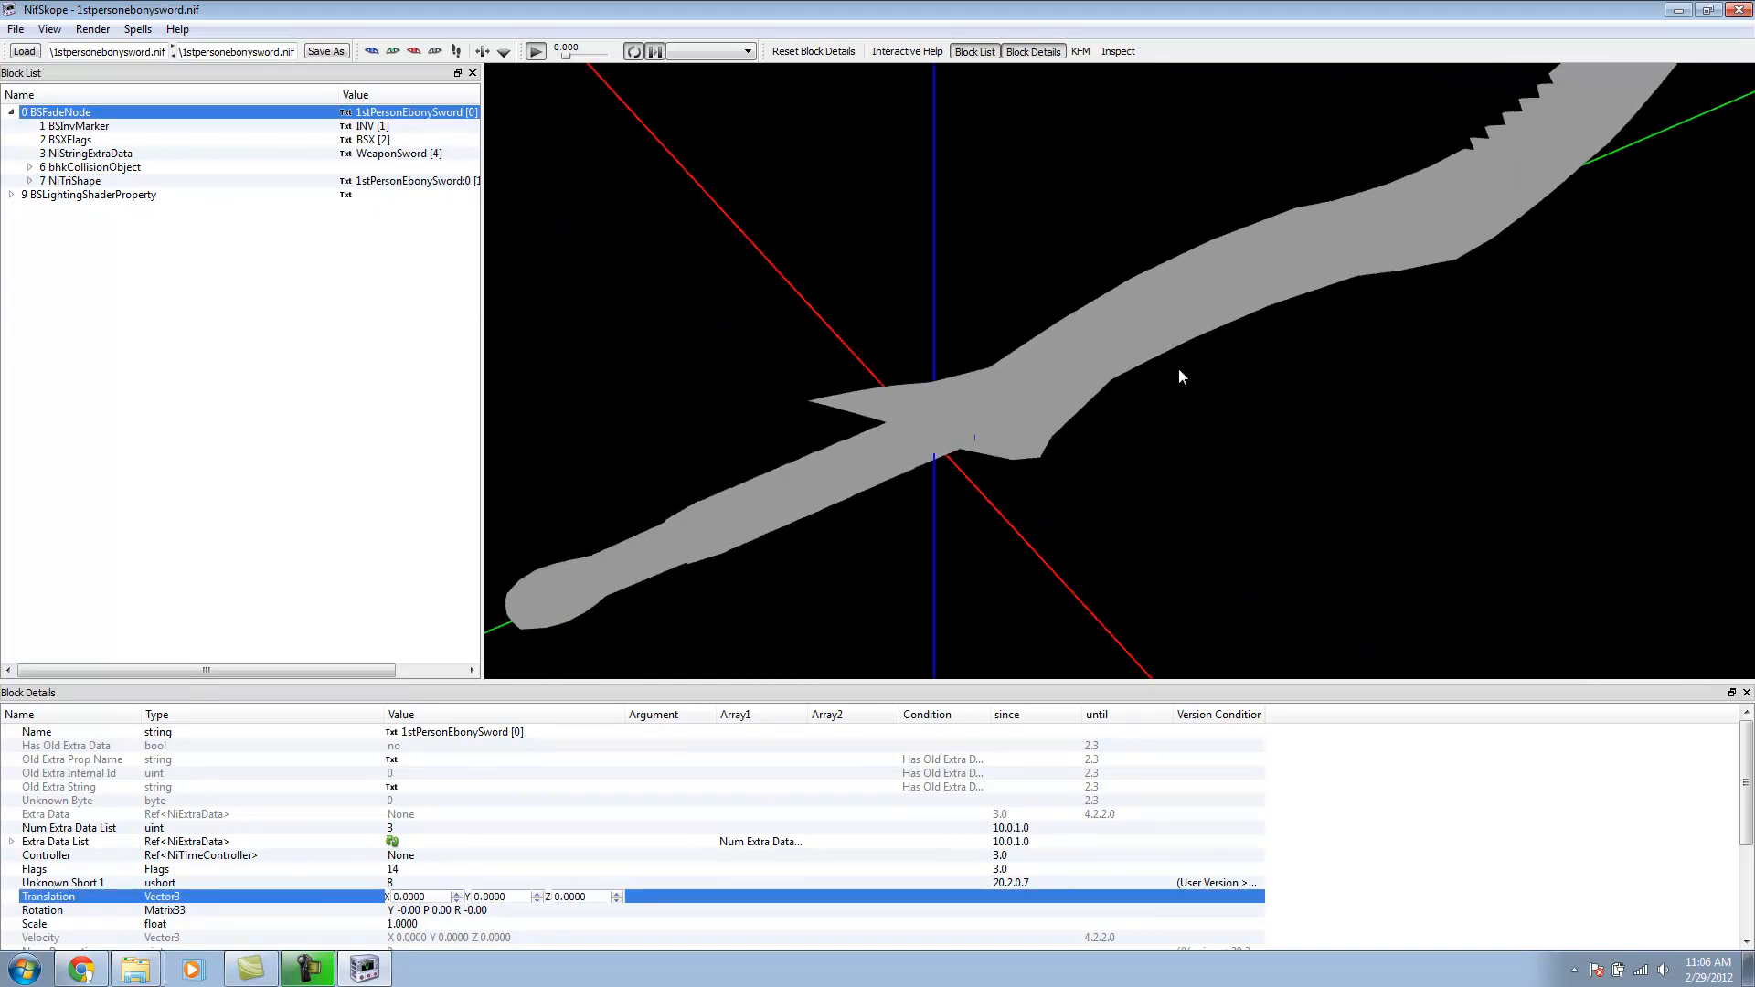
click(72, 181)
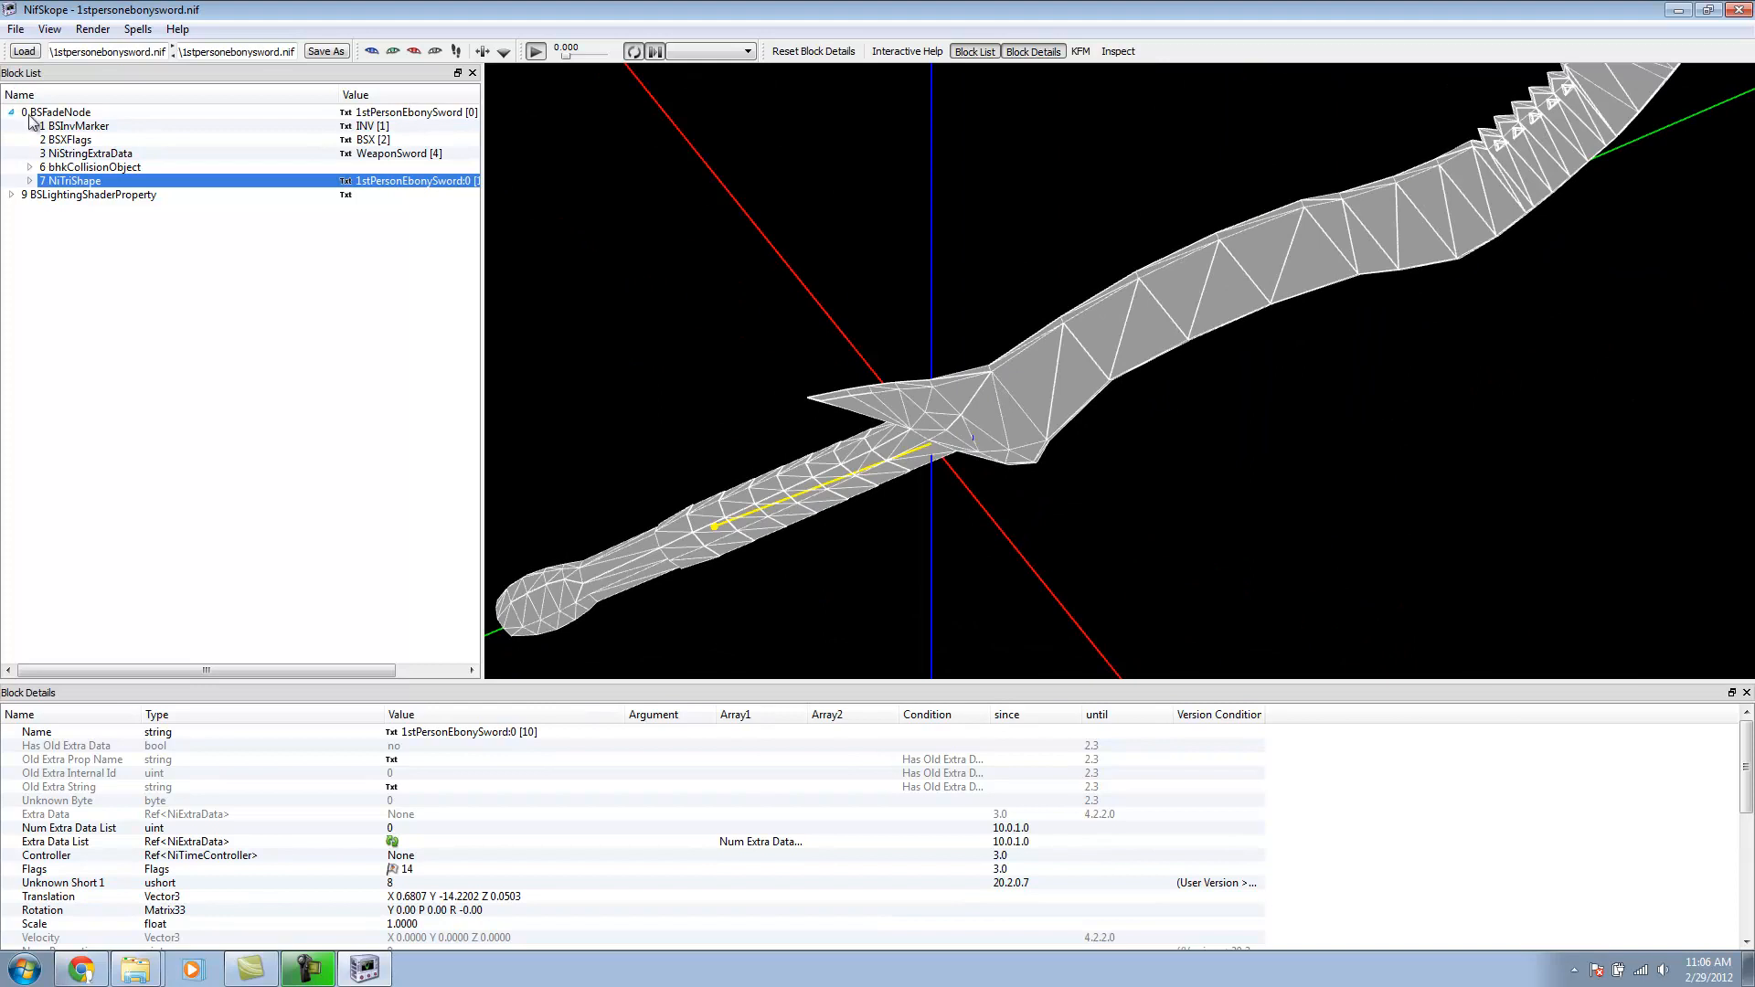
click(11, 181)
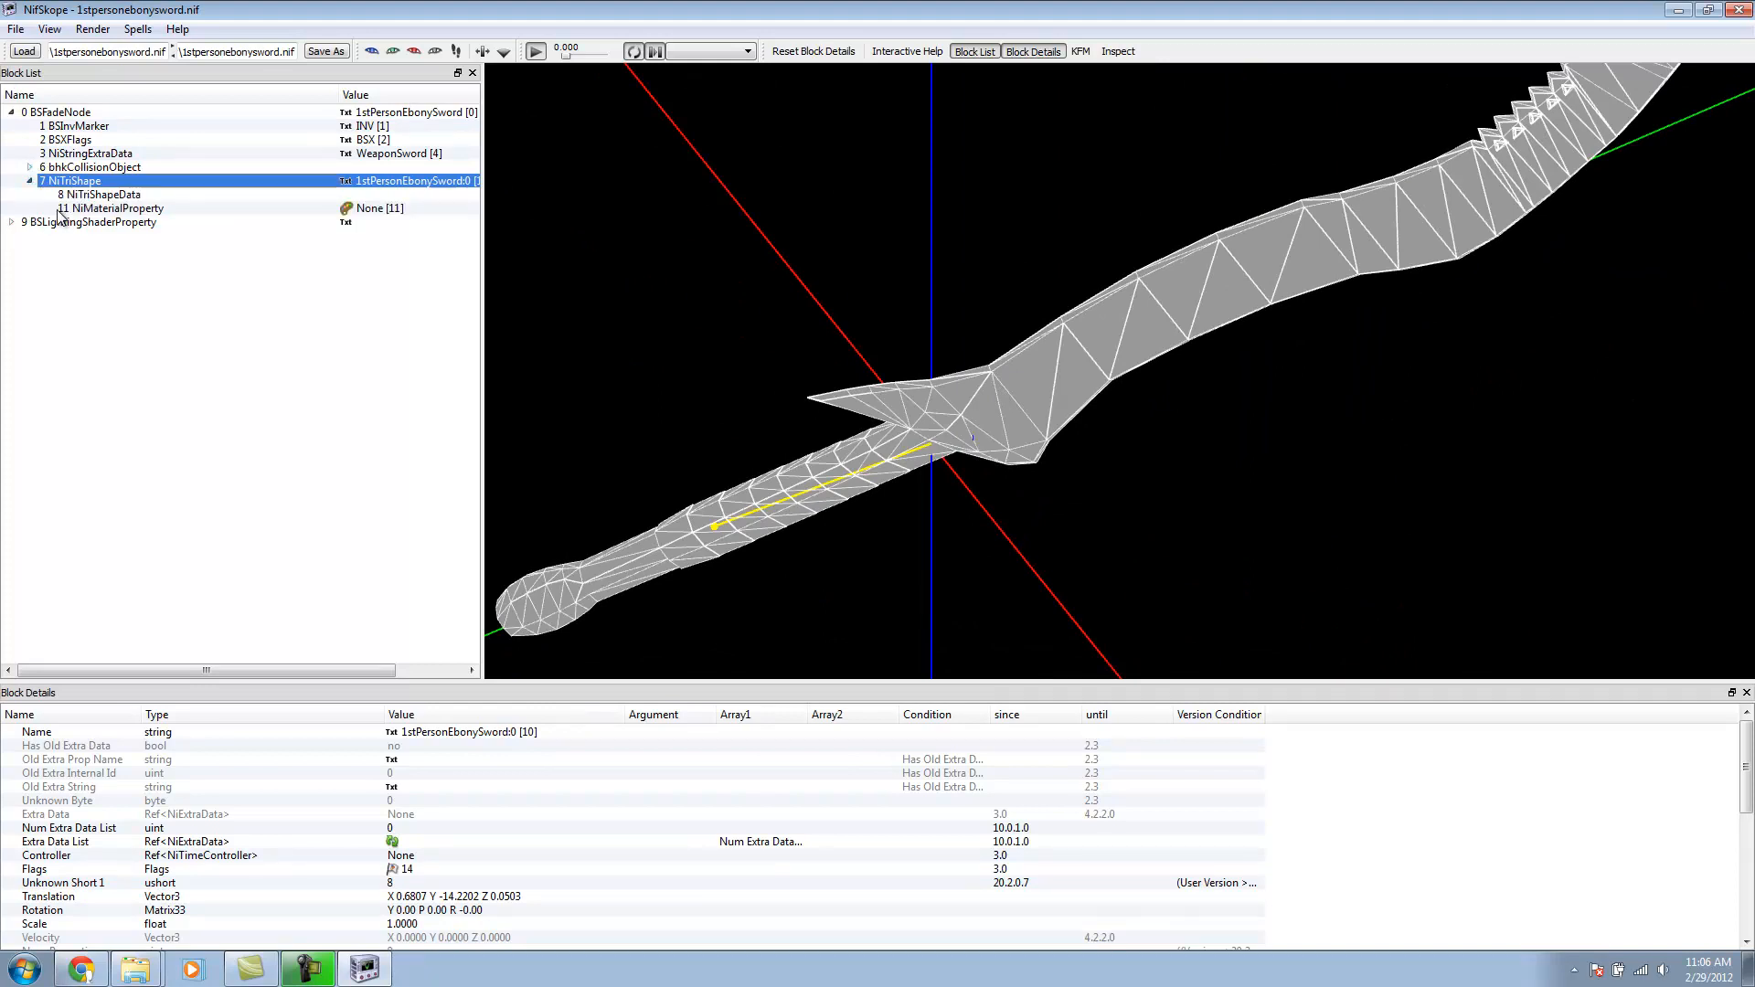
right_click(112, 208)
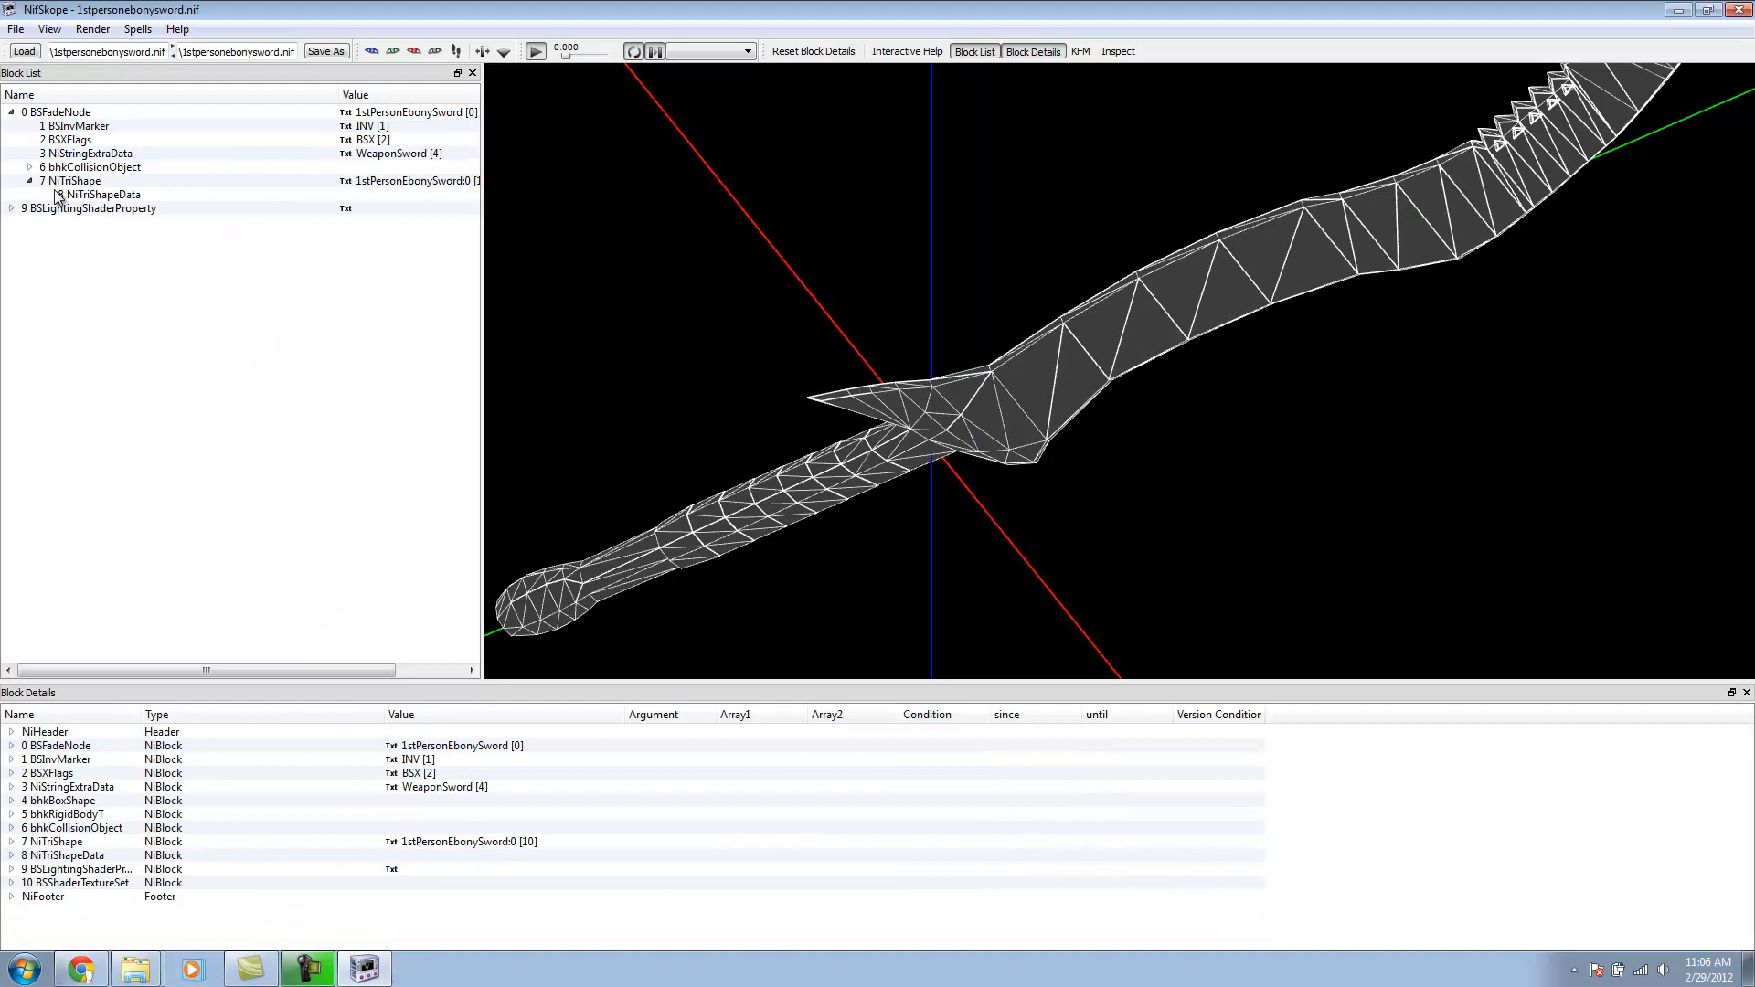
Step: Link BSLightingShaderProperty 9 into the shape's properties and select its BSShaderTextureSet
click(87, 209)
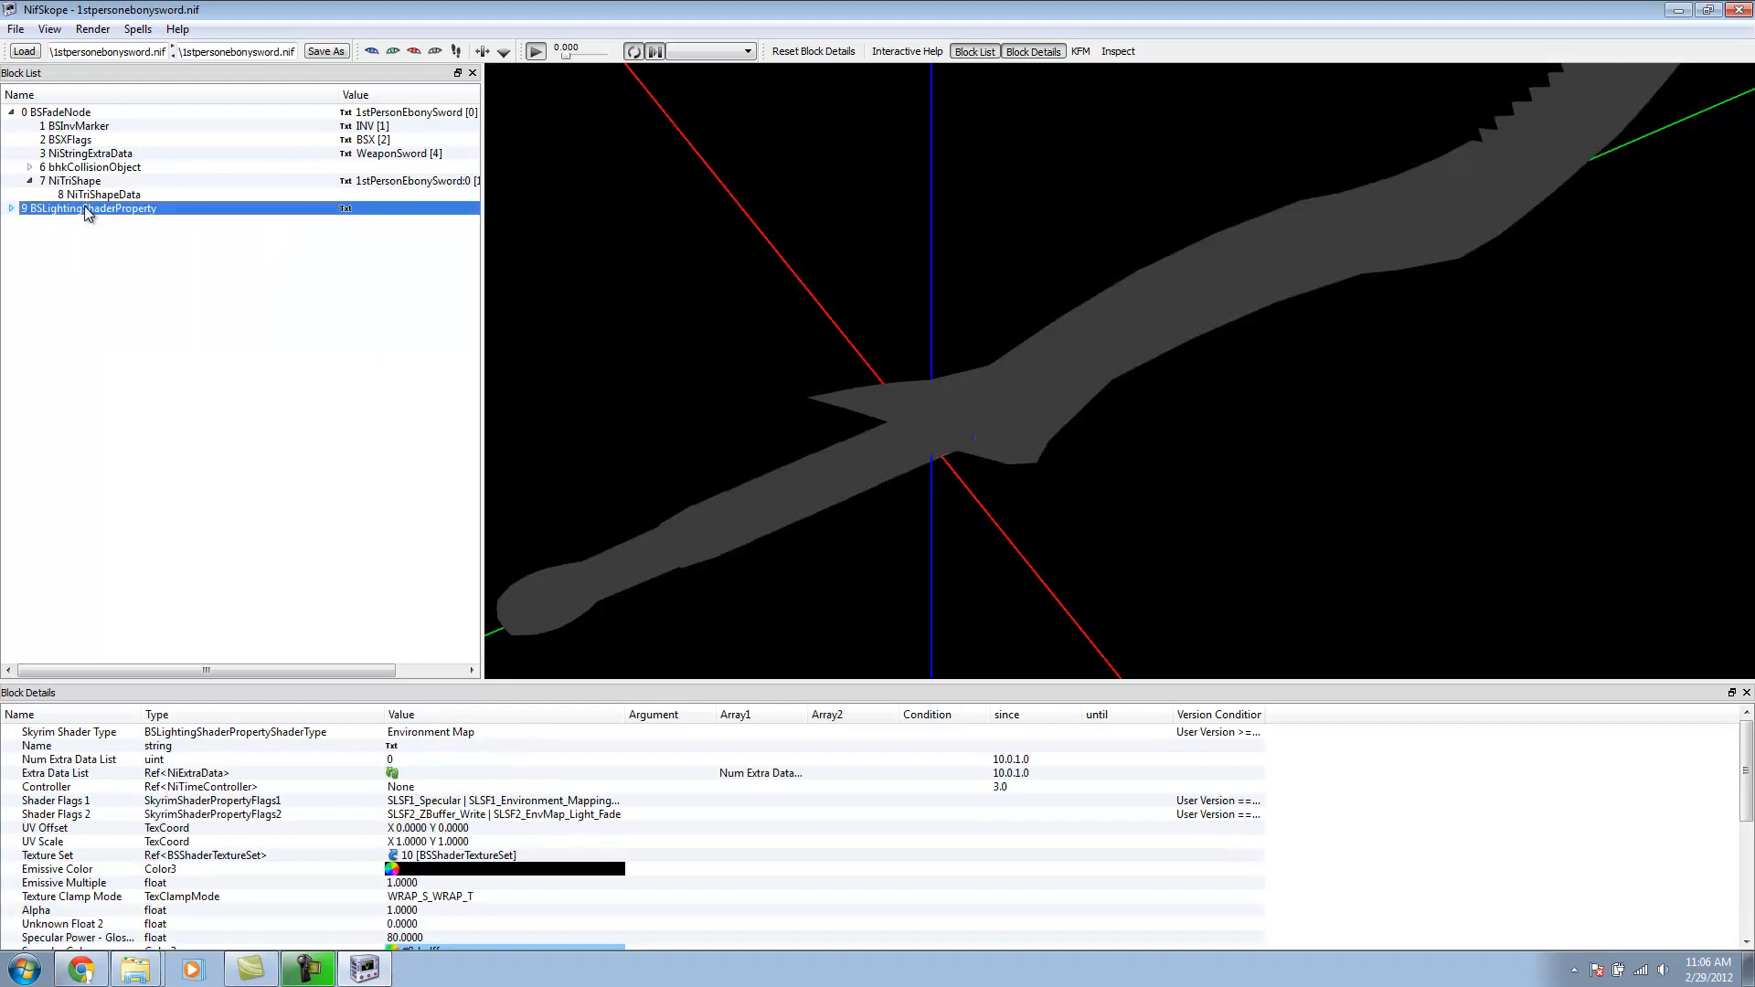
click(71, 181)
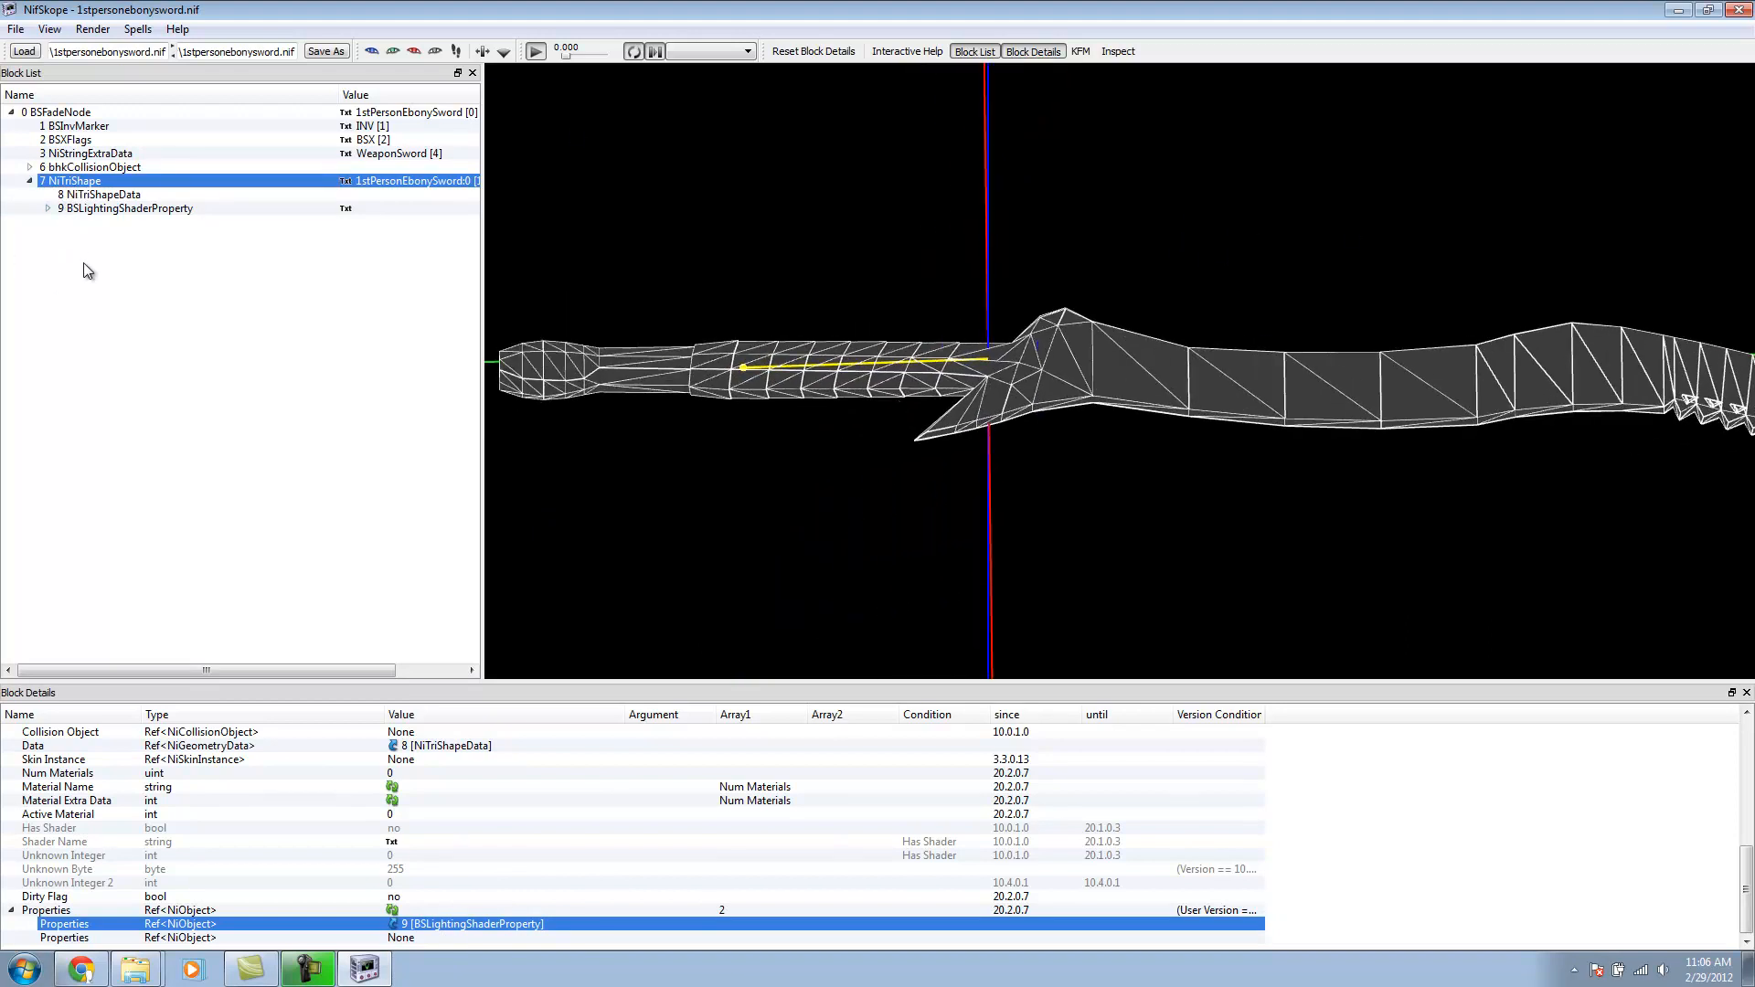
click(125, 208)
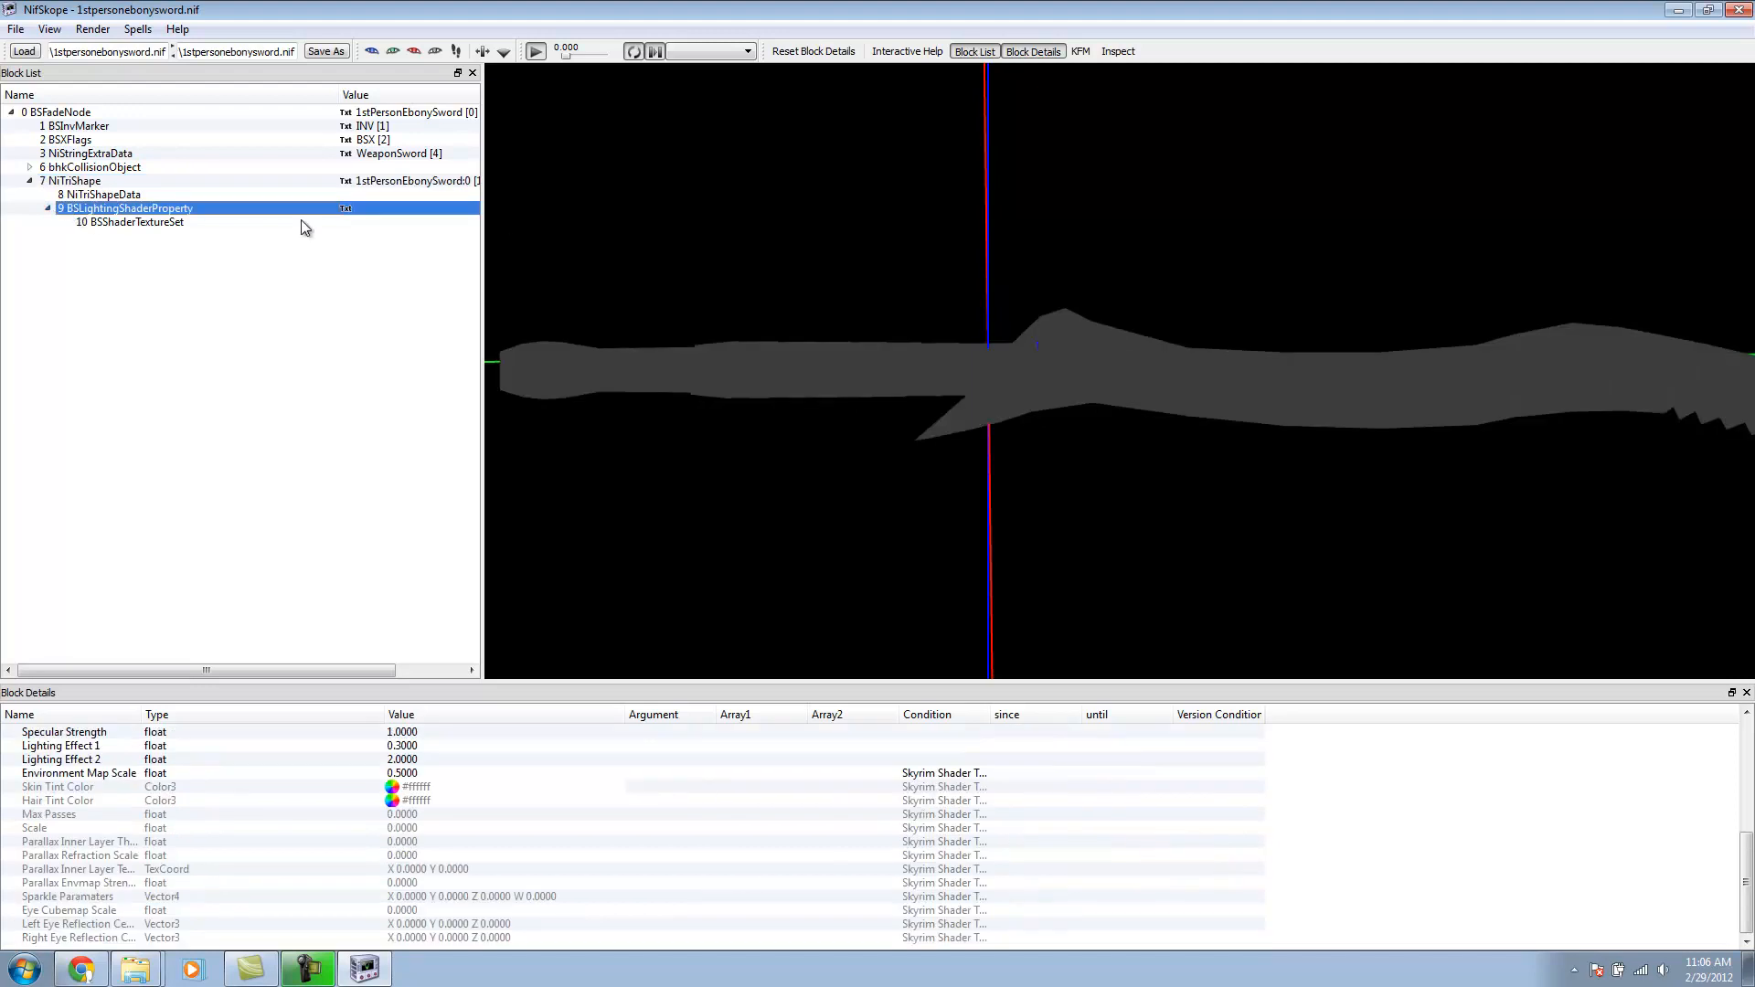
click(128, 221)
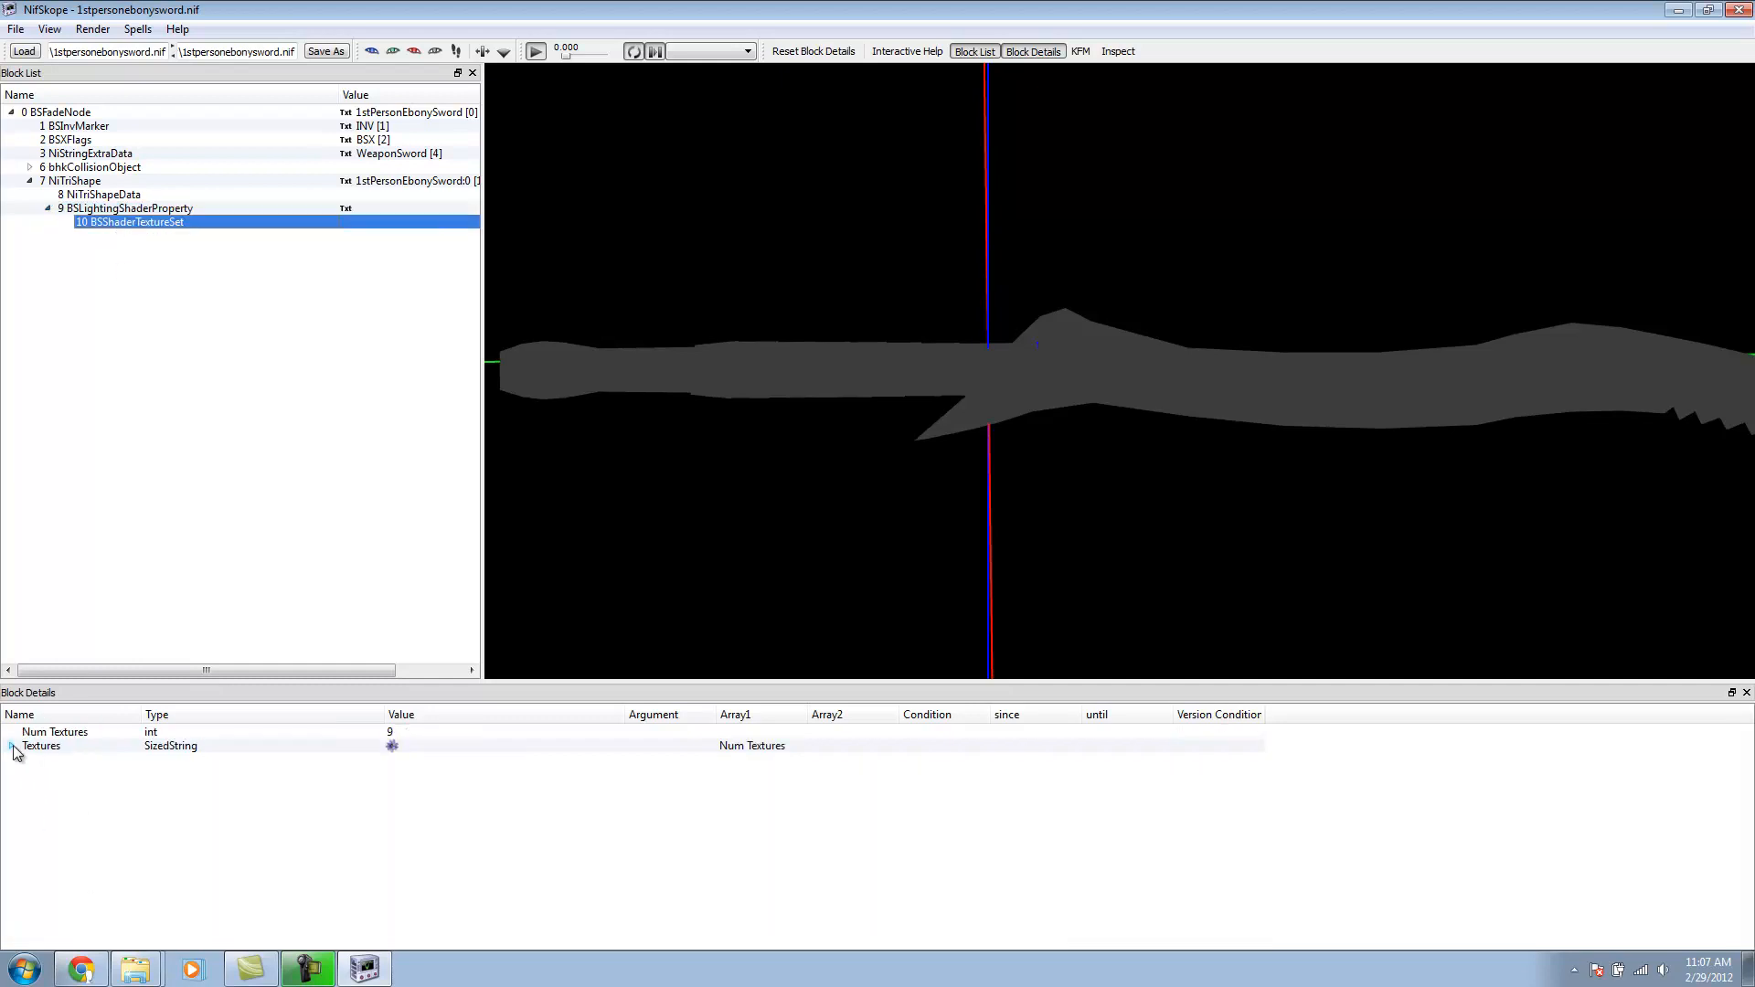
Step: Assign SerpentsEdge_Diffuse.dds from SkyrimWeaponMap to the first texture slot
click(11, 746)
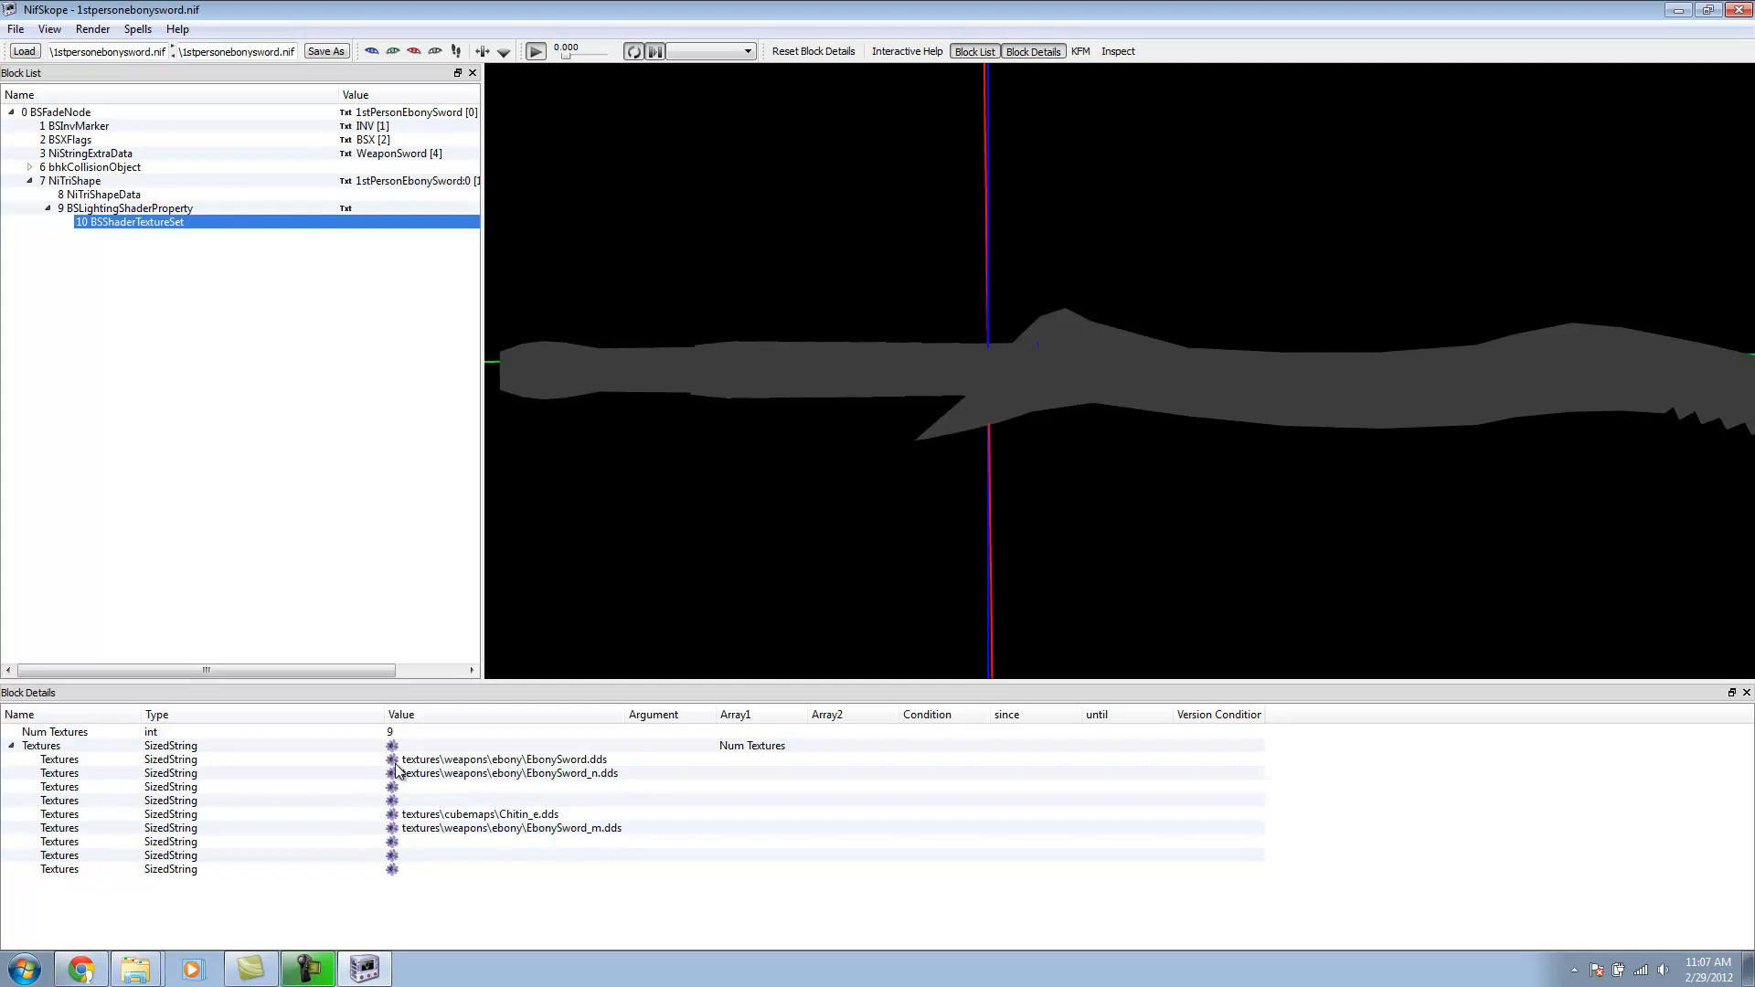
mouse_move(117, 759)
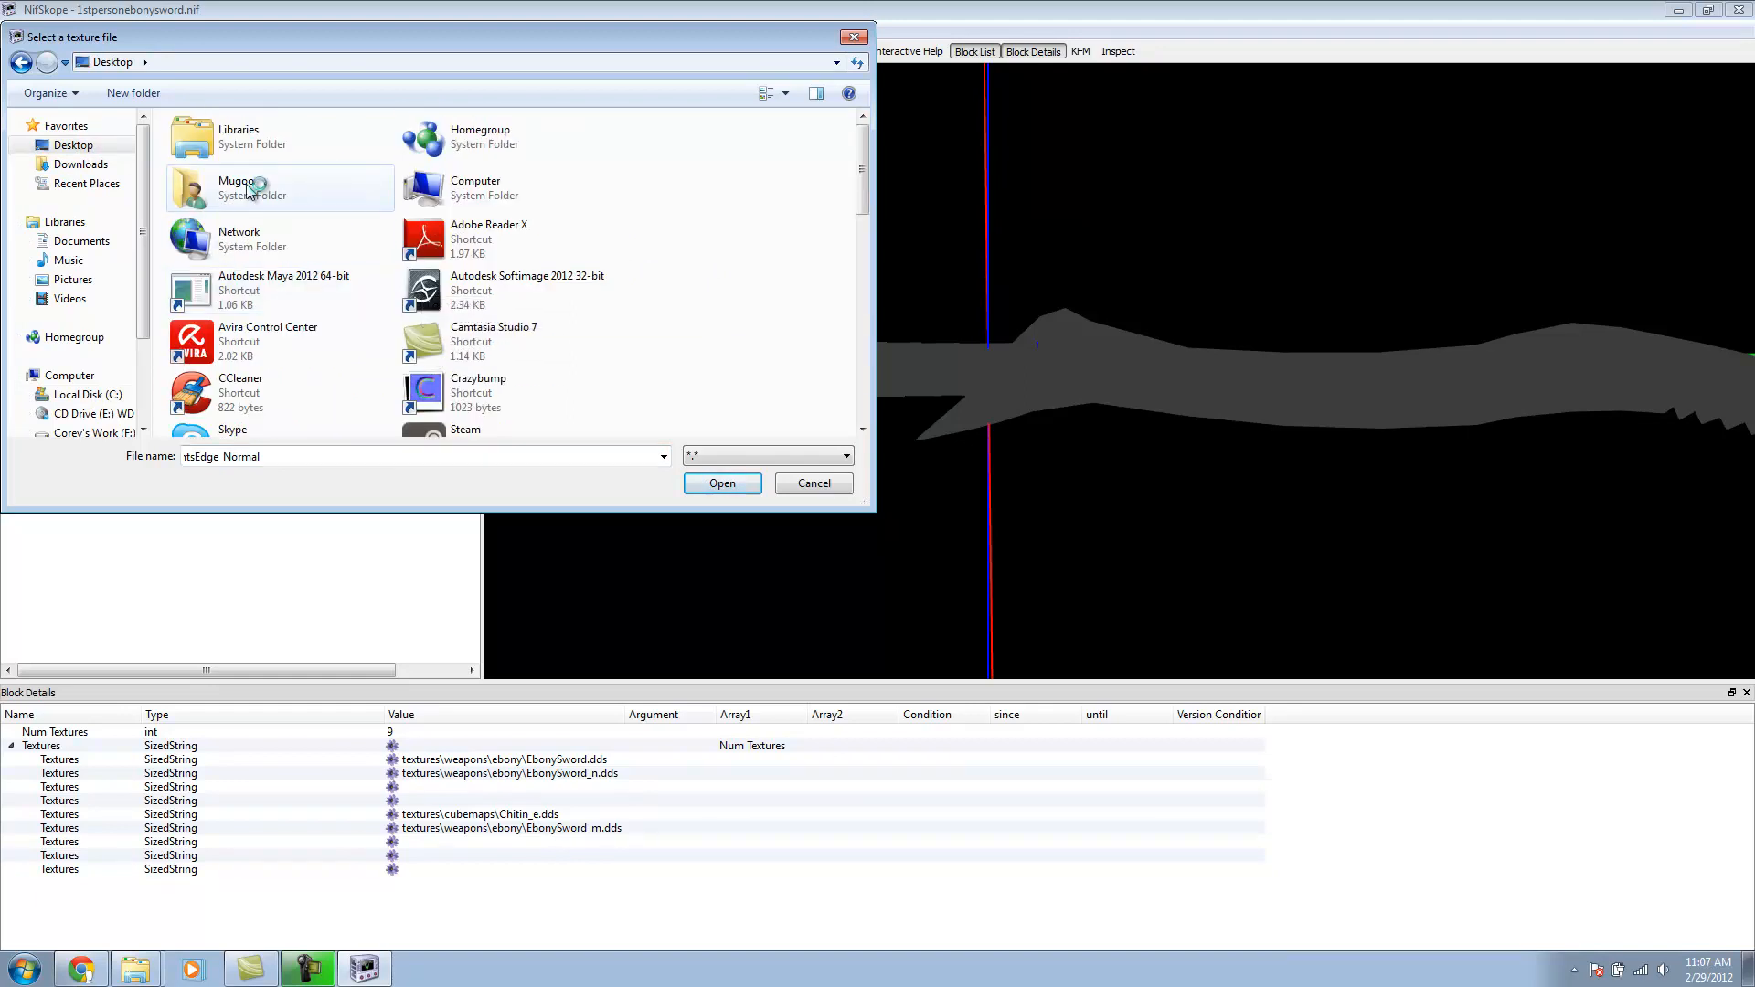
scroll(down, 3)
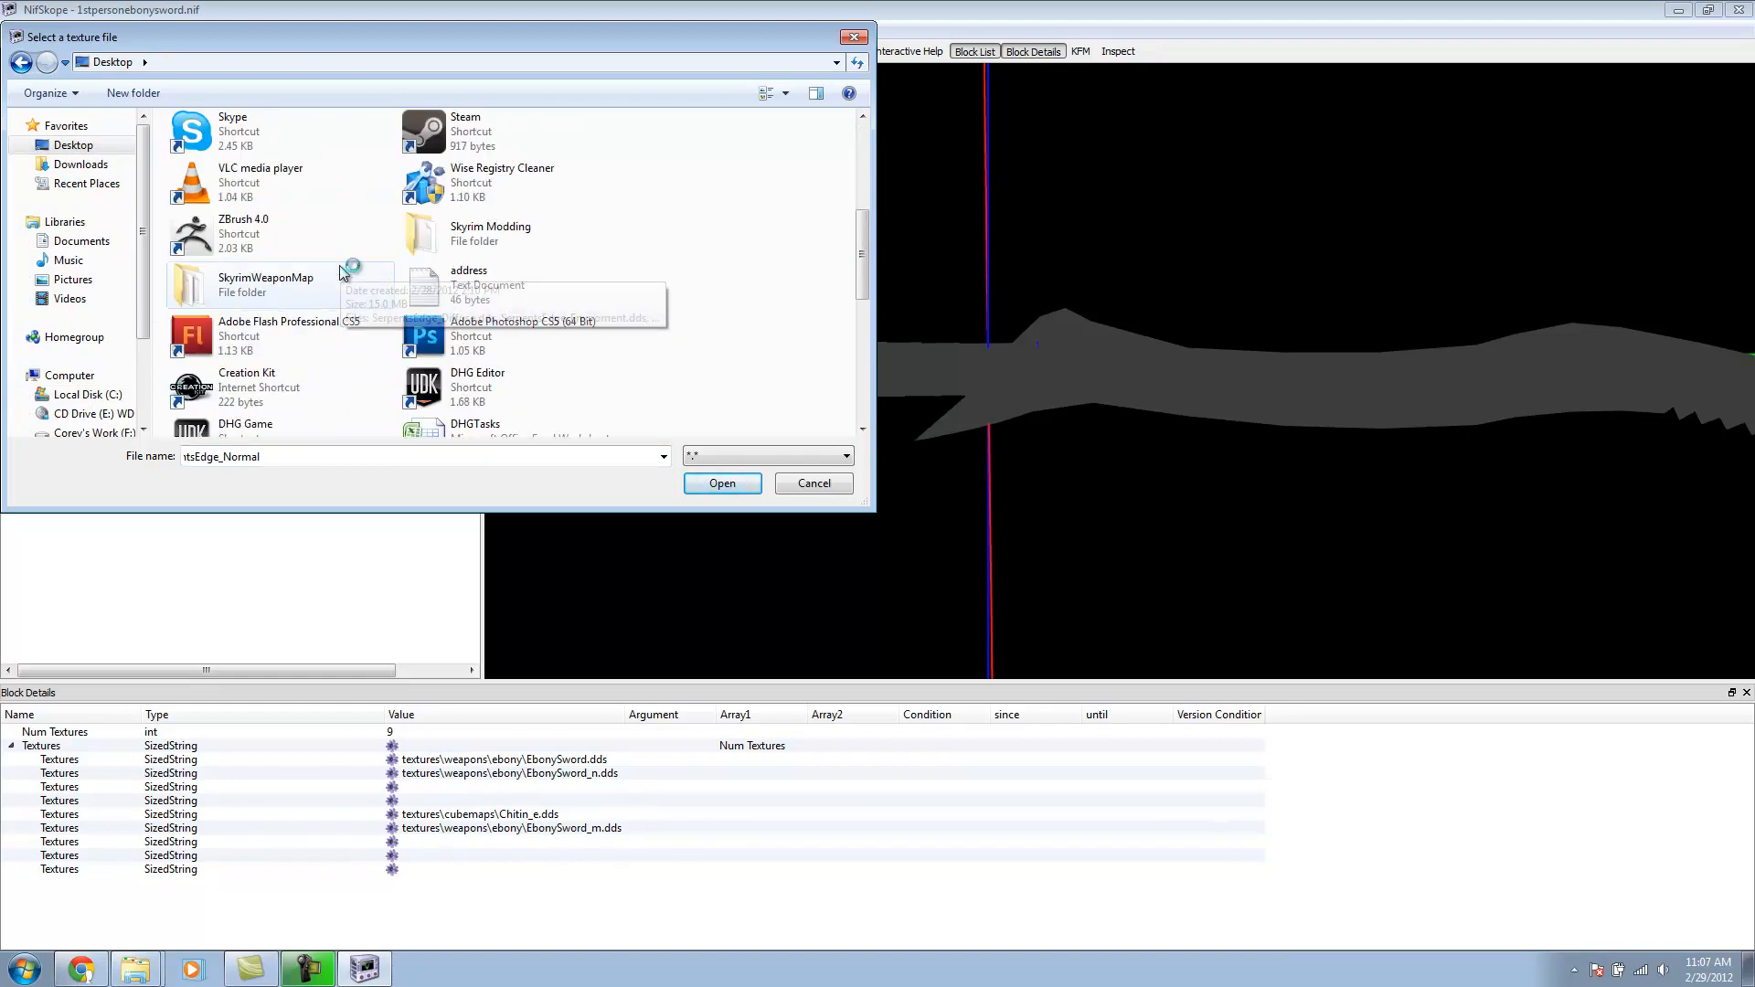
double_click(267, 283)
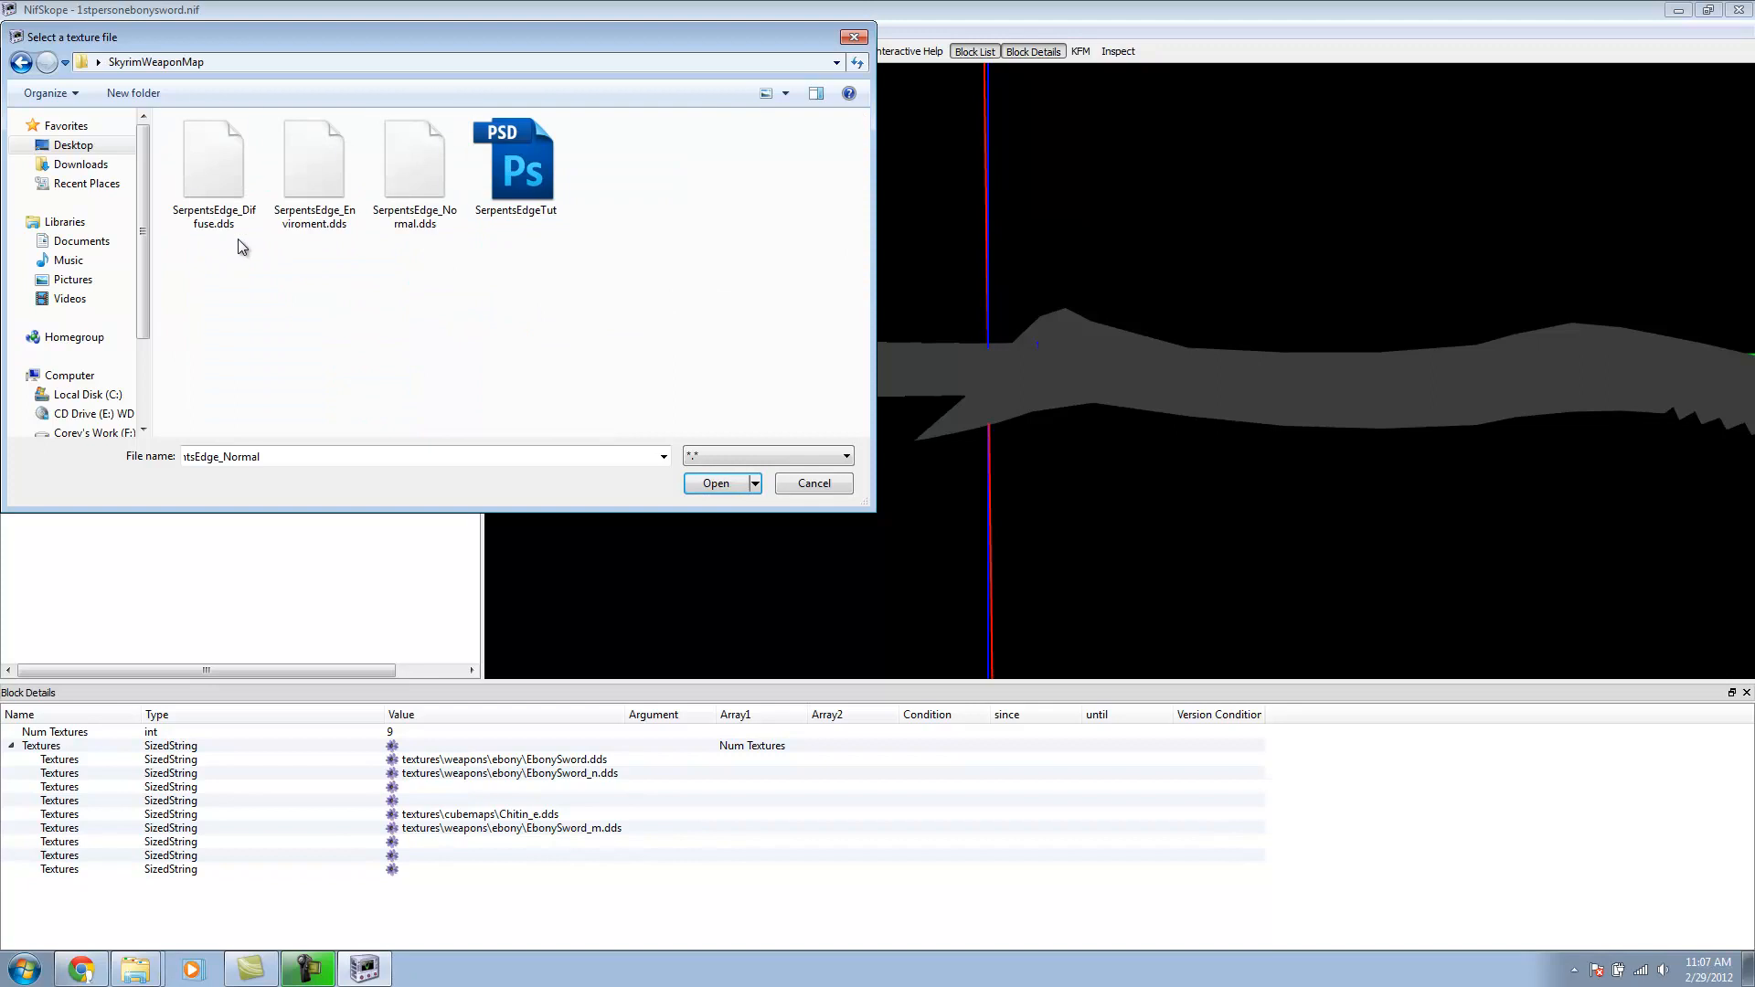
click(212, 163)
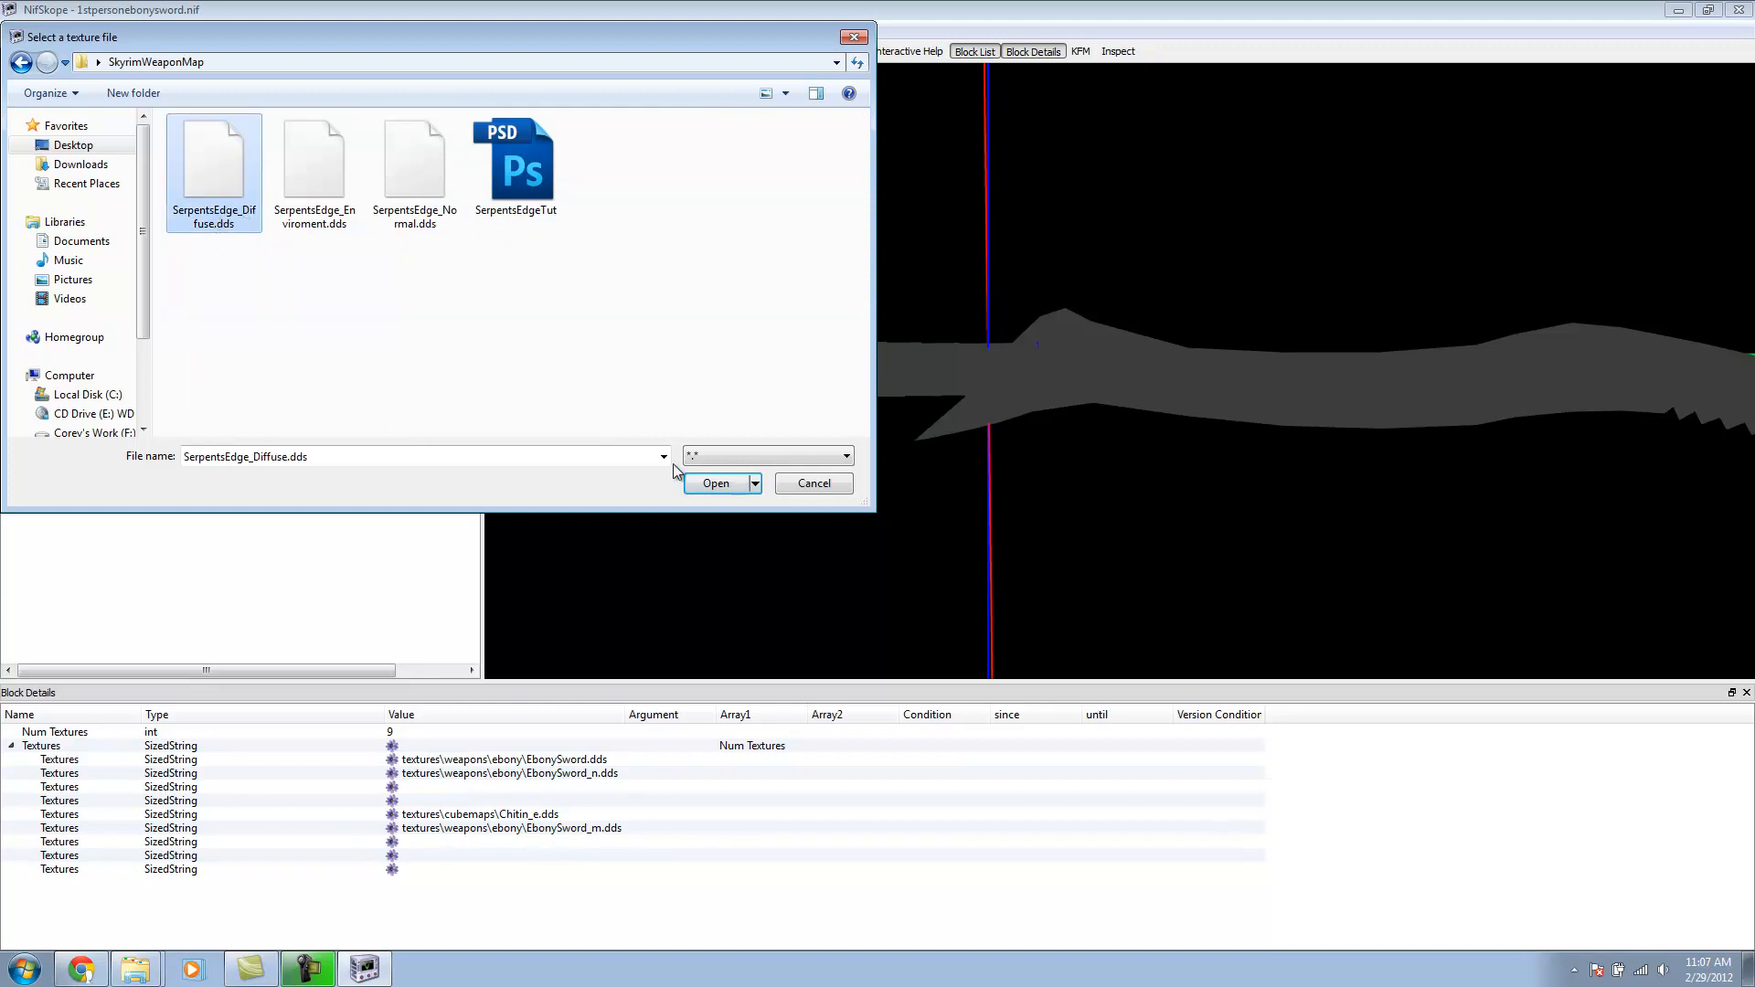
click(715, 483)
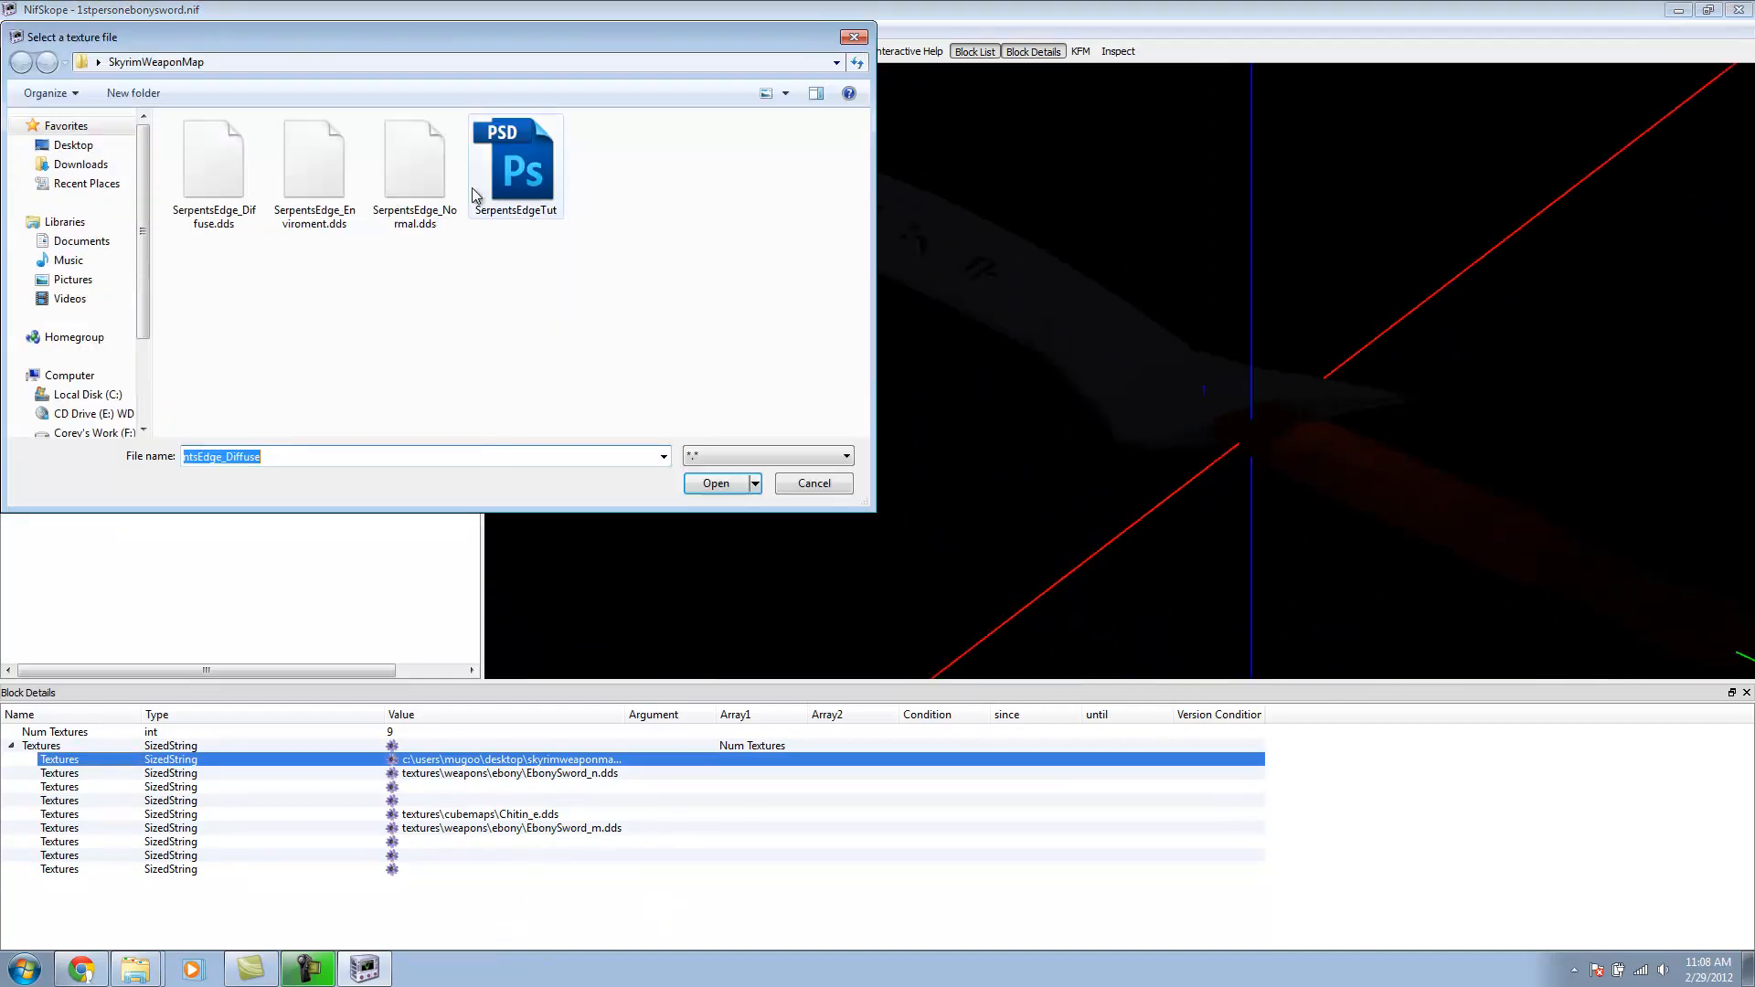
Step: Assign SerpentsEdge_Normal.dds to the normal map slot and check the blade
click(415, 157)
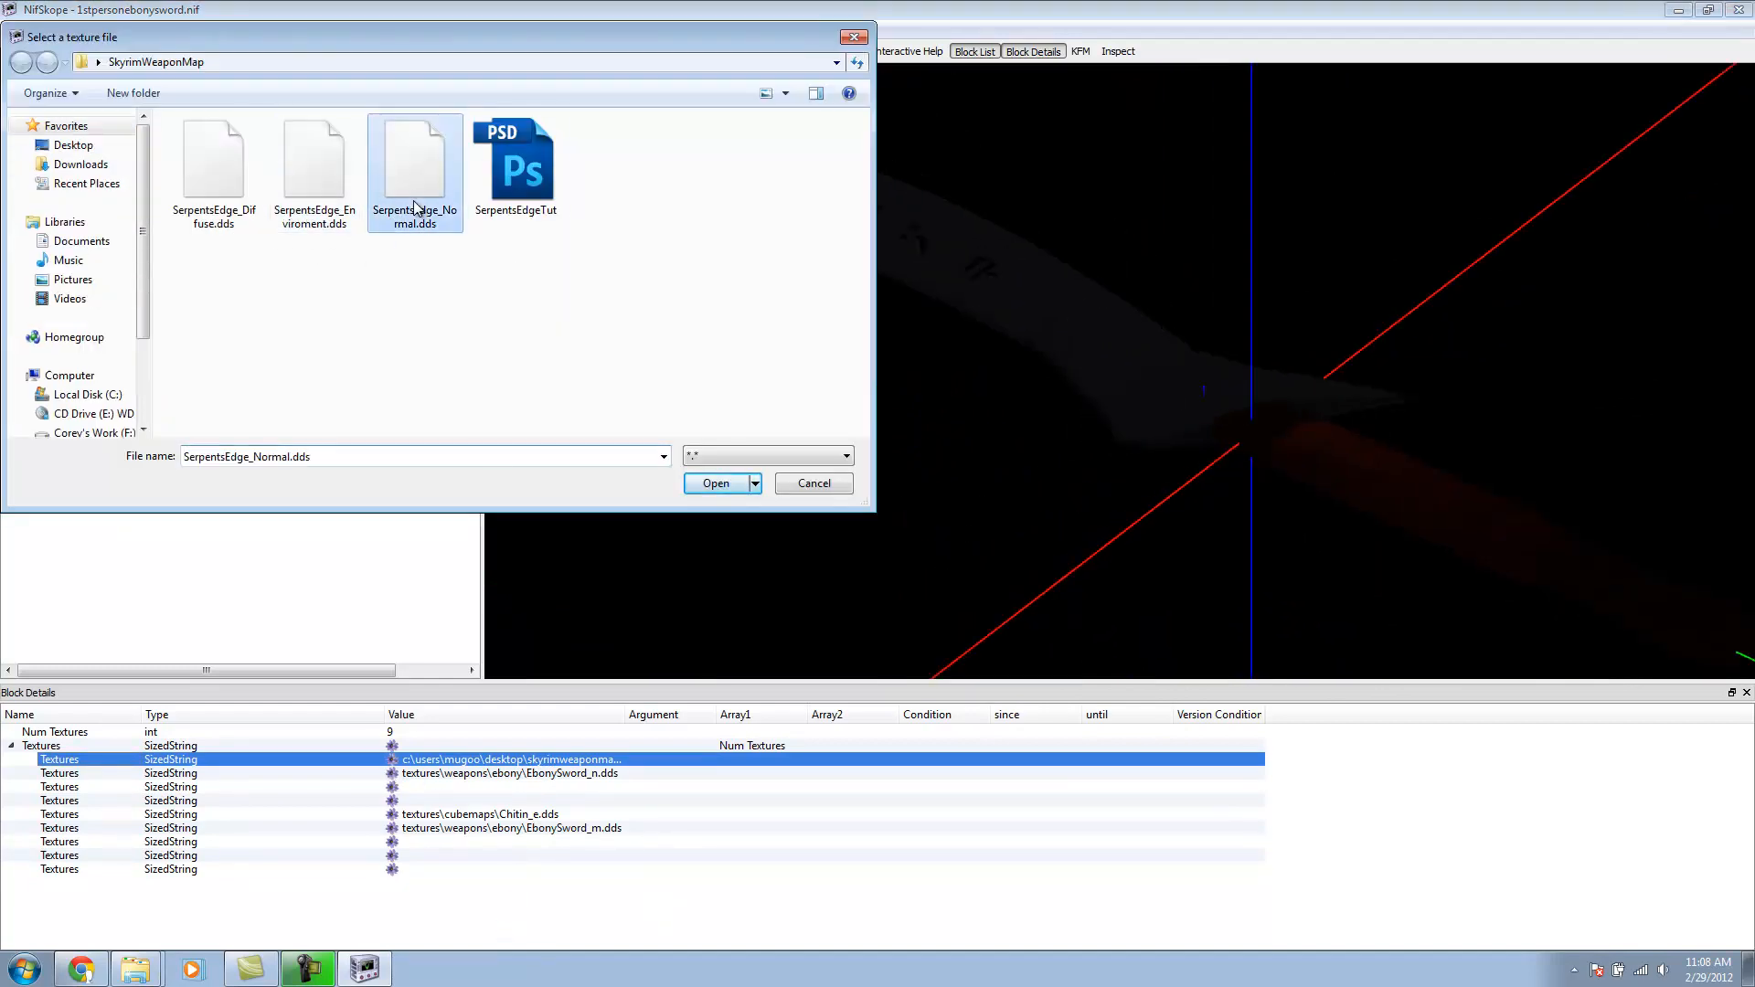
click(715, 483)
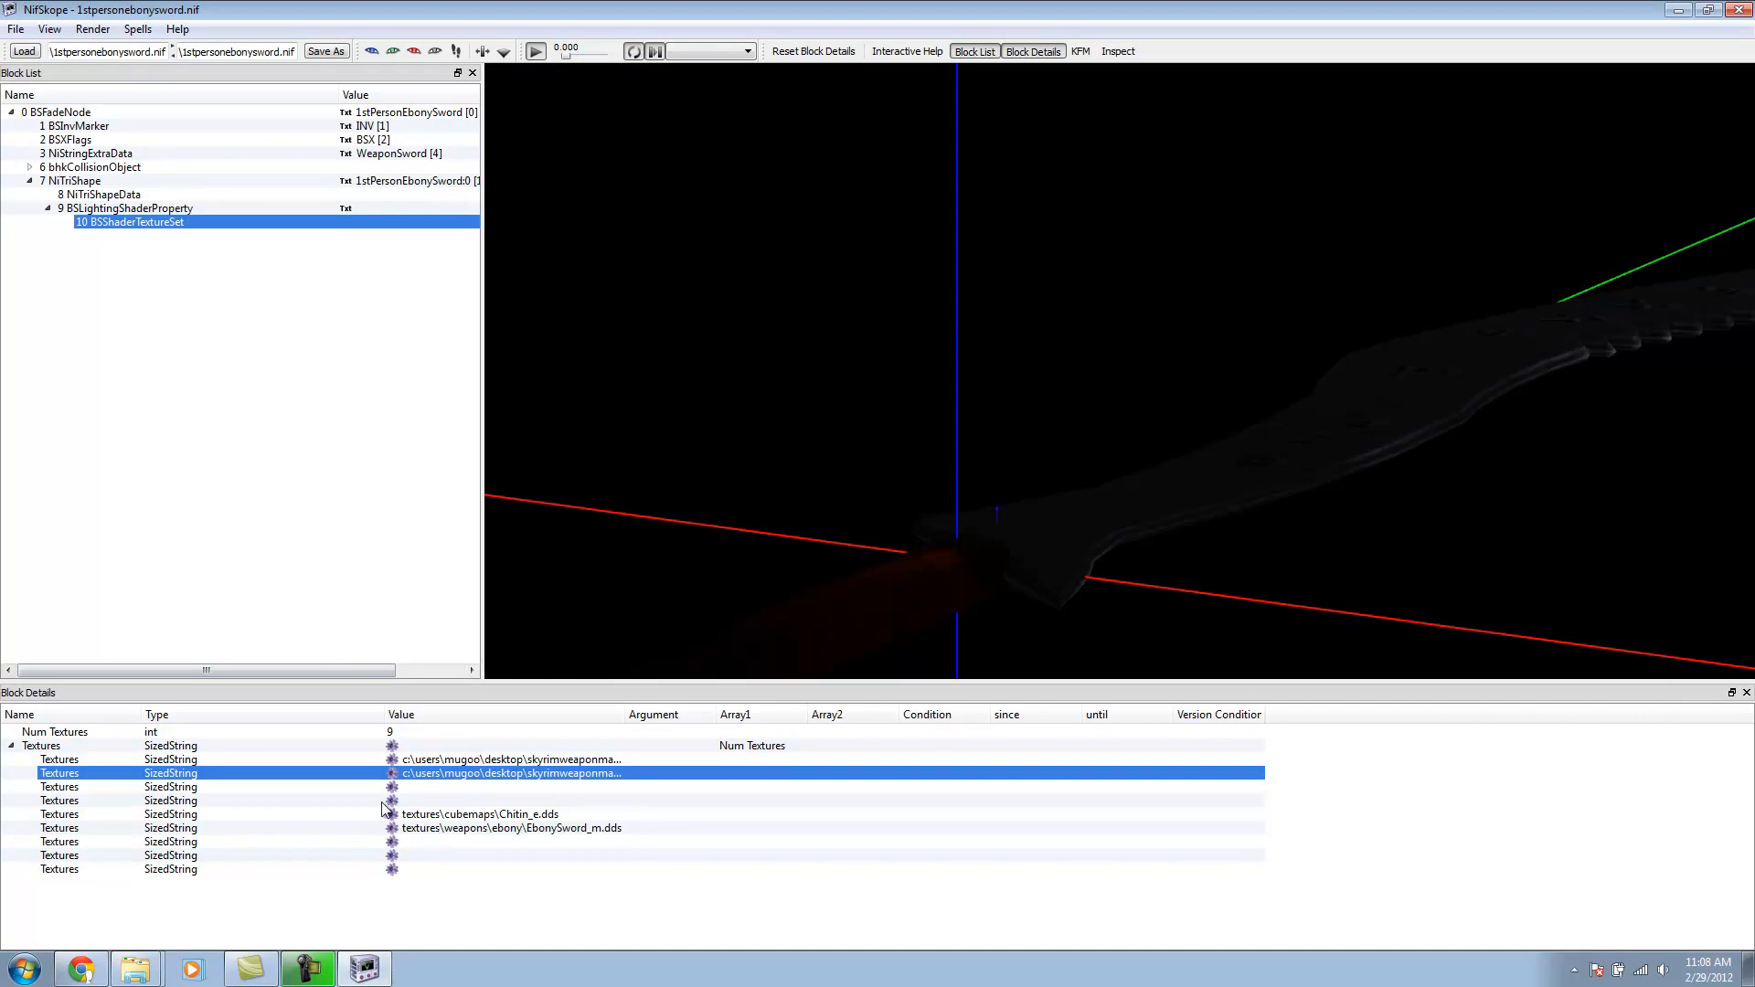
mouse_move(396, 838)
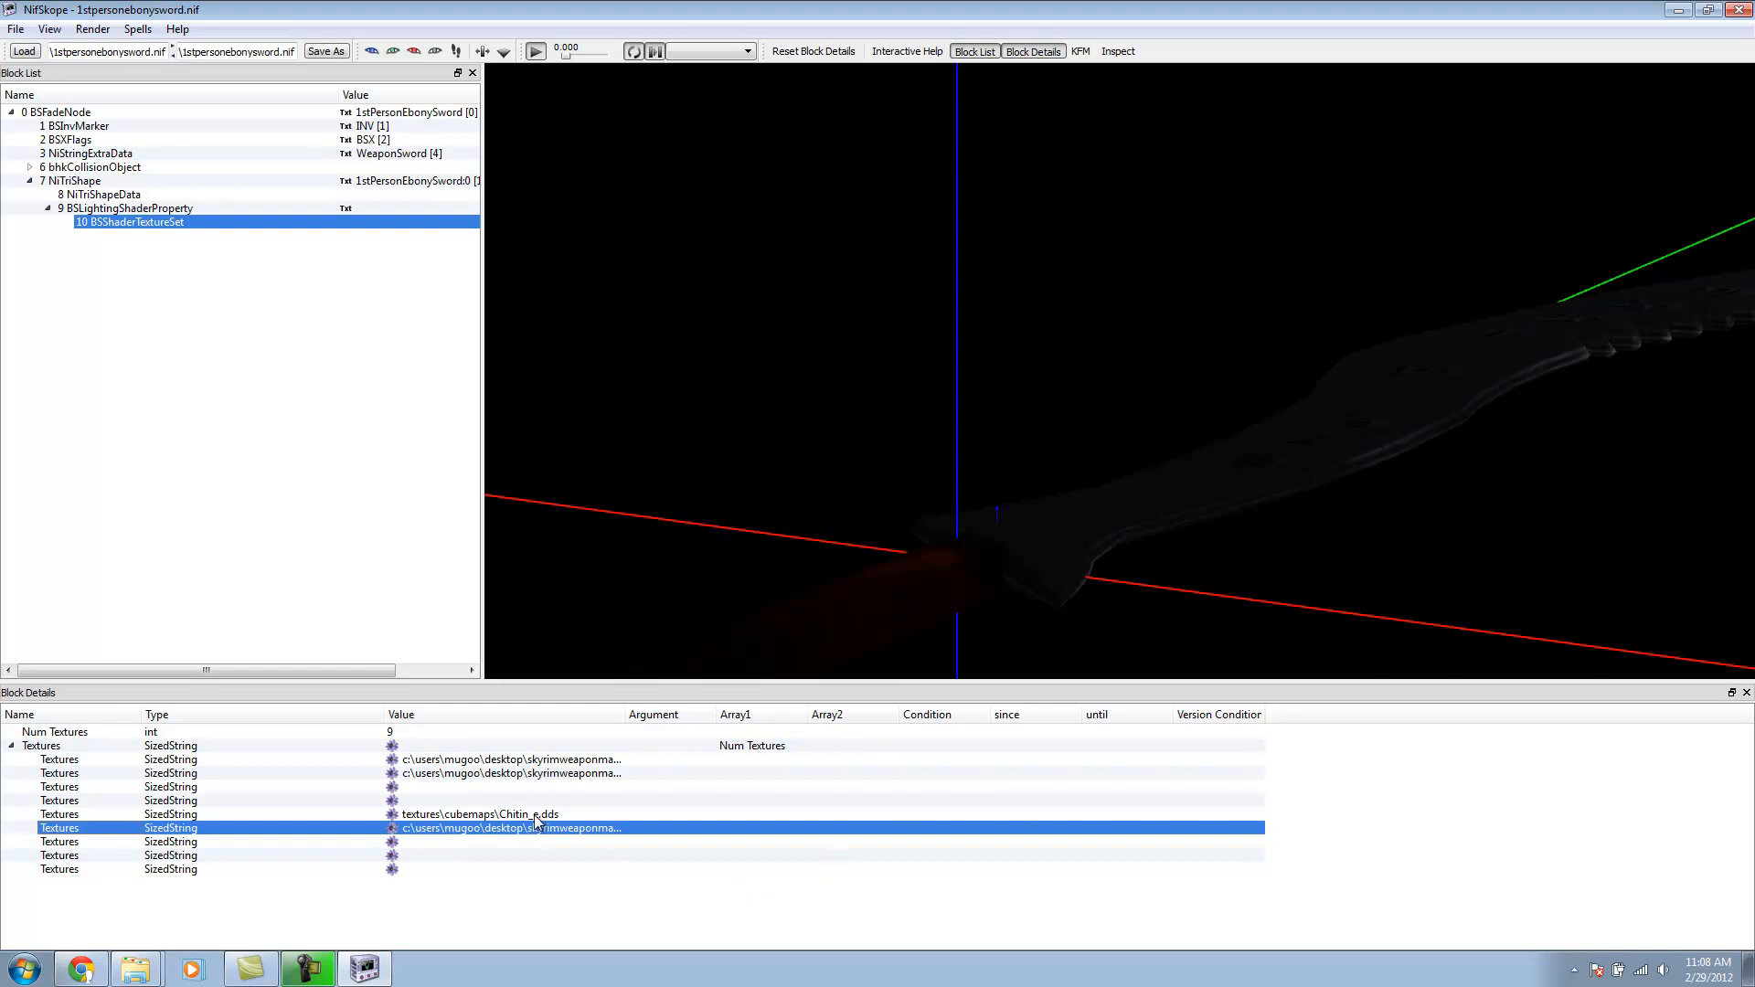
mouse_move(579, 816)
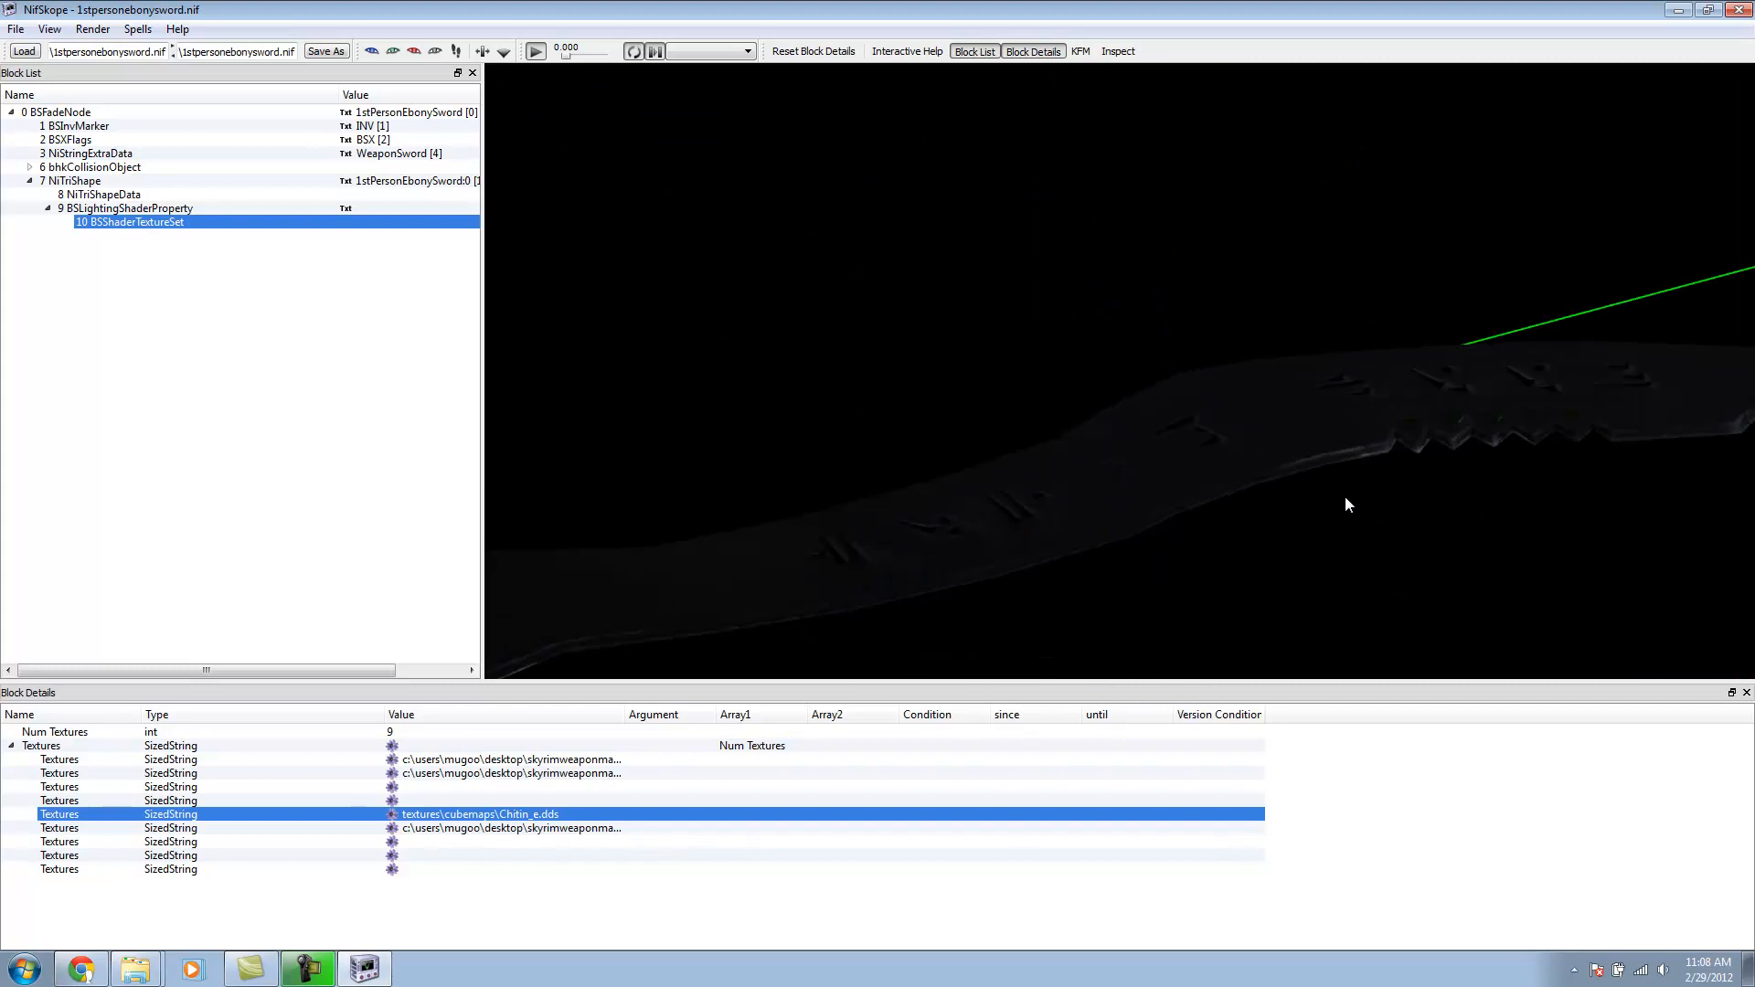
drag(1348, 505, 1018, 270)
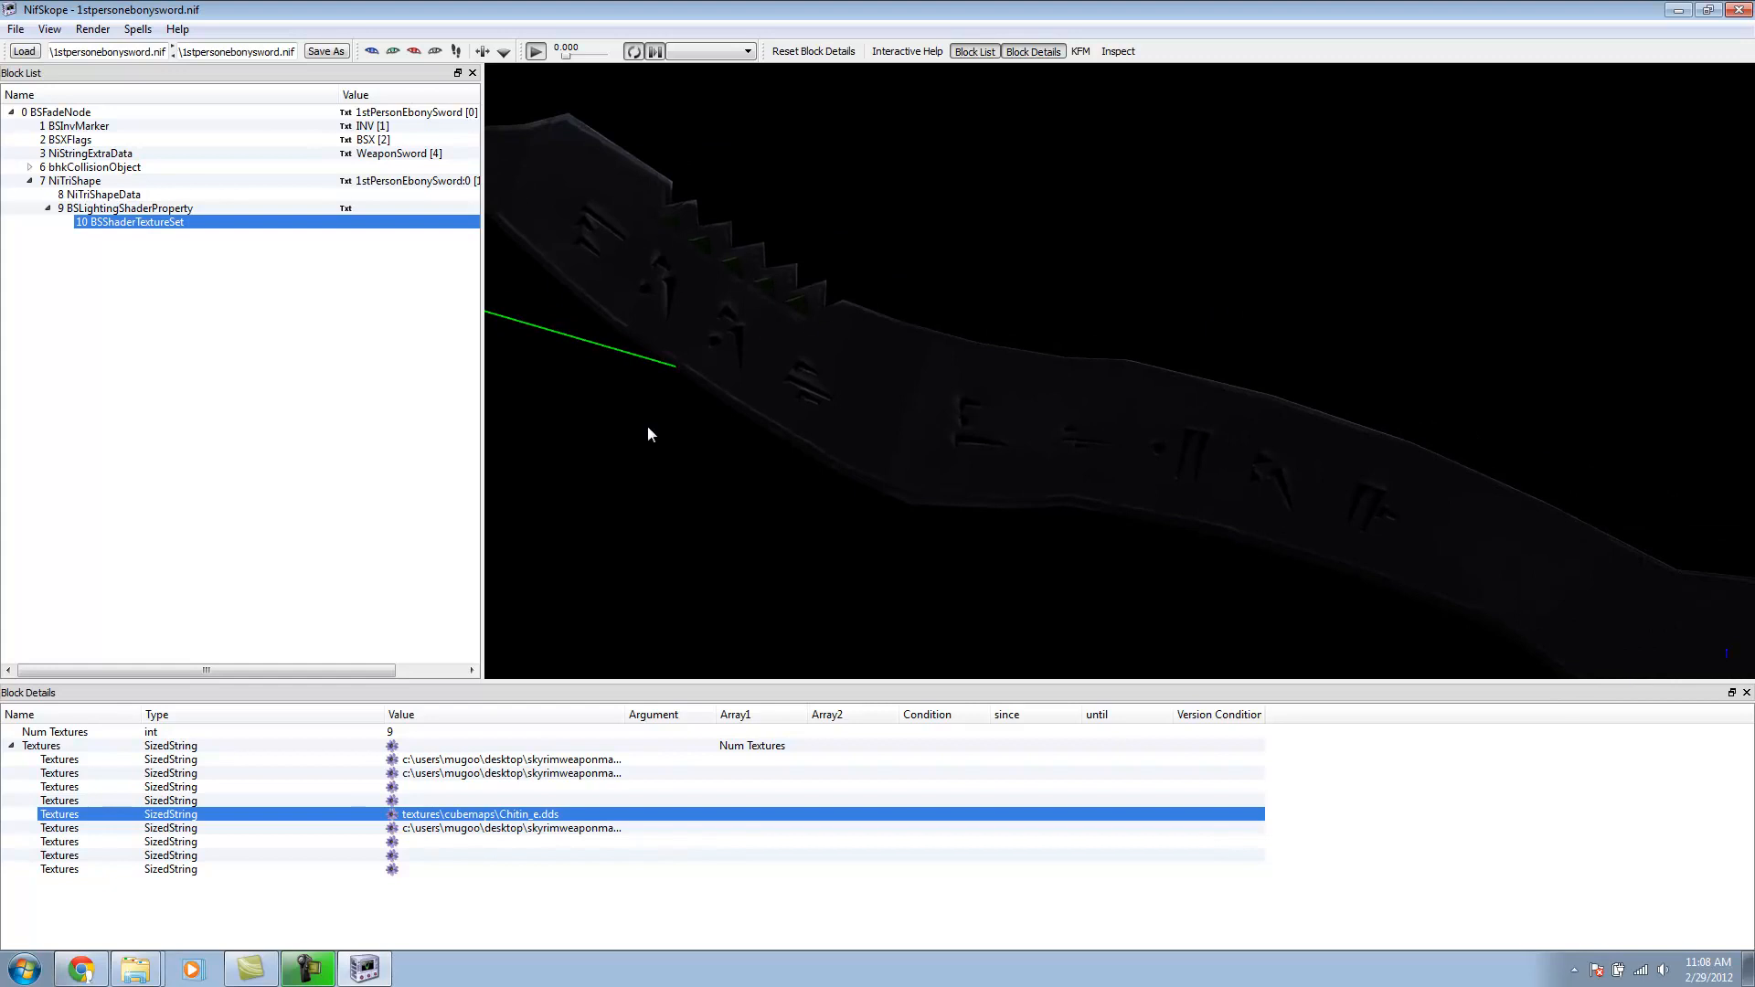
Step: Collapse the textures and select the 1stPersonEbonySword0 shape to view its properties
click(10, 746)
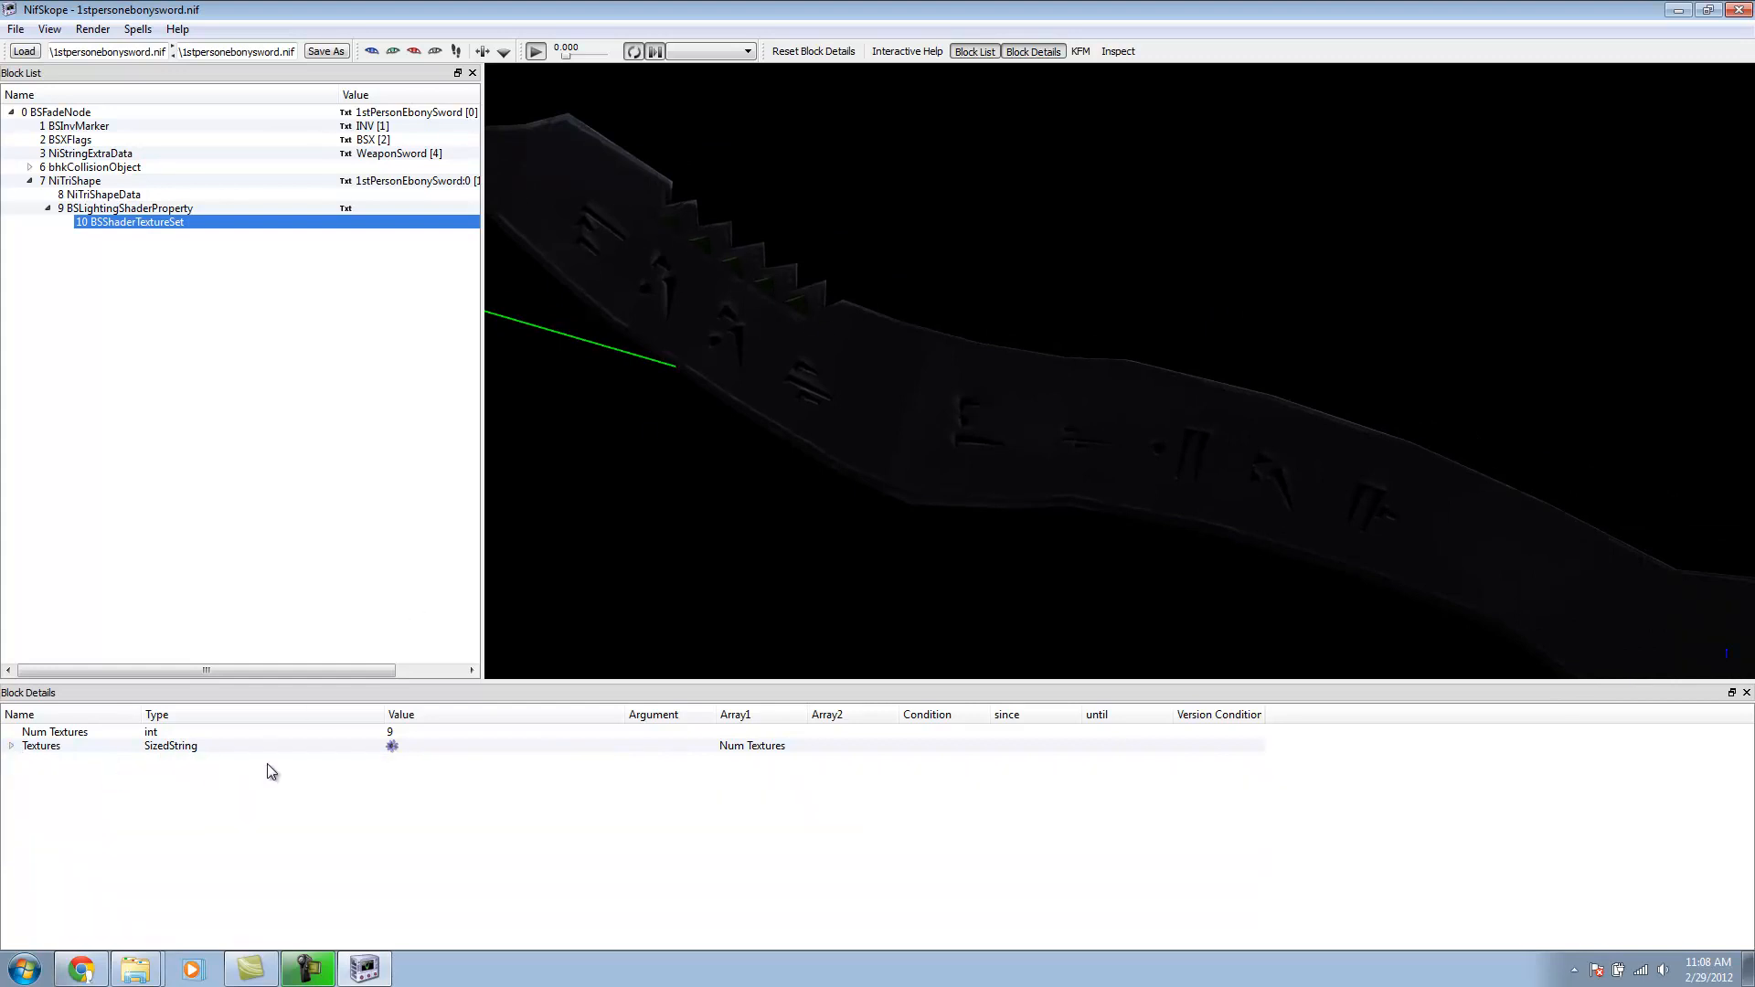
click(127, 209)
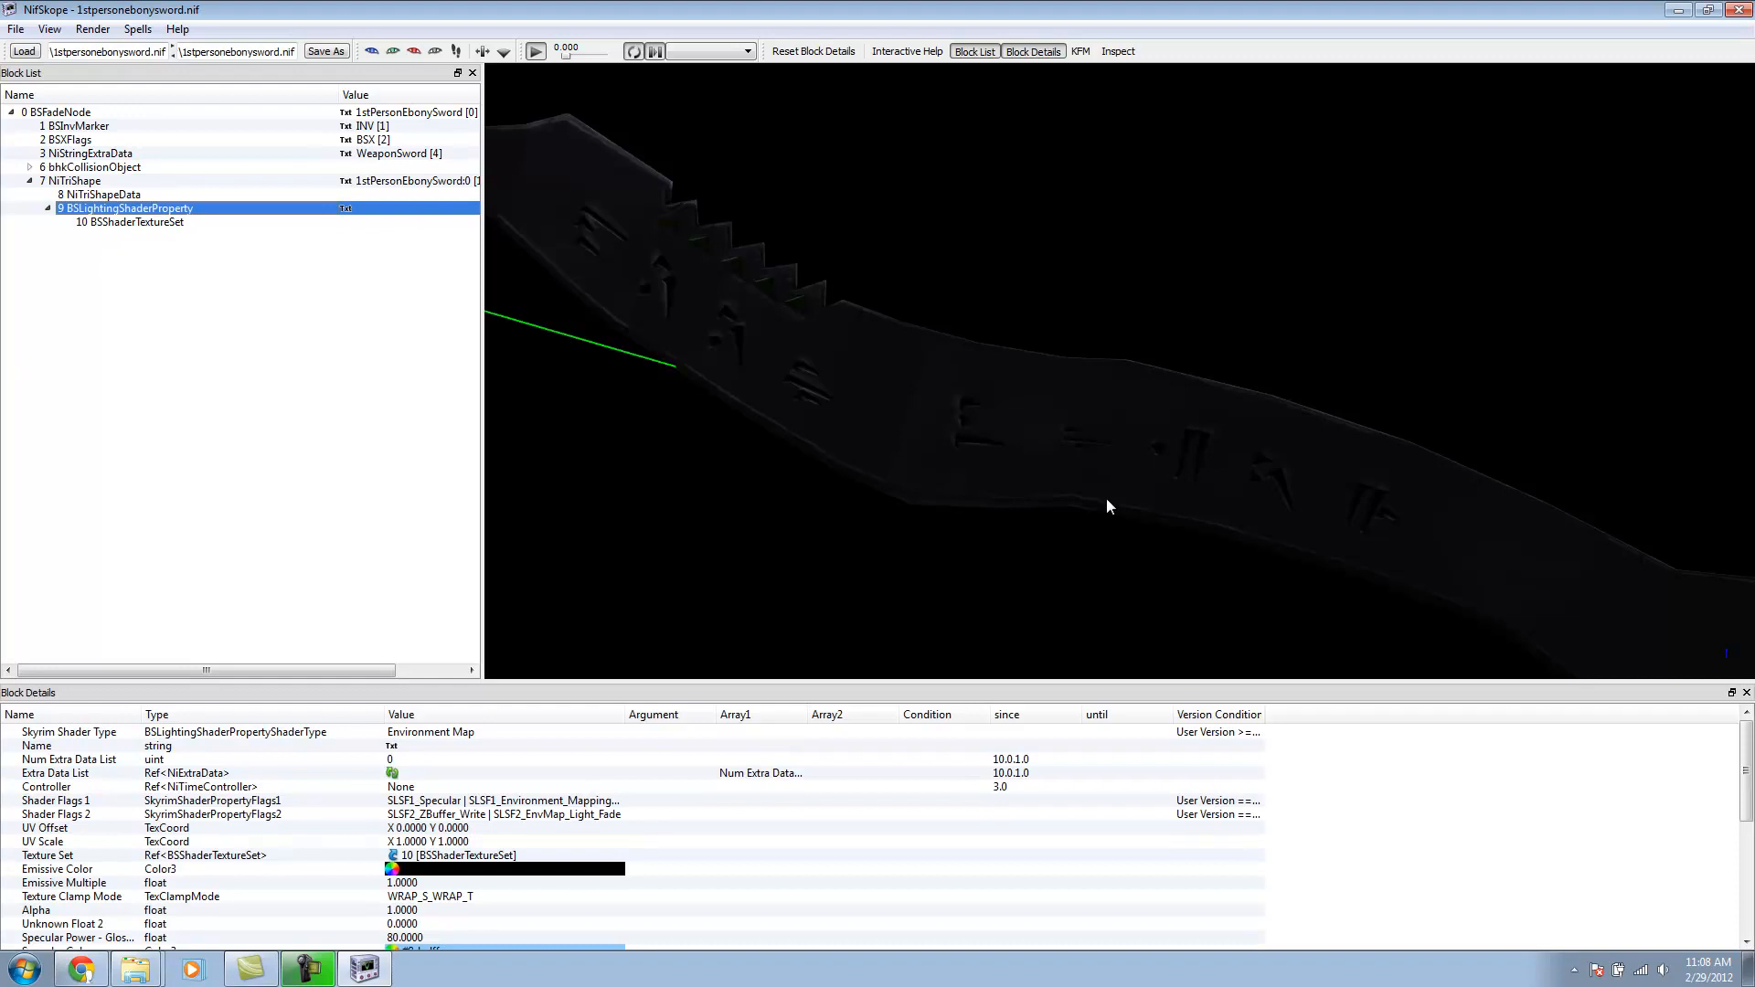
click(71, 181)
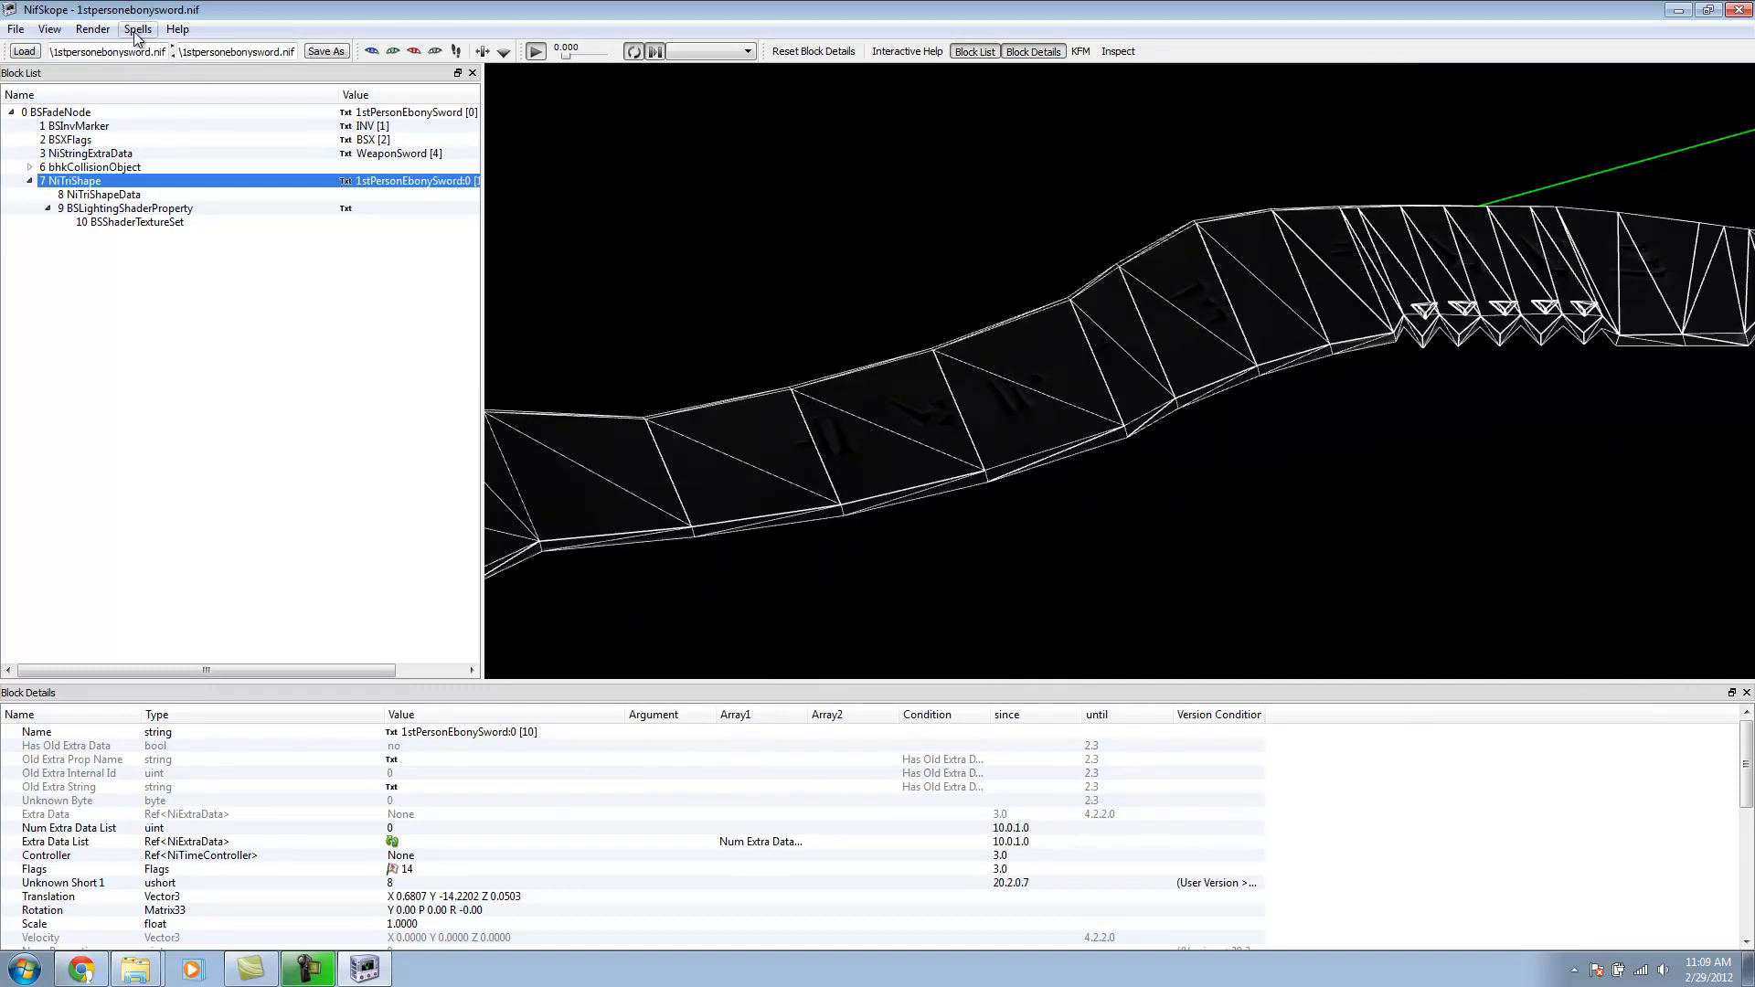
Step: Run Spells > Batch > Update All Tangent Spaces, then reselect the blade shape
click(137, 28)
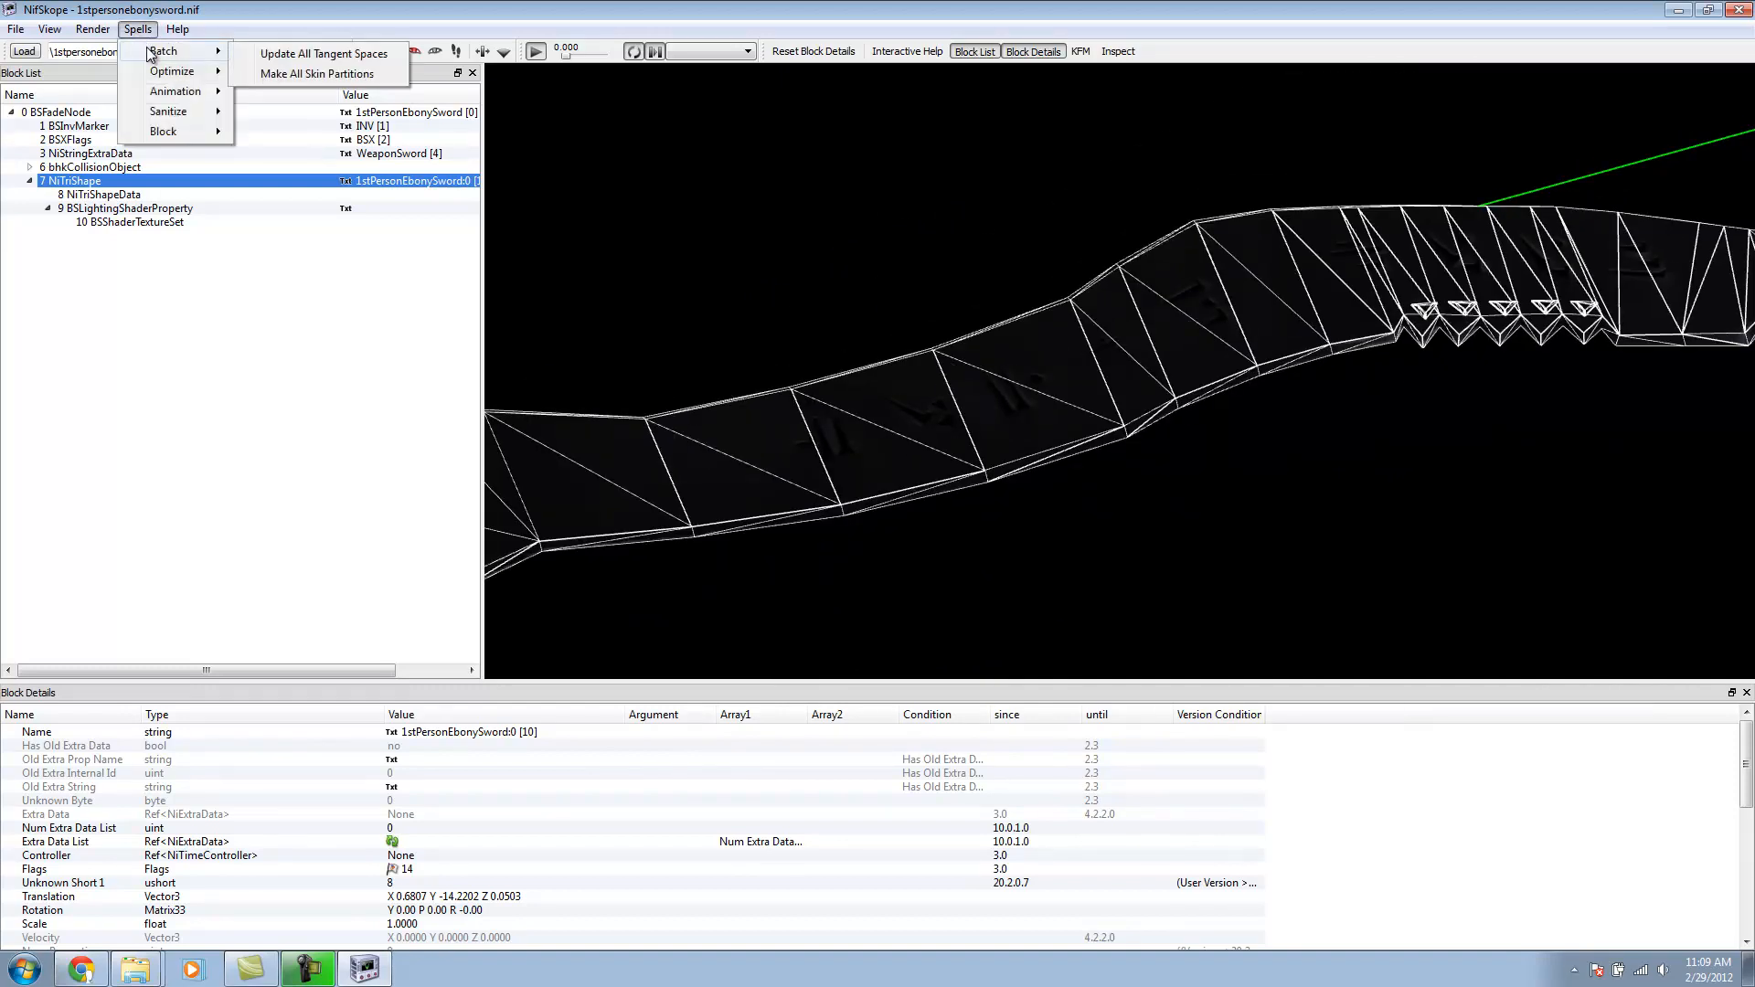
mouse_move(323, 53)
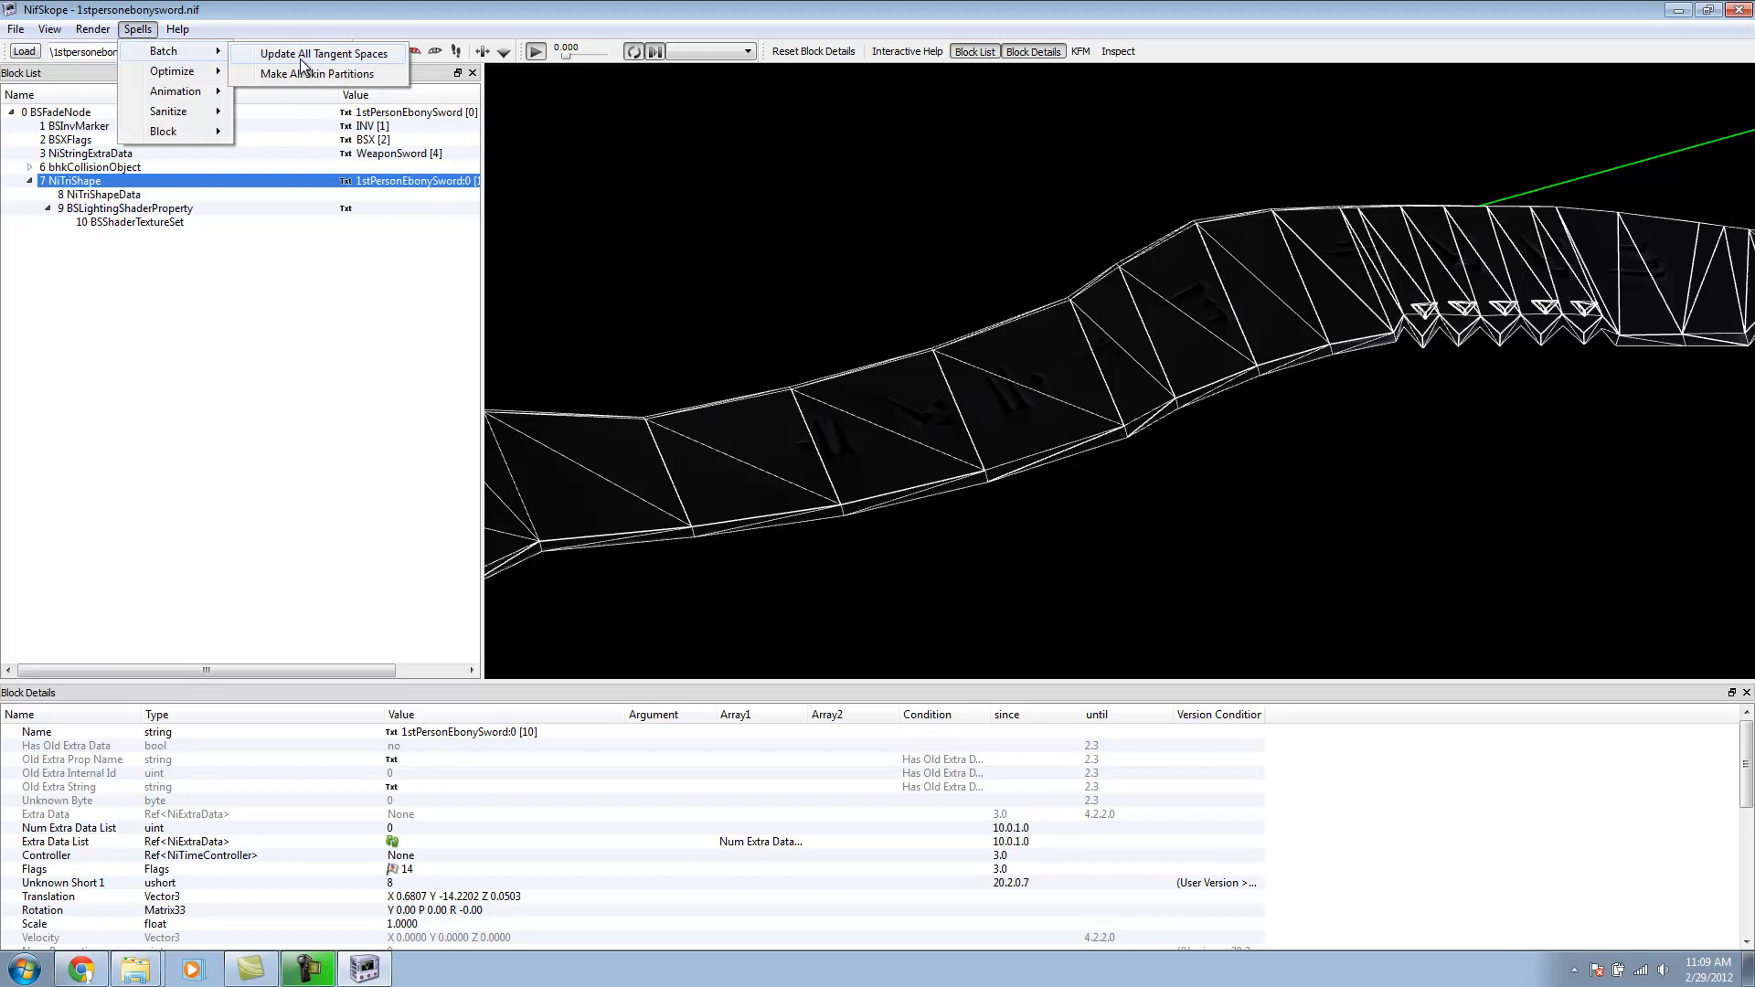
click(323, 53)
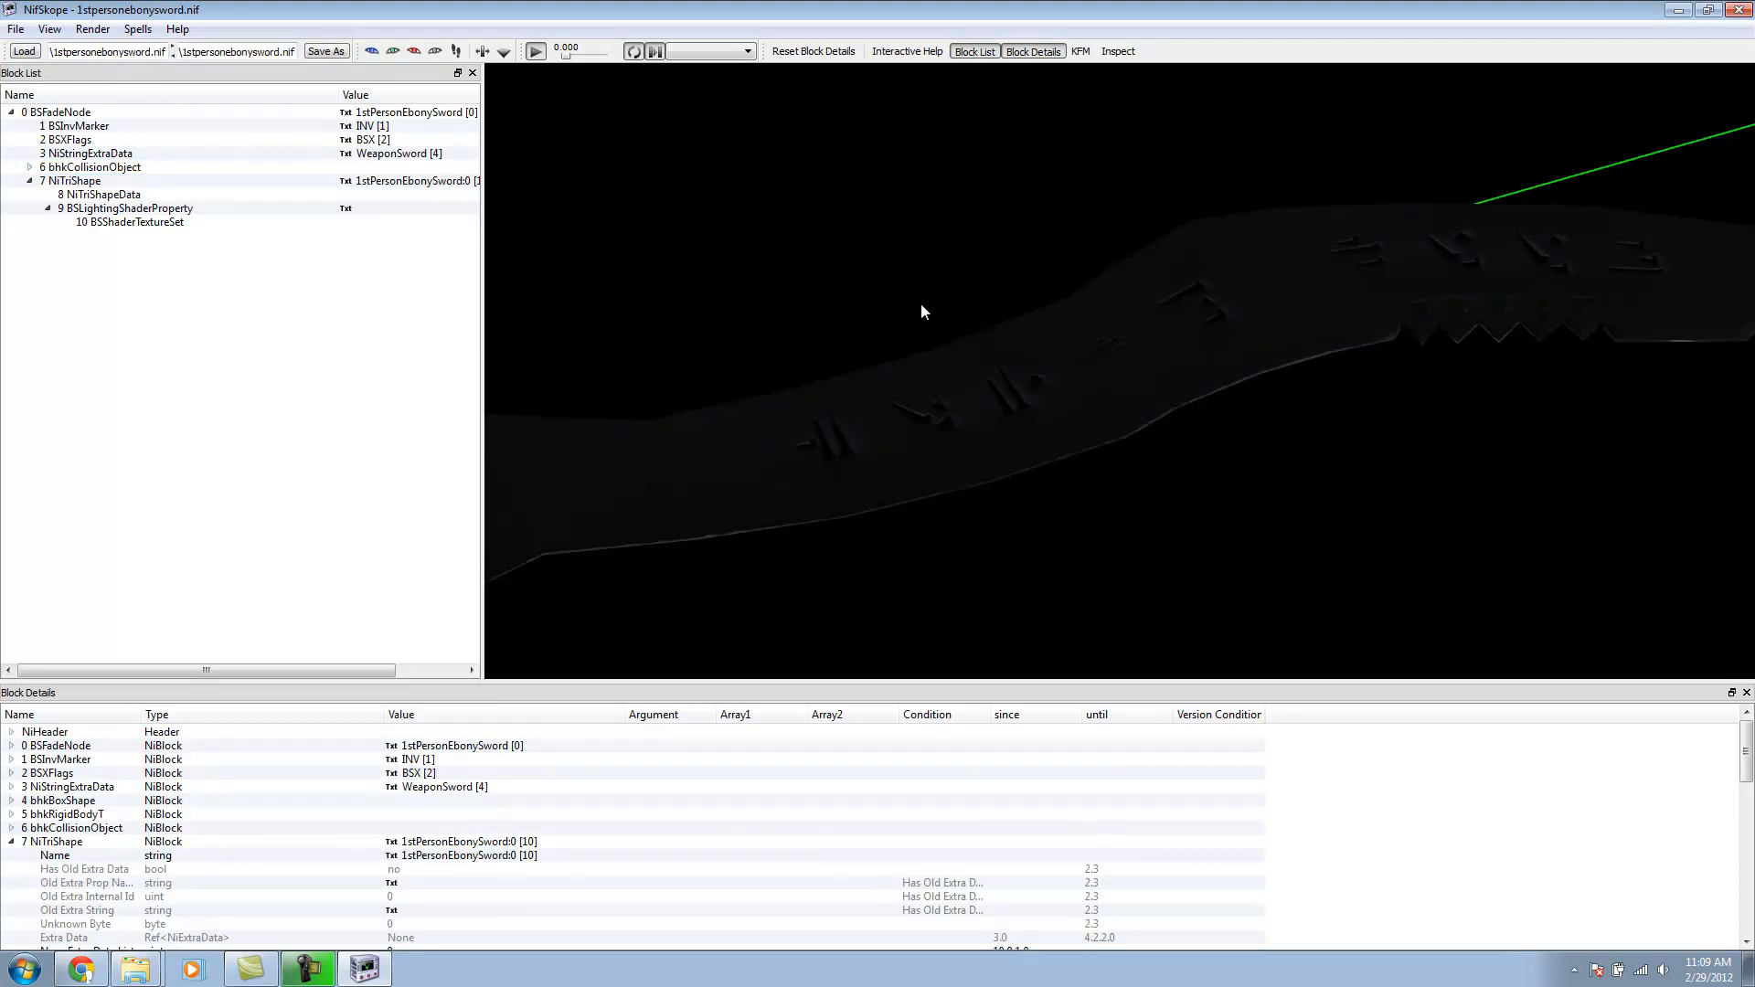
mouse_move(1269, 341)
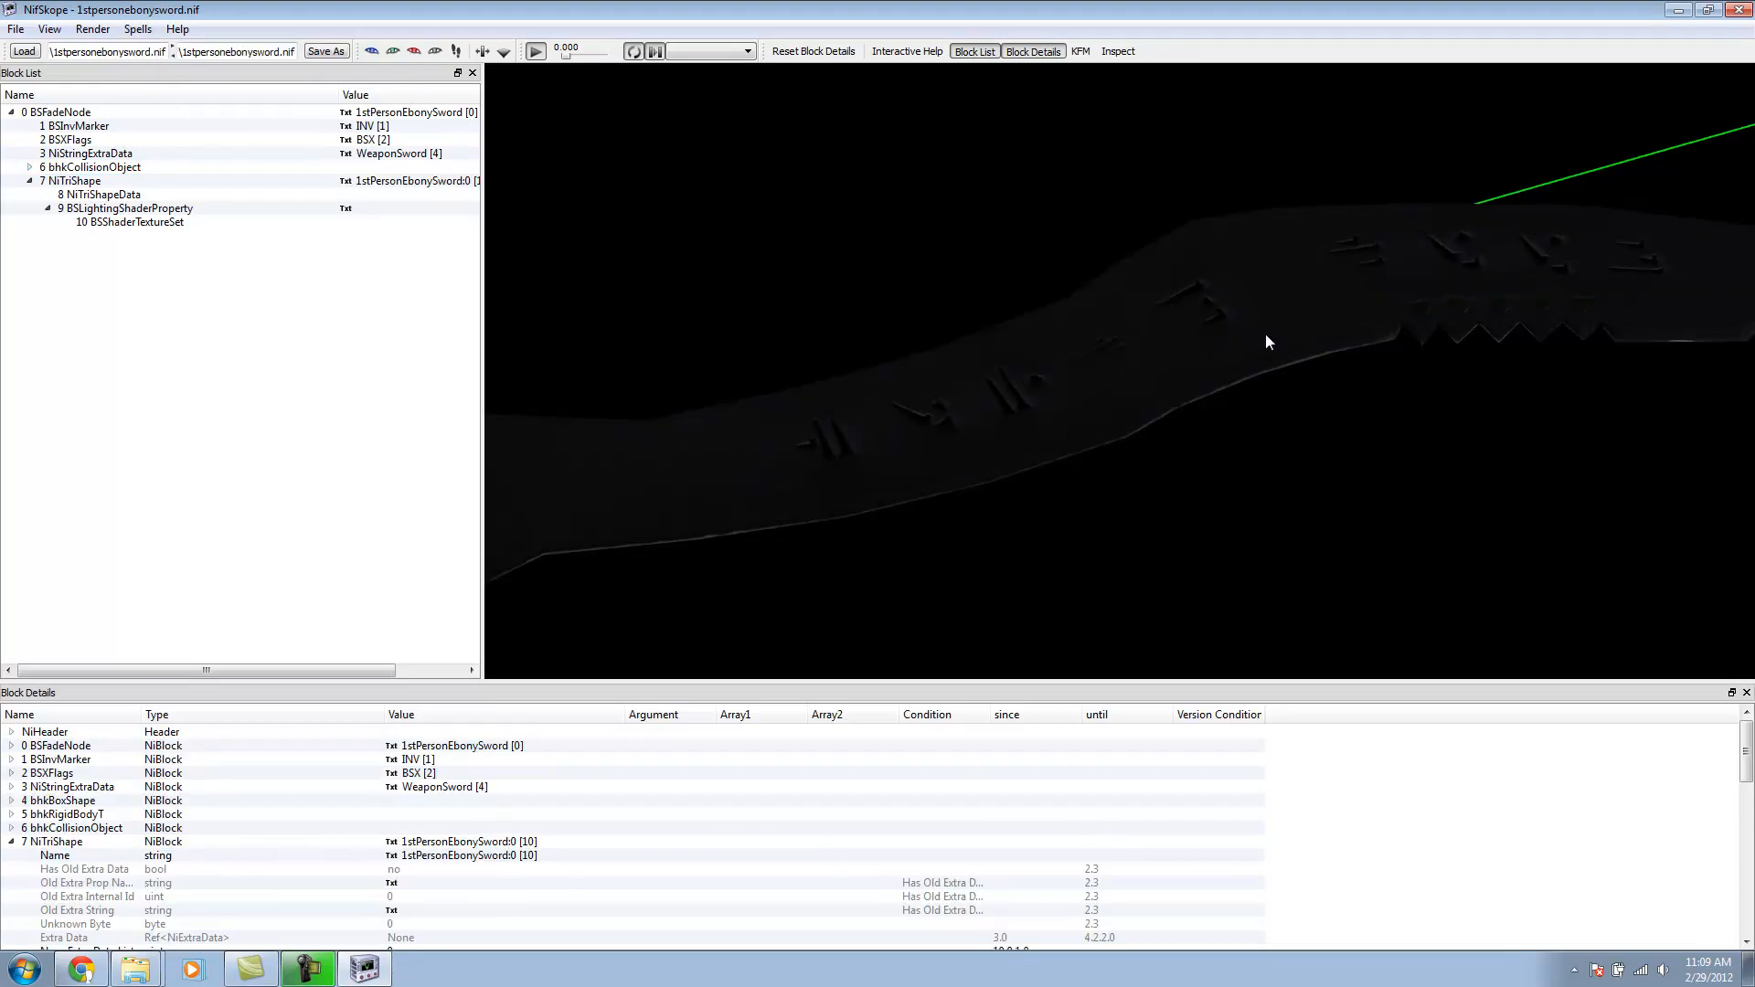
drag(1269, 342, 977, 269)
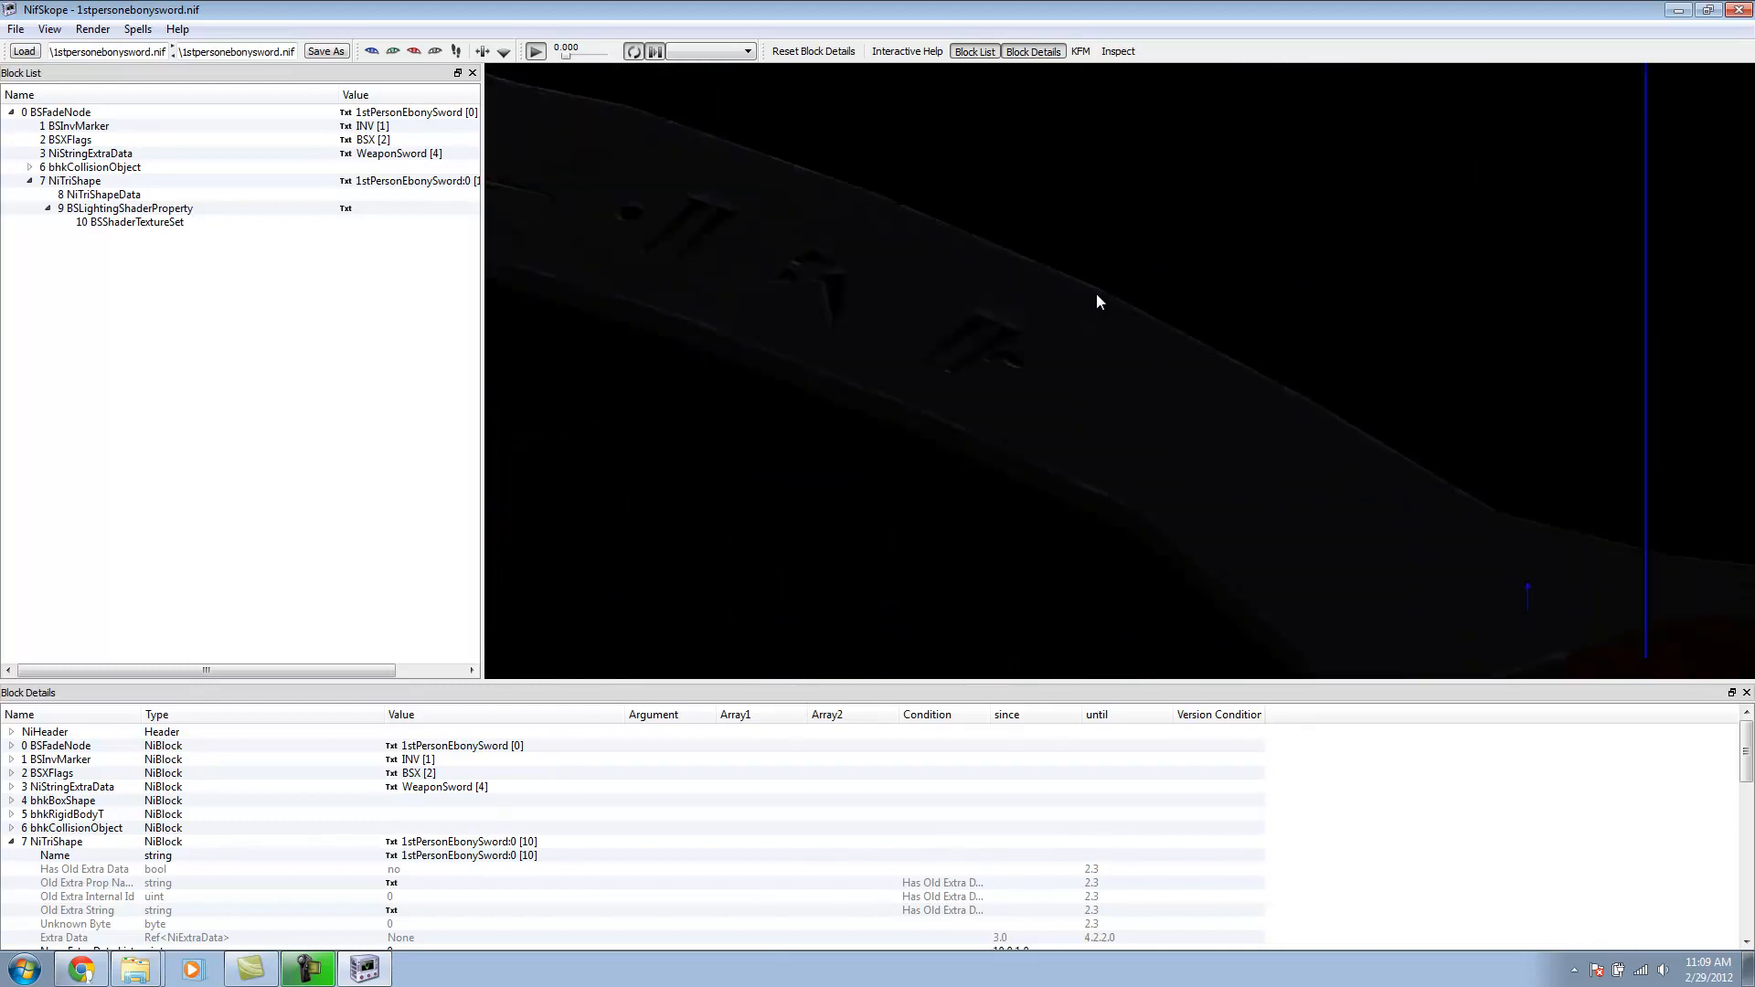
drag(1097, 302, 1106, 272)
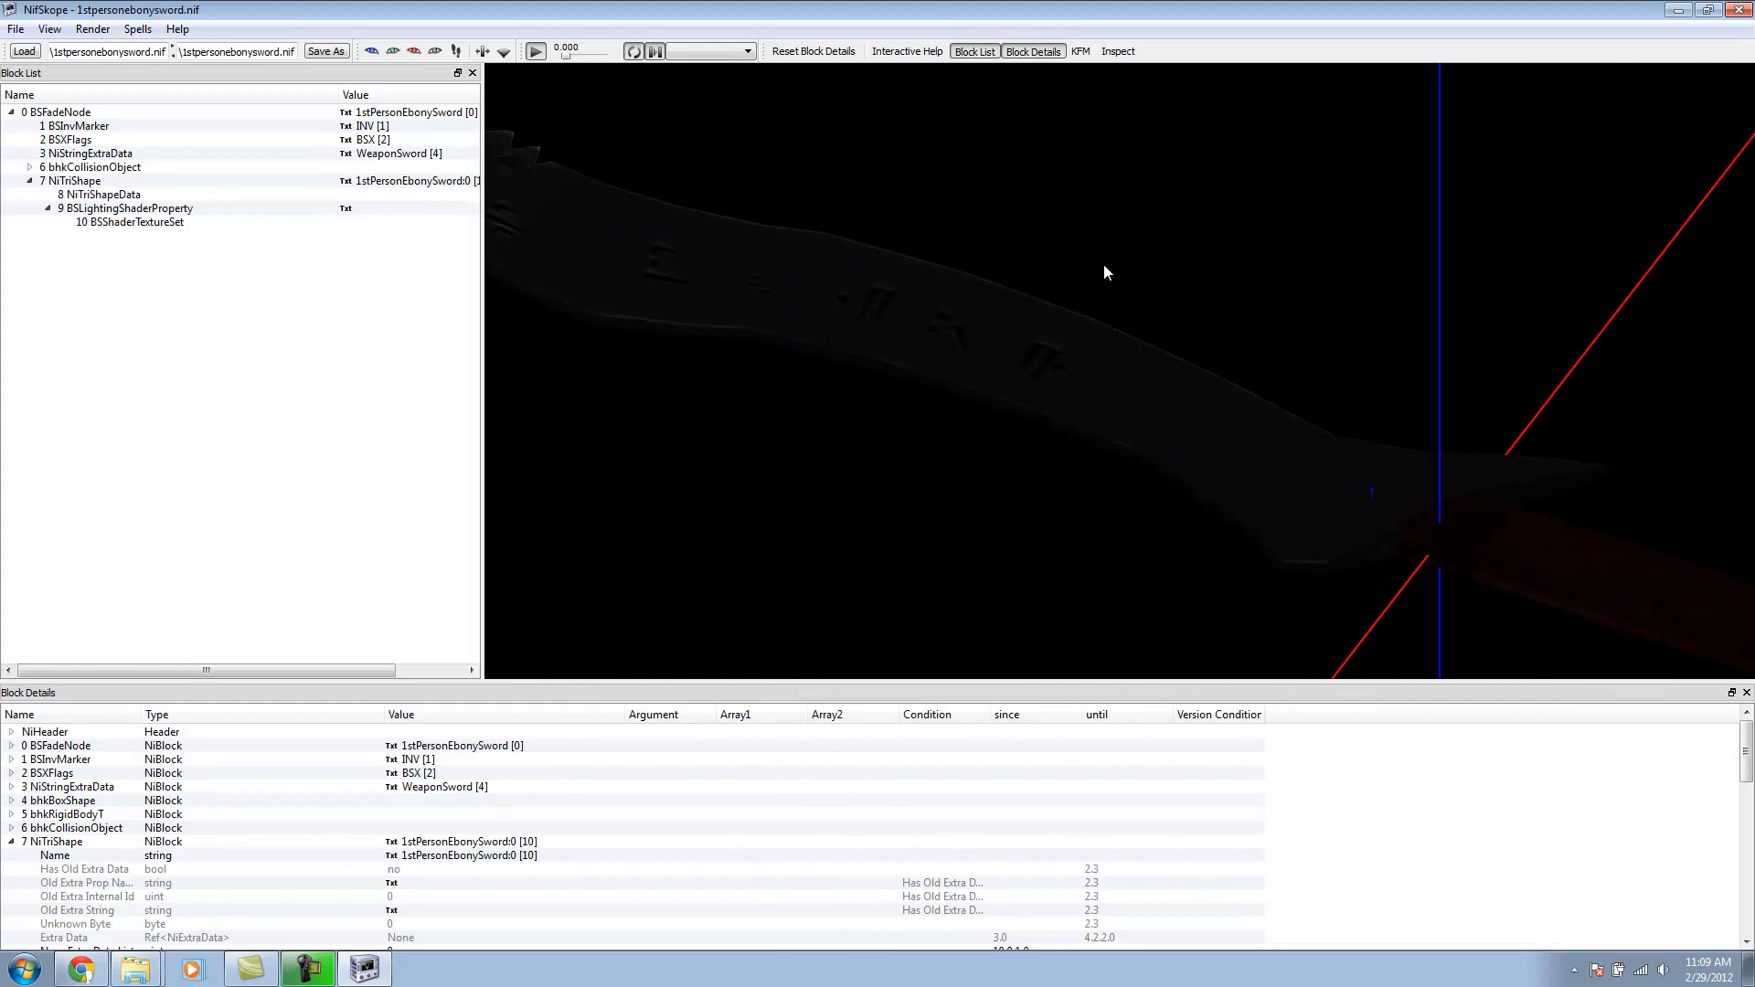
drag(1106, 273, 823, 334)
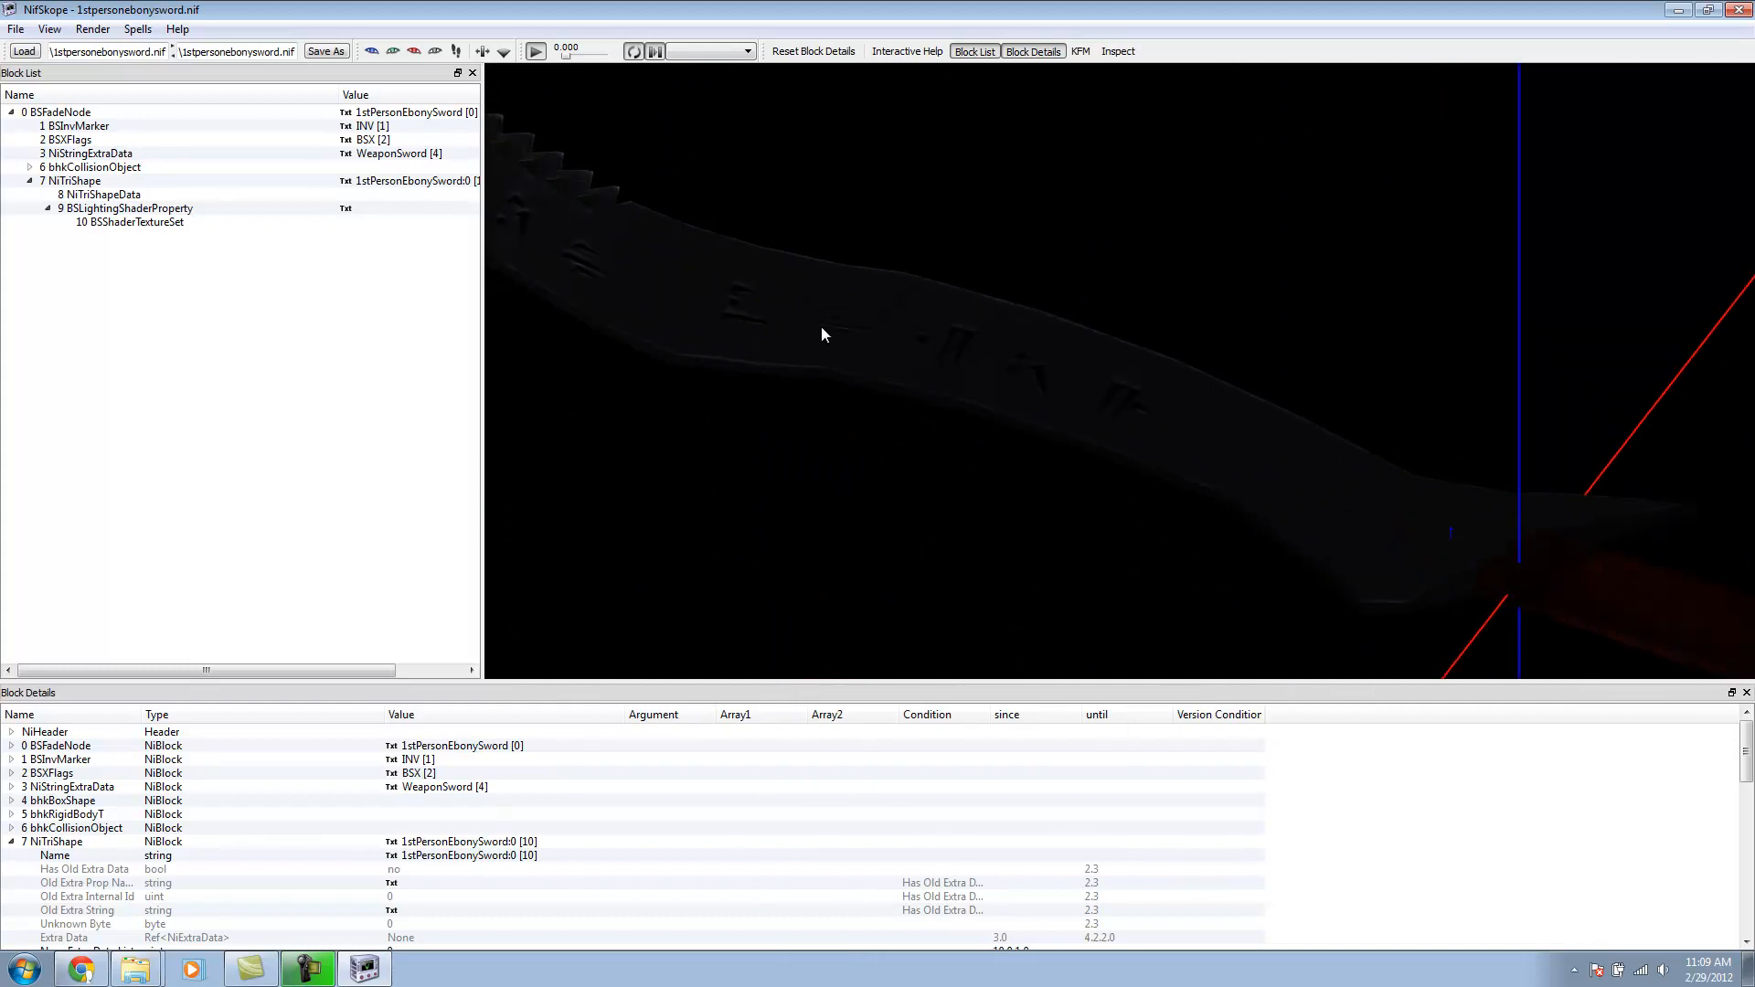
click(73, 181)
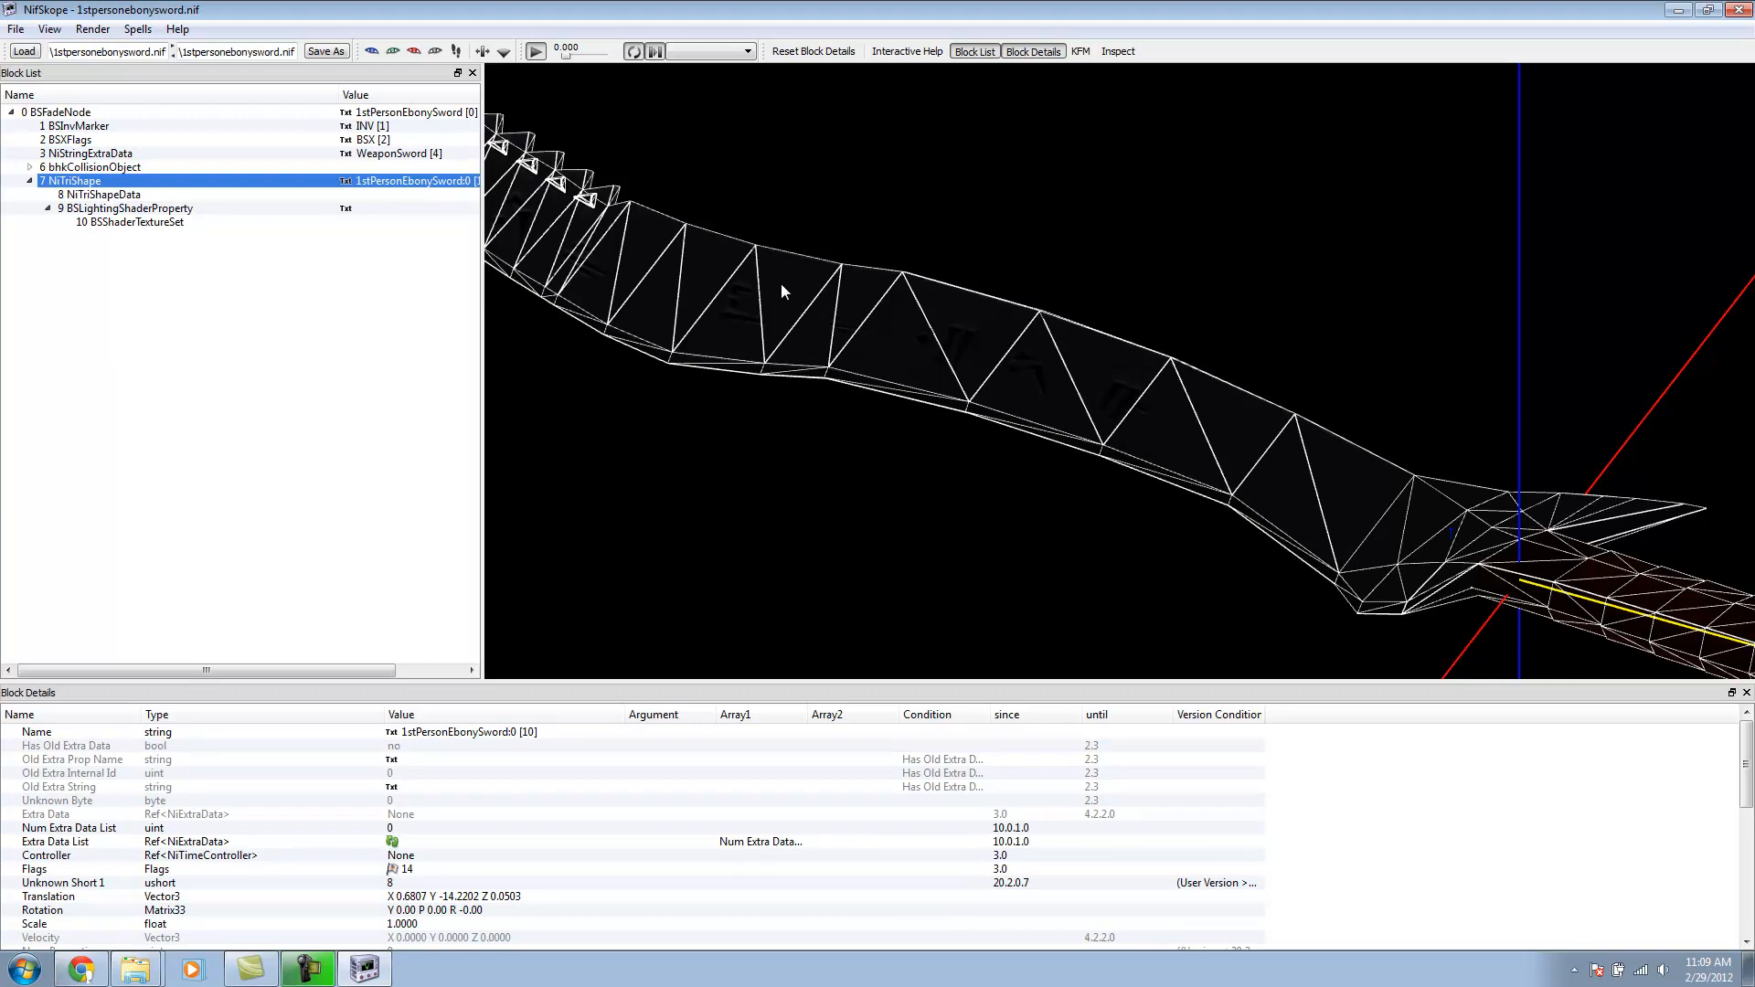
Step: Recalculate the blade mesh's face normals so it renders shaded
right_click(785, 291)
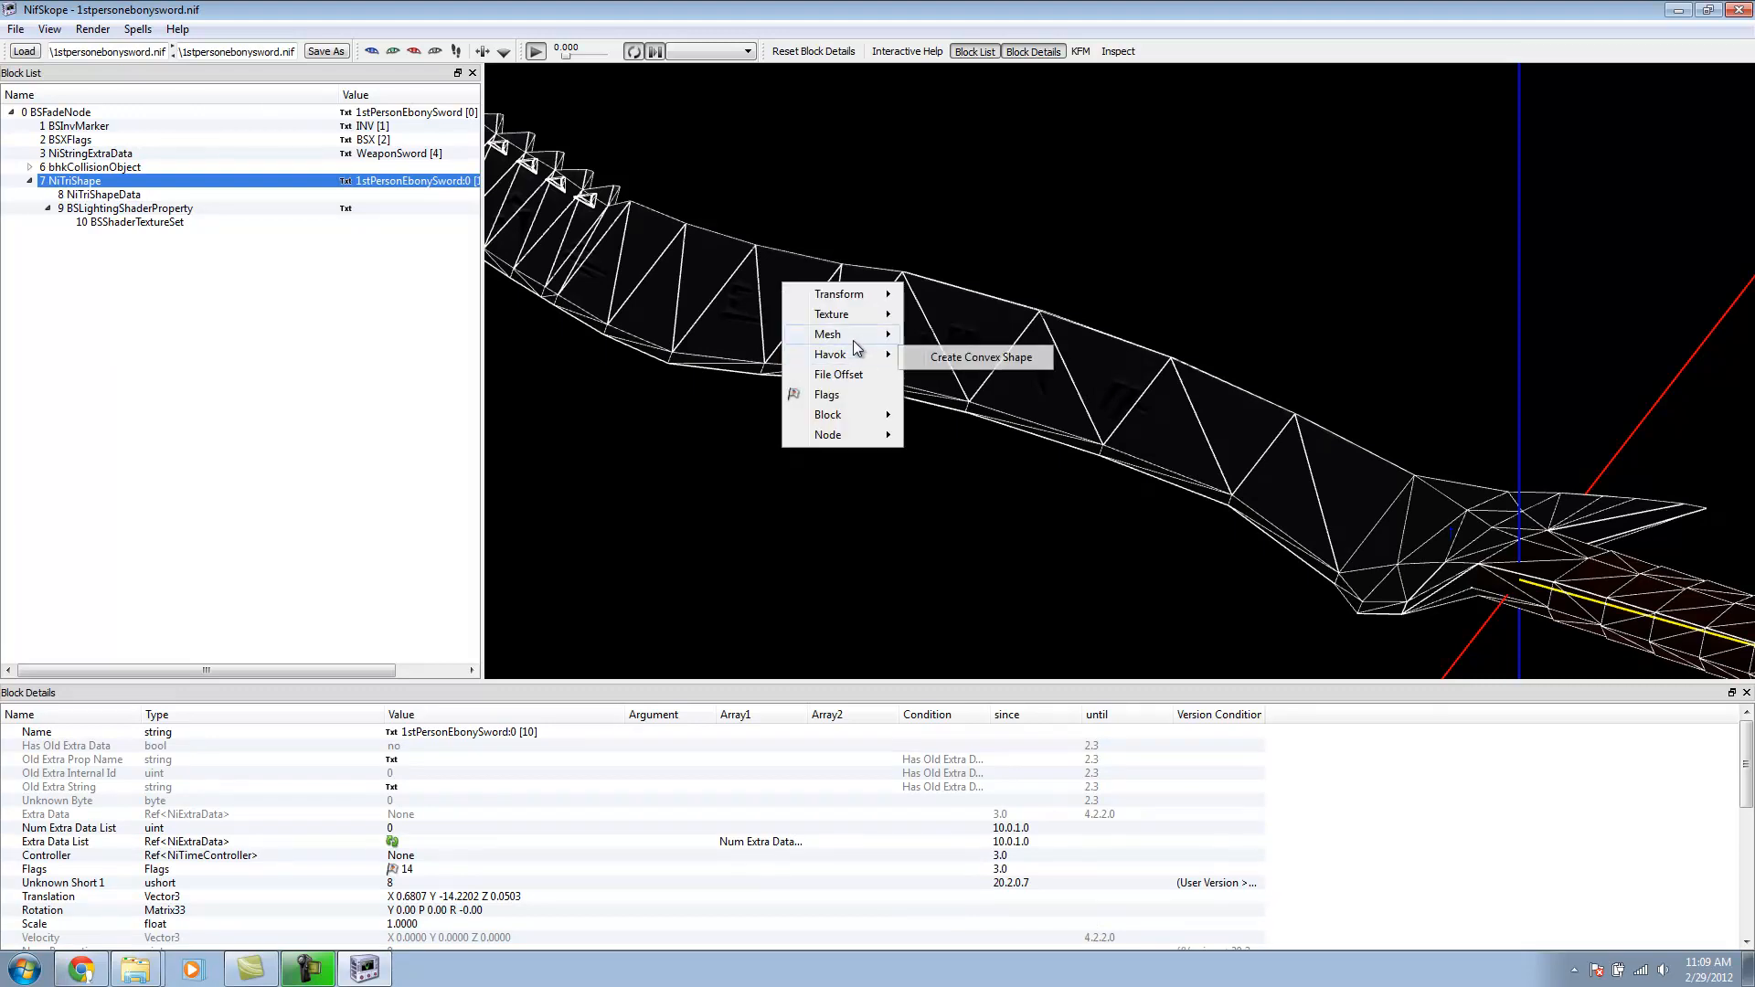
mouse_move(826, 333)
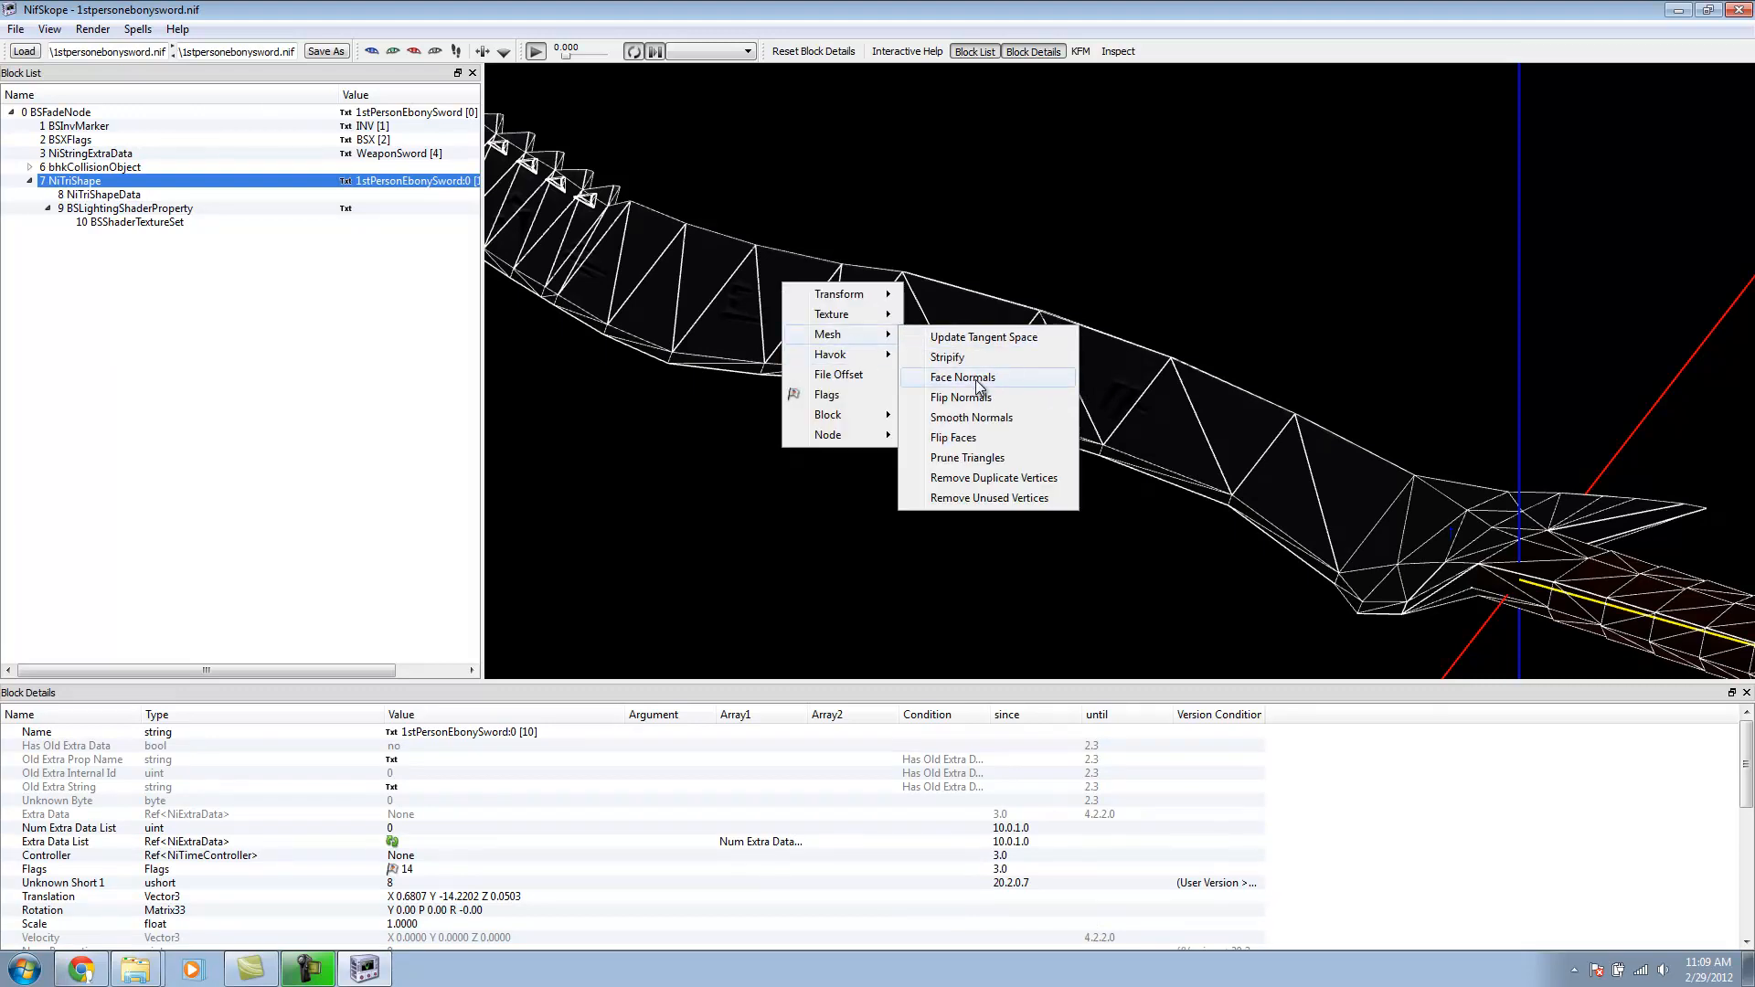
click(962, 377)
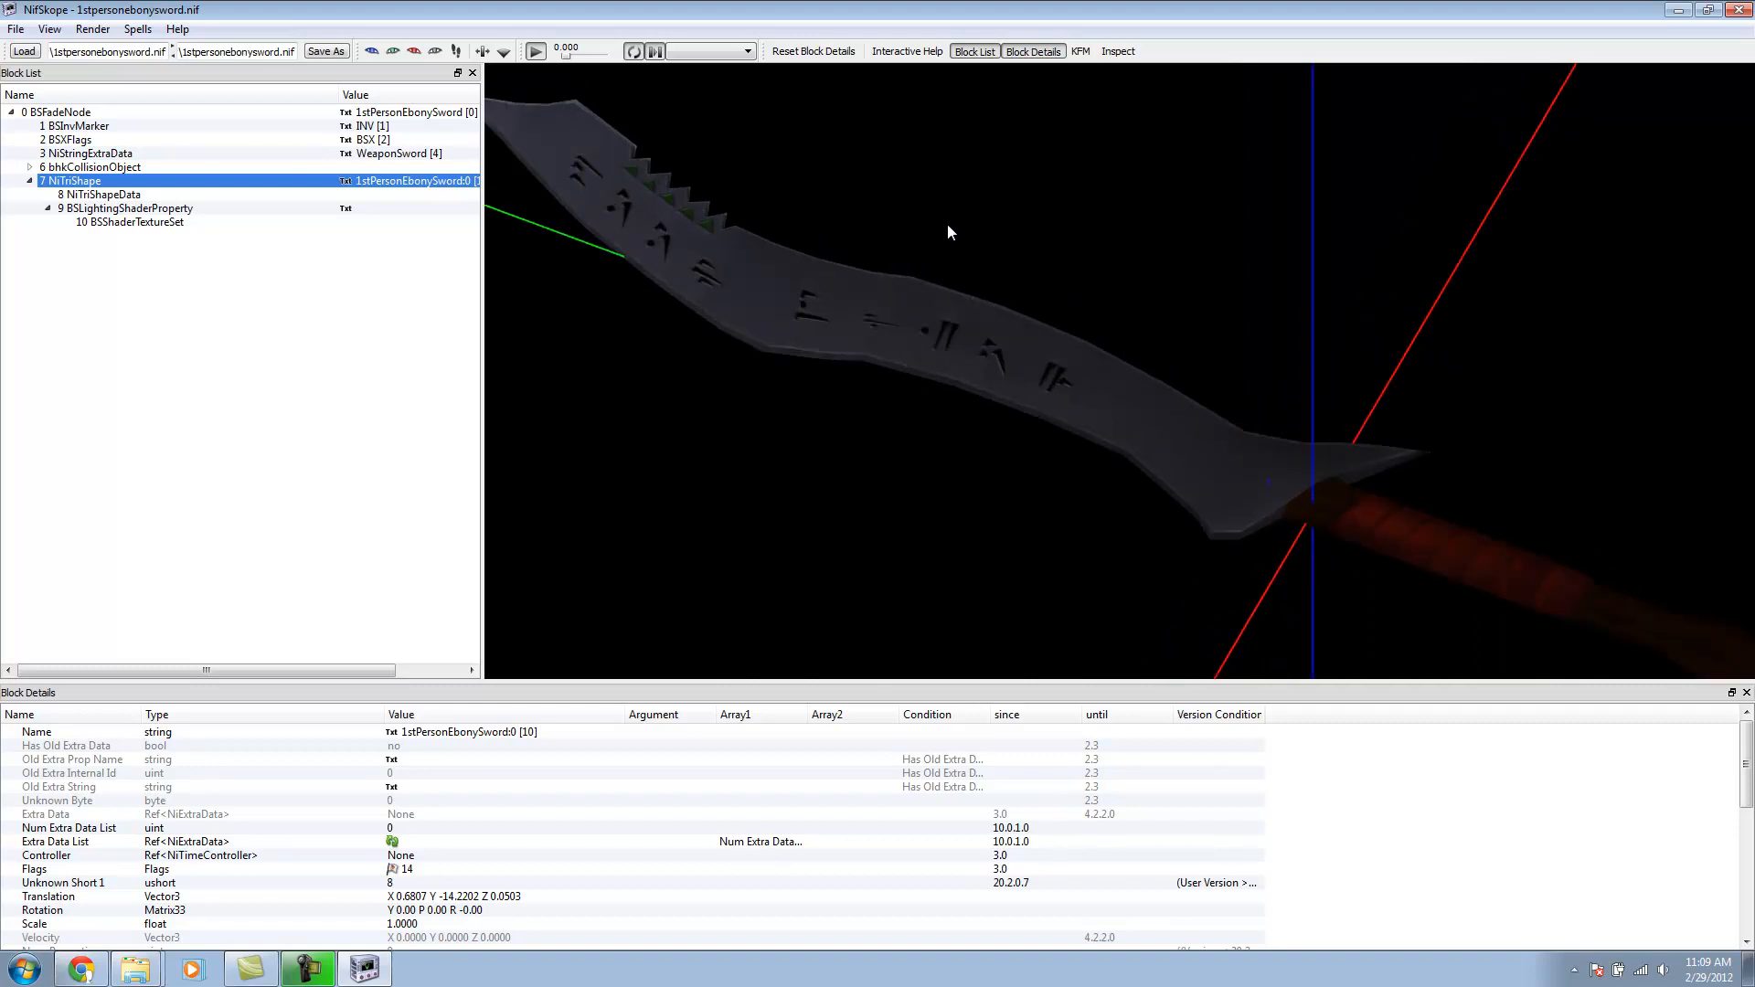
drag(949, 233, 980, 223)
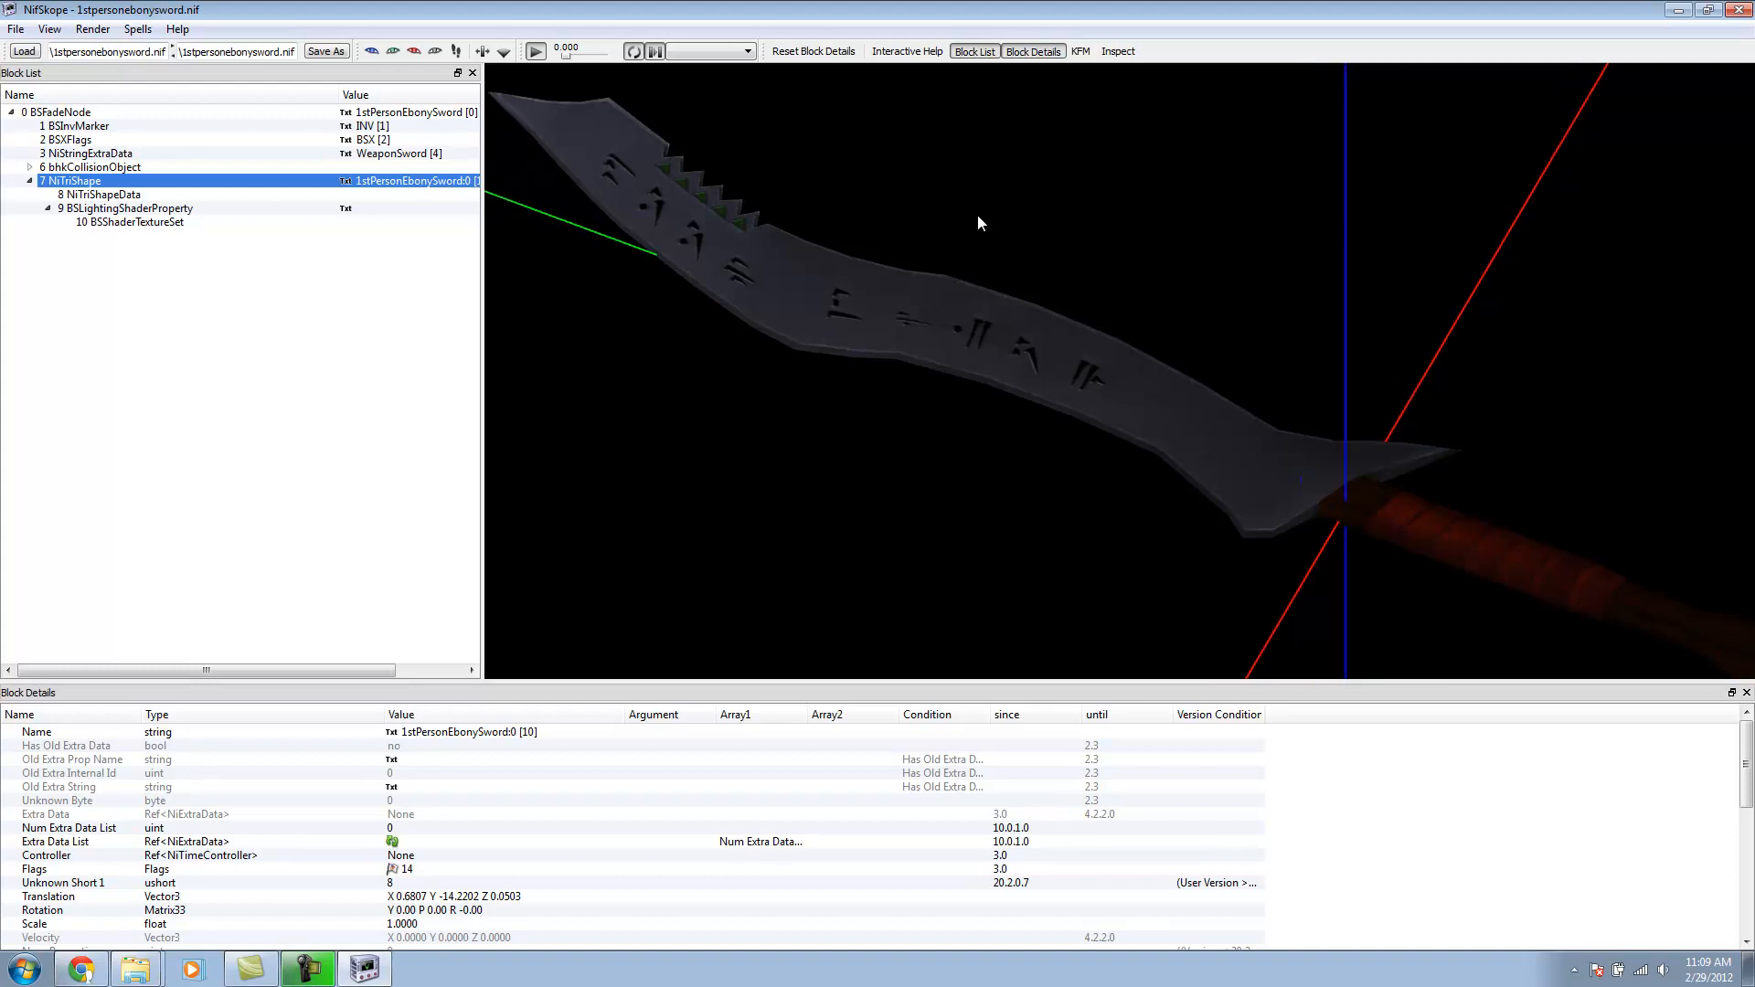
drag(980, 223, 1046, 245)
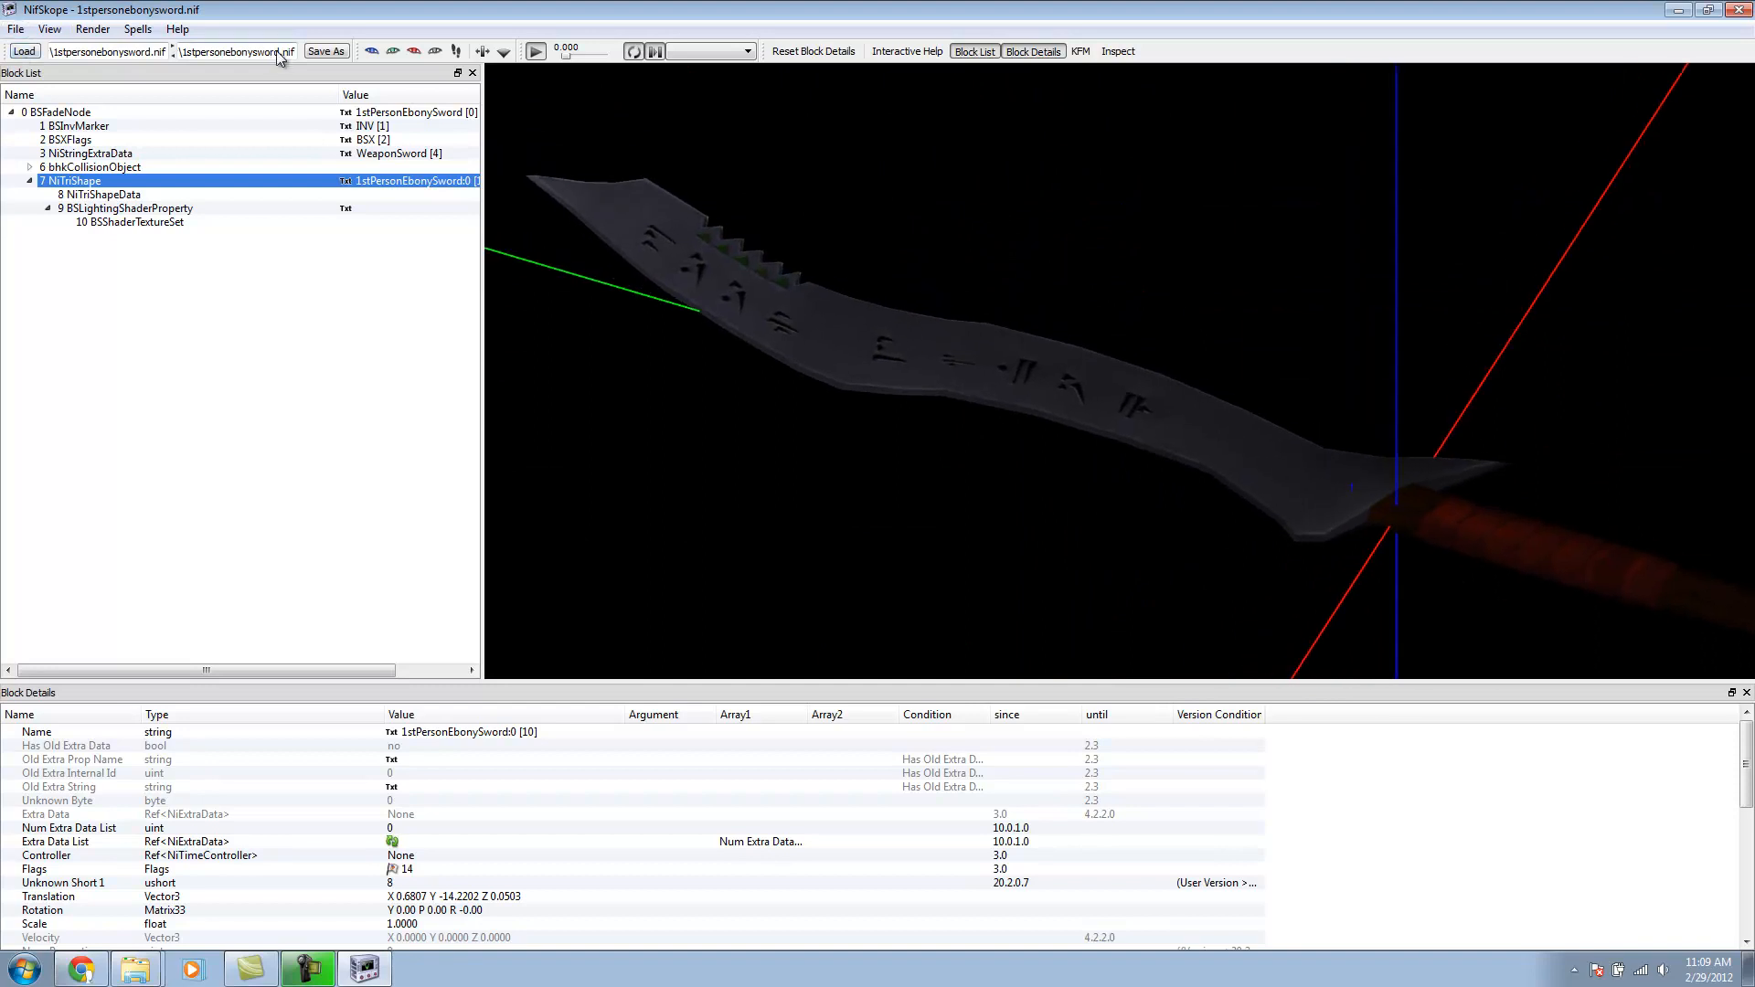
Step: Browse the Save As dialog to Skyrim's Data\meshes\weapons folder
click(326, 52)
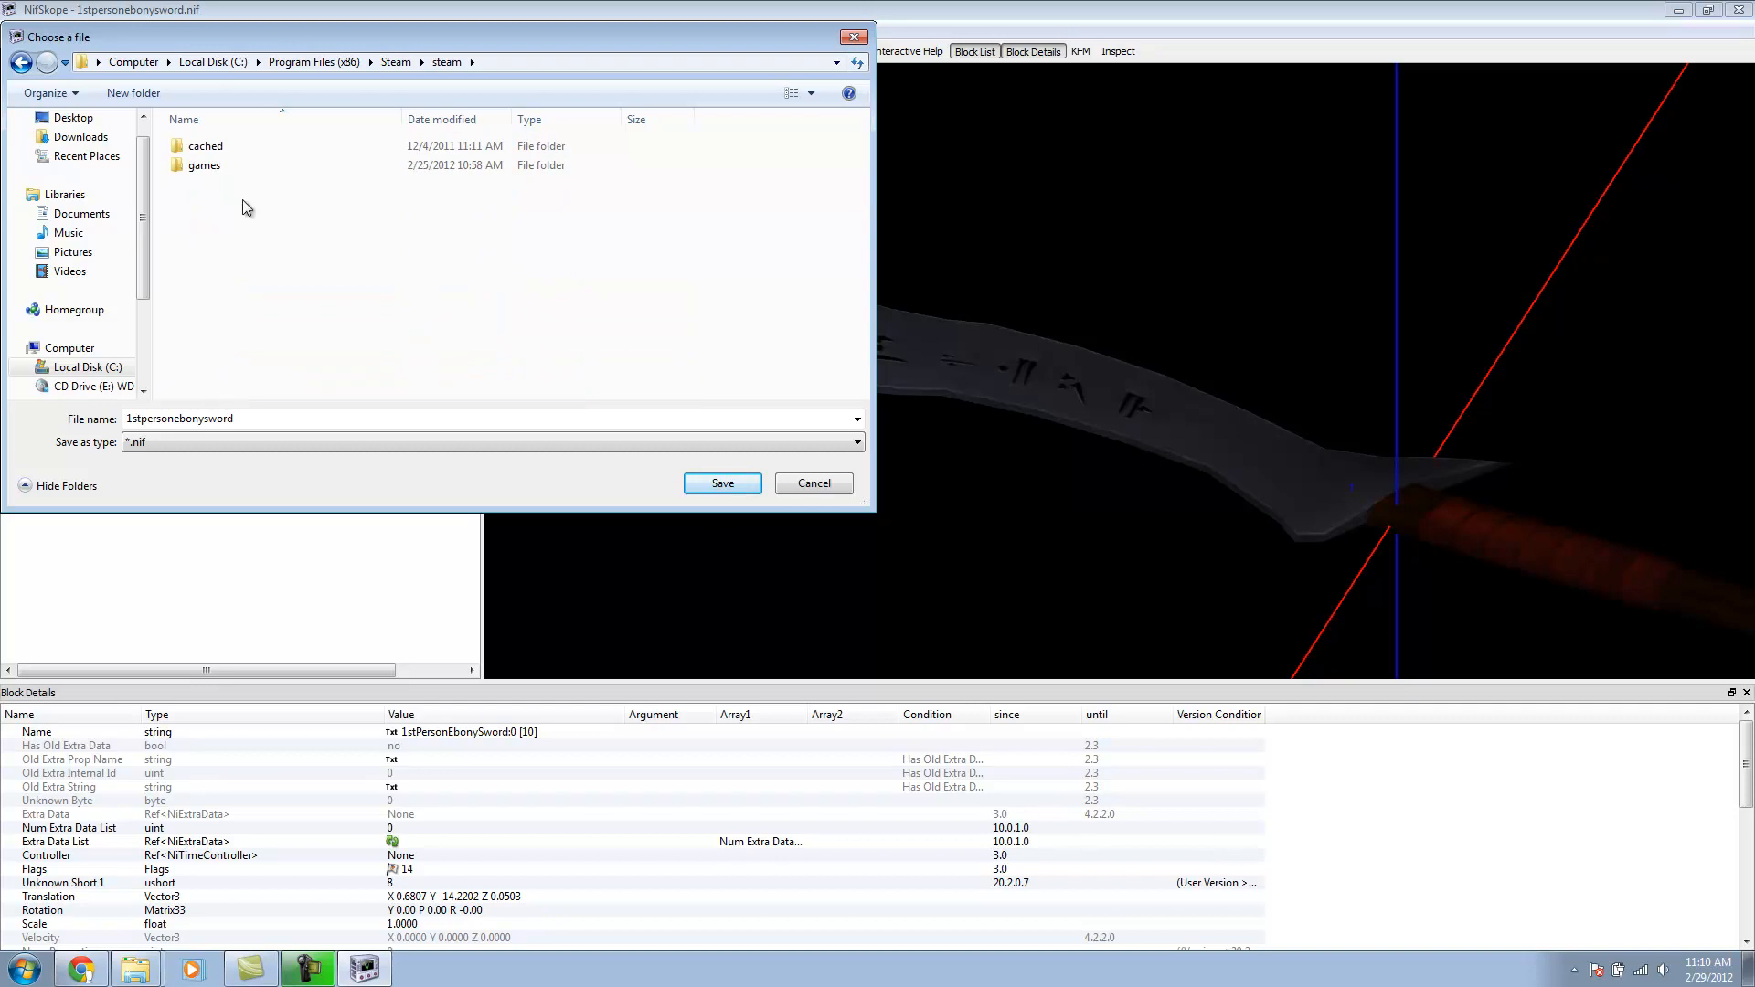
double_click(205, 165)
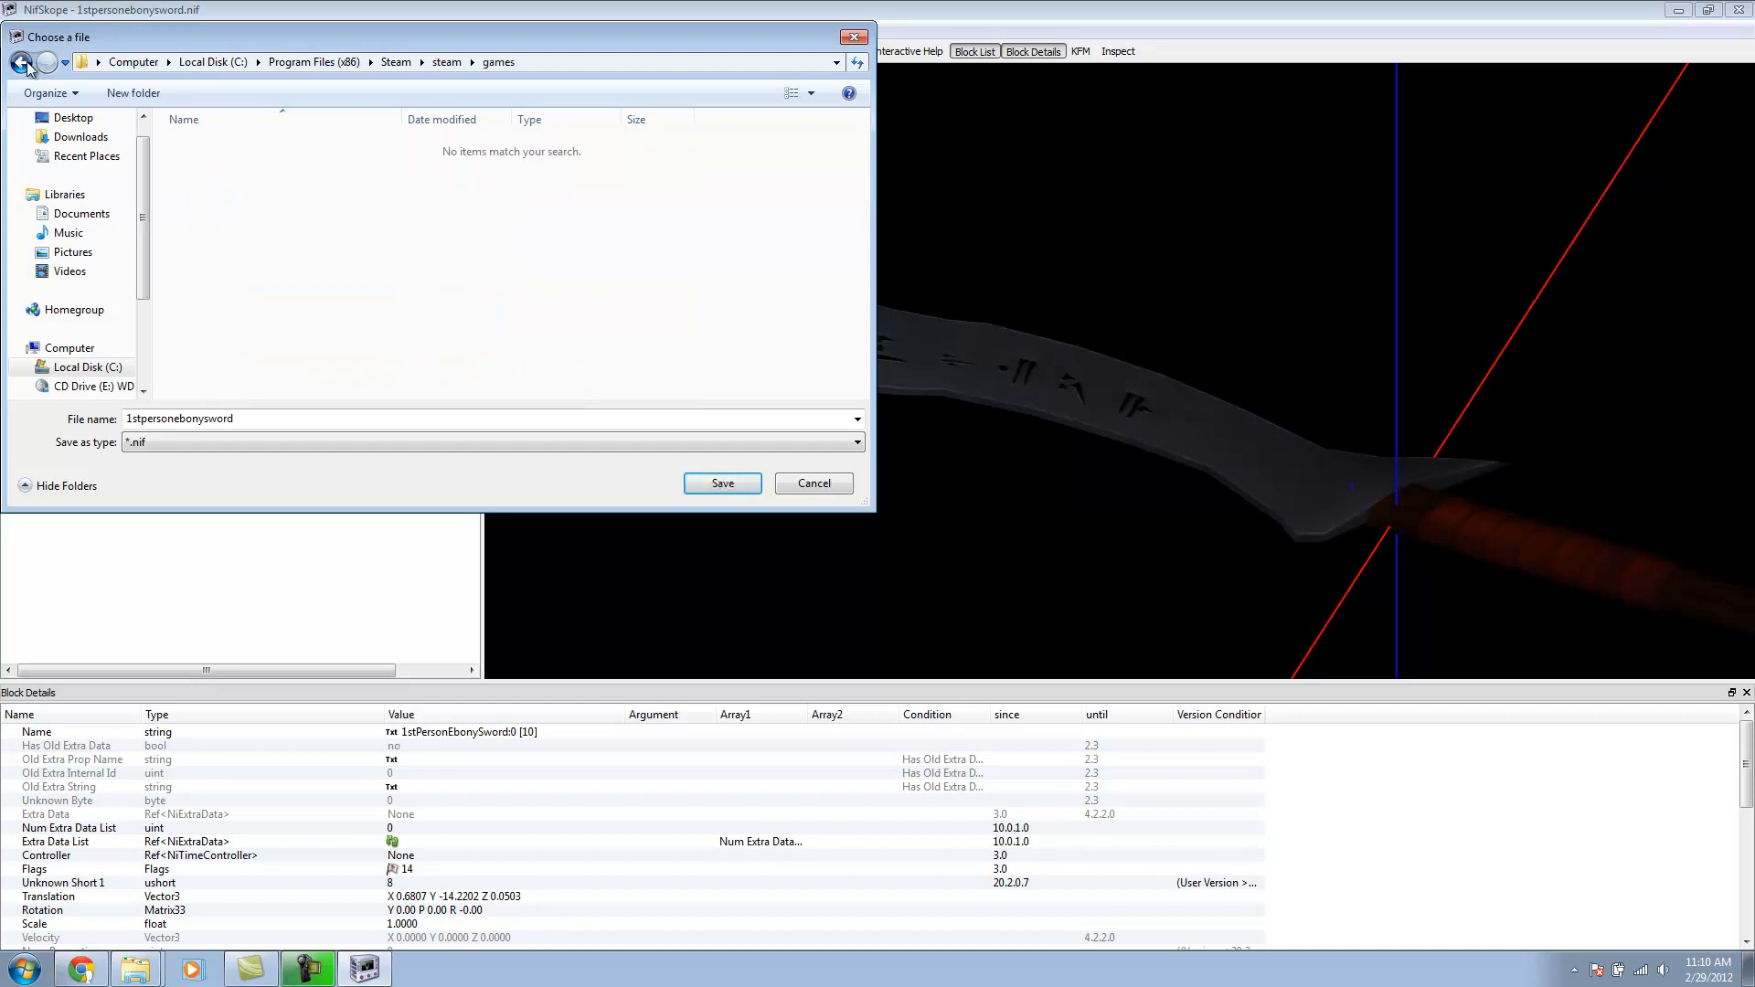
click(20, 62)
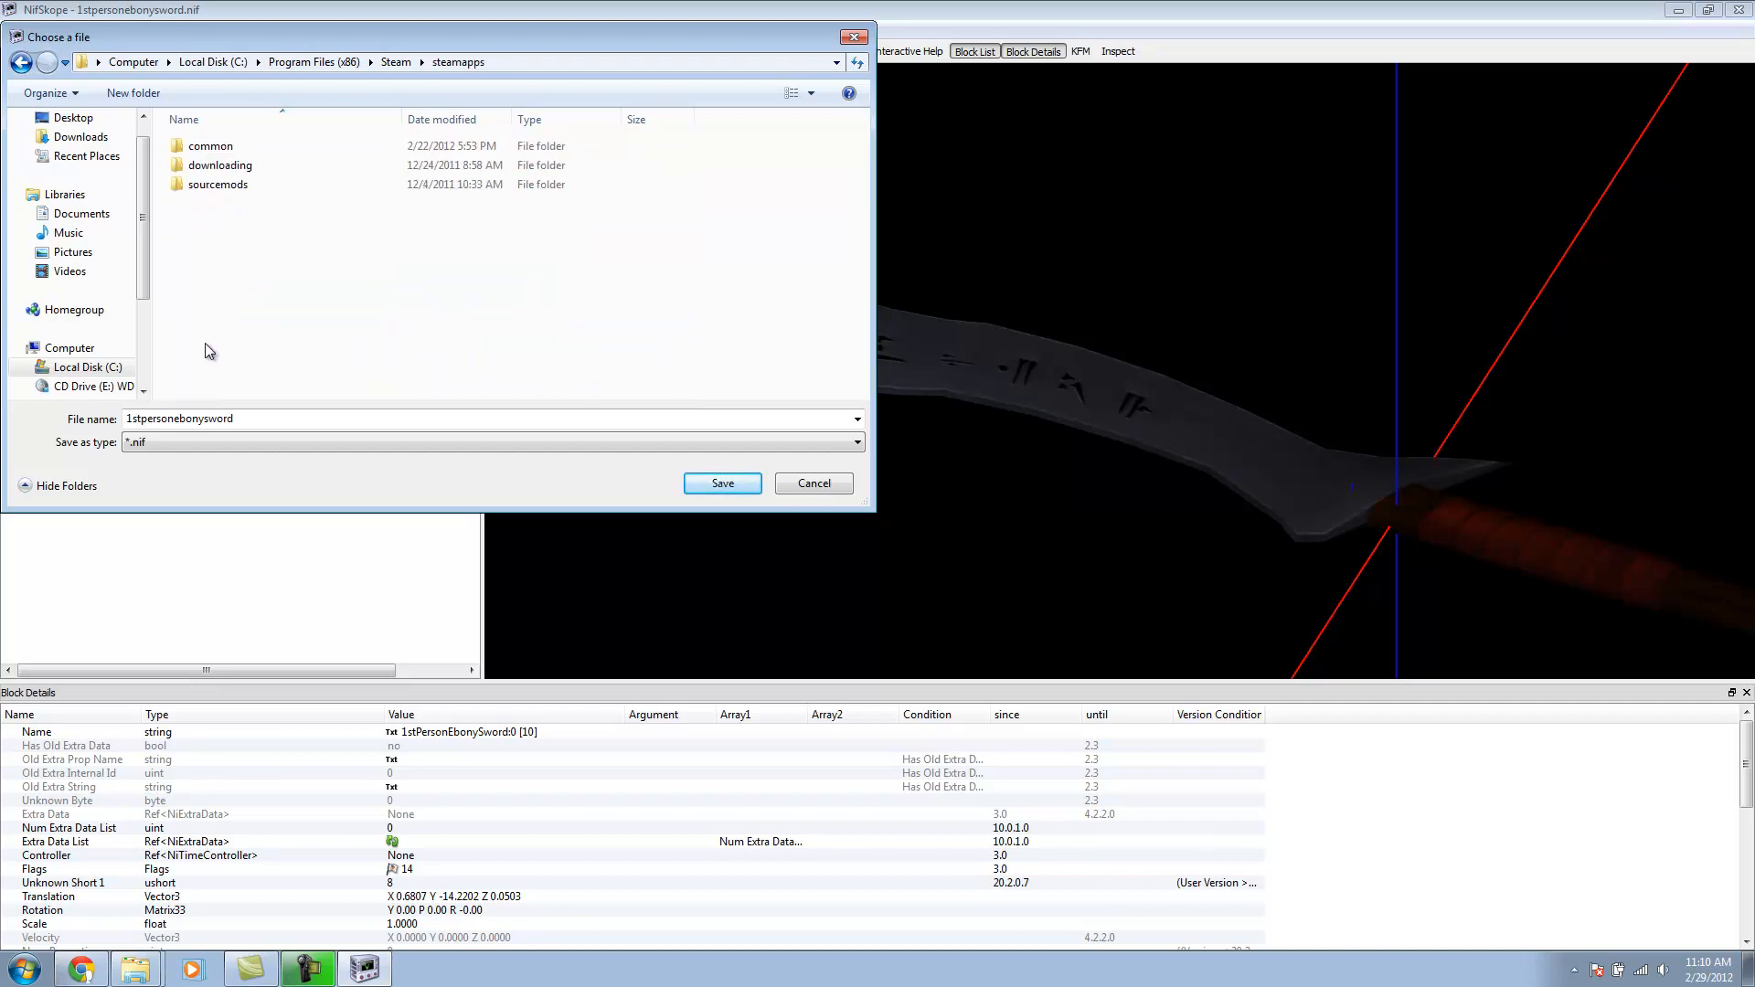
double_click(211, 147)
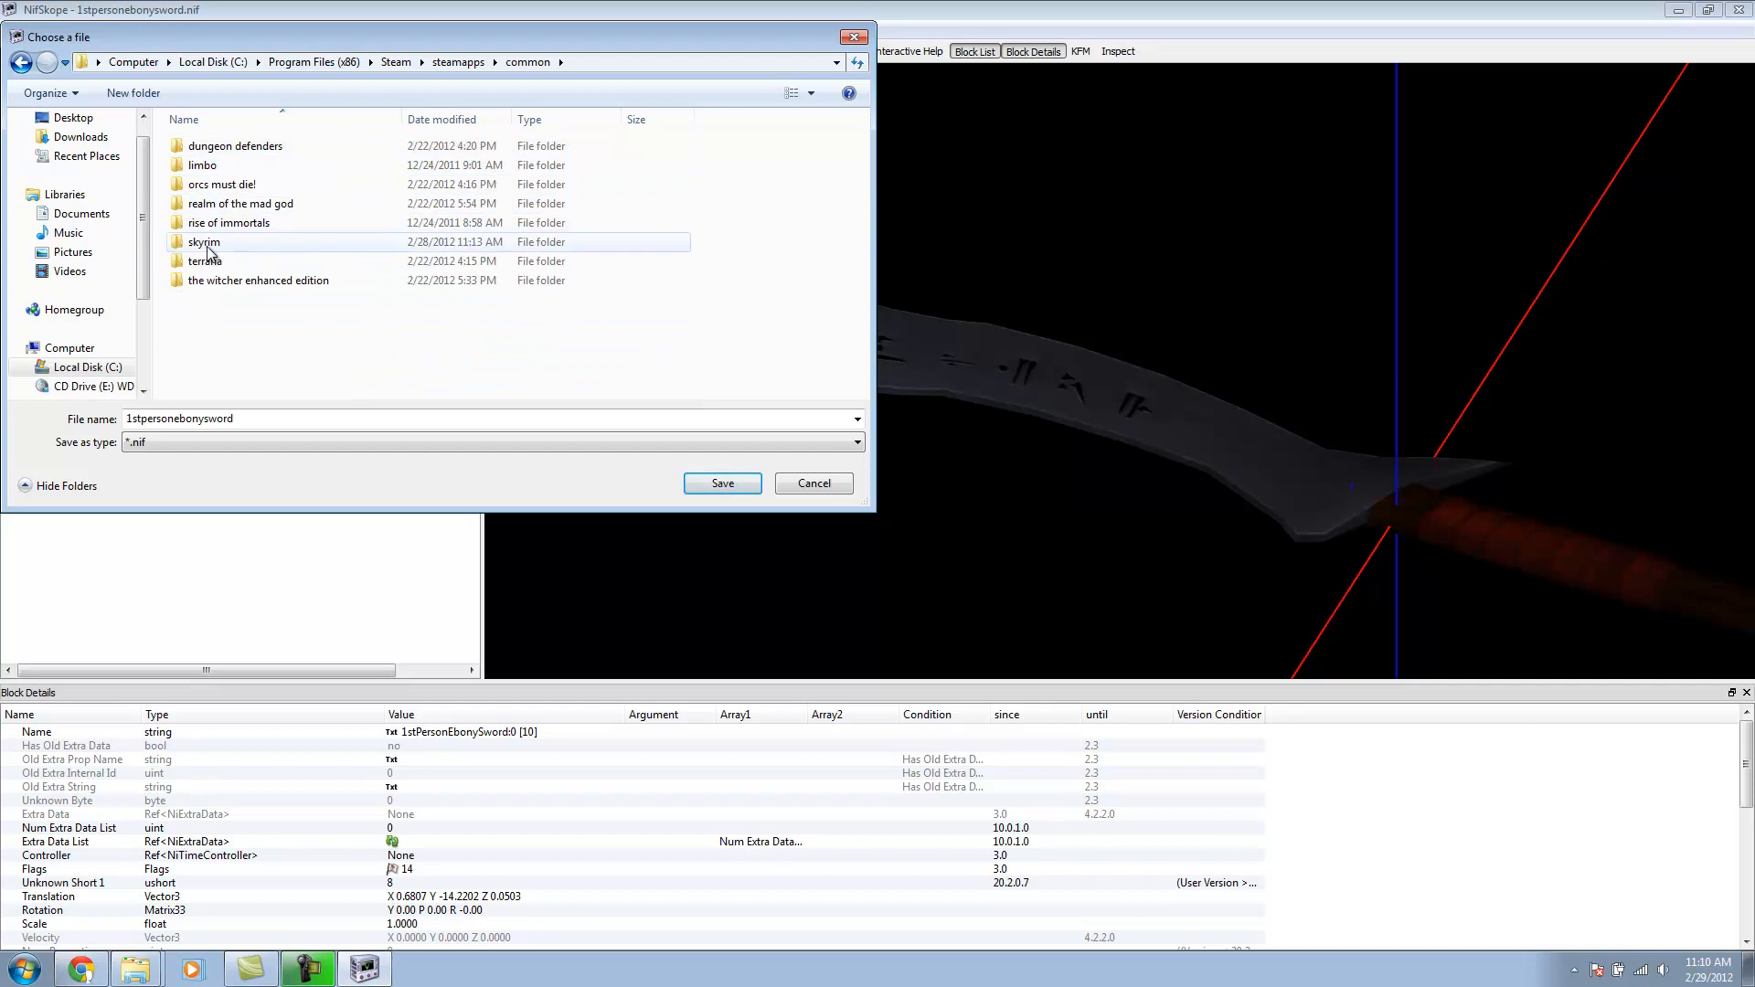
double_click(203, 241)
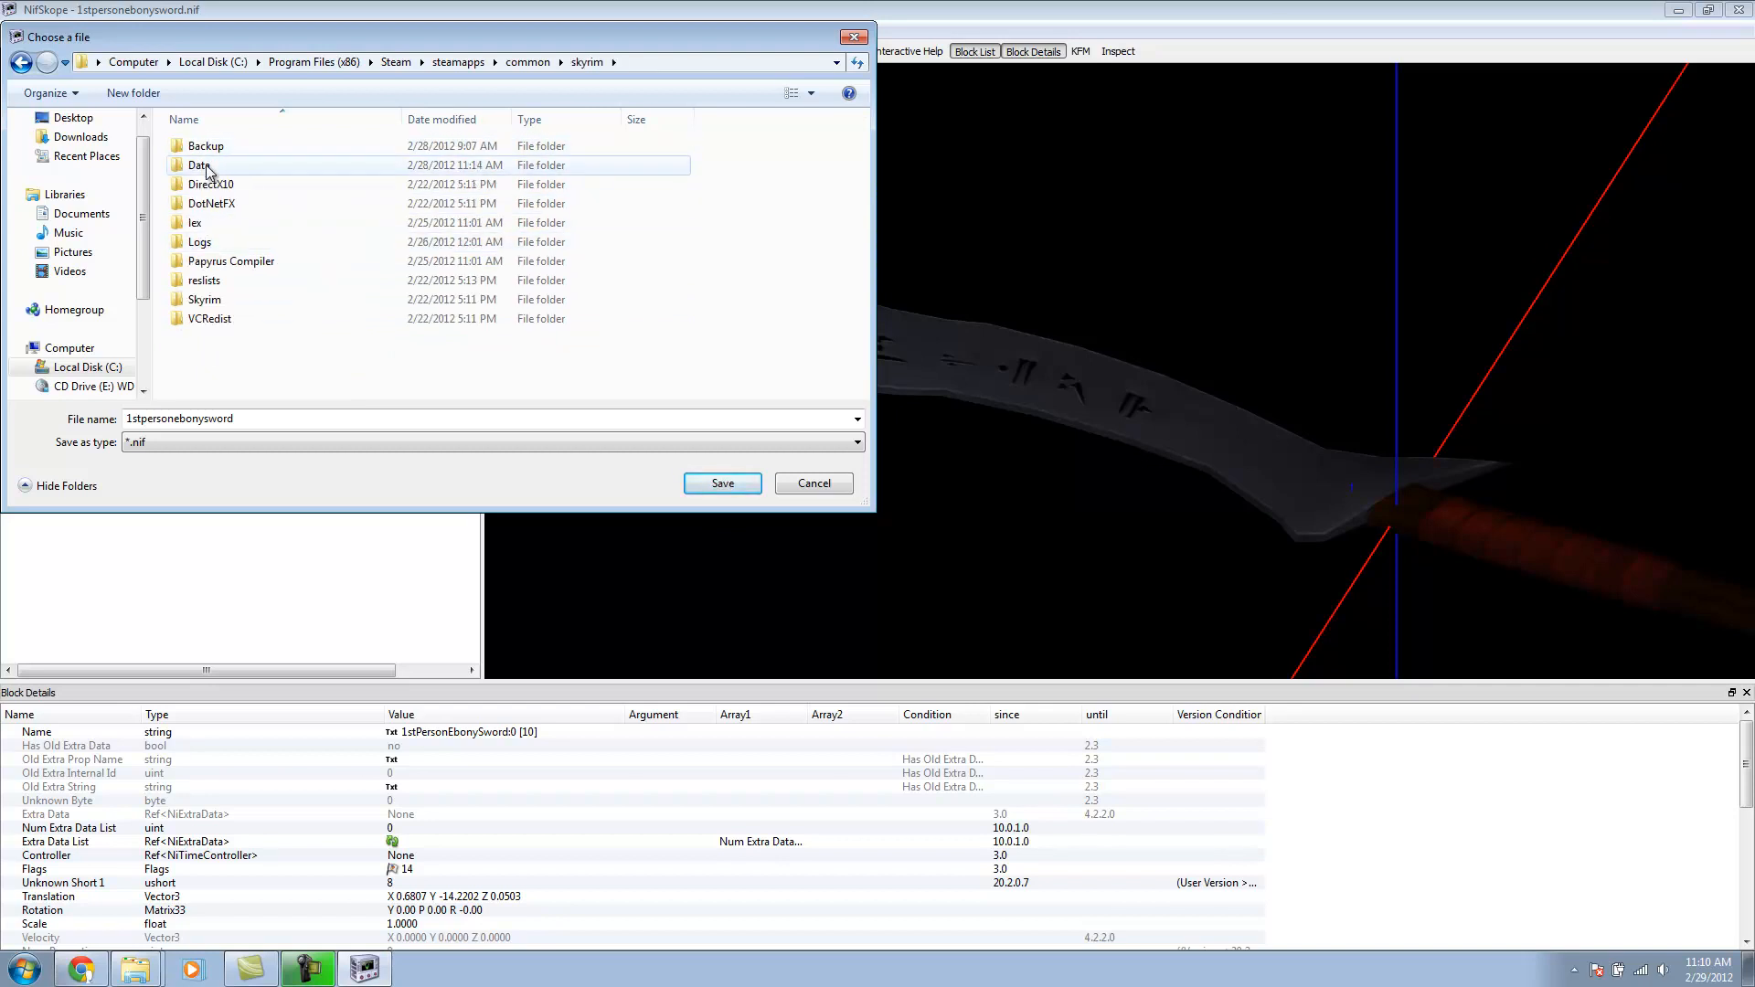
double_click(199, 165)
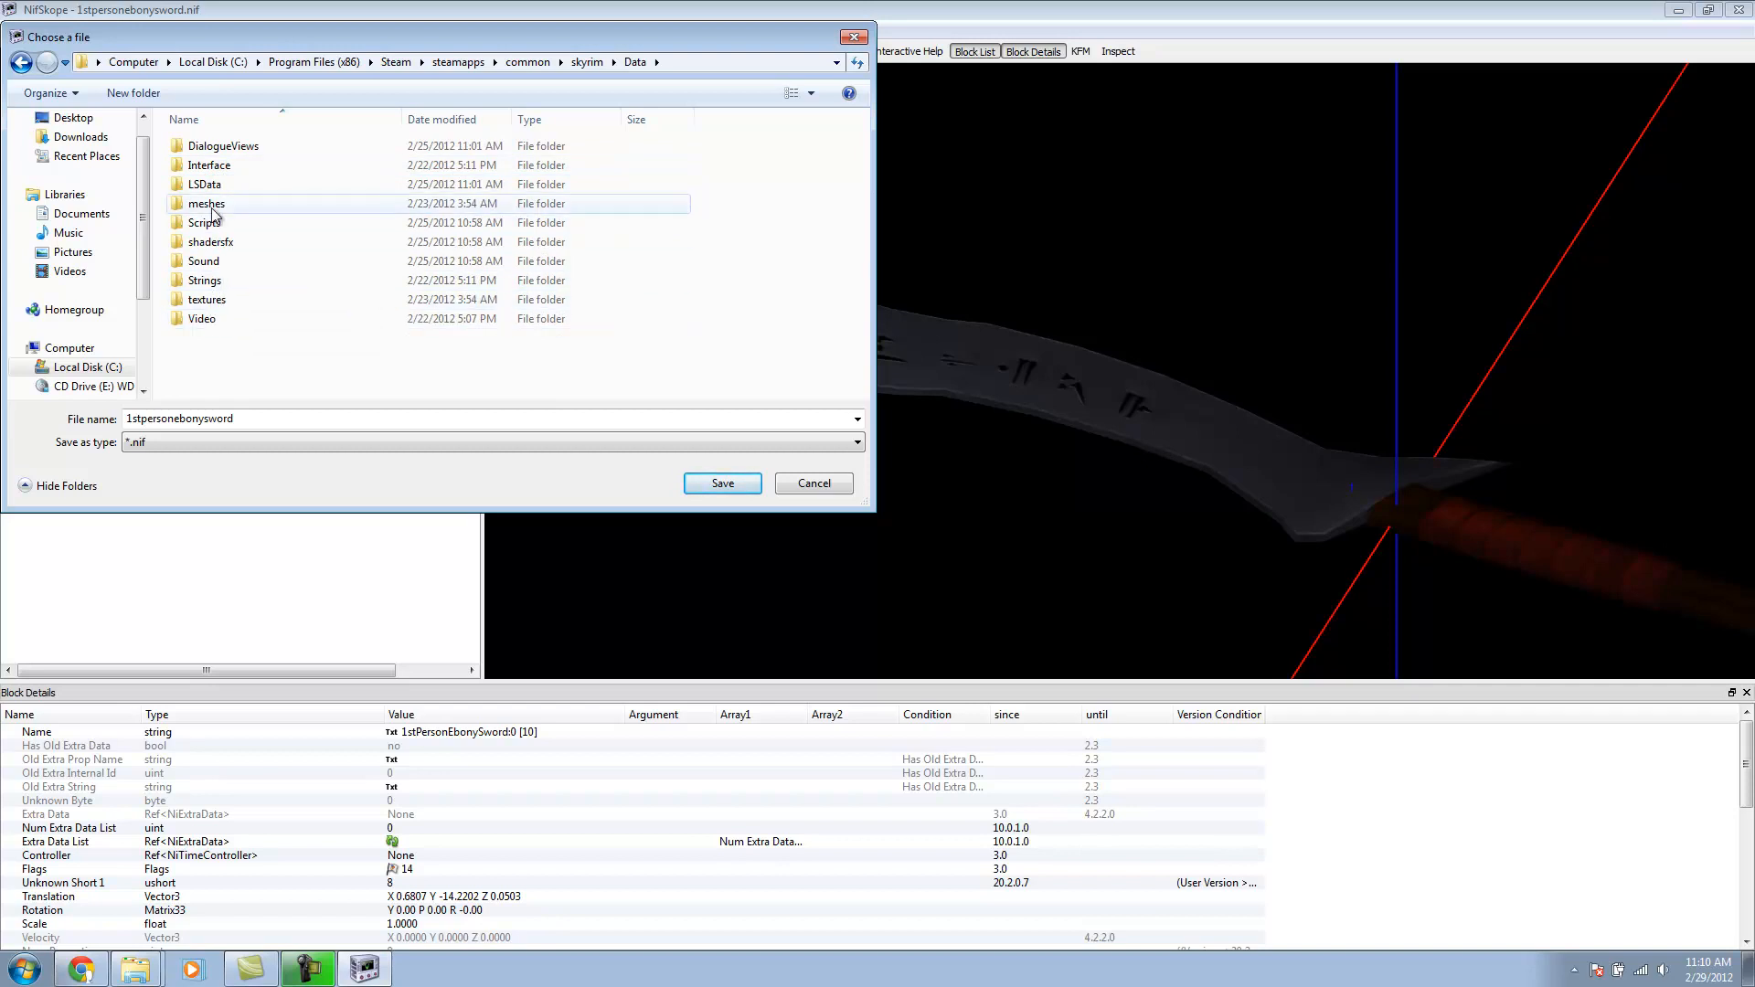
double_click(206, 203)
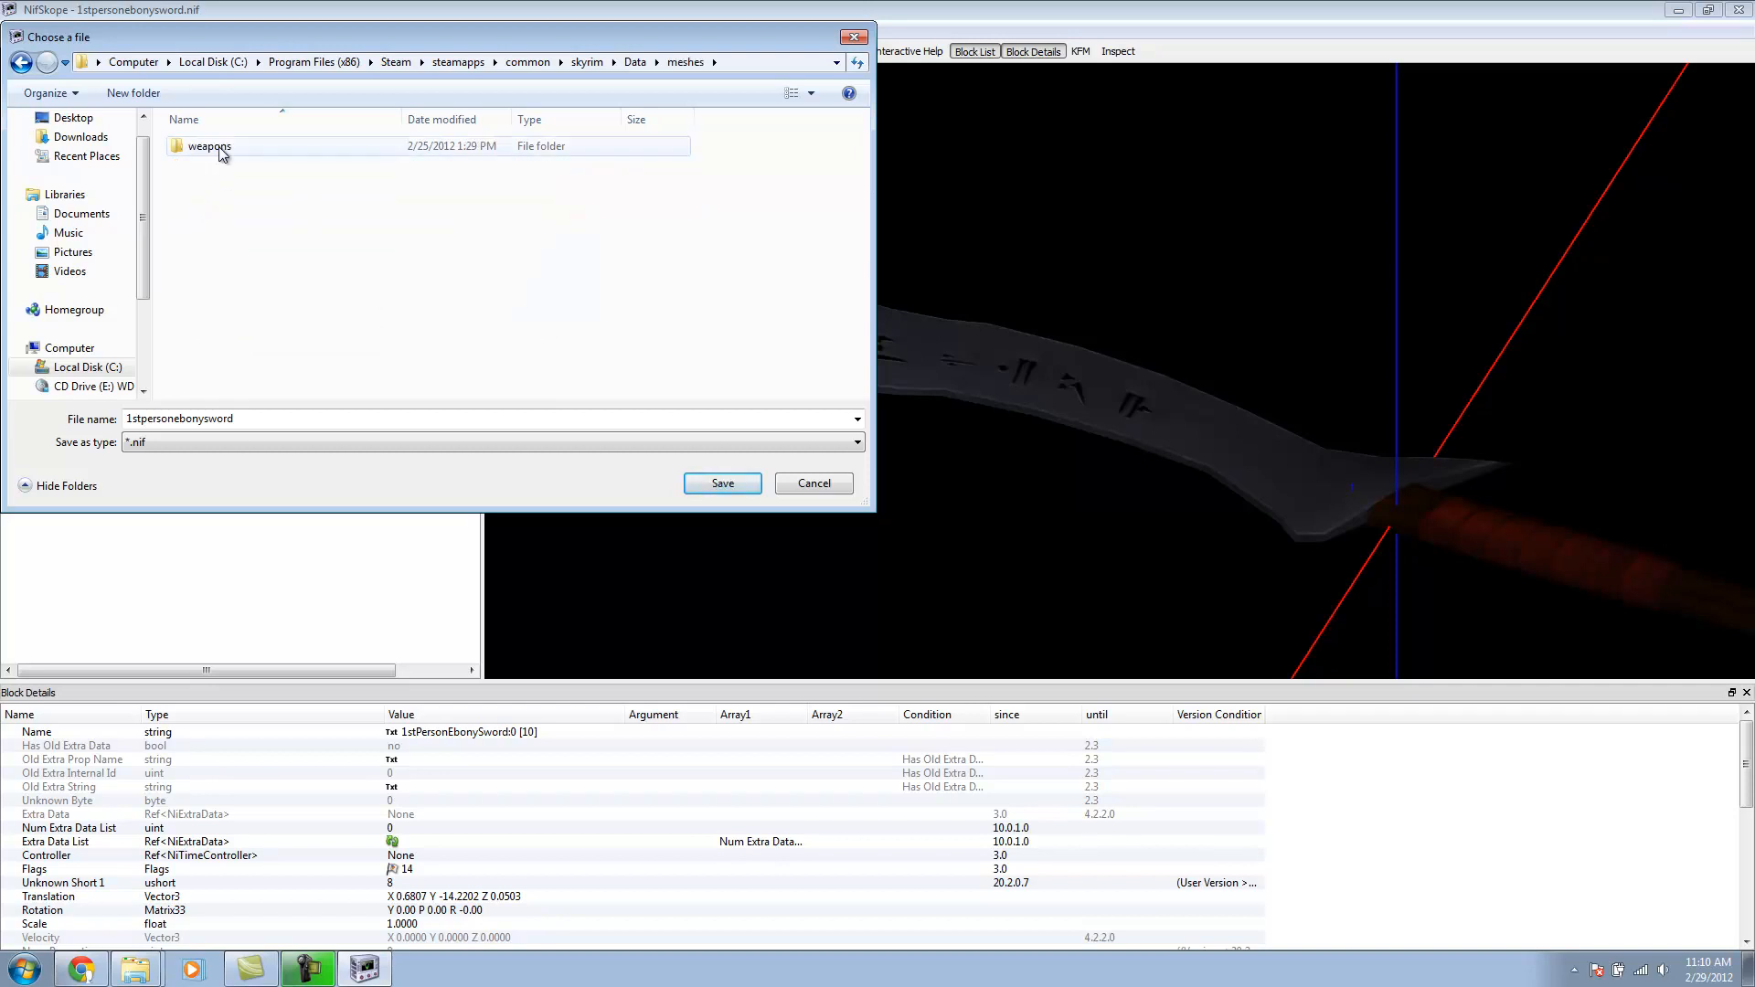
double_click(209, 146)
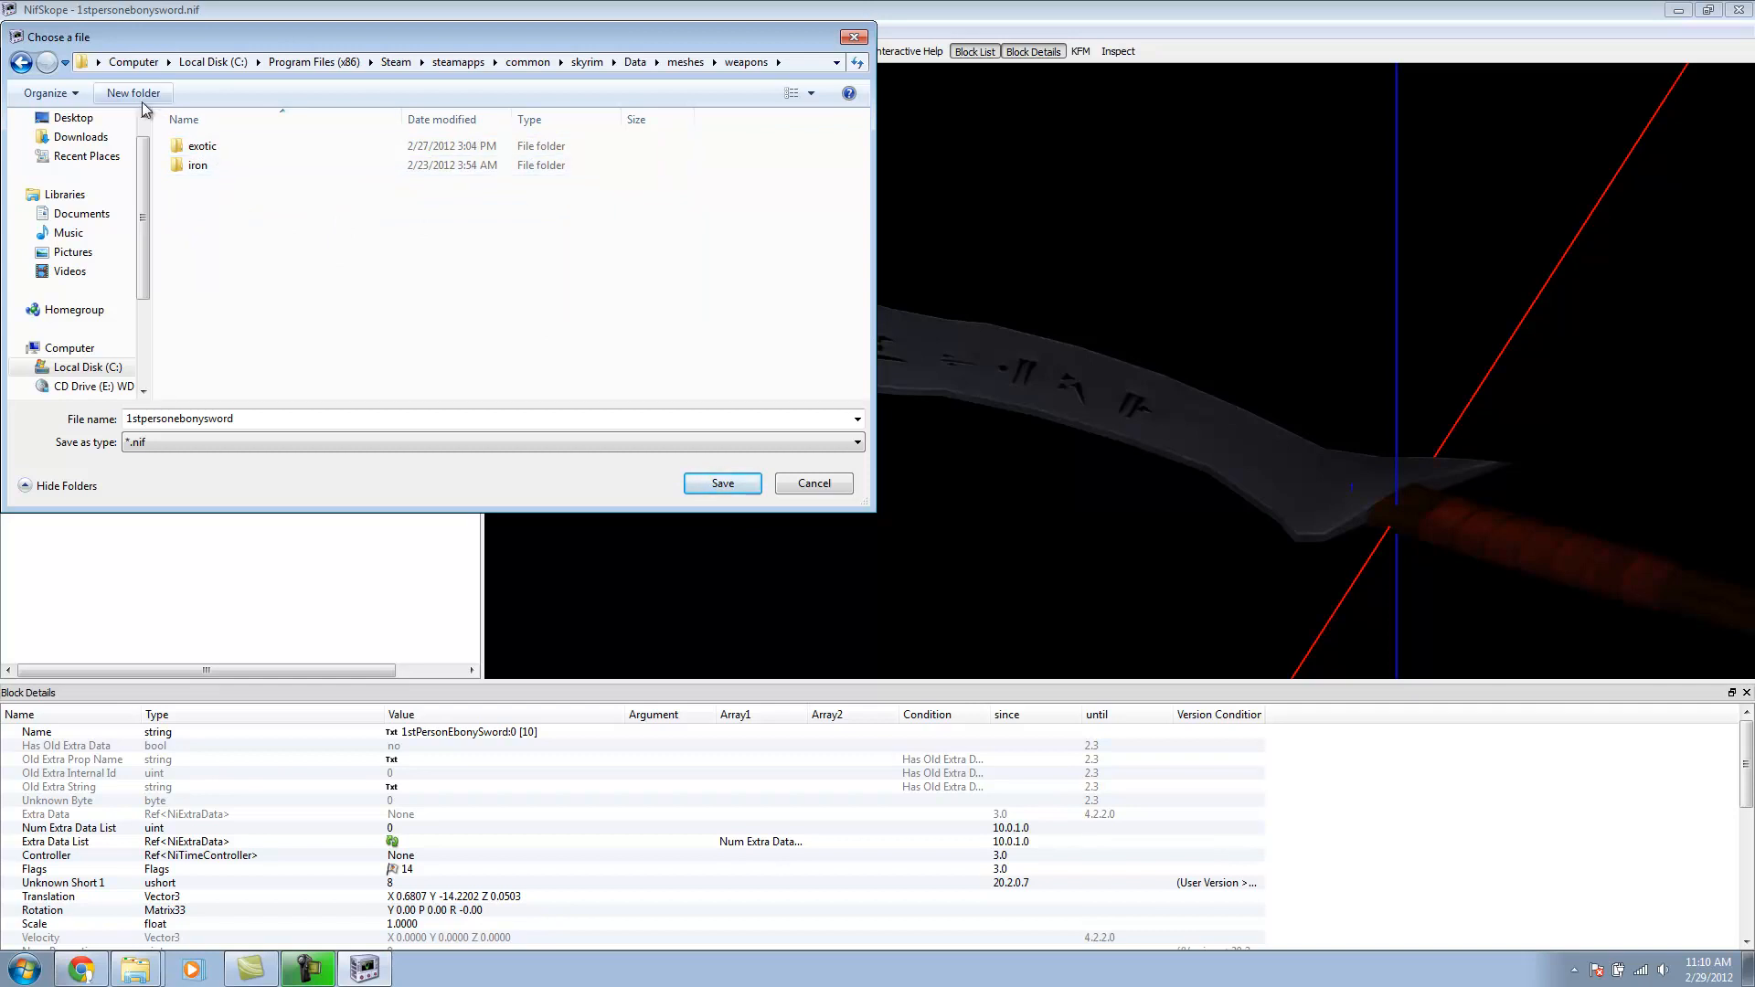
Step: Create a CoolWeapons folder and save the sword as 1stpersonserpentsedge.nif
click(131, 91)
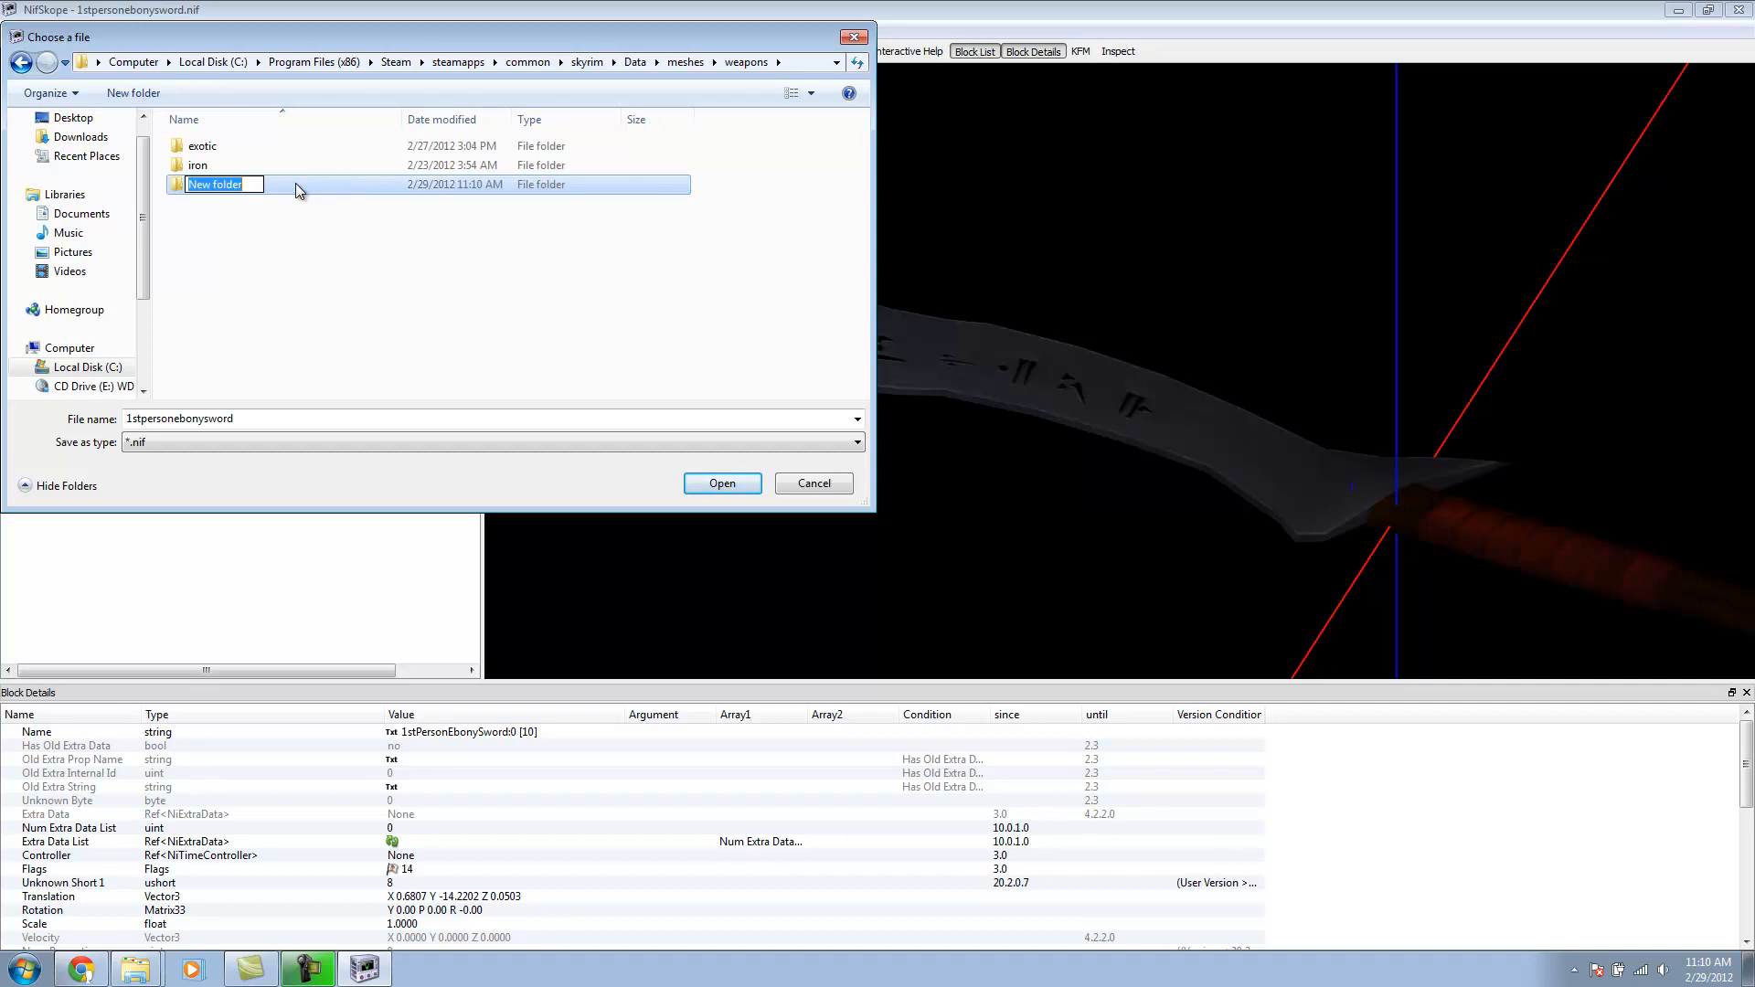
text(CoolWeapons)
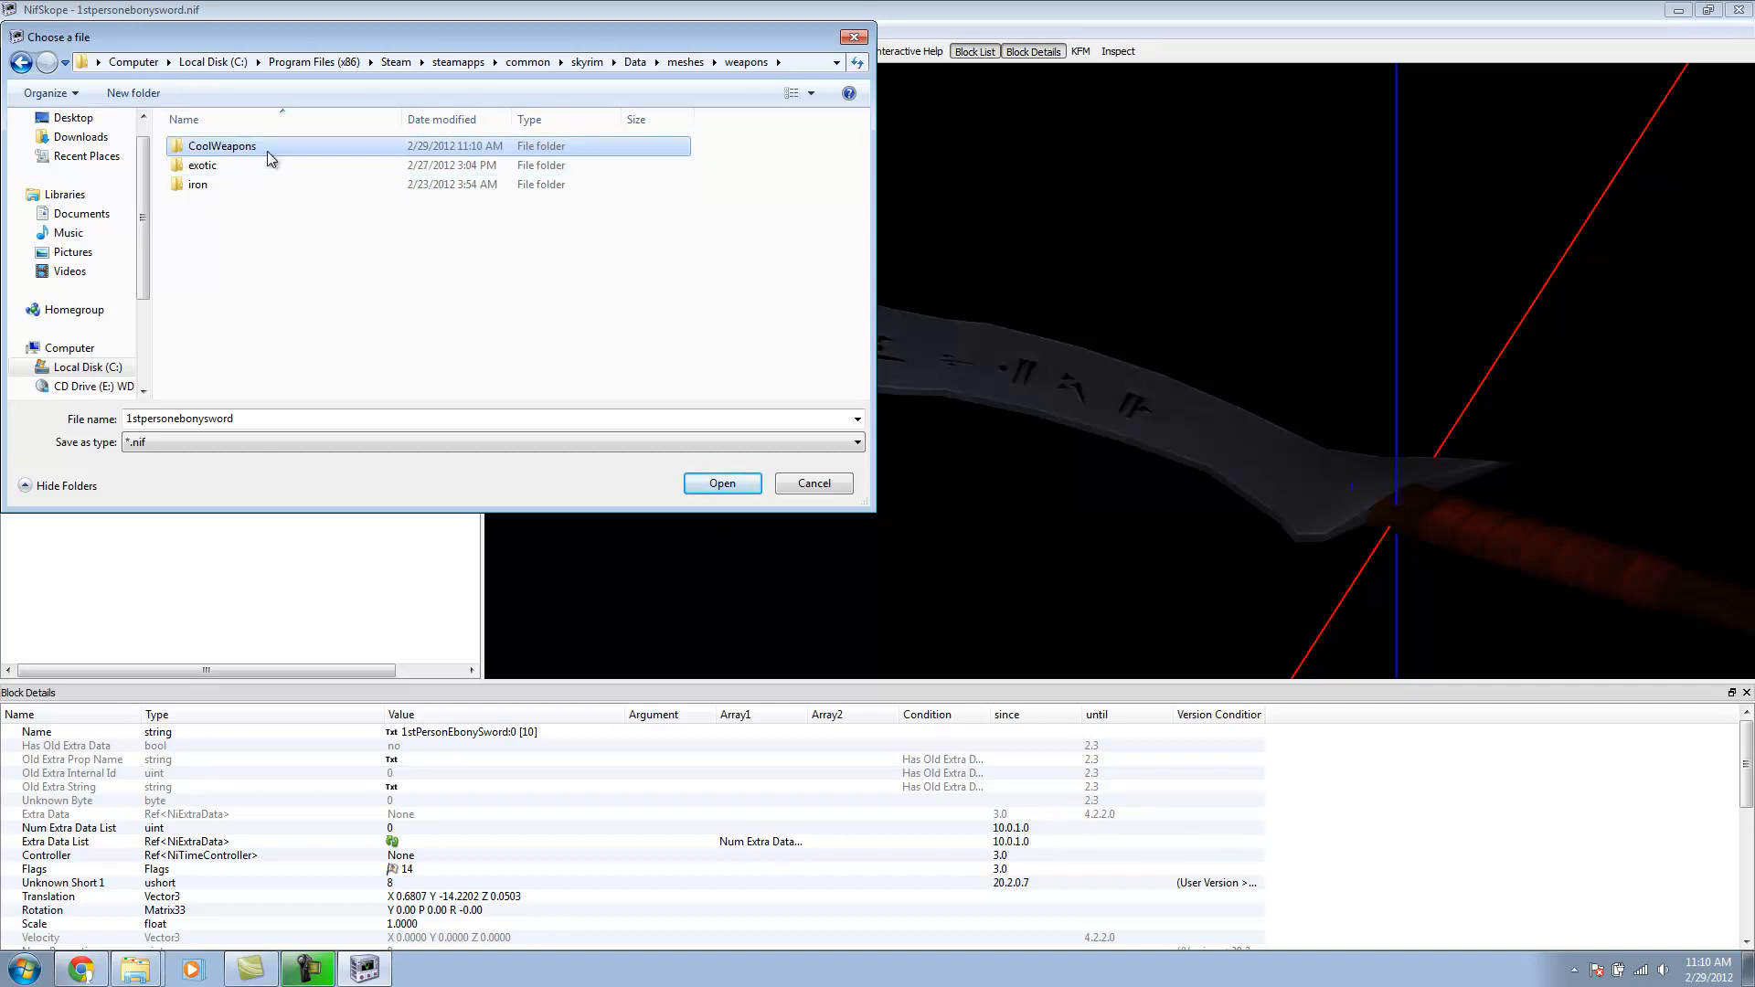
double_click(221, 146)
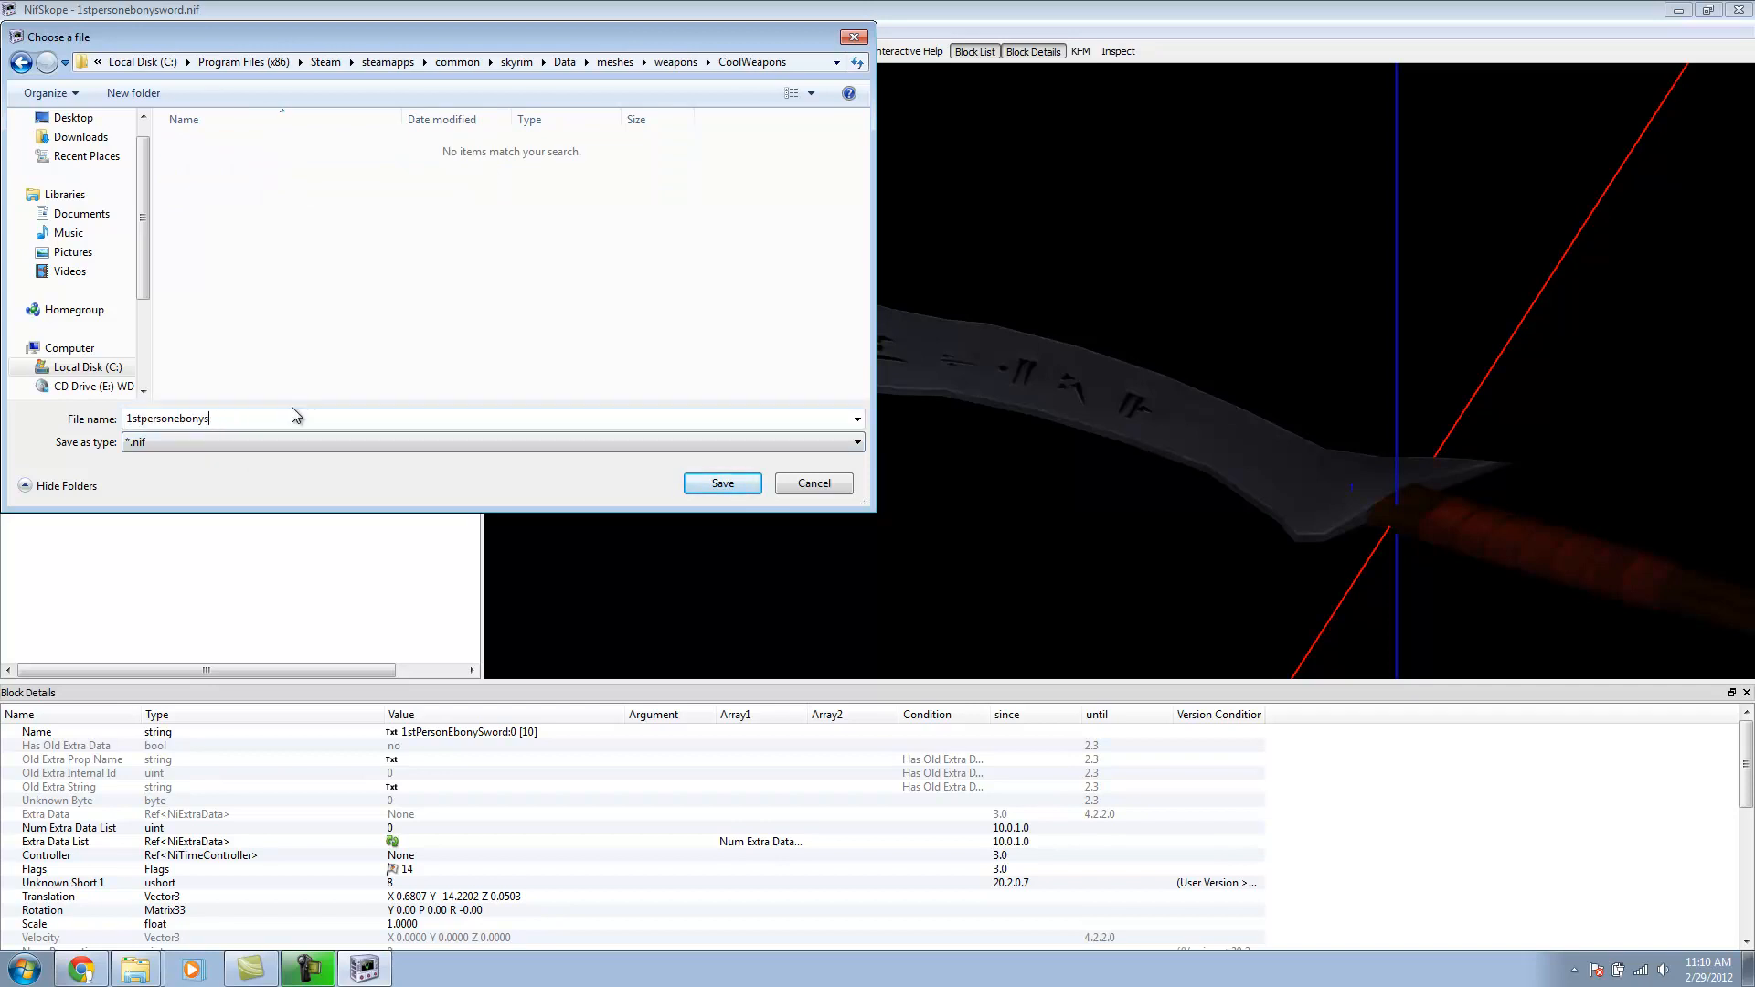
key(BackSpace)
text(serpentse)
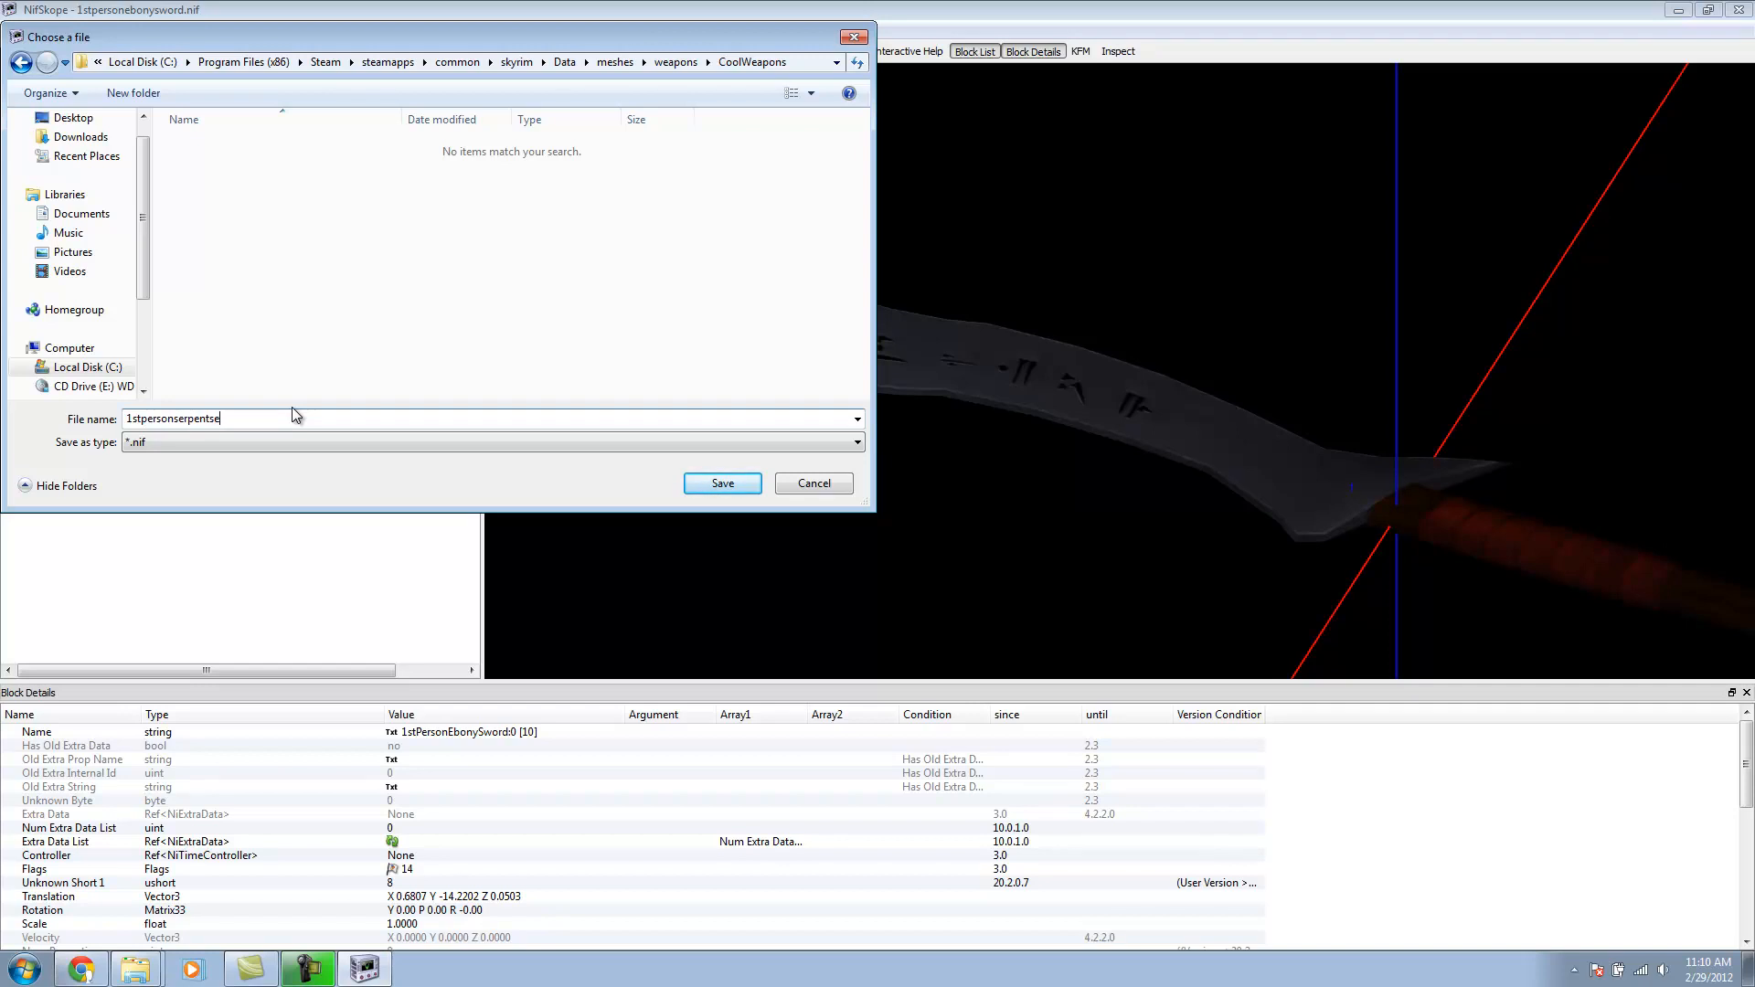
text(dge)
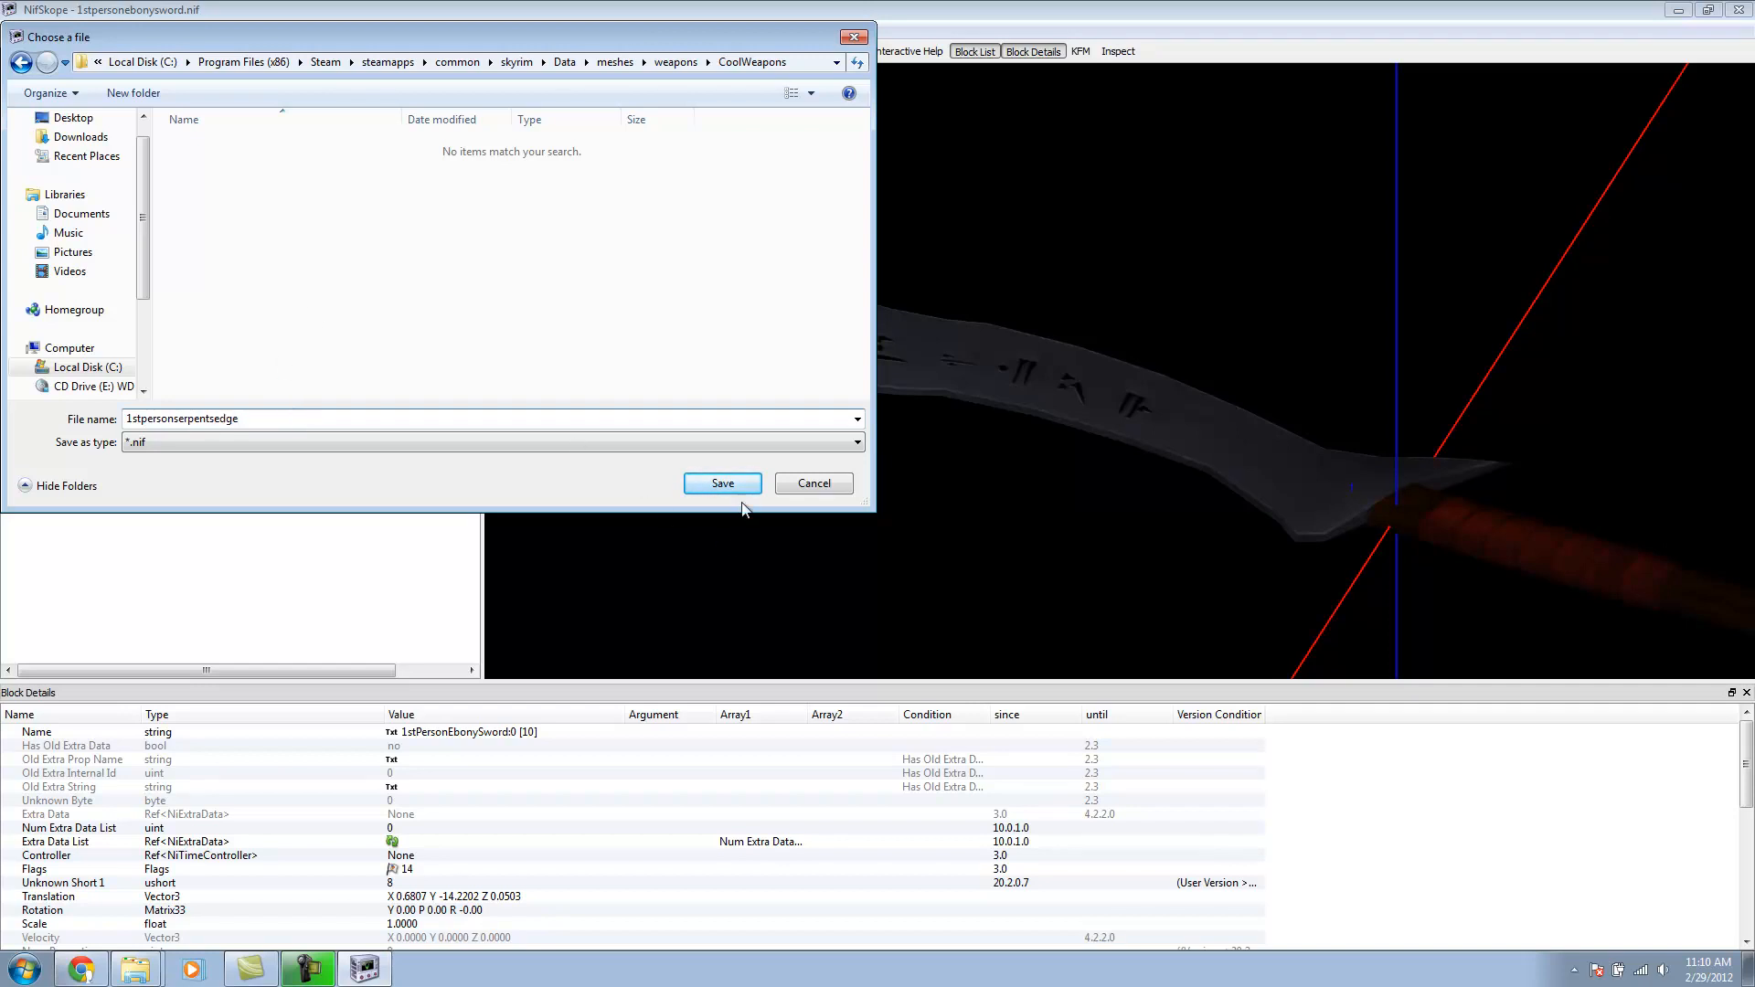
click(722, 483)
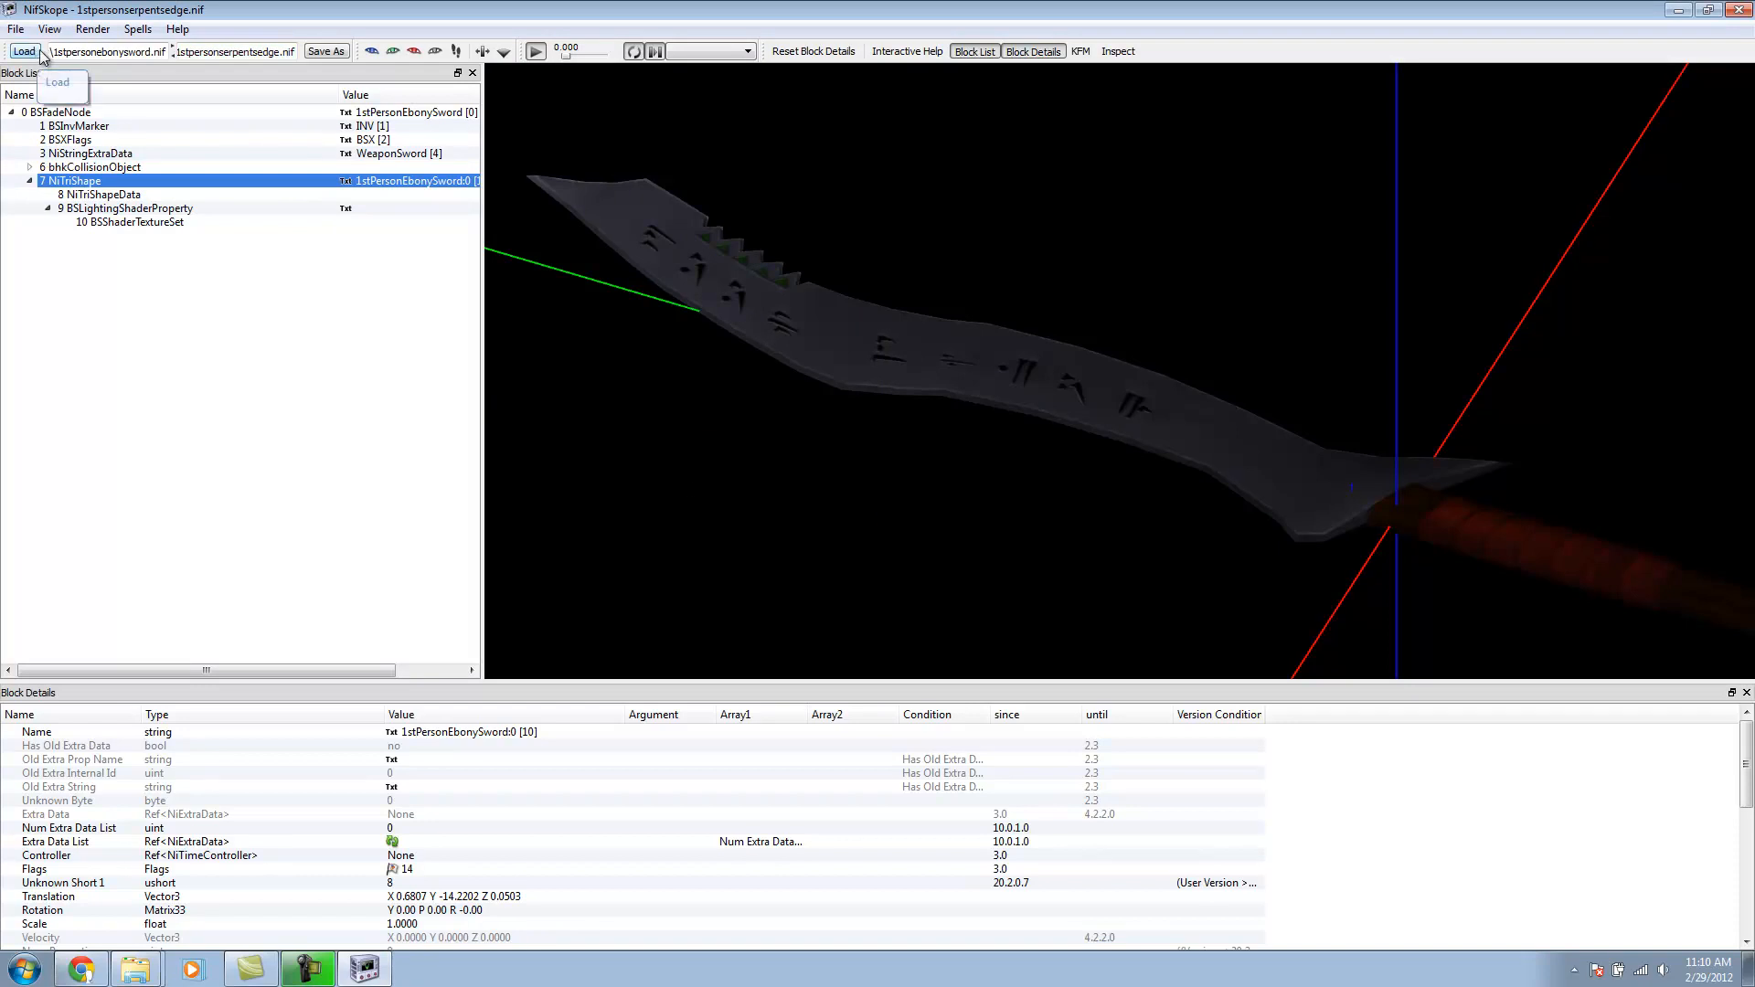
Step: Load the world ebonysword.nif mesh
click(22, 51)
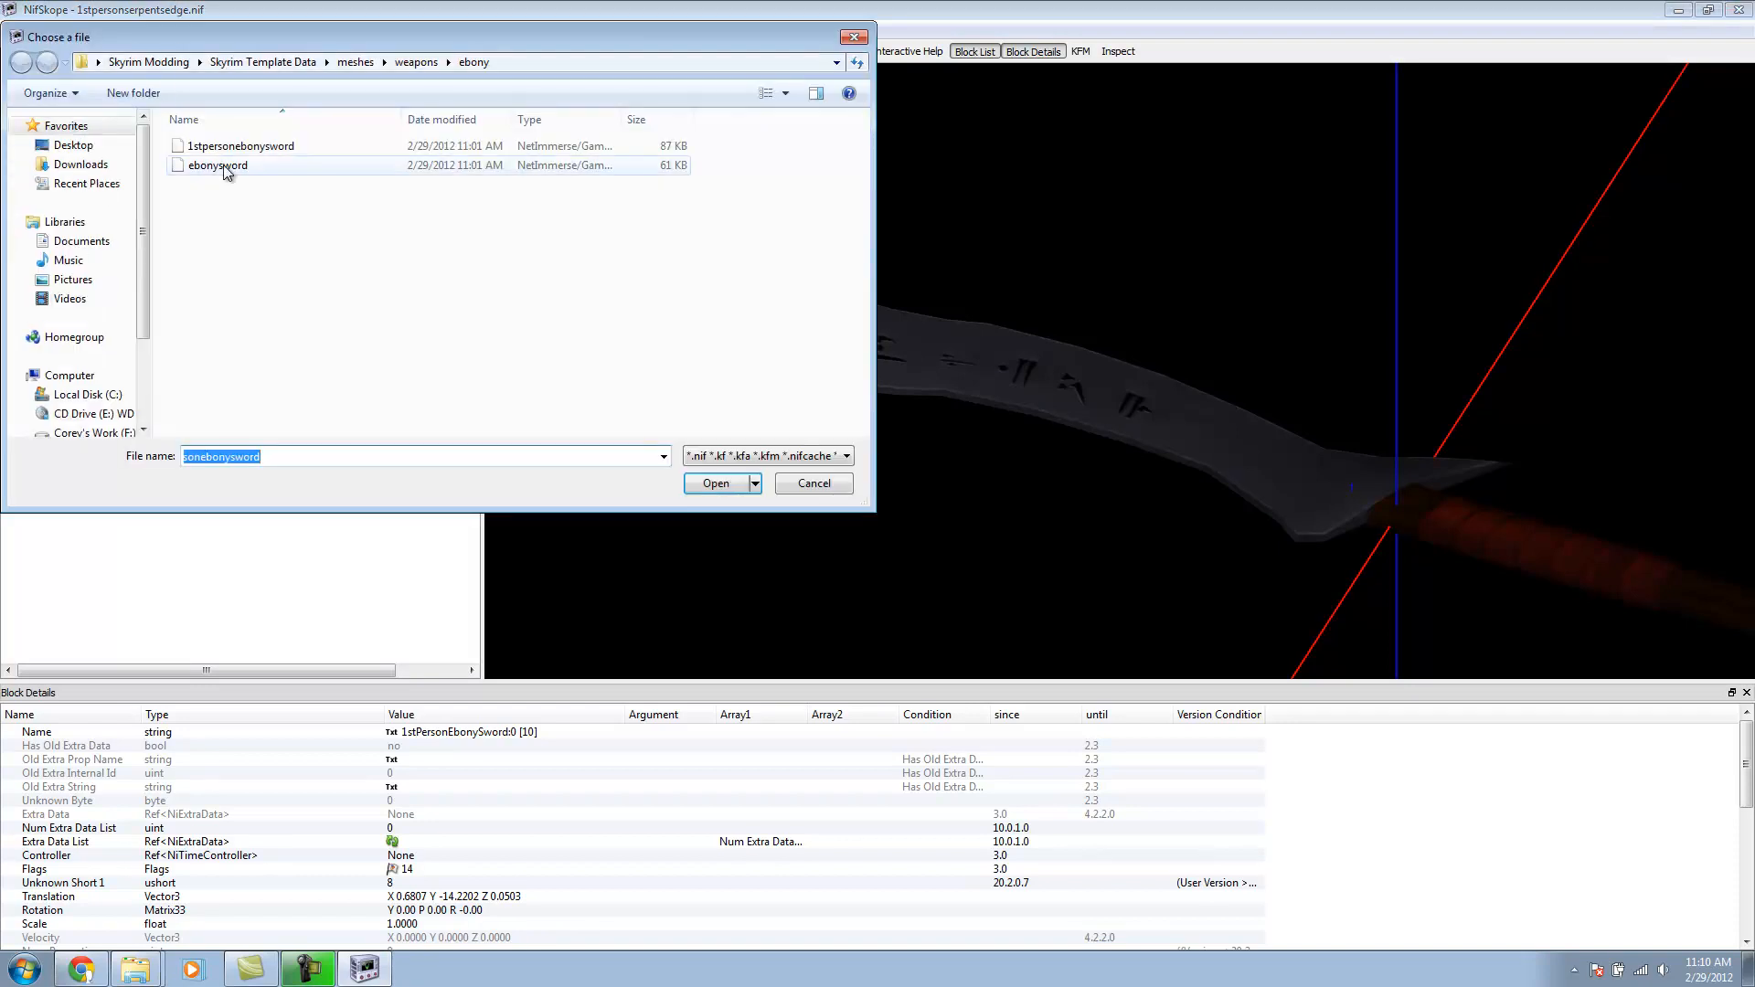
click(218, 165)
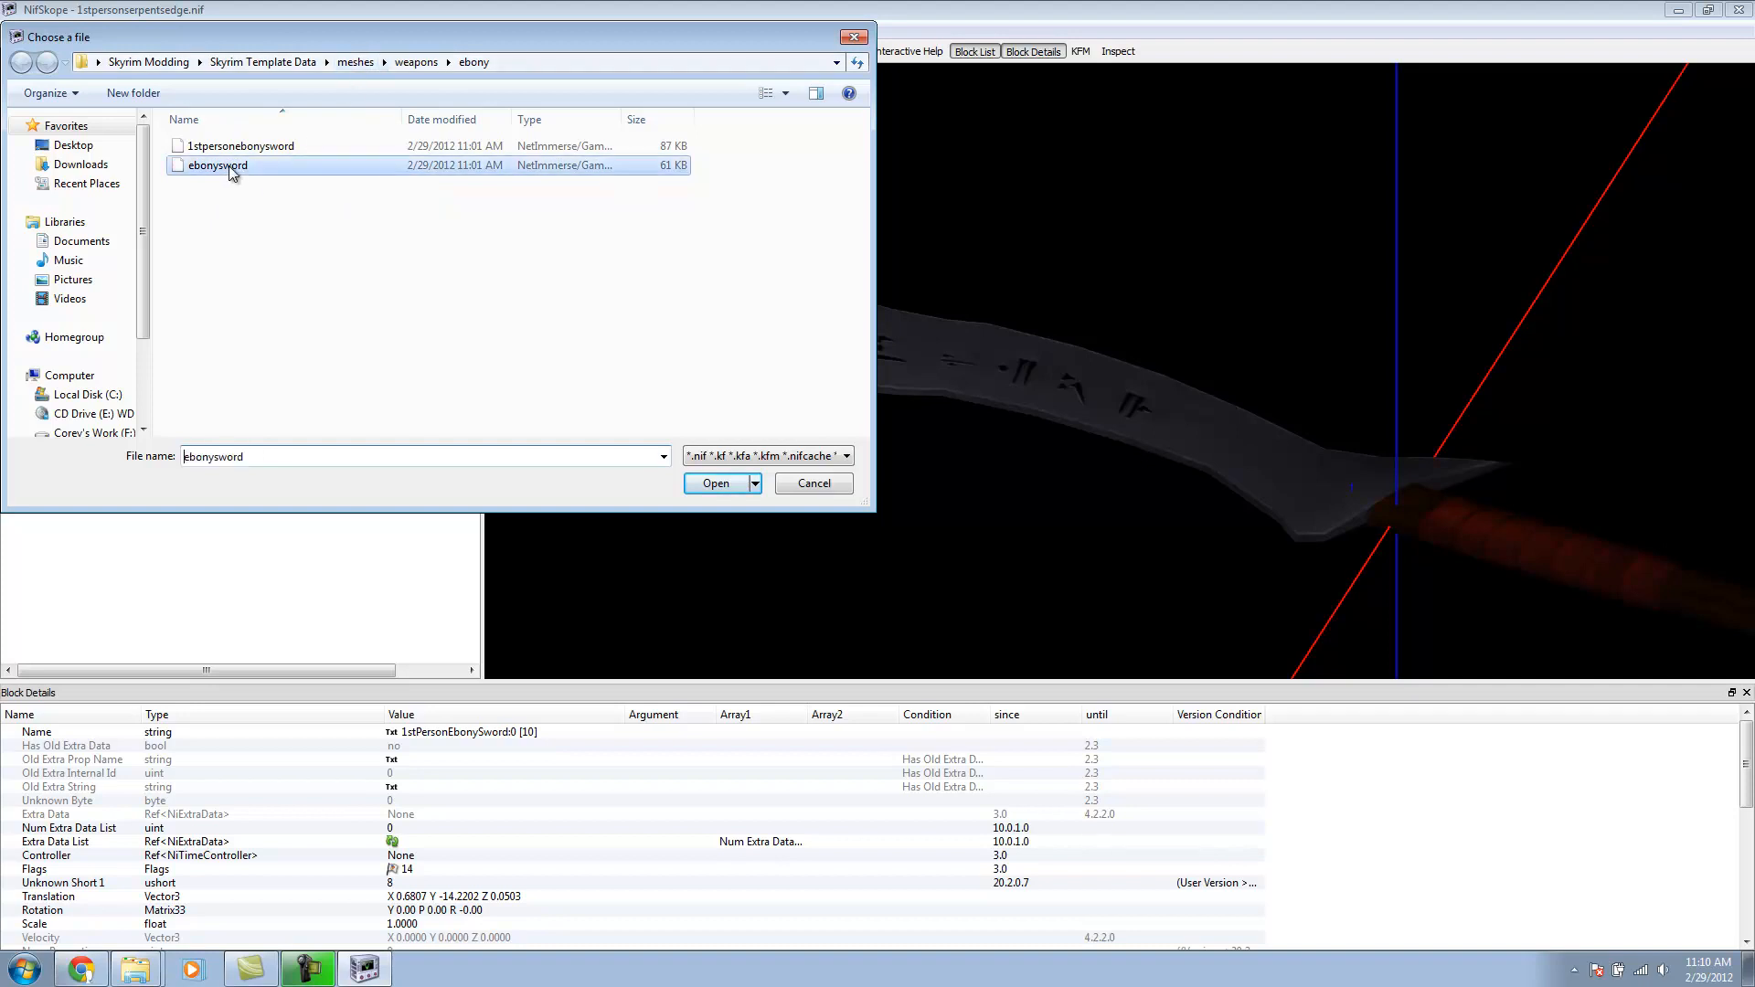
click(715, 483)
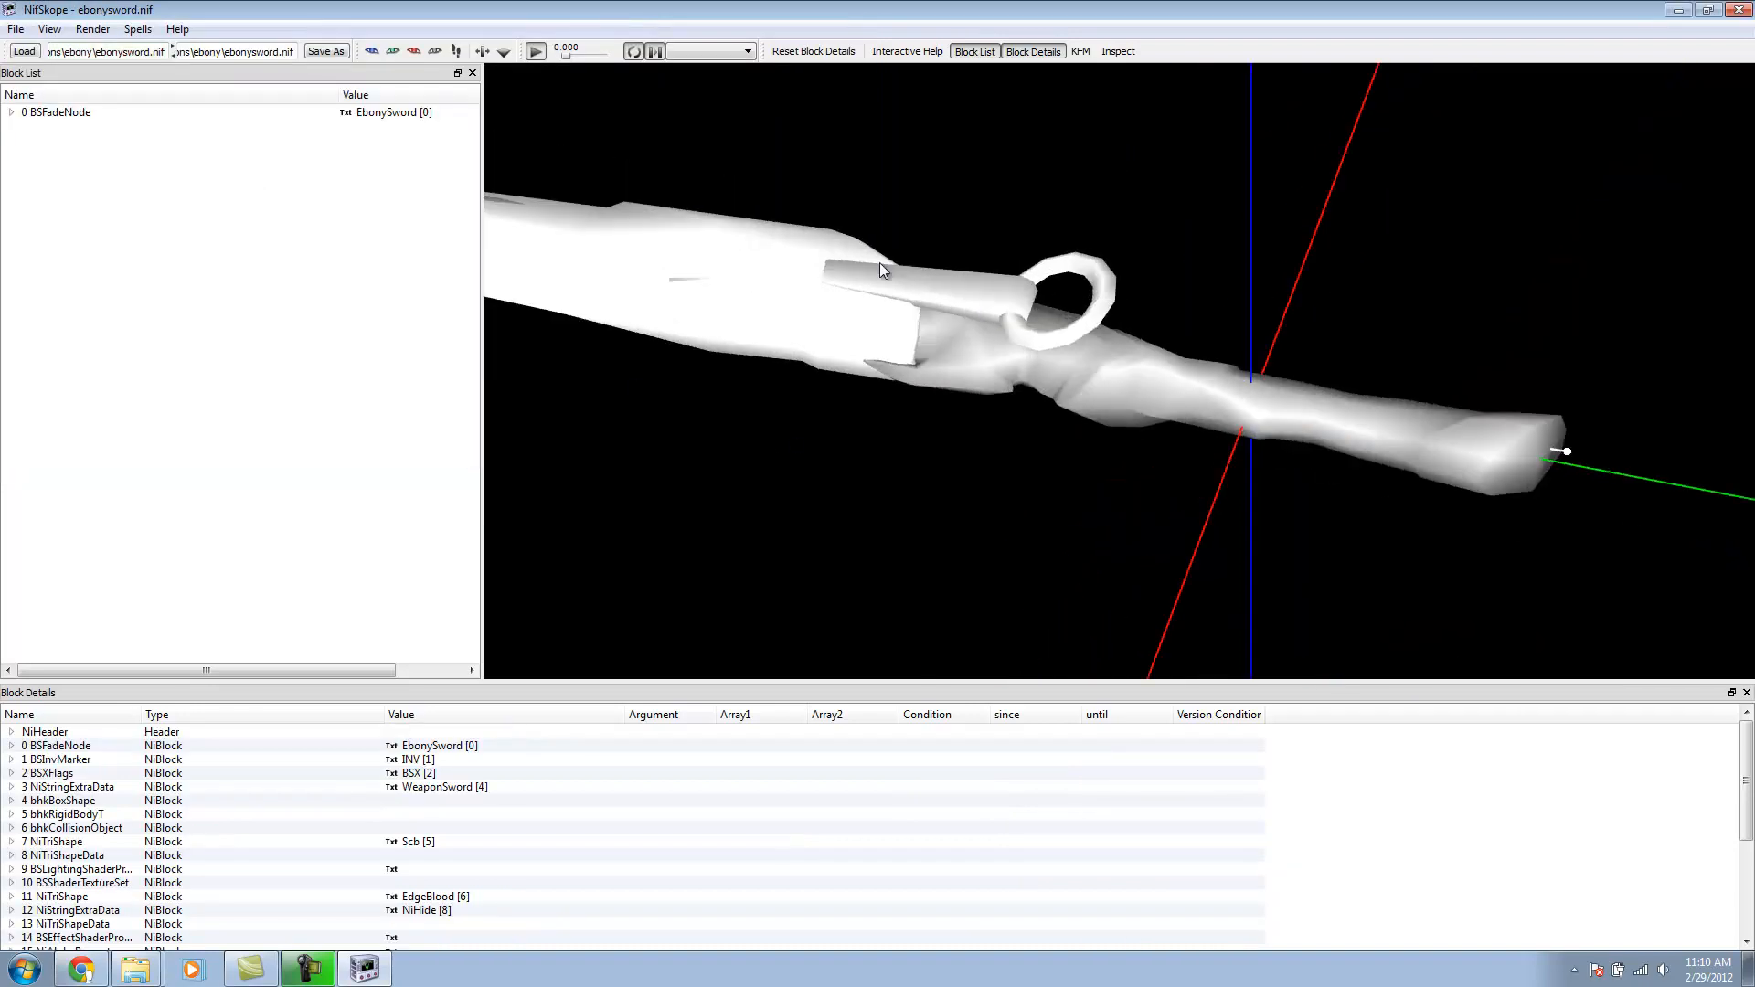
drag(880, 269, 674, 448)
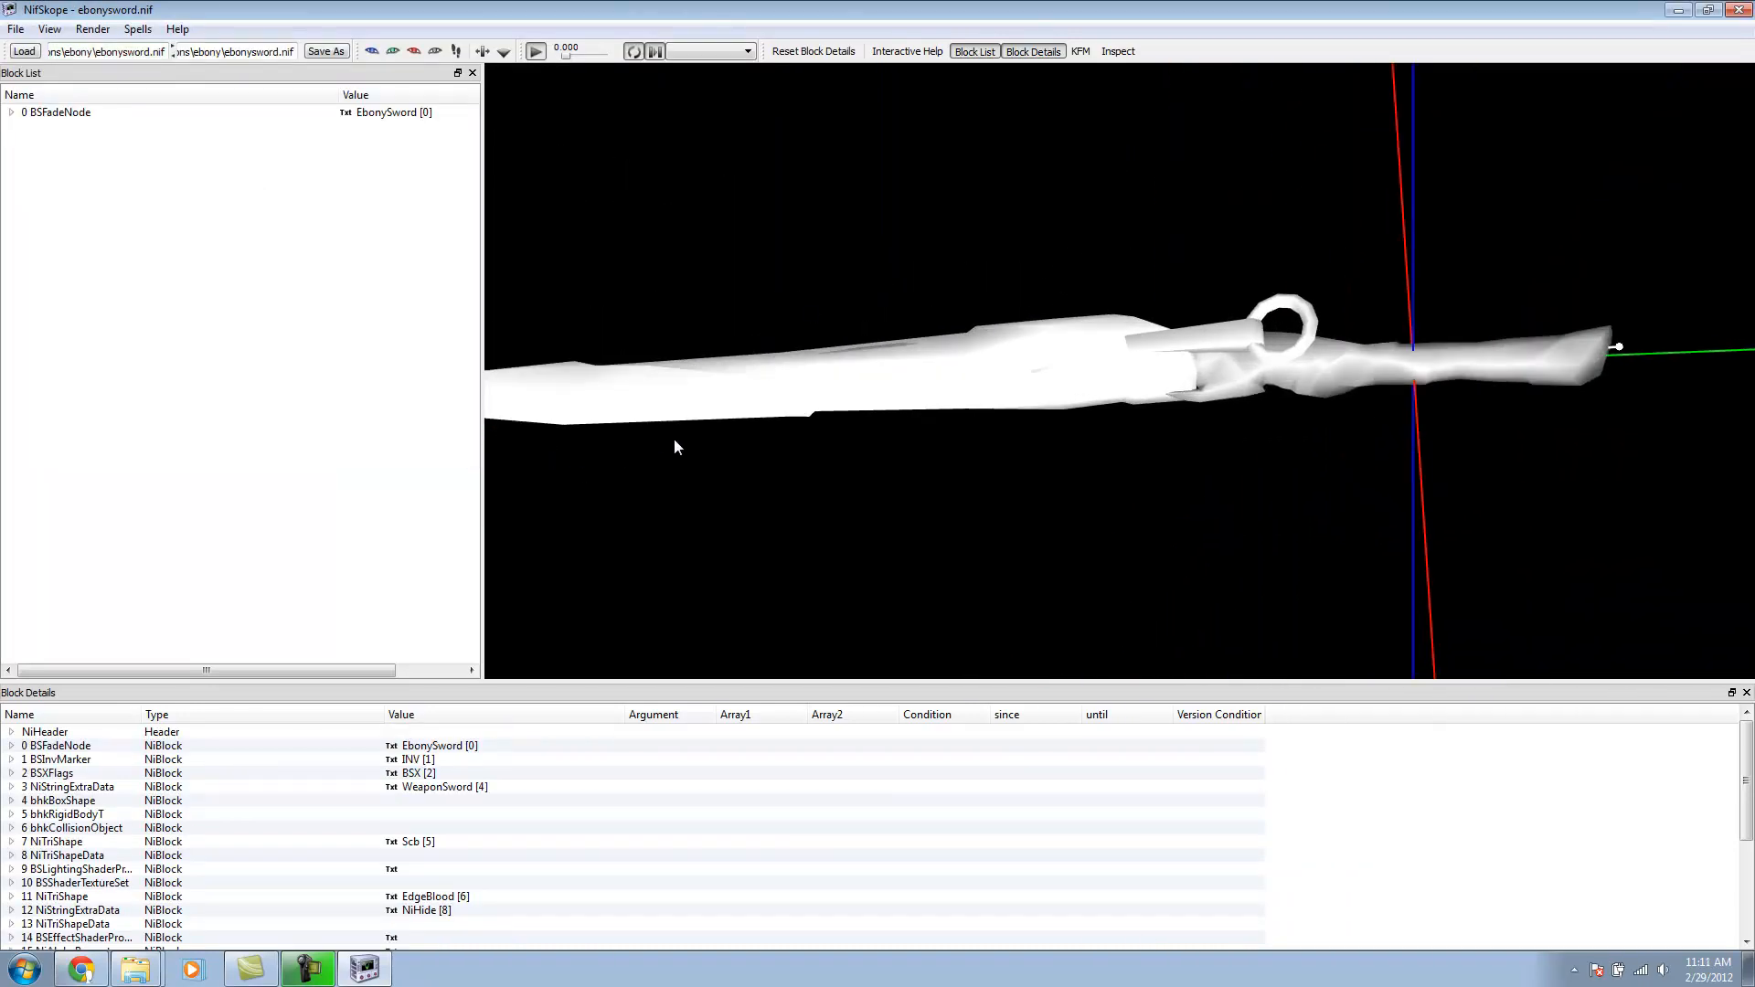
Step: Remove the Scb shape branch, leaving the EbonySword0 shape selected
right_click(74, 181)
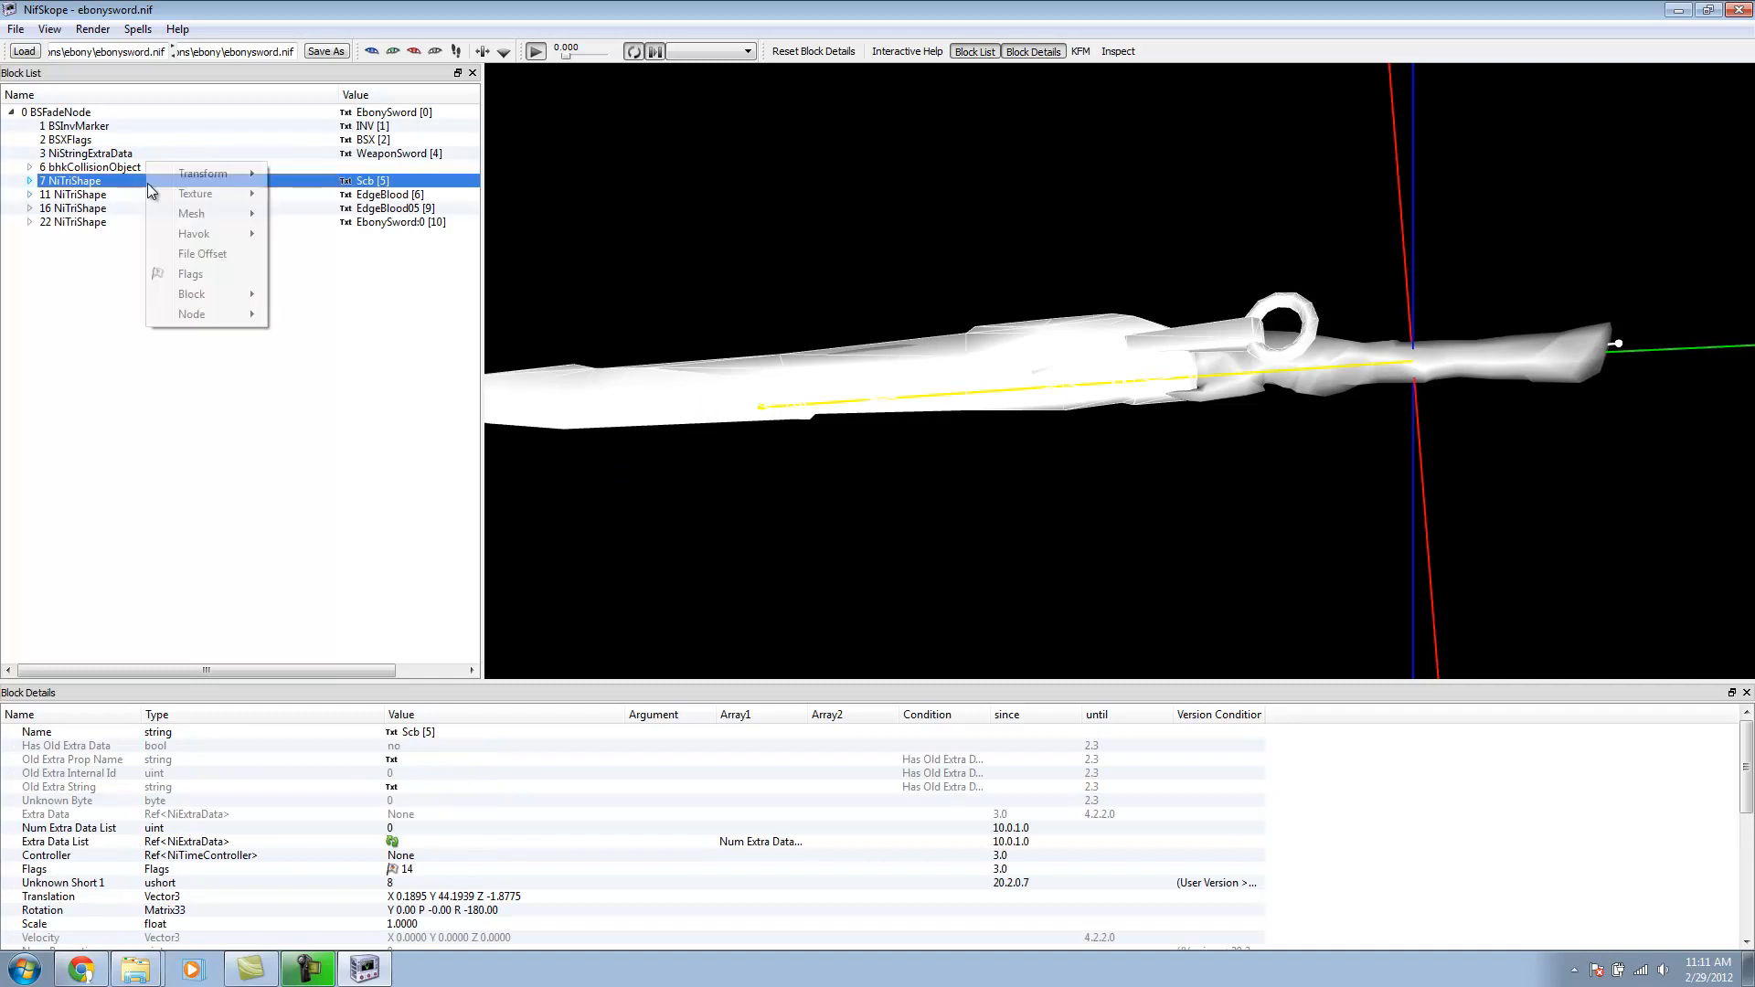
mouse_move(192, 293)
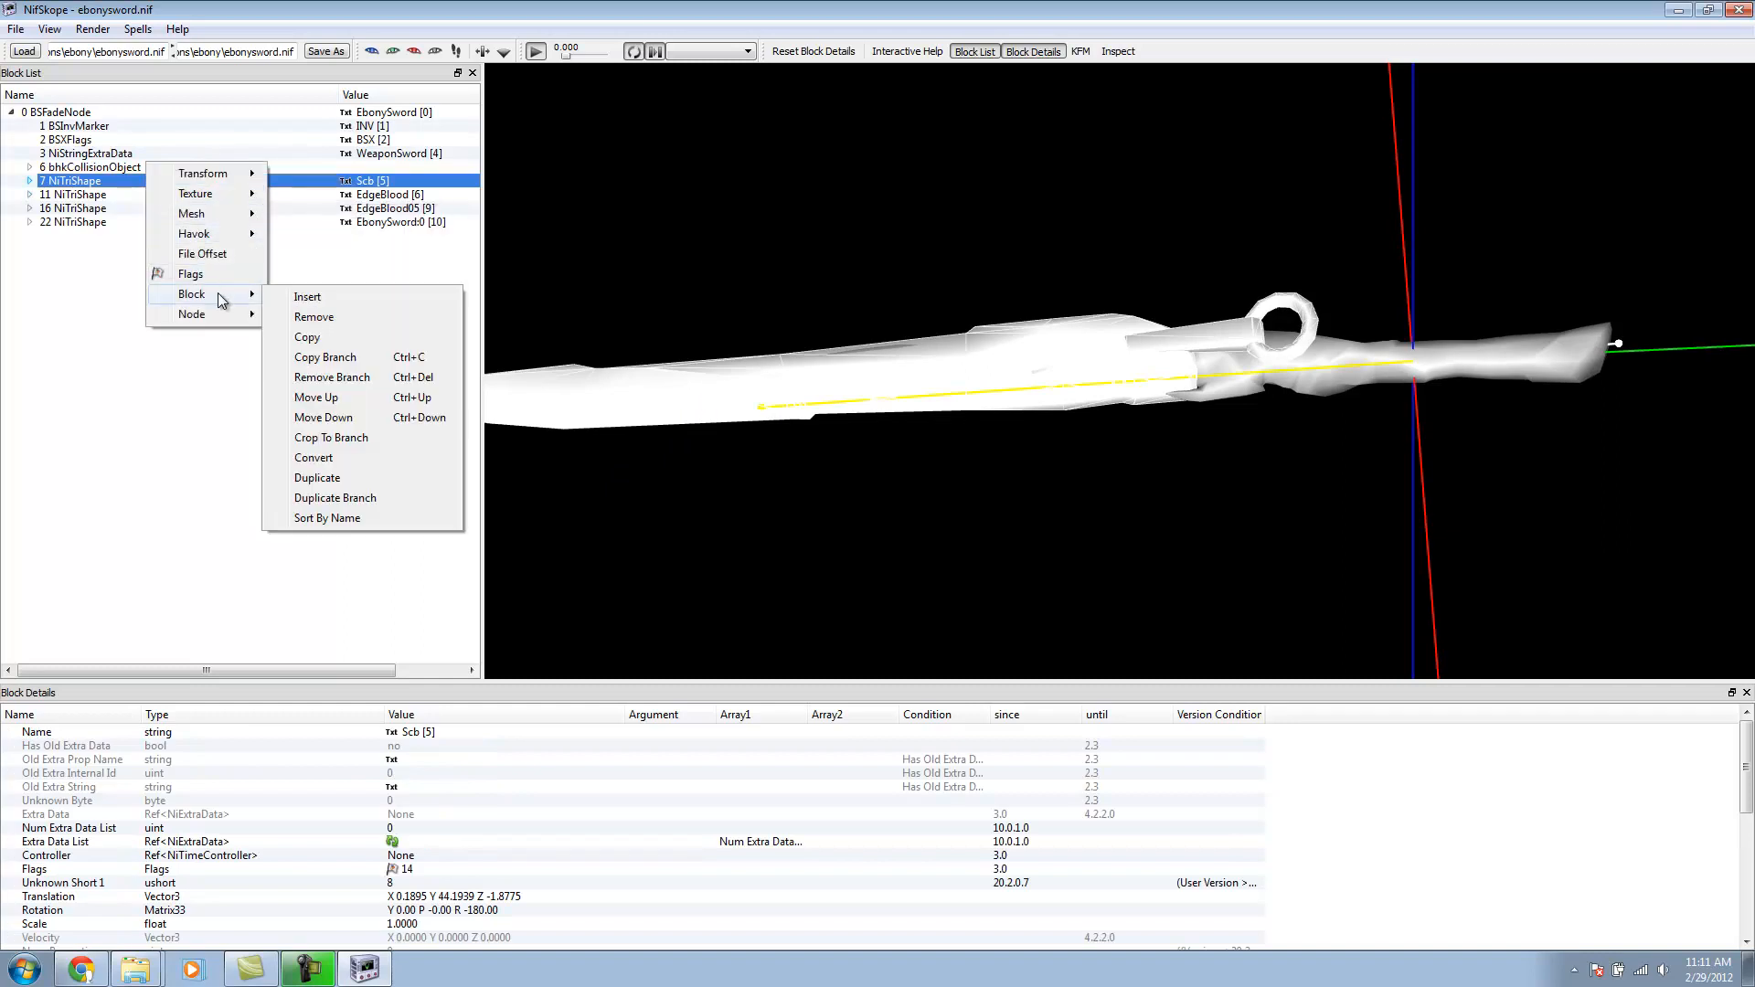
mouse_move(342, 377)
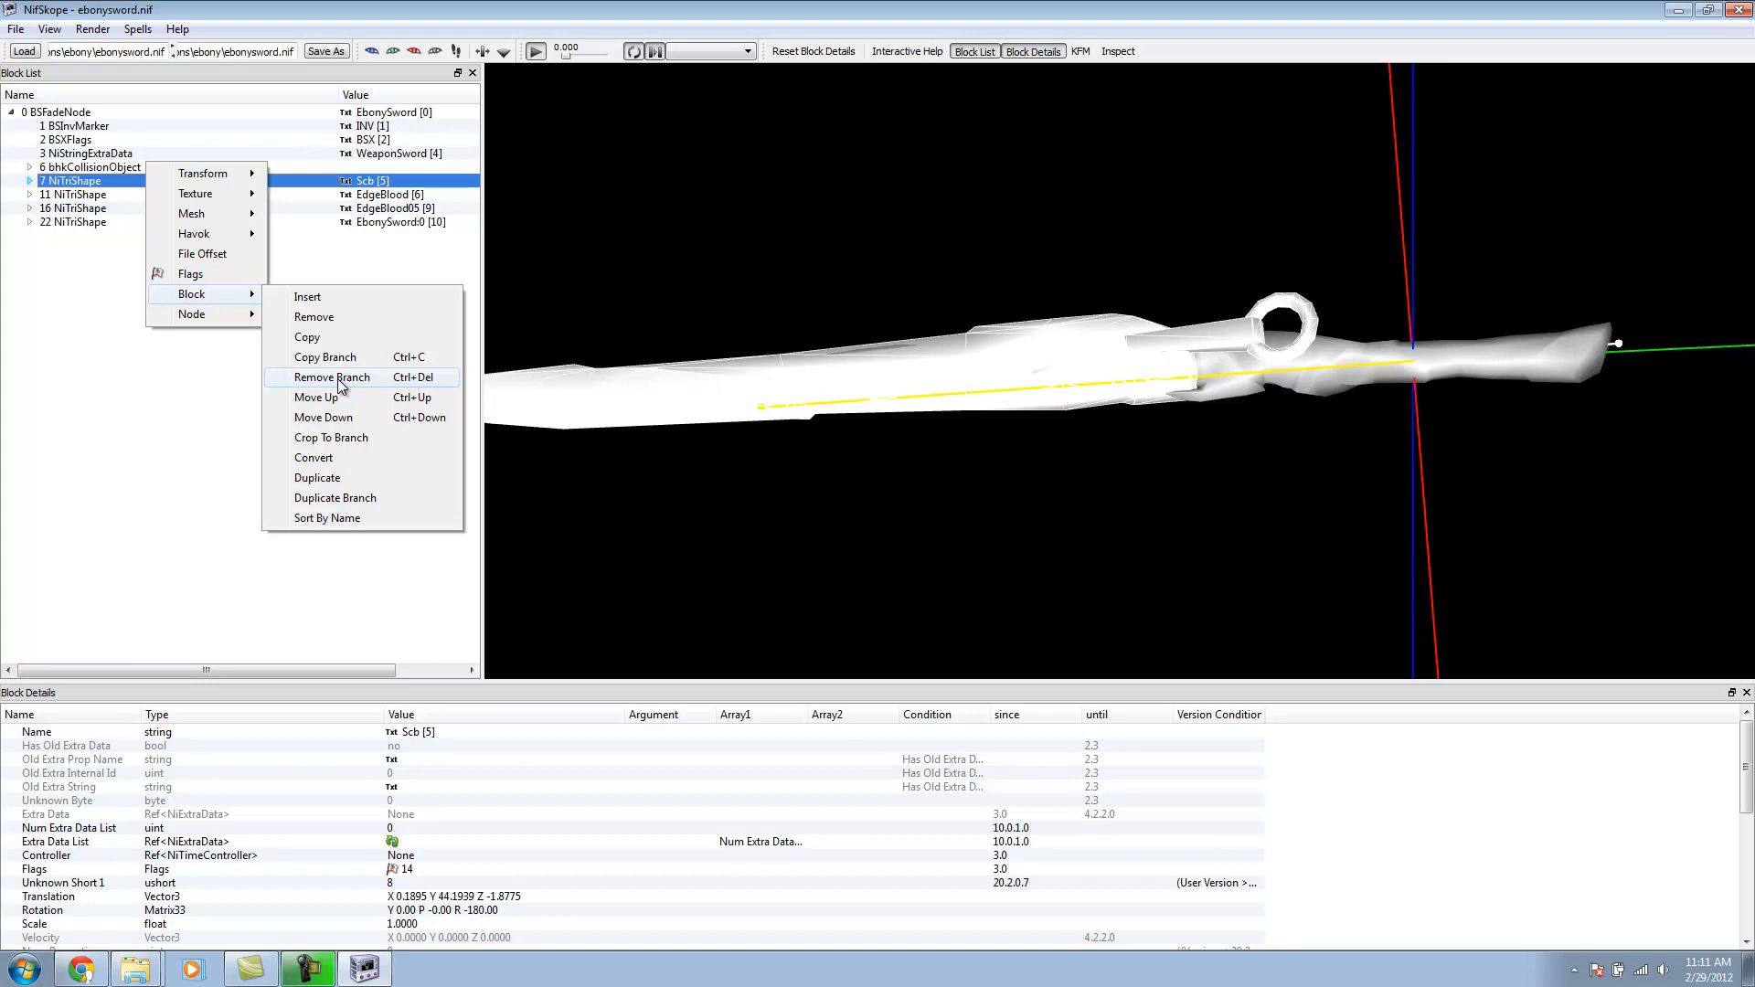
click(333, 376)
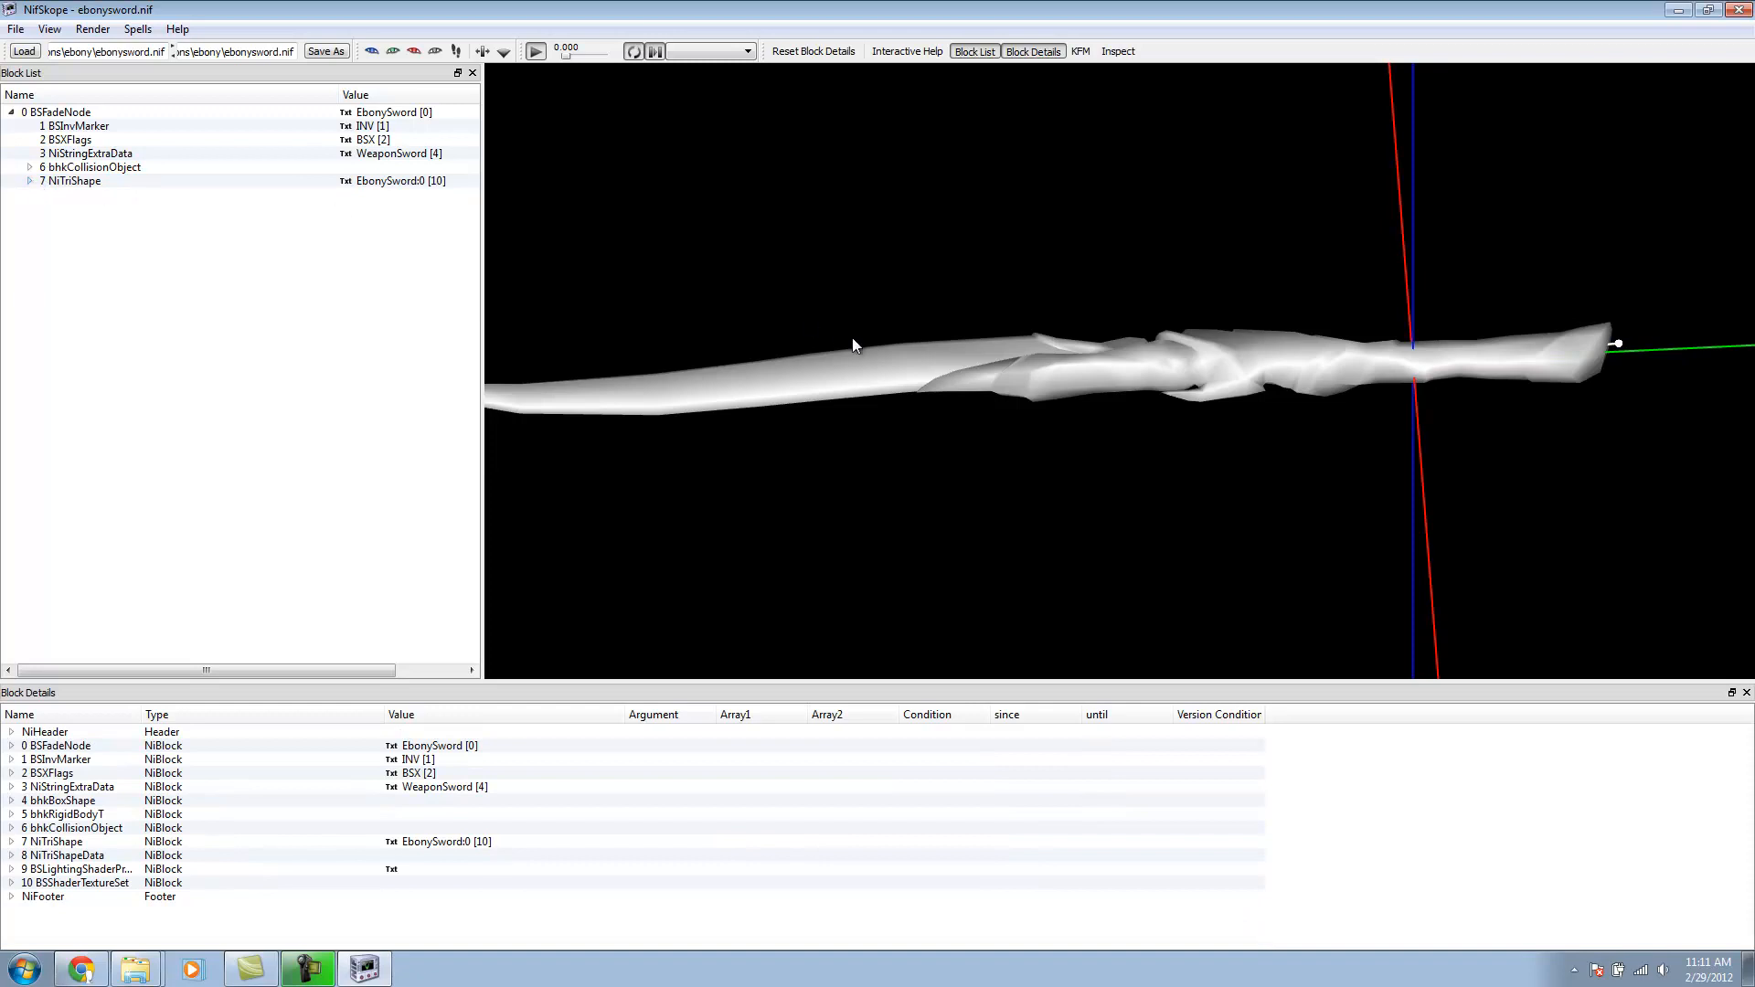
click(16, 27)
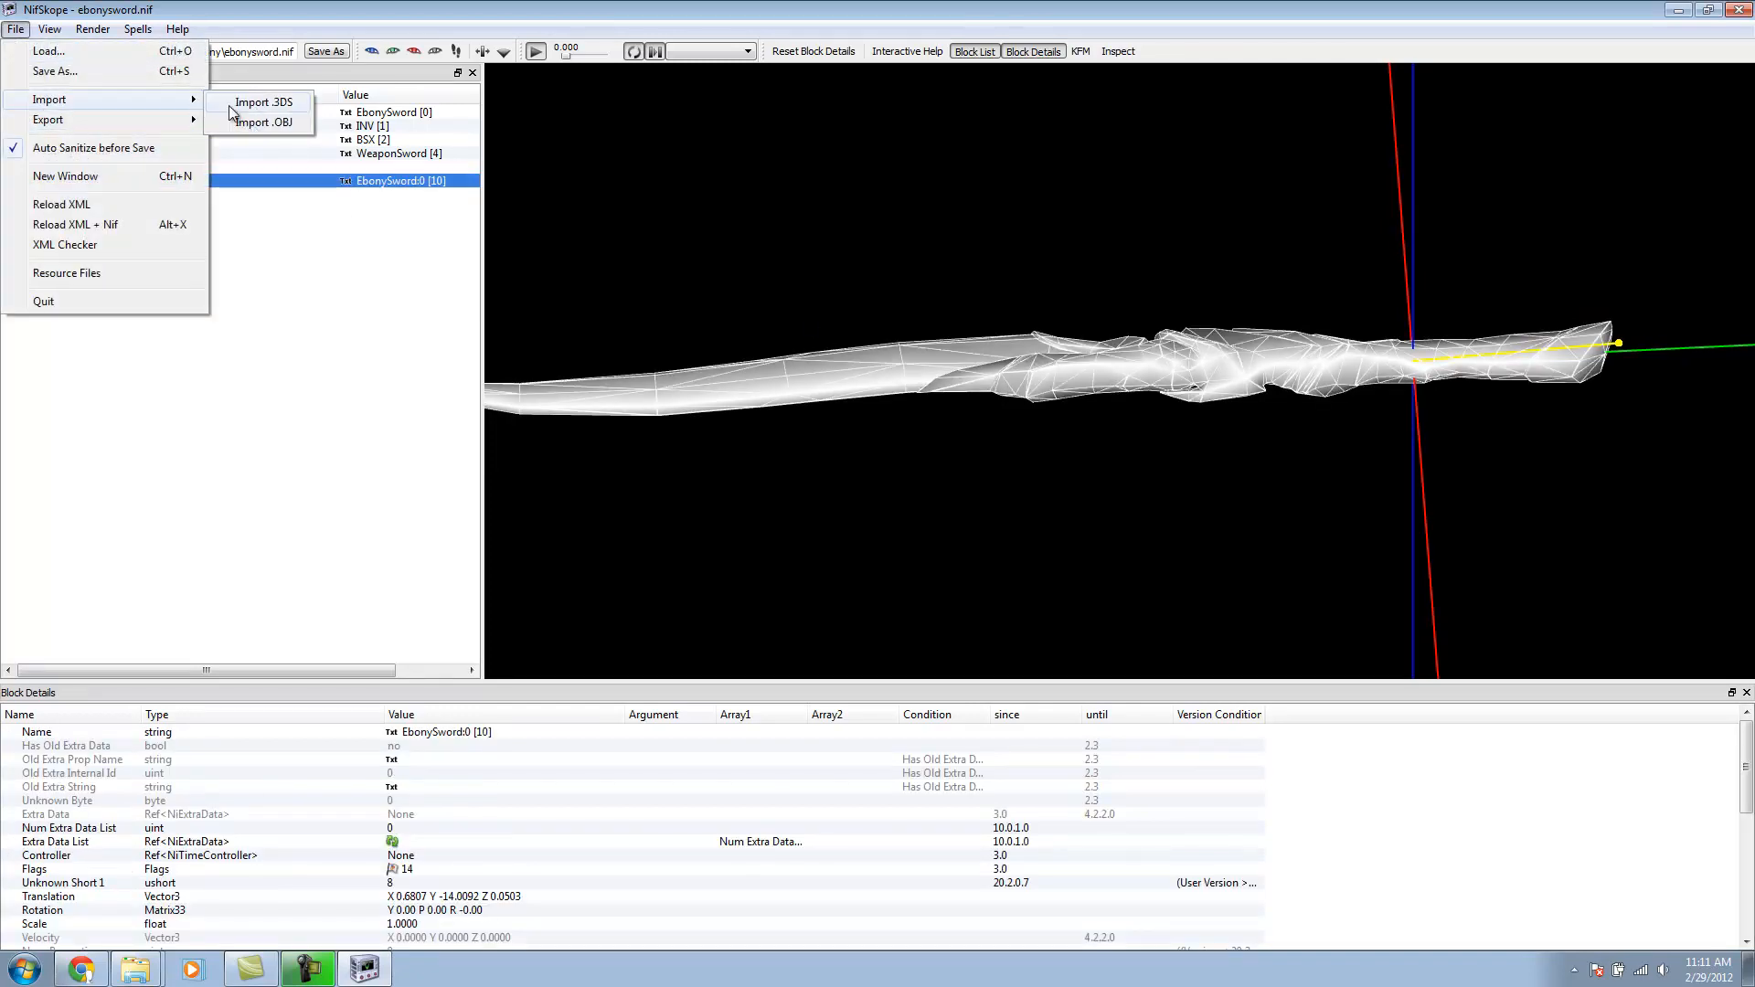
Step: Import SerpentsEdge.obj into the EbonySword0 shape and inspect its geometry data
click(263, 122)
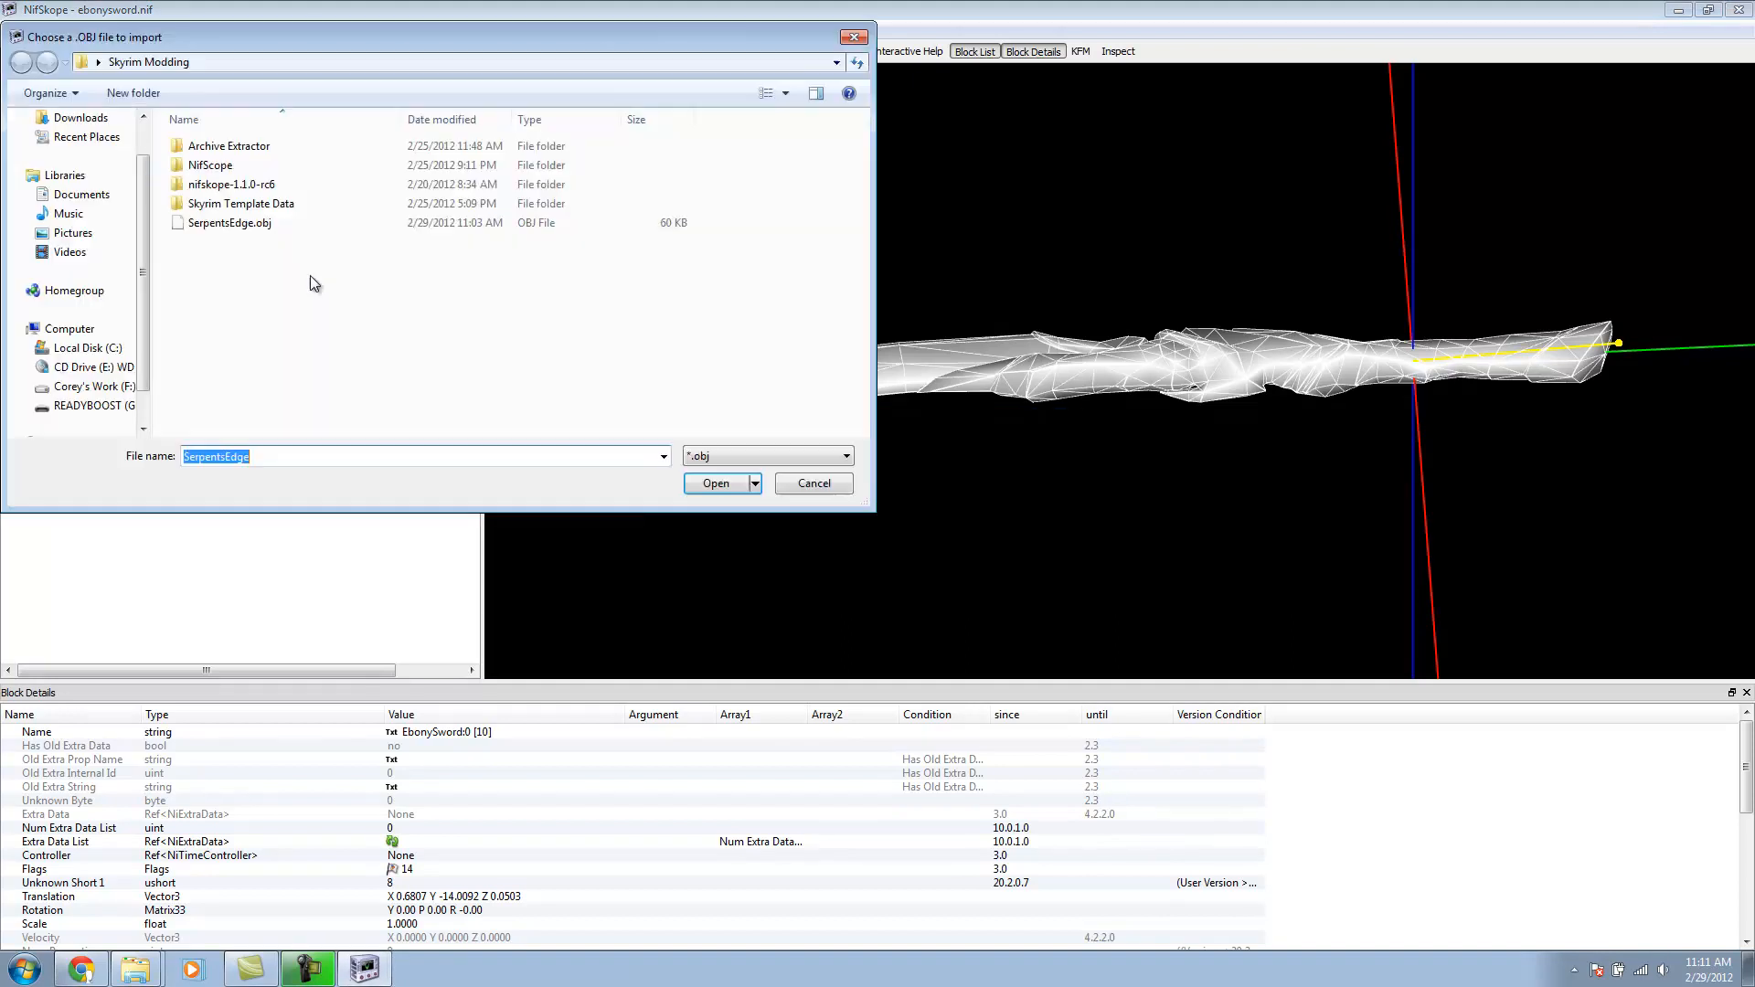
click(715, 483)
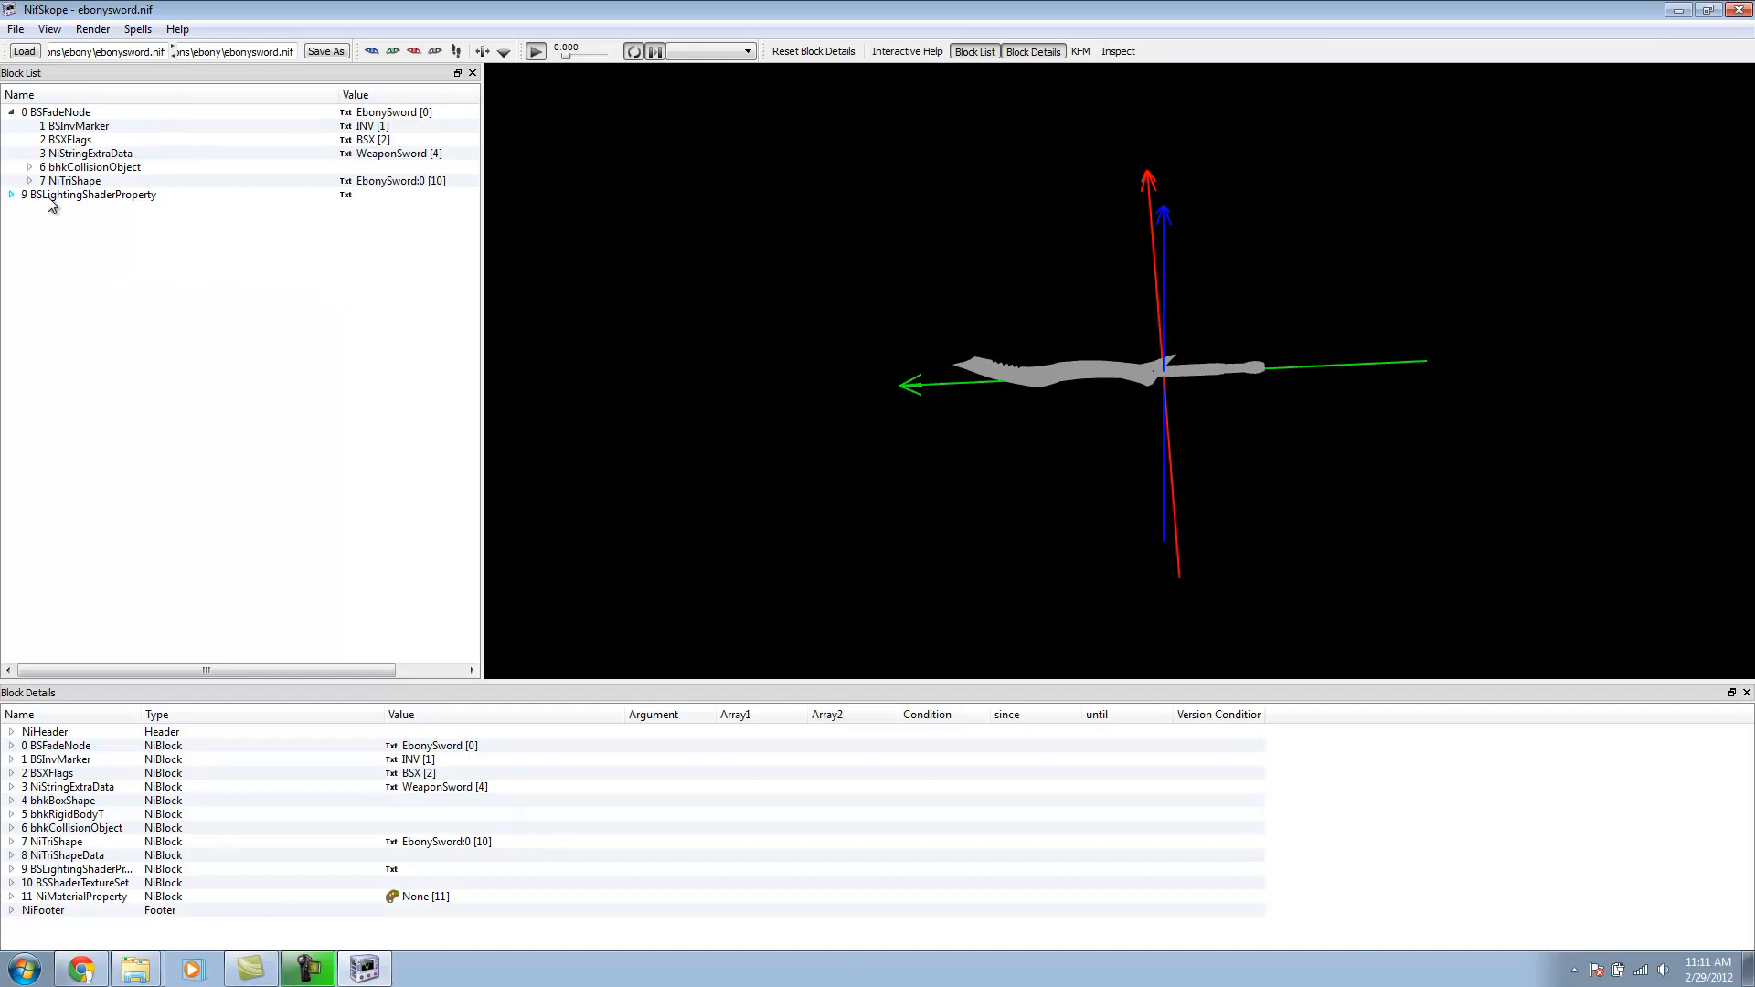
click(29, 181)
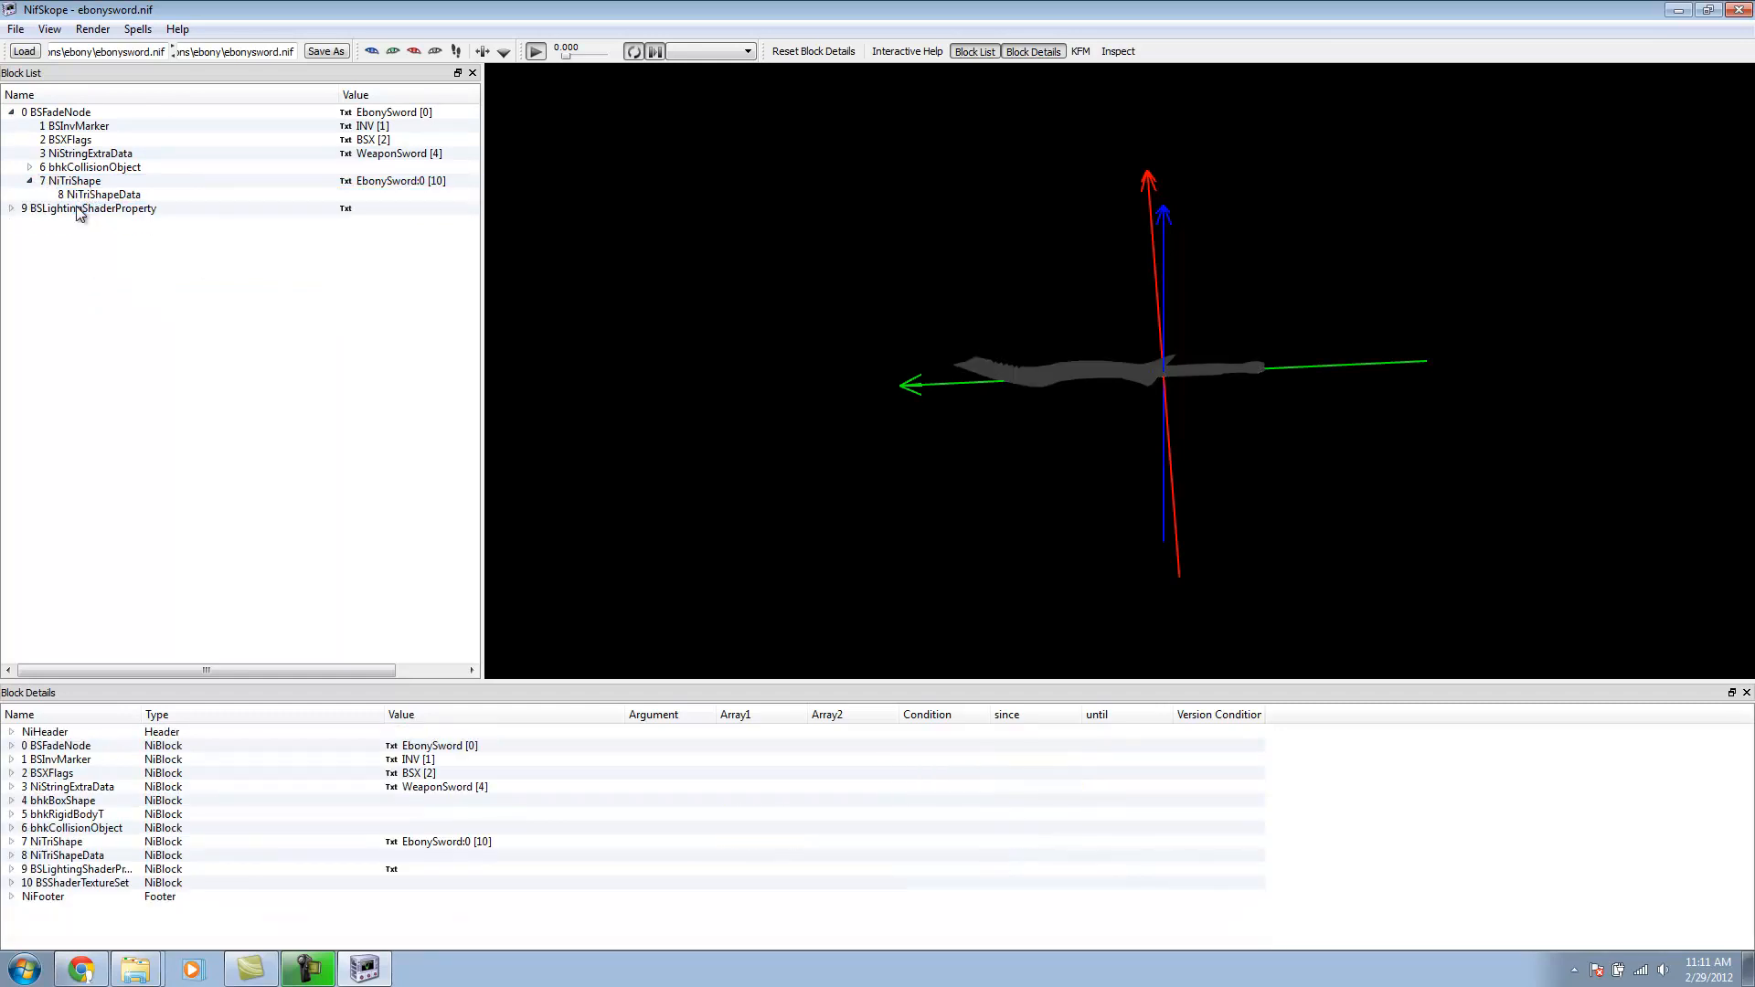
click(99, 194)
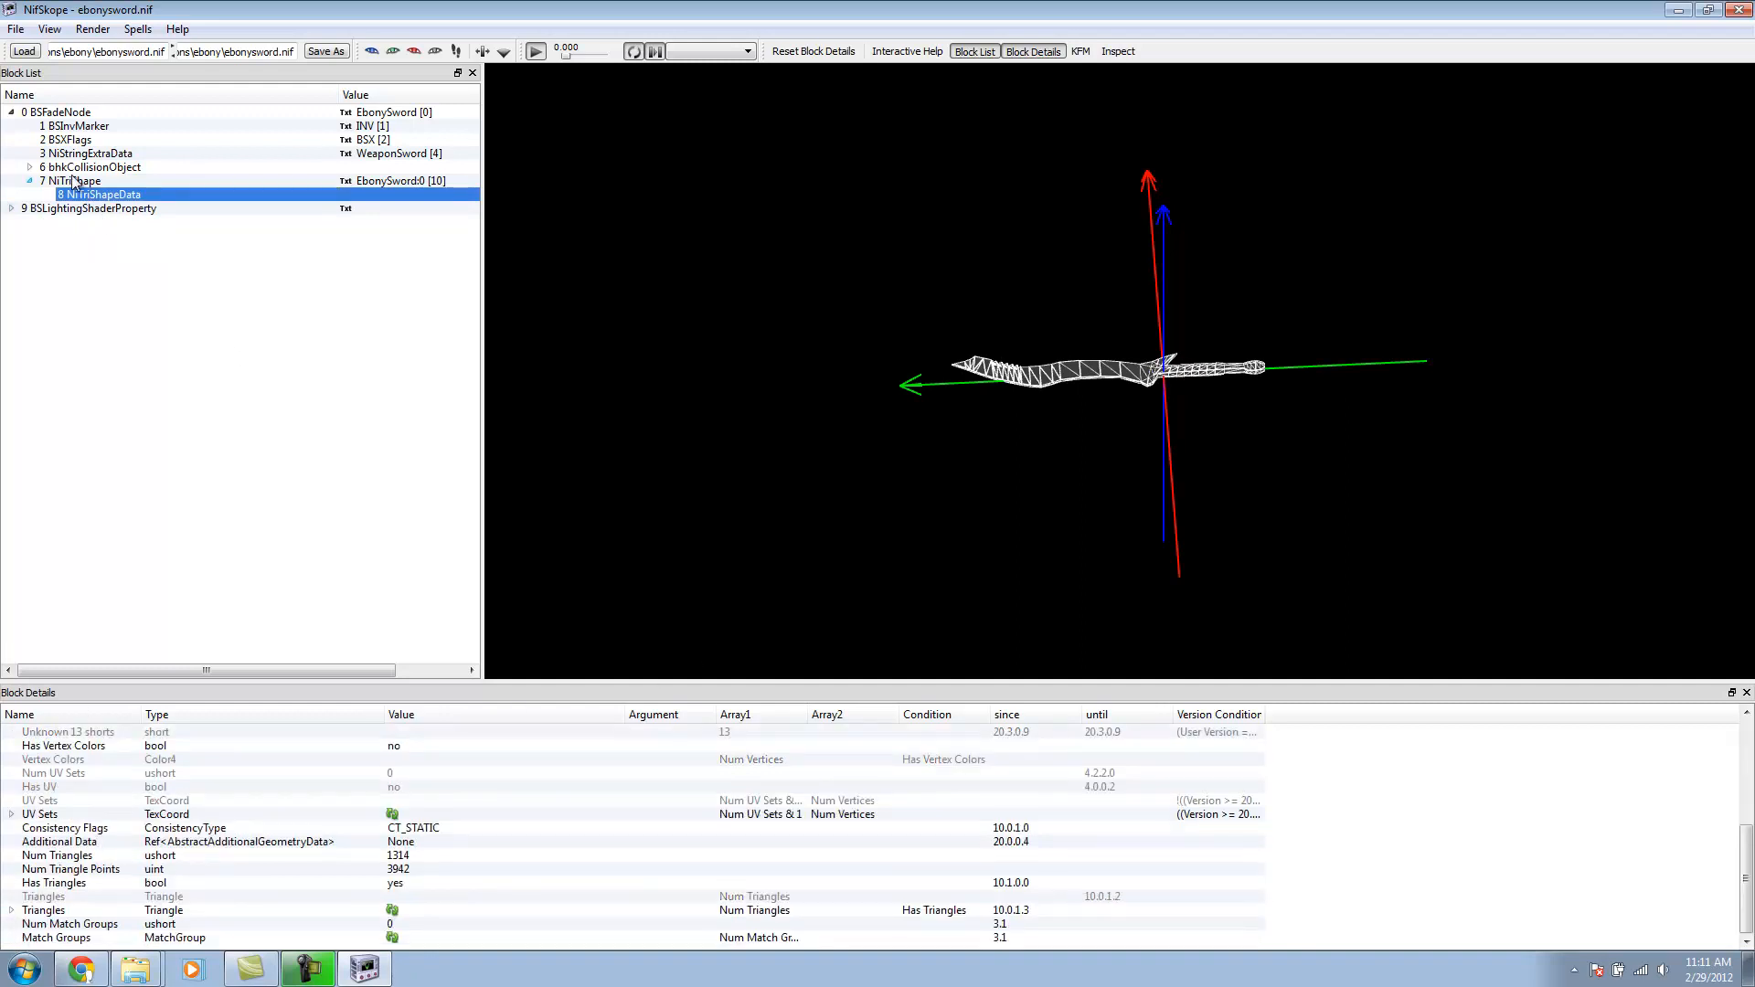
Step: Attach the lighting shader to the shape and start choosing a blade texture
click(72, 181)
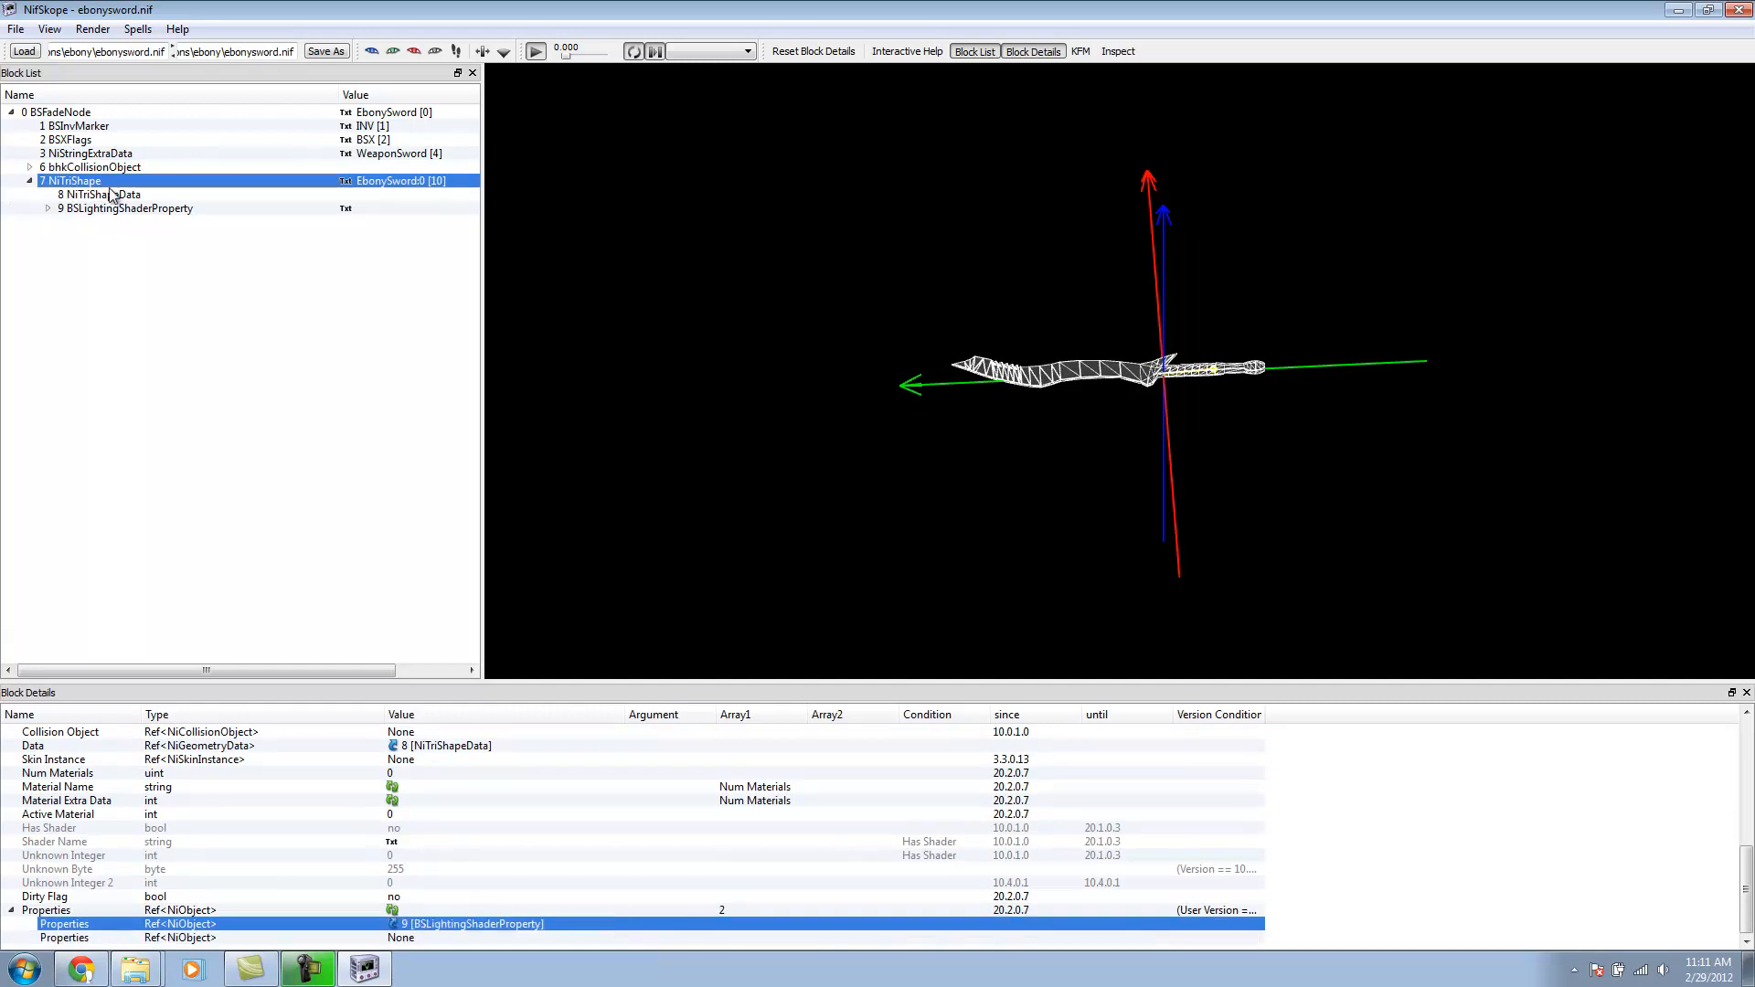
click(126, 208)
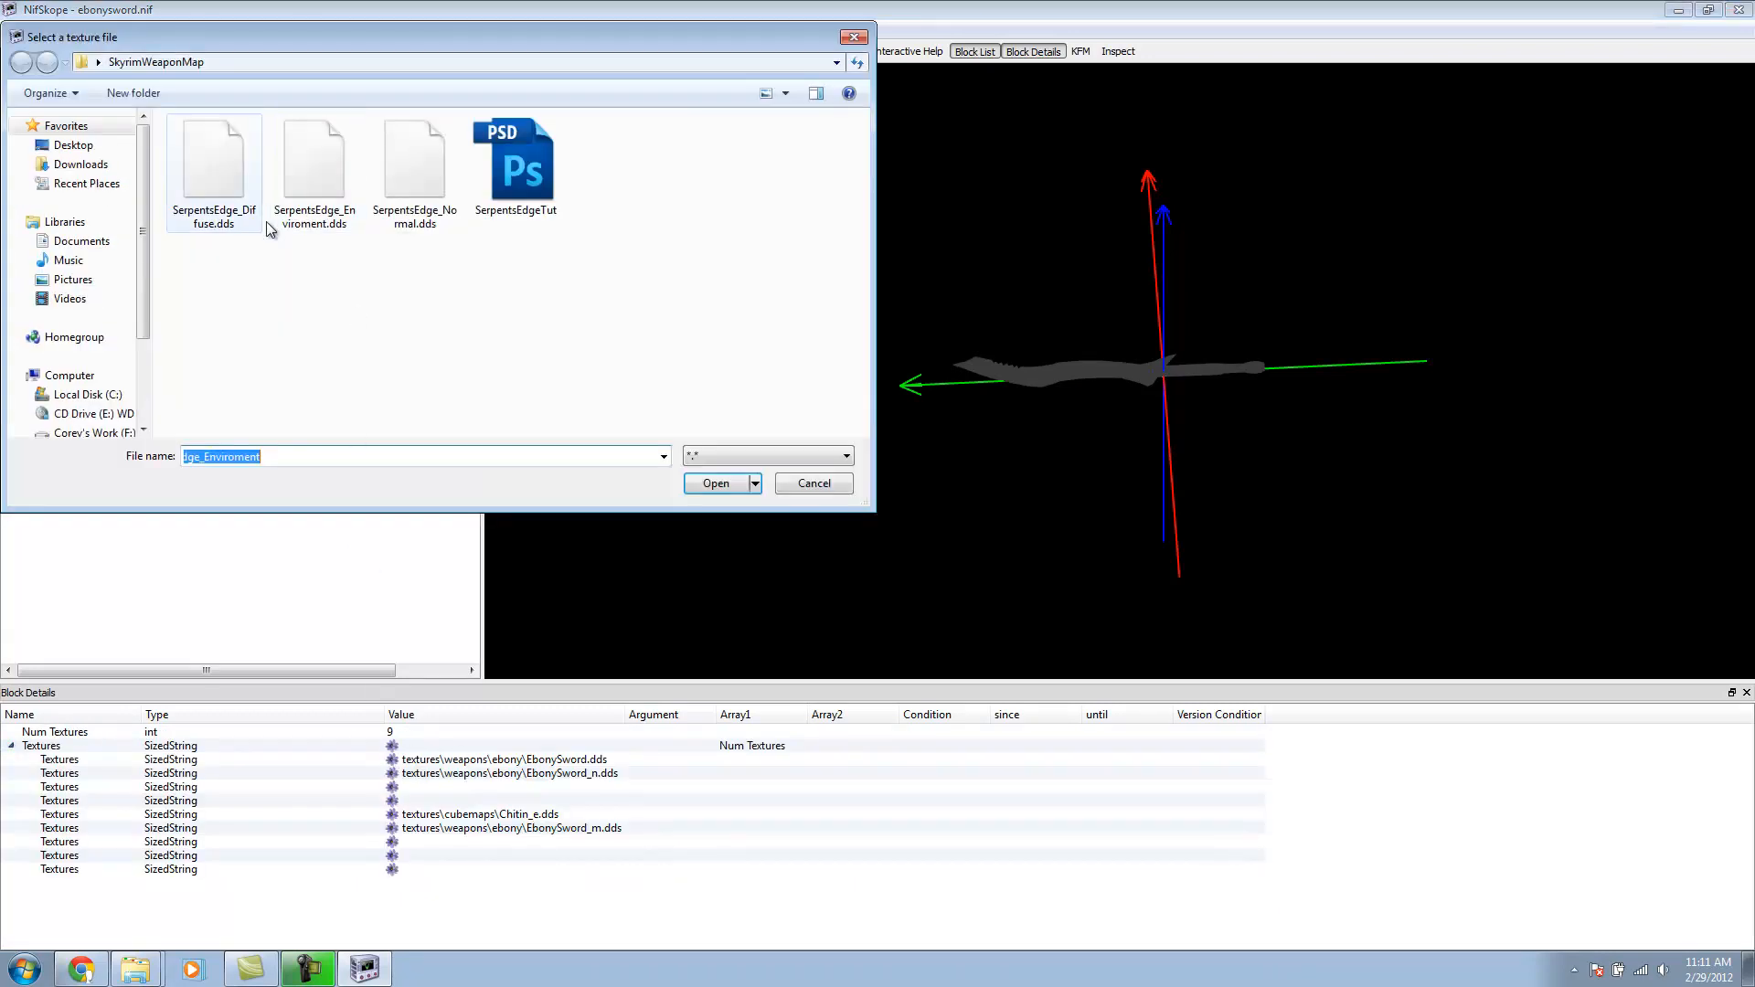
Step: Assign the SerpentsEdge diffuse and SerpentsEdge_Enviroment.dds maps in the BSShaderTextureSet
click(715, 483)
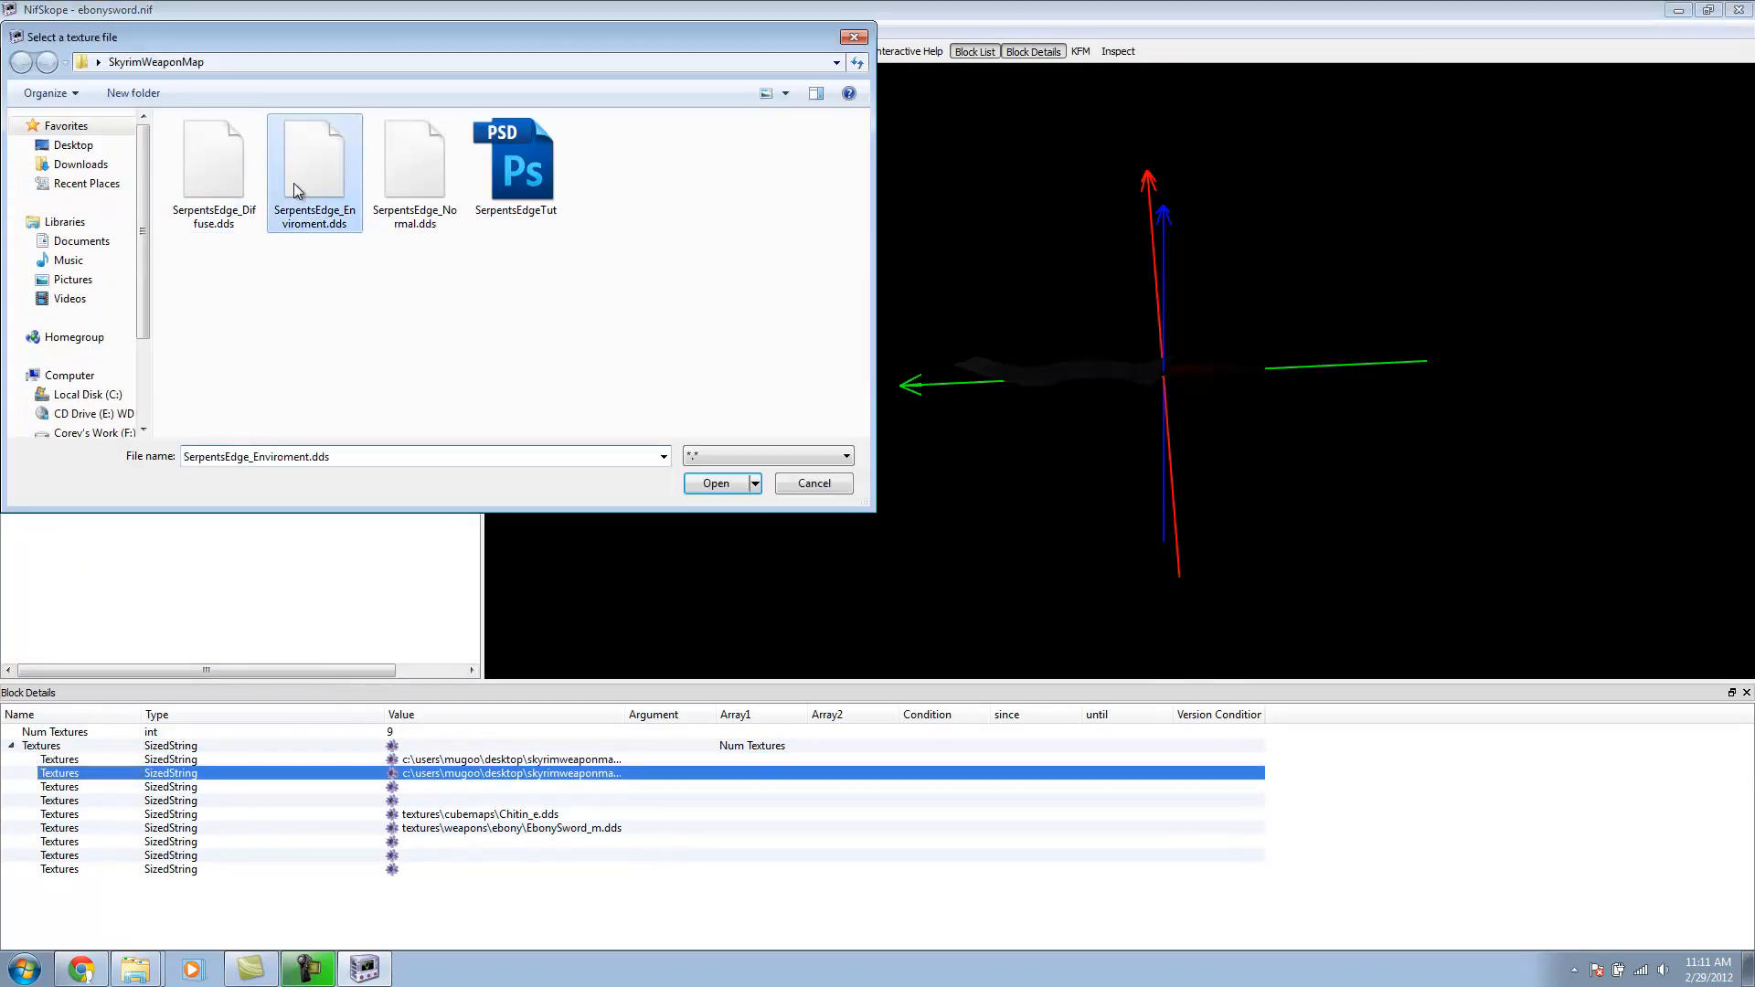
click(715, 483)
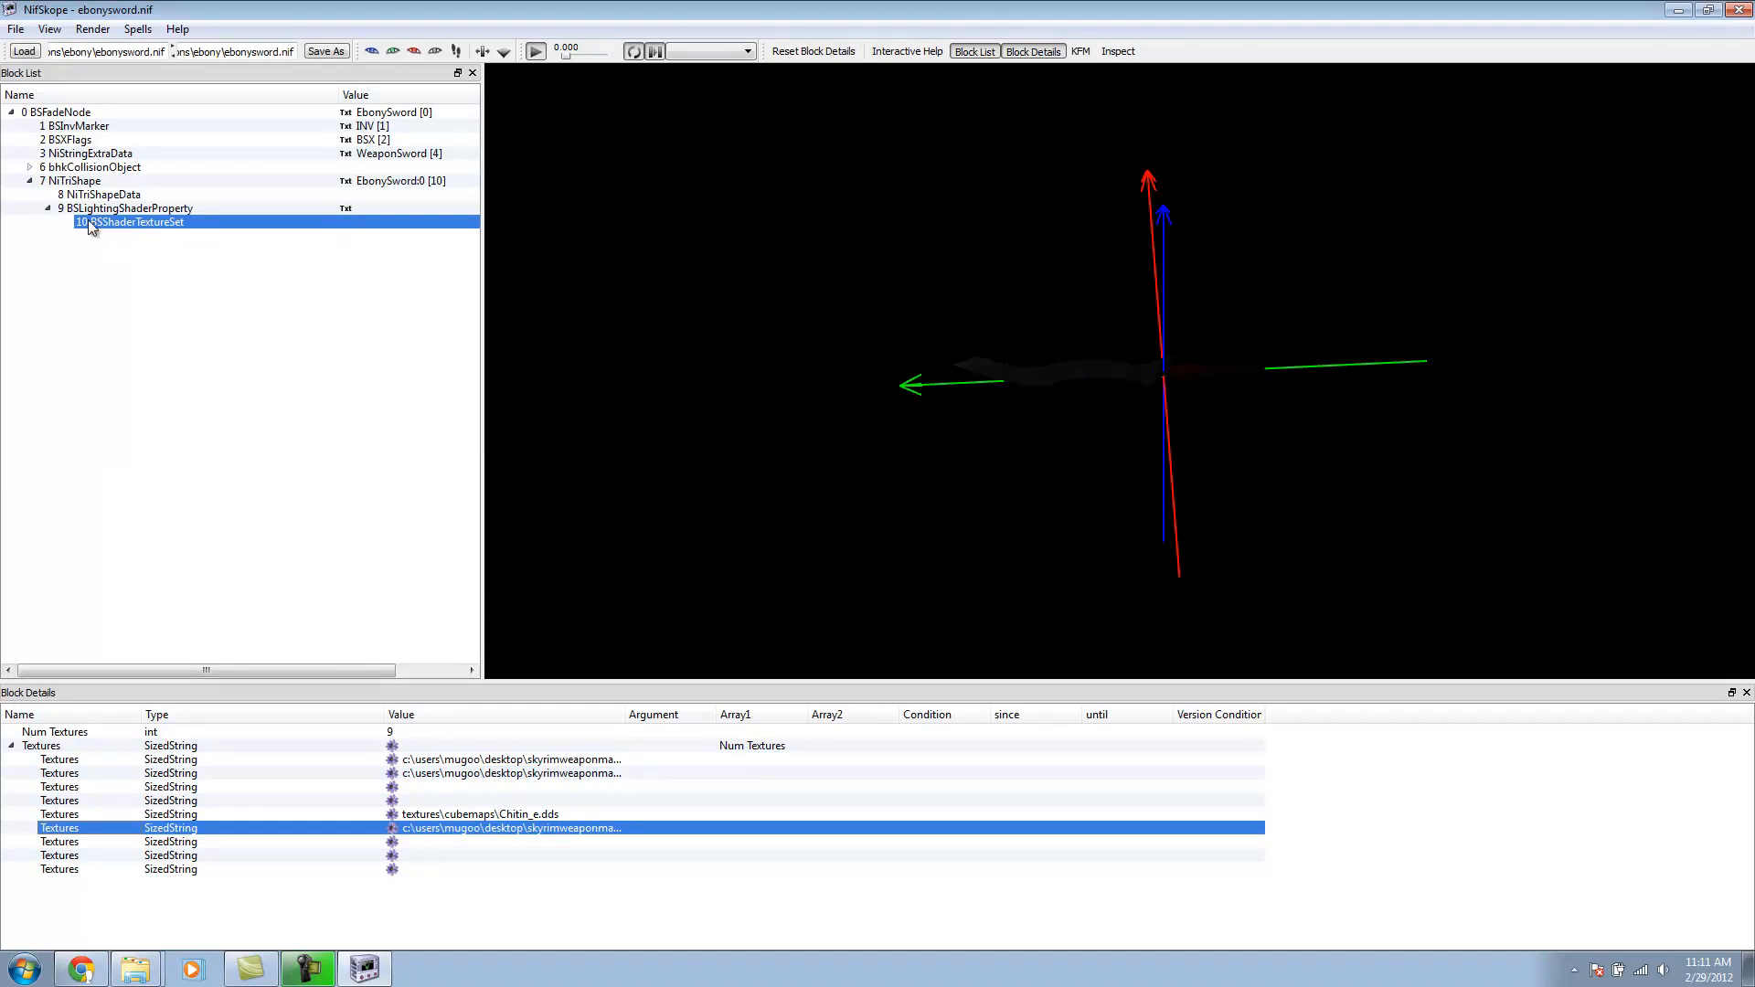
Step: Update the blade shape's tangent space so the rune markings render in the preview
click(71, 181)
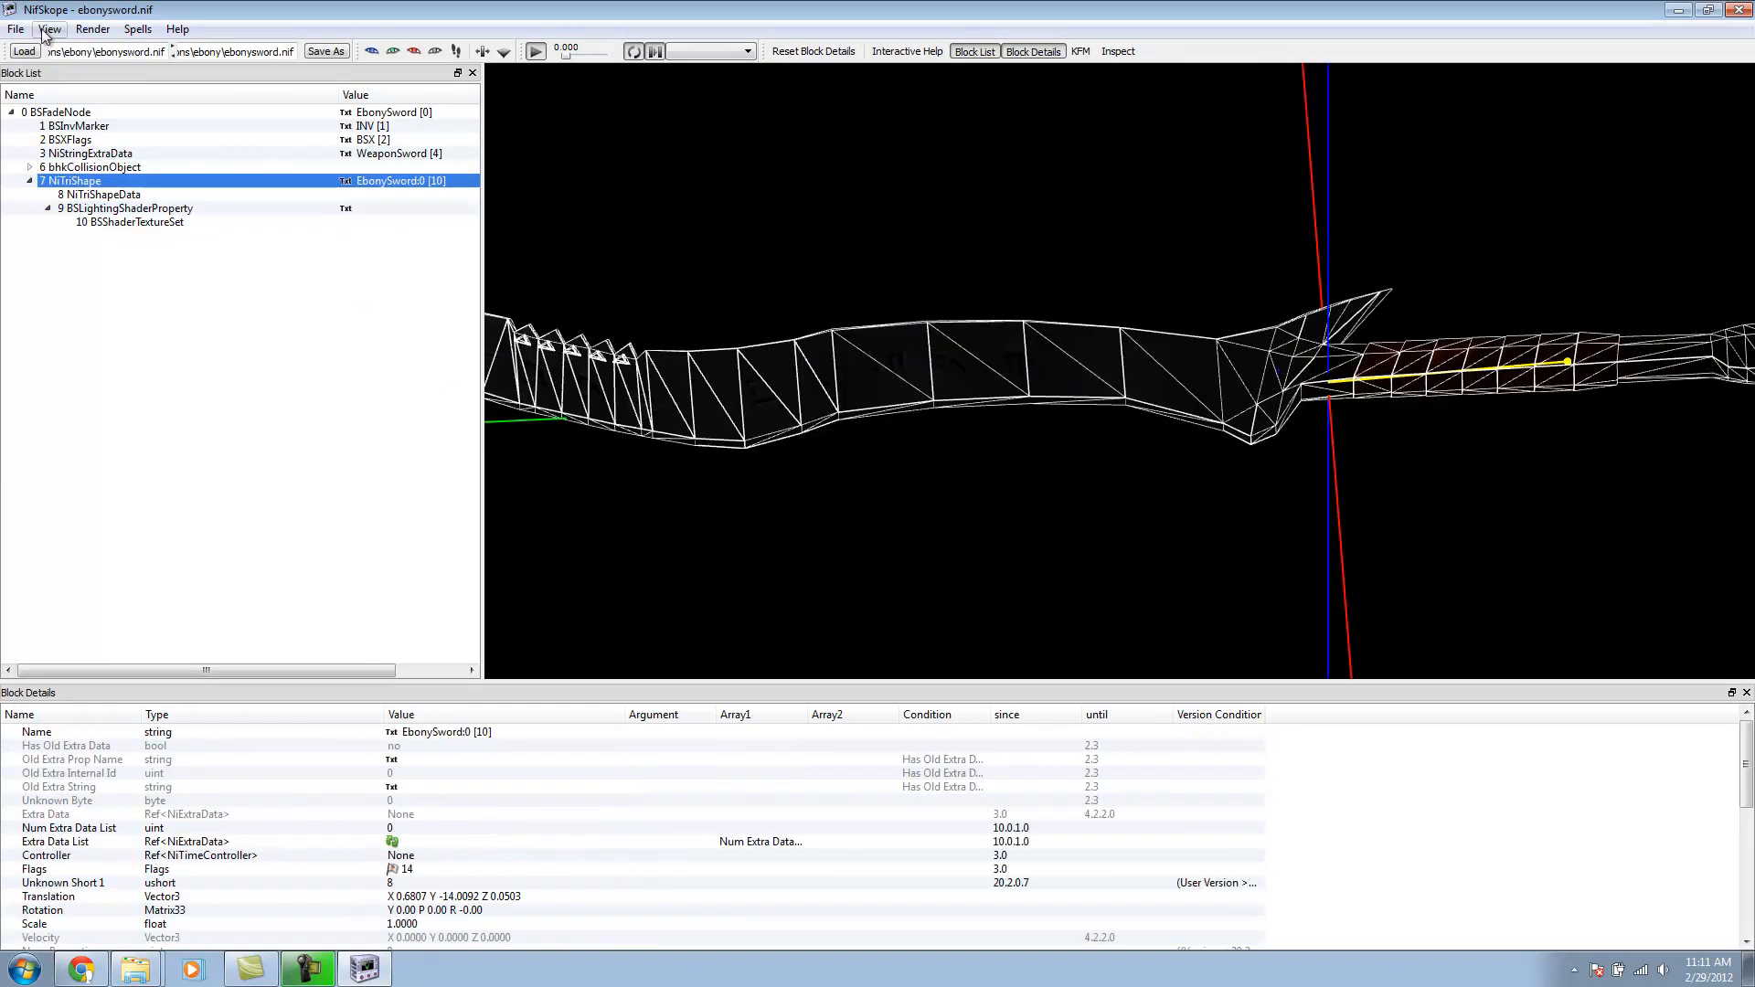
click(137, 27)
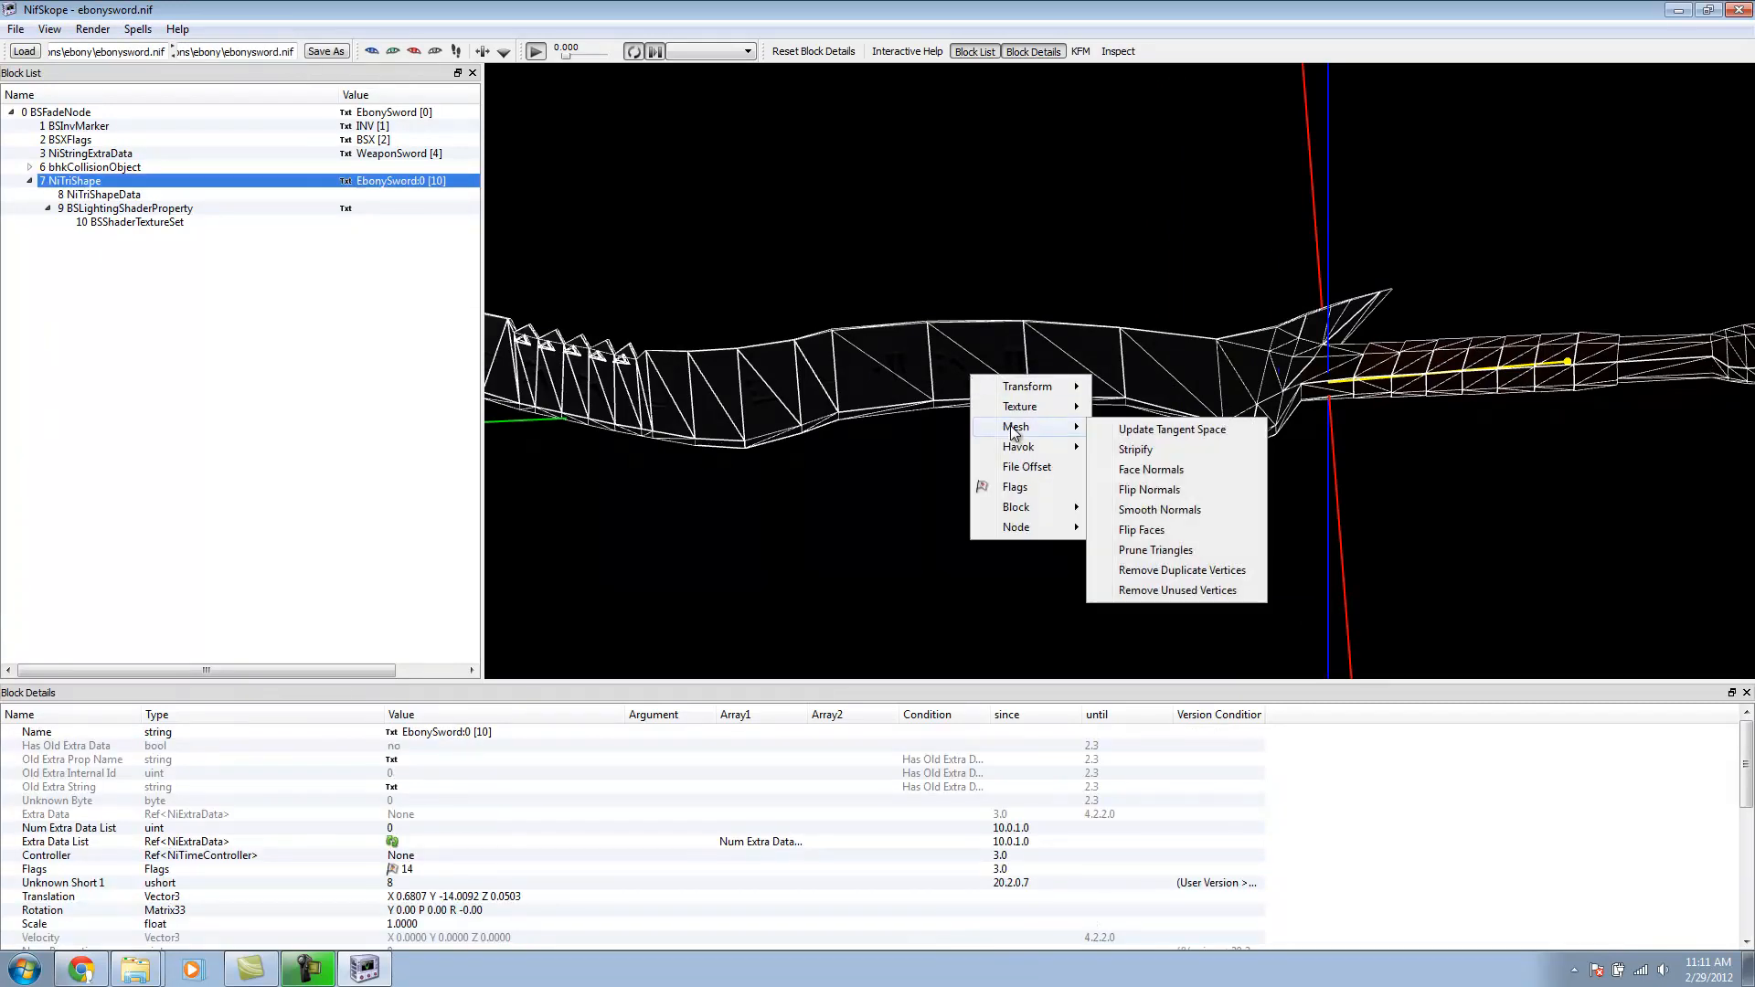
click(1173, 428)
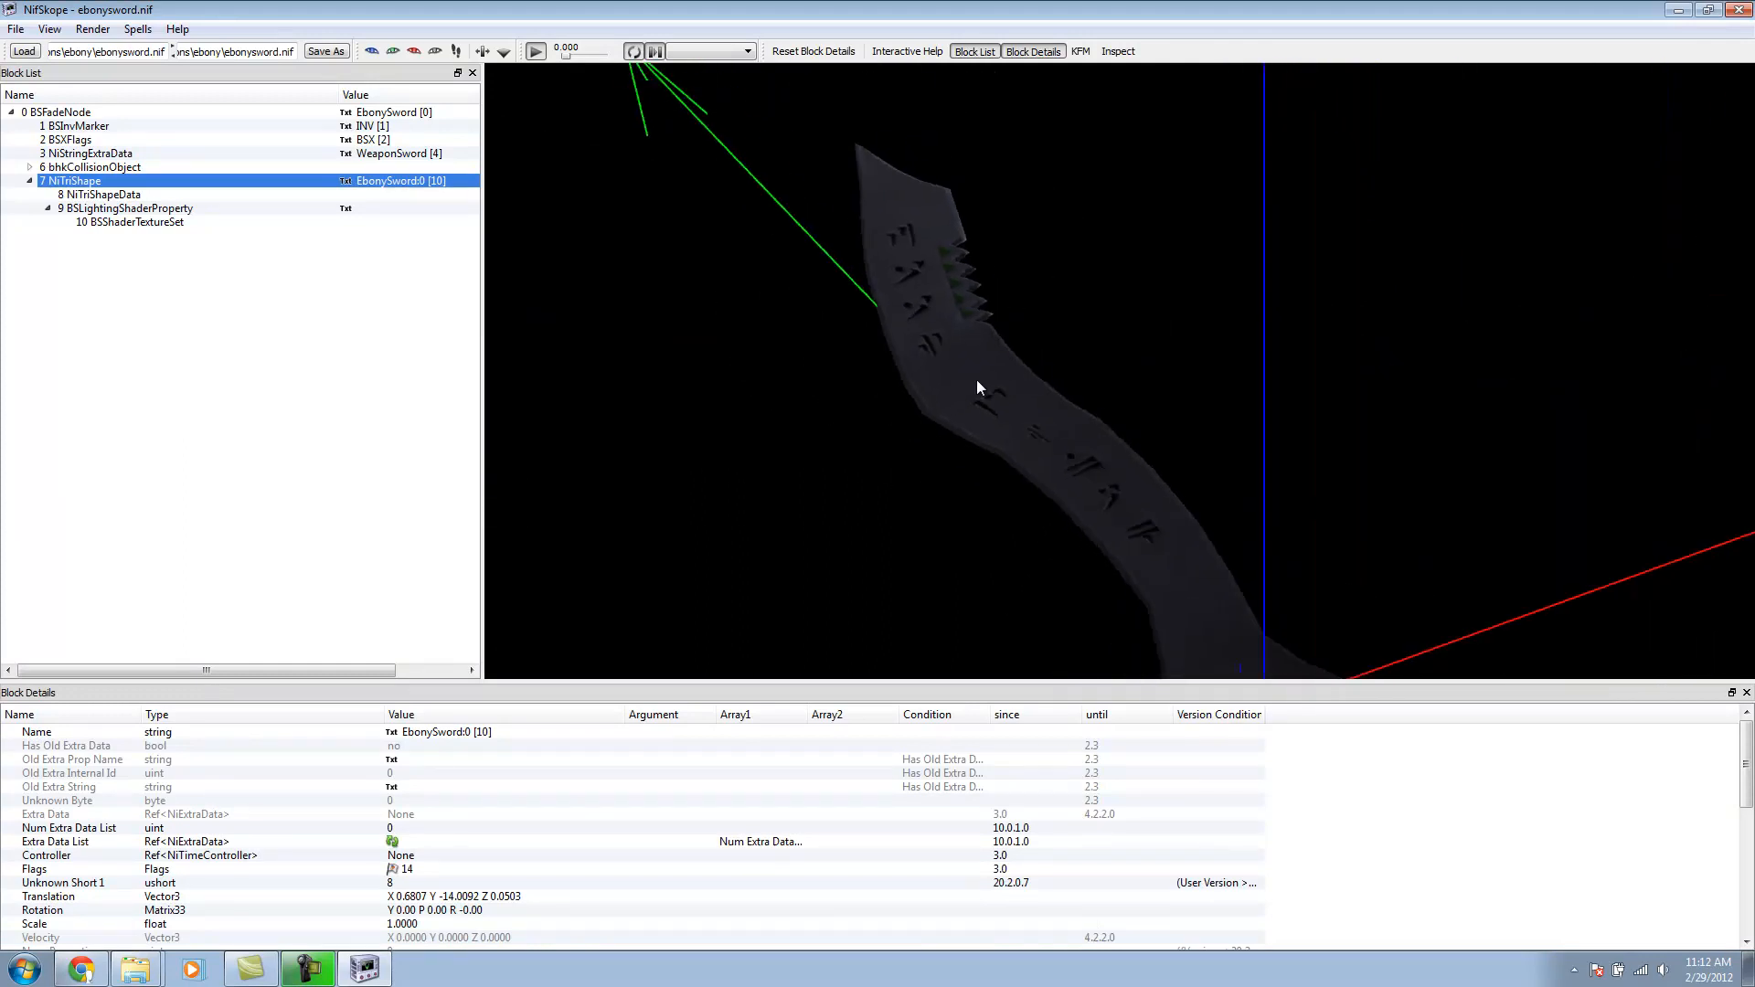
click(16, 28)
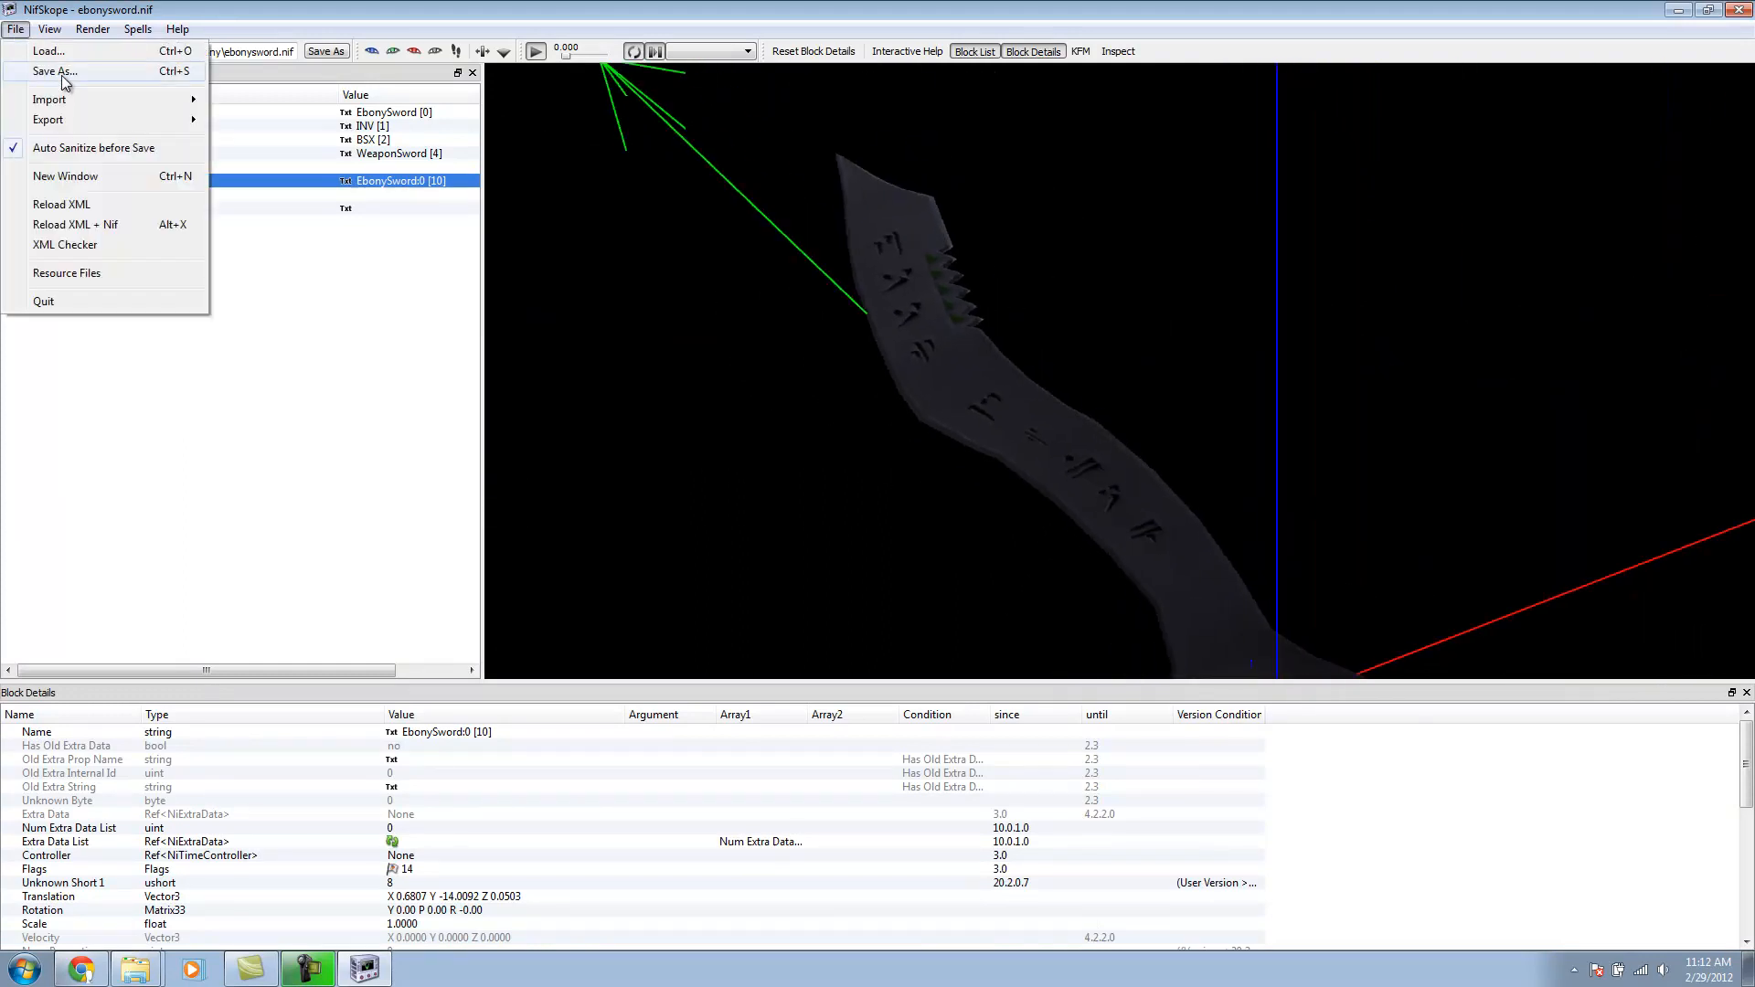
Step: Browse the Save As dialog to skyrim\Data\meshes\weapons\CoolWeapons
click(53, 71)
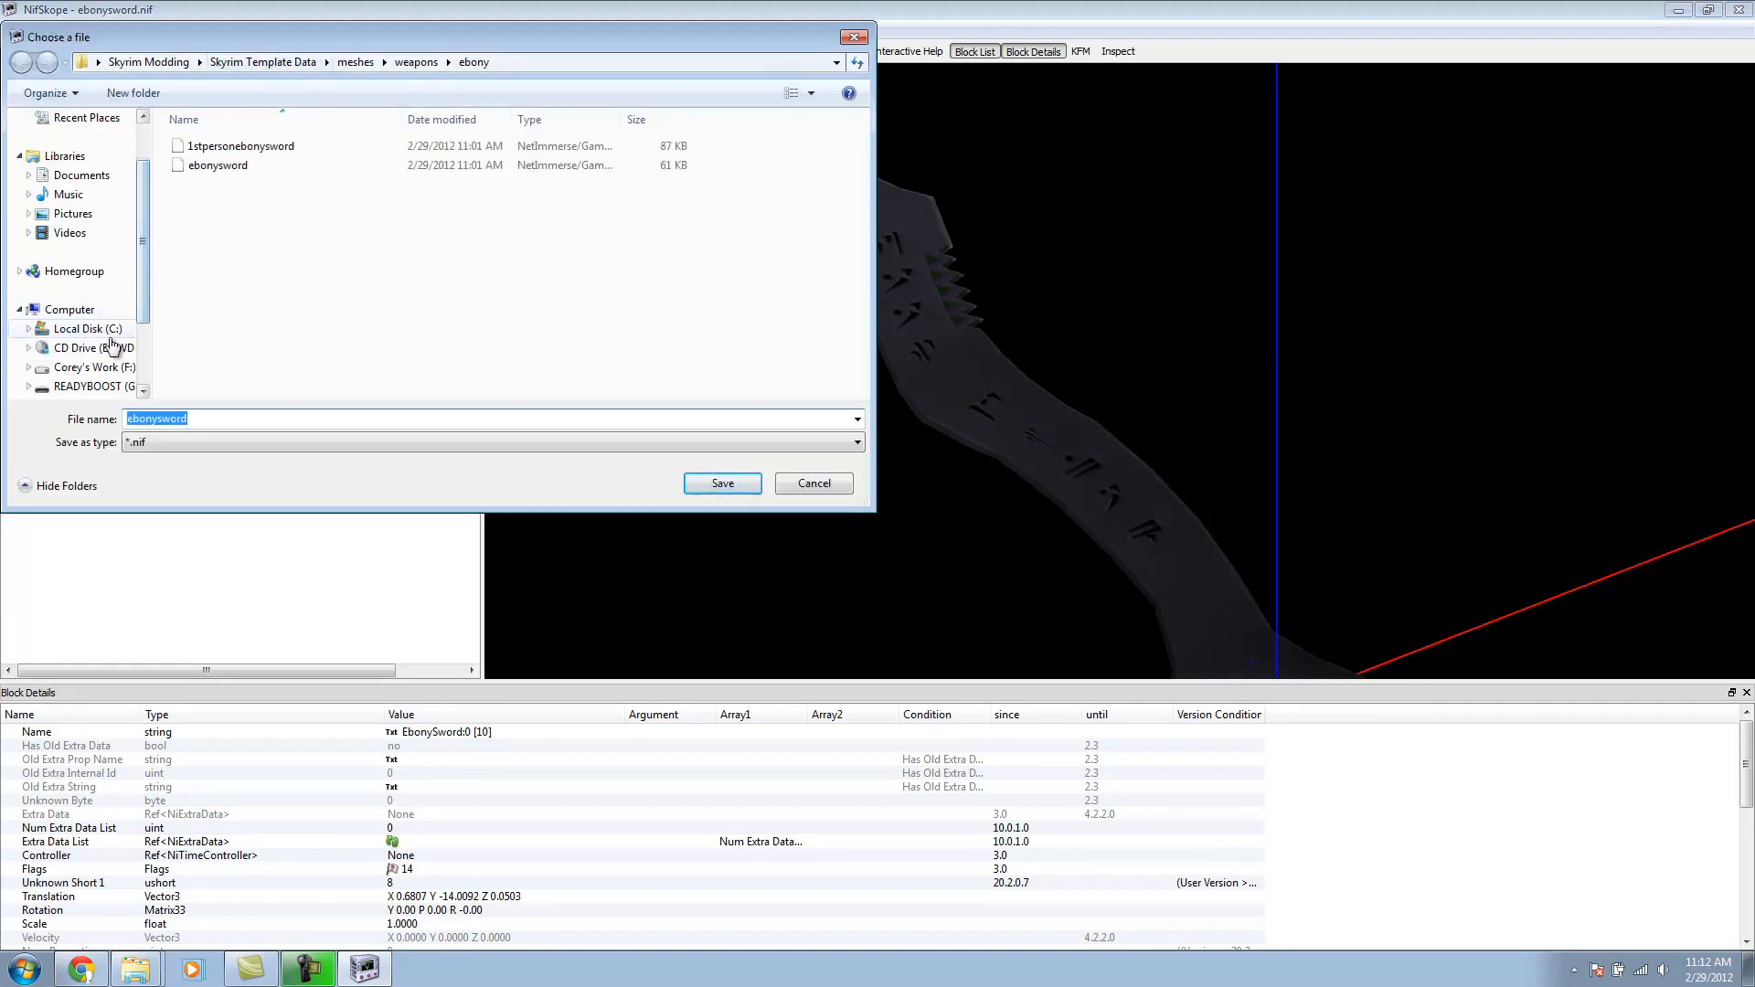
click(82, 328)
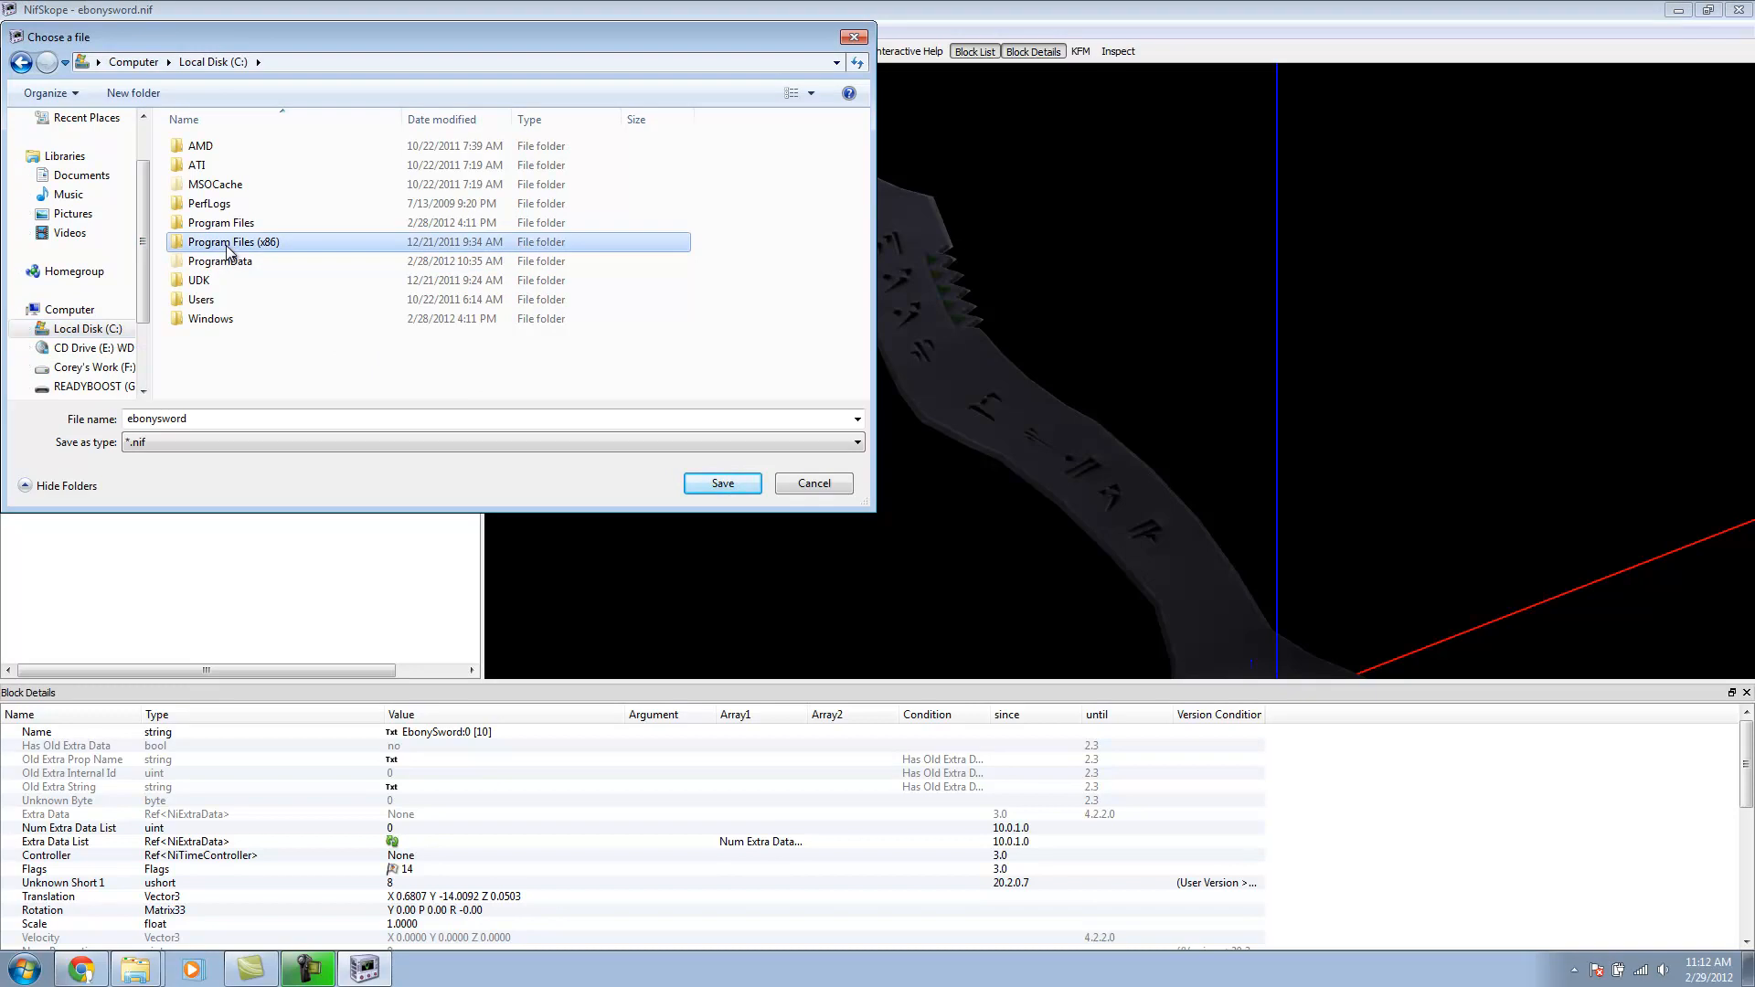
double_click(233, 242)
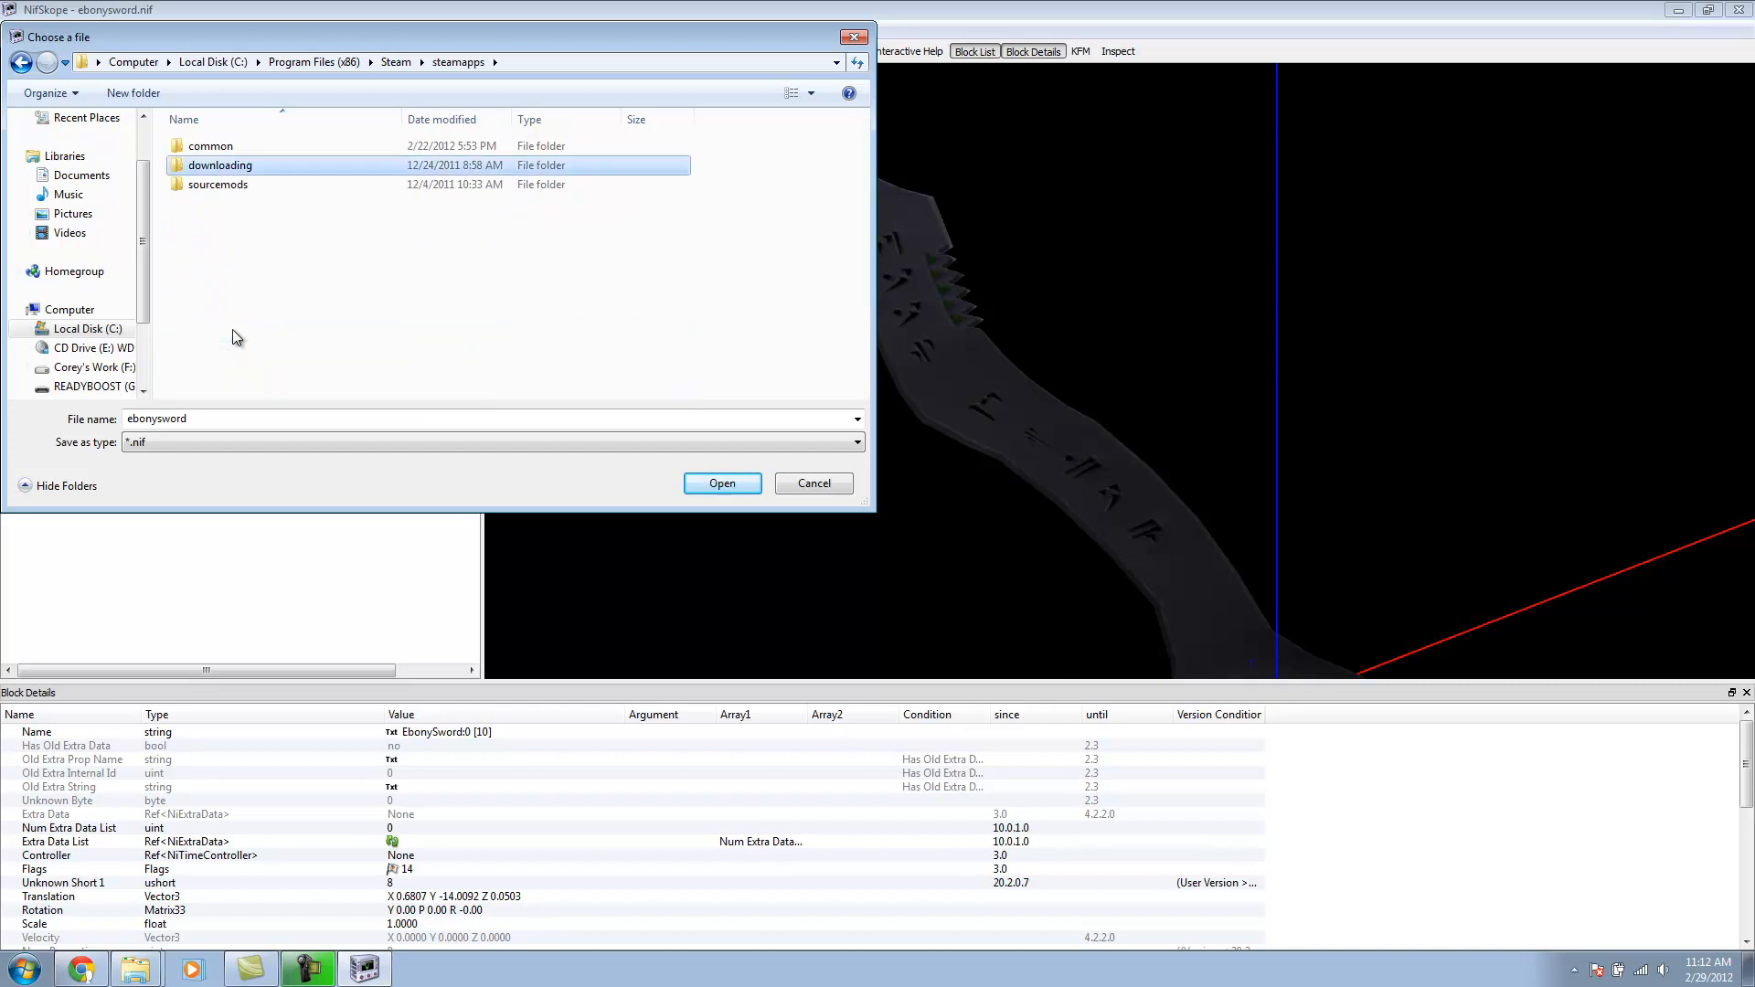
double_click(209, 146)
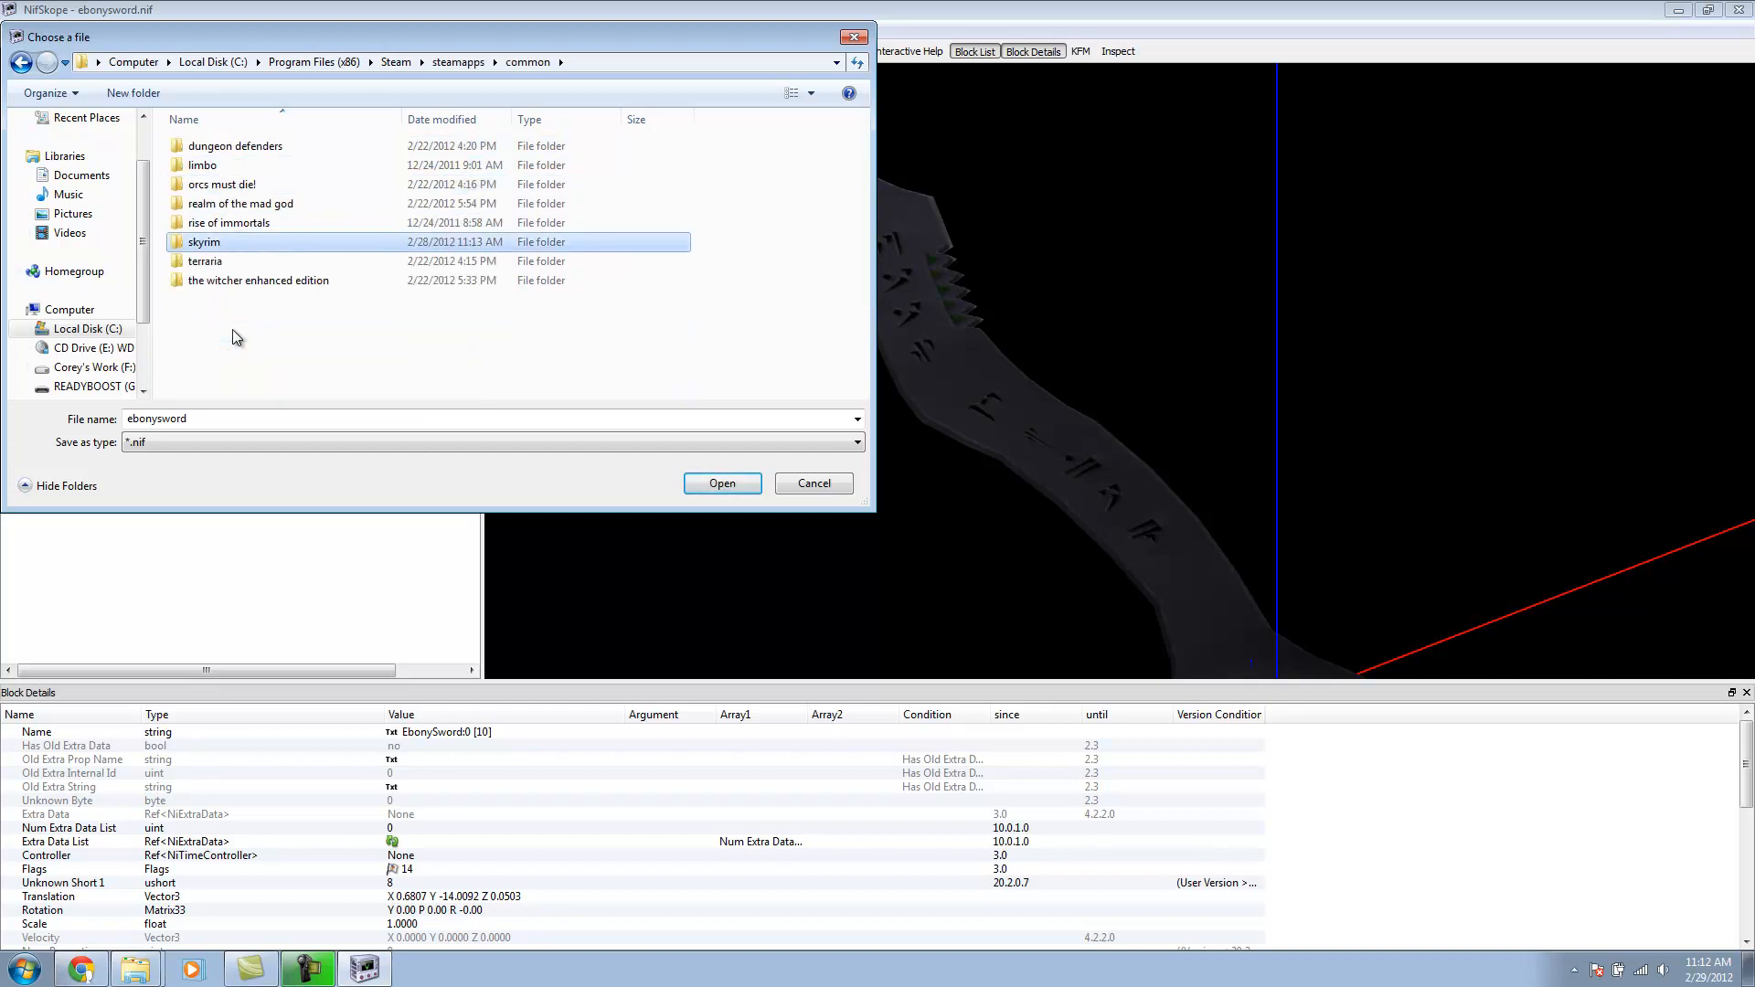
double_click(203, 242)
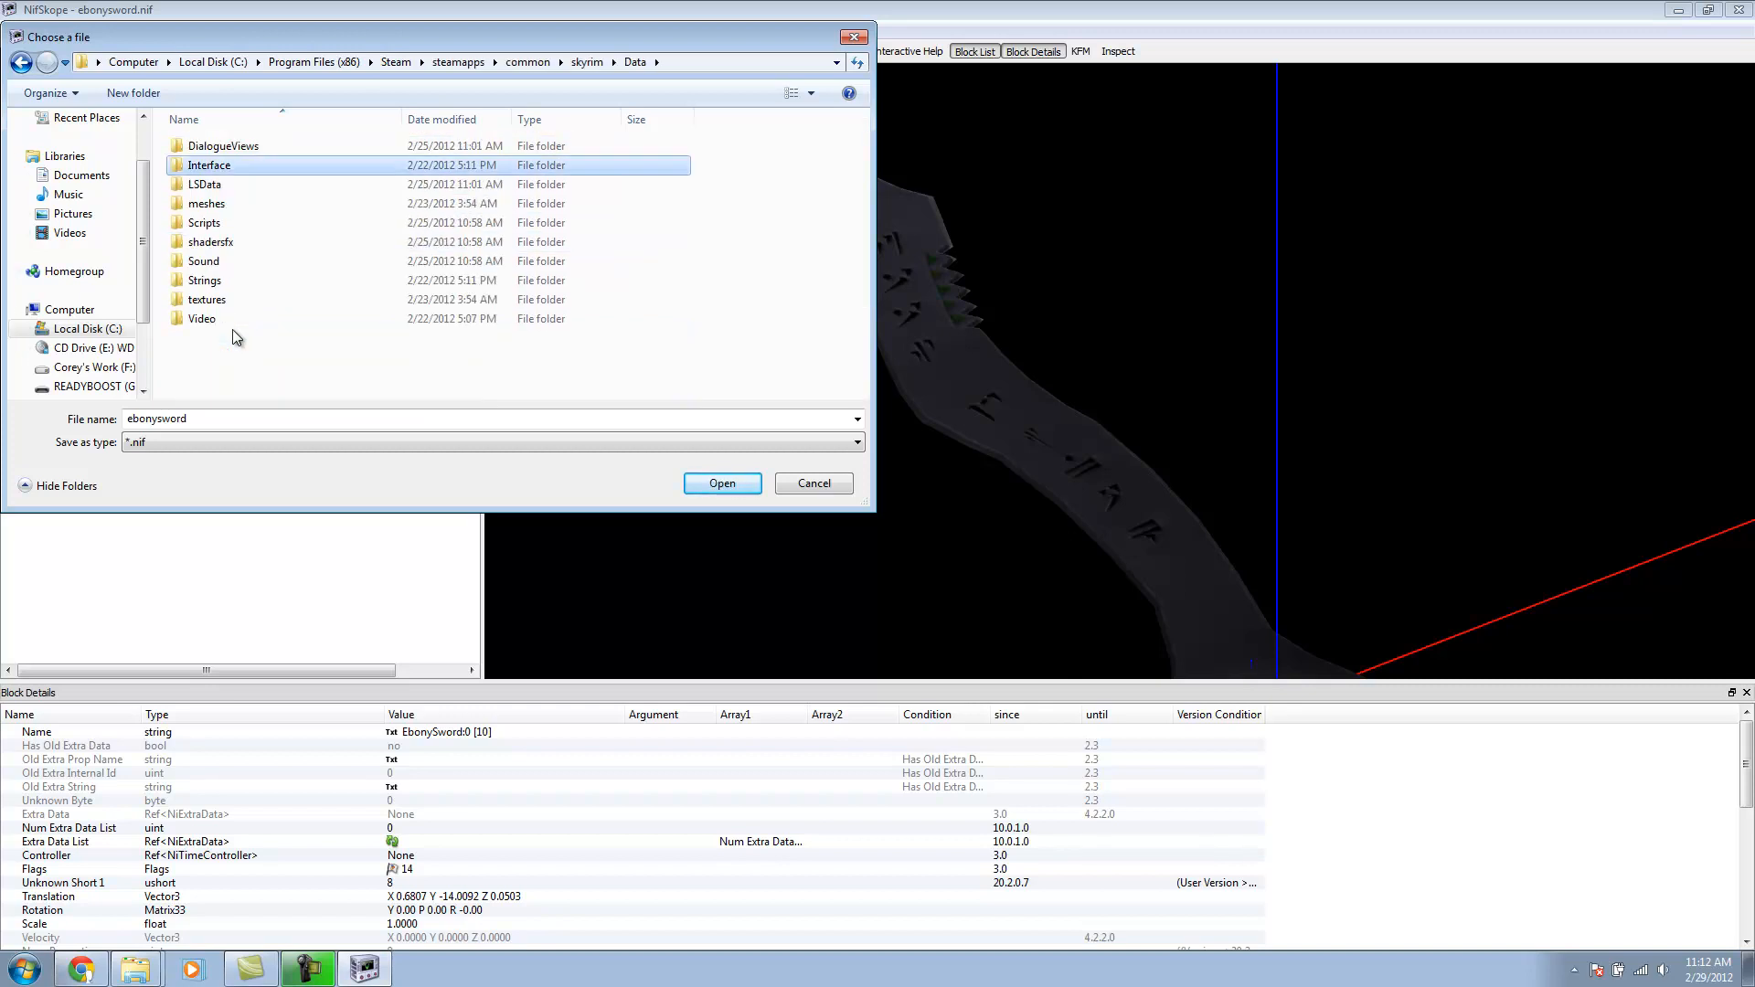
double_click(206, 202)
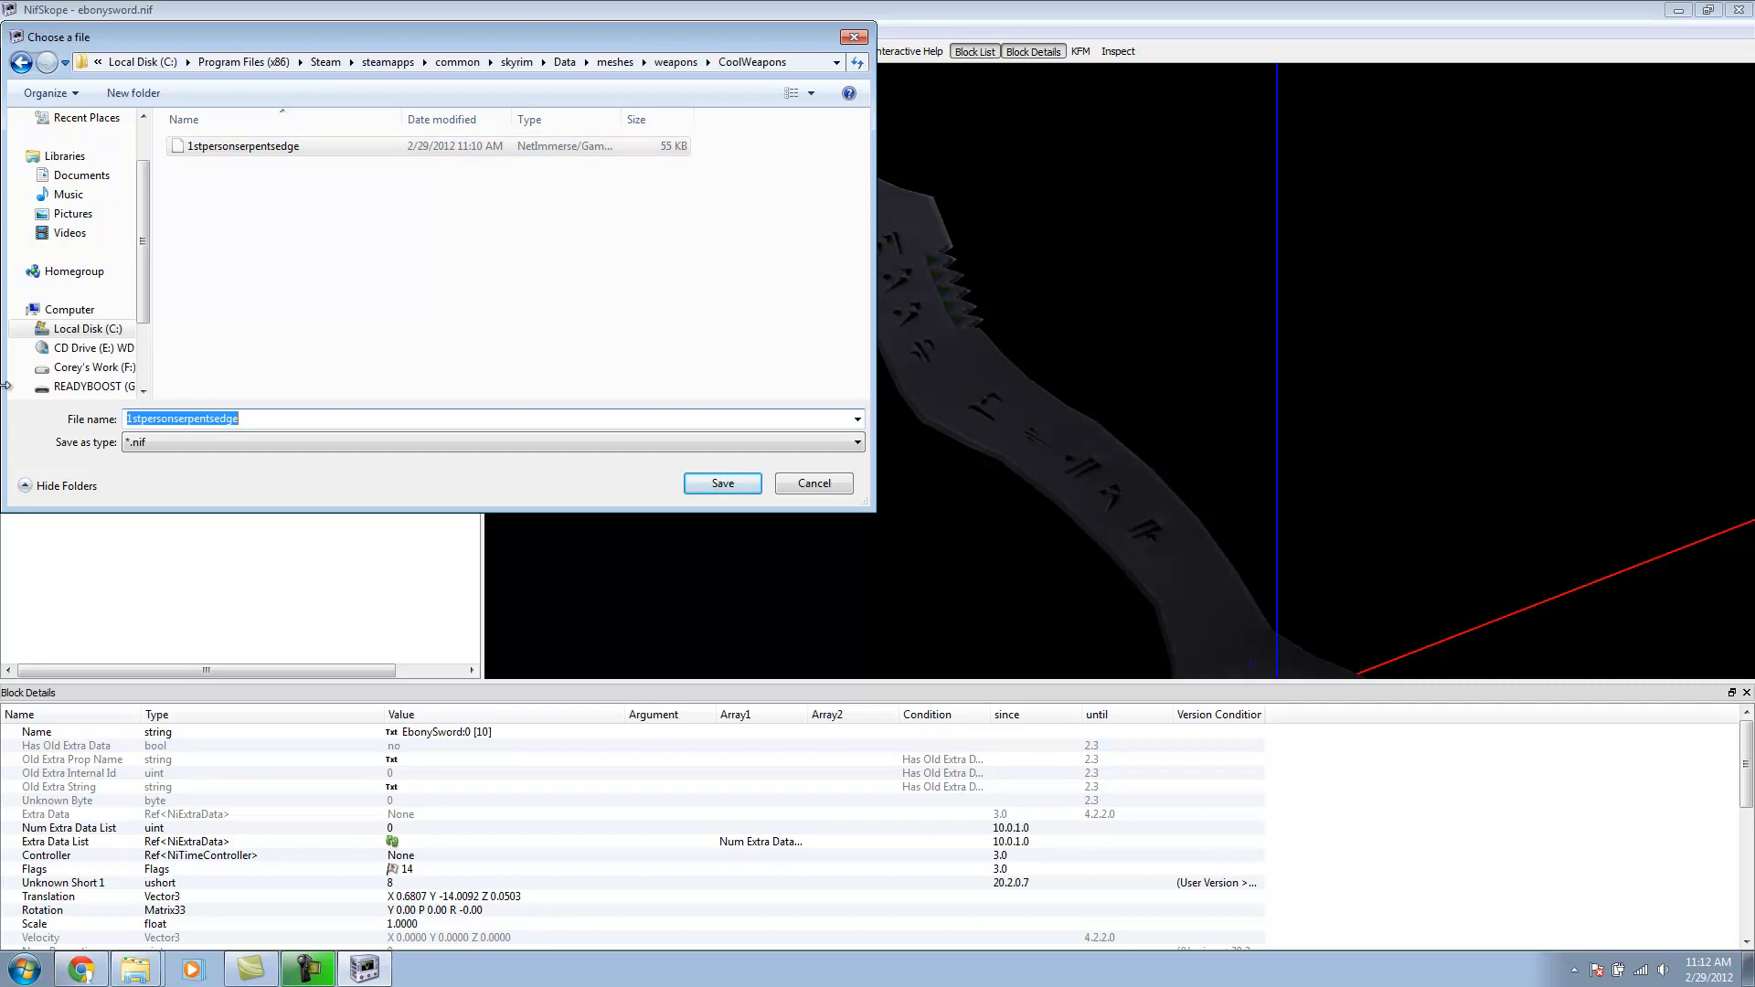
Step: Save the world sword as serpentsedge.nif in the CoolWeapons folder
click(181, 417)
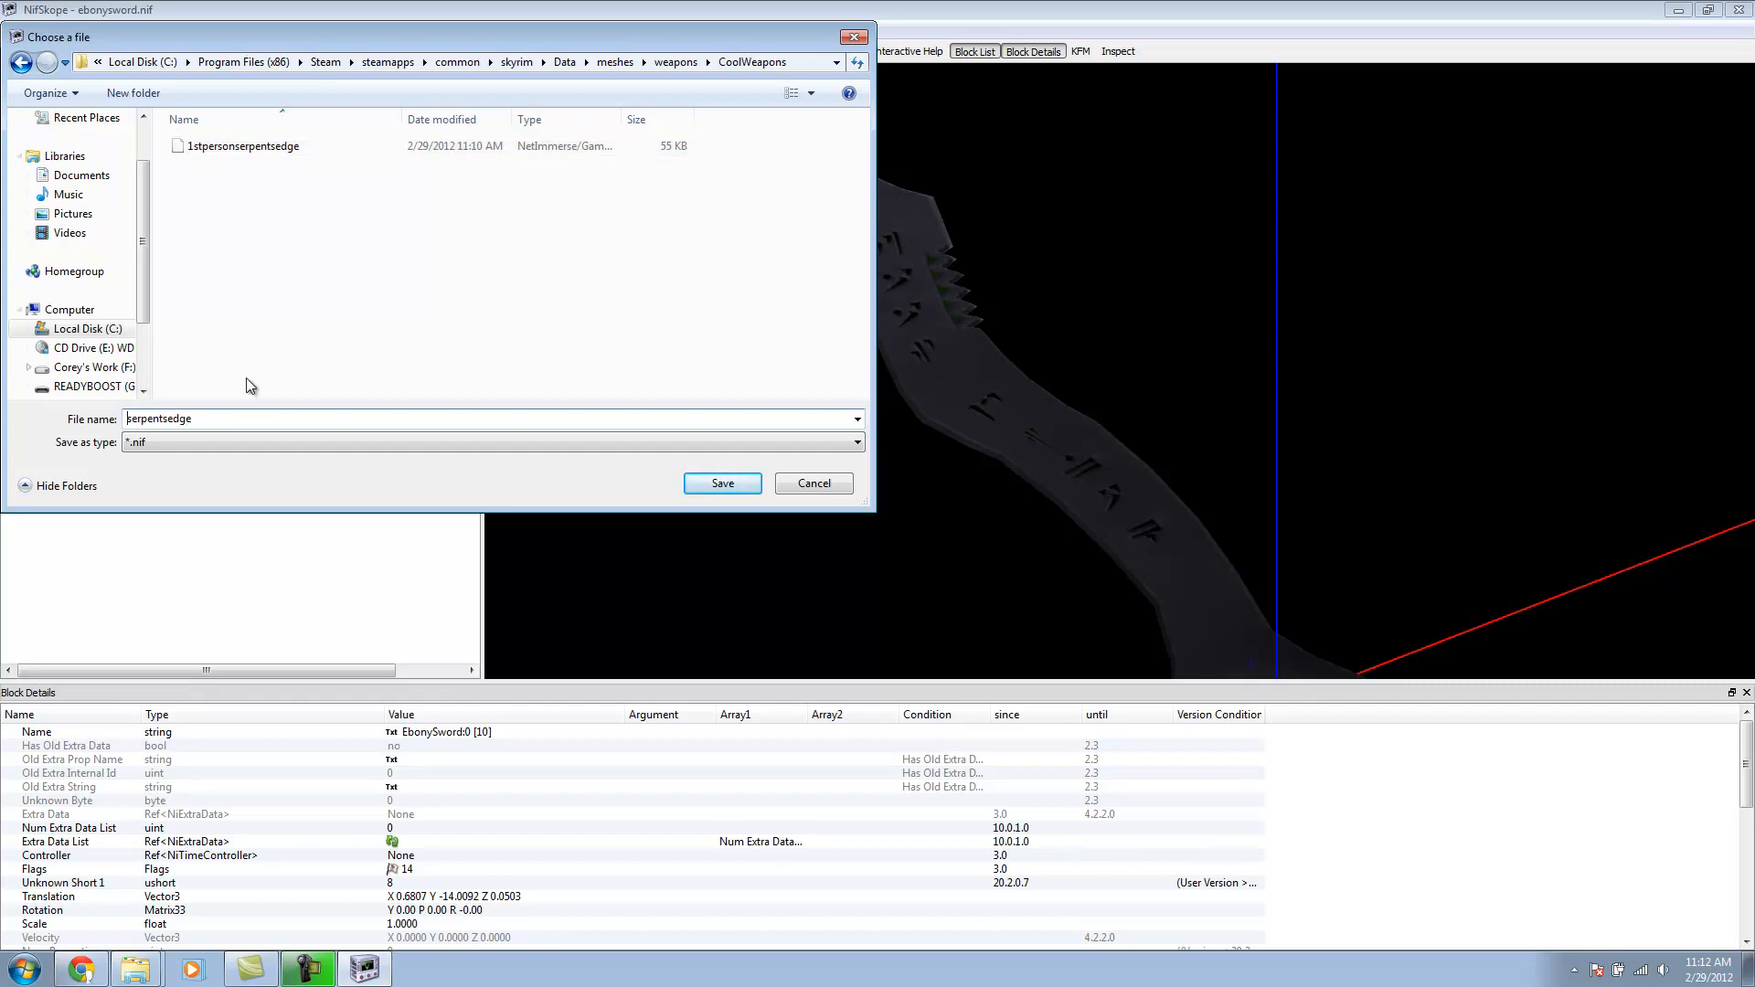
click(721, 483)
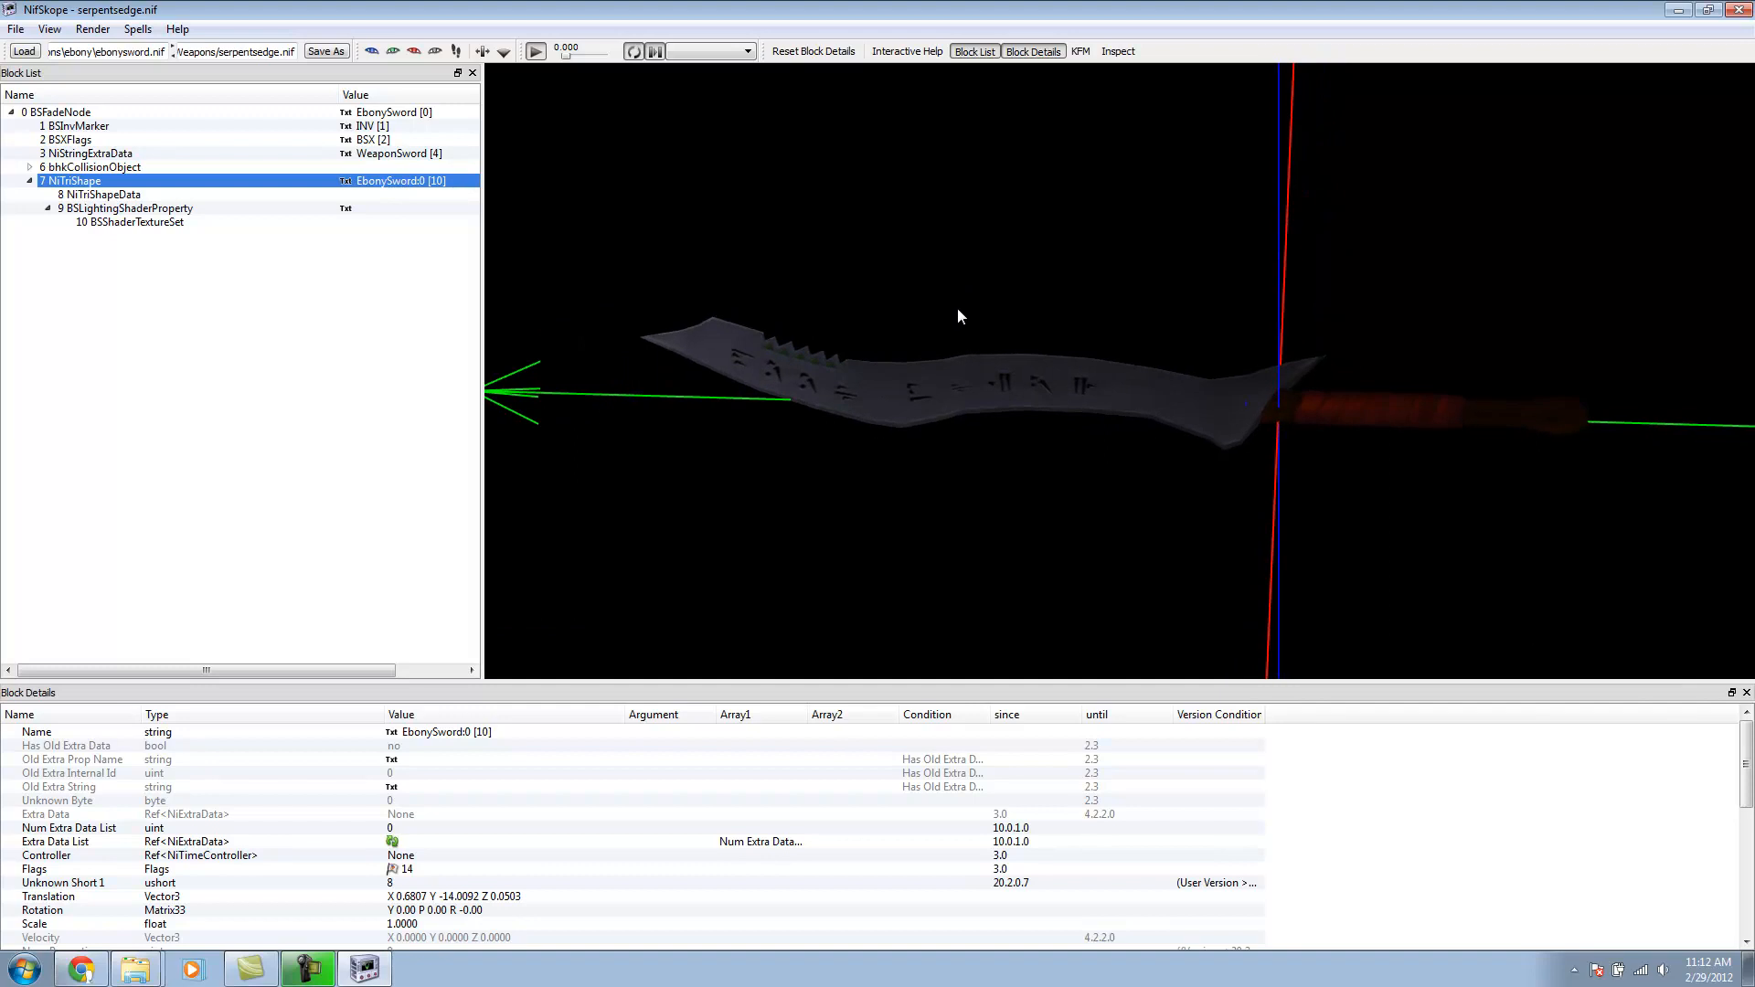
mouse_move(958, 309)
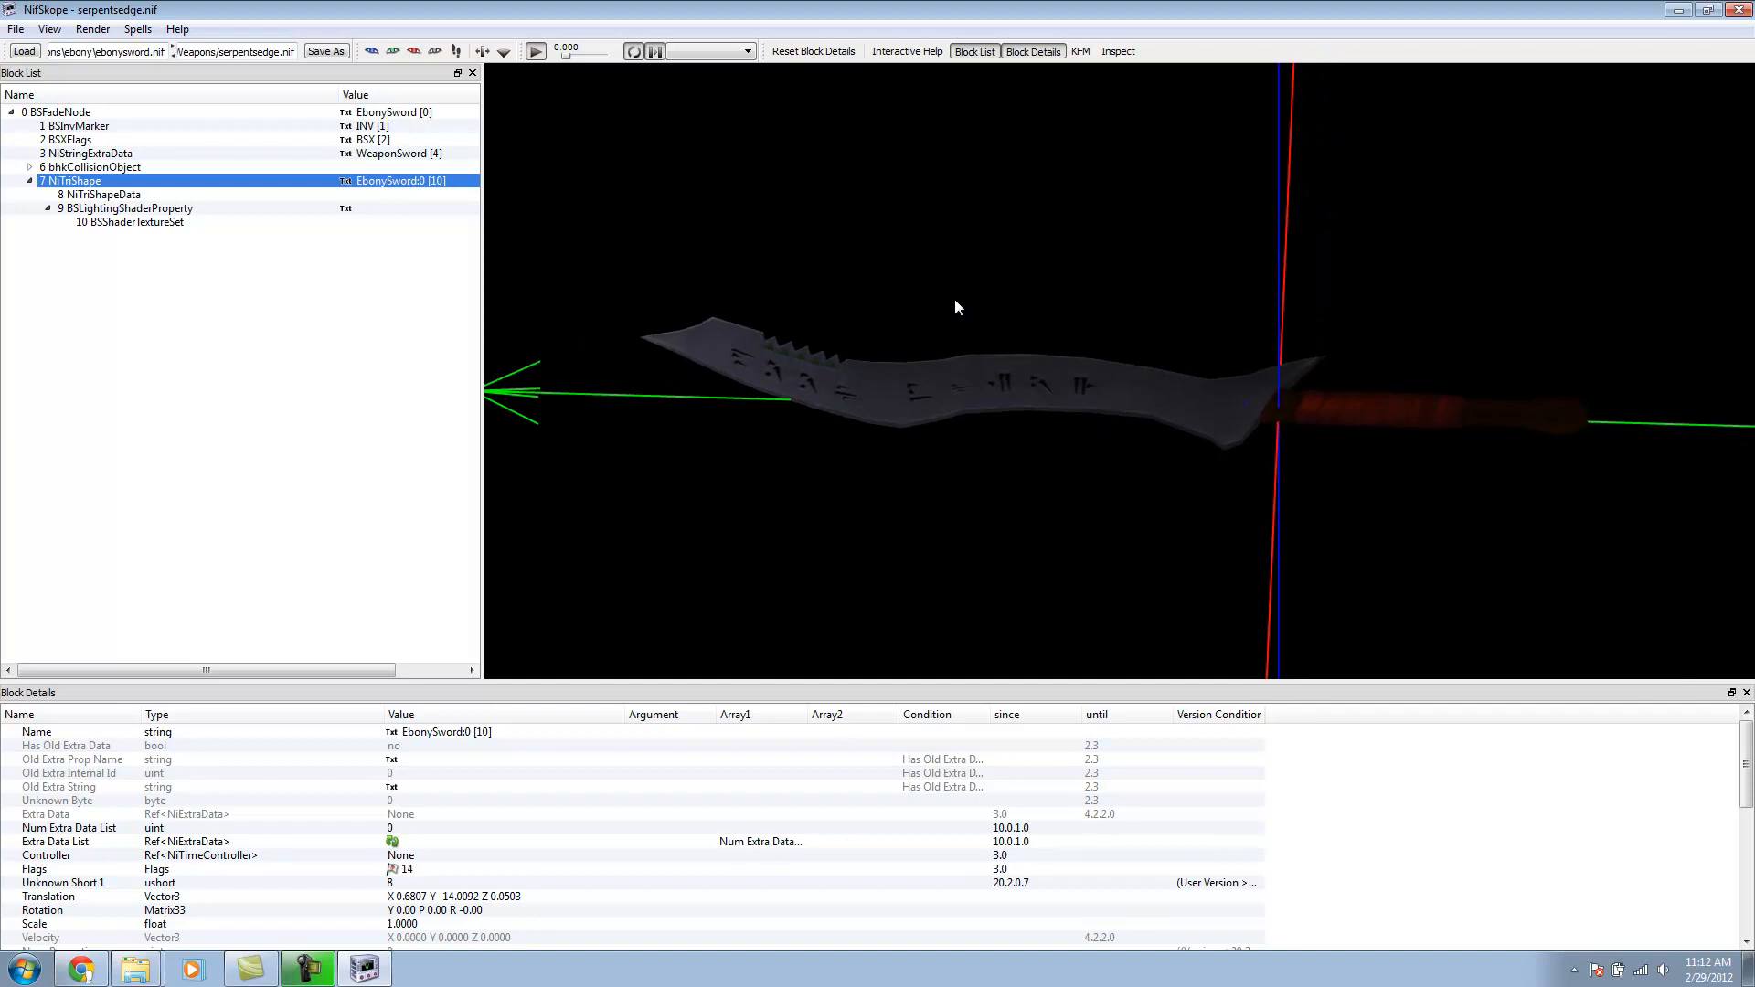